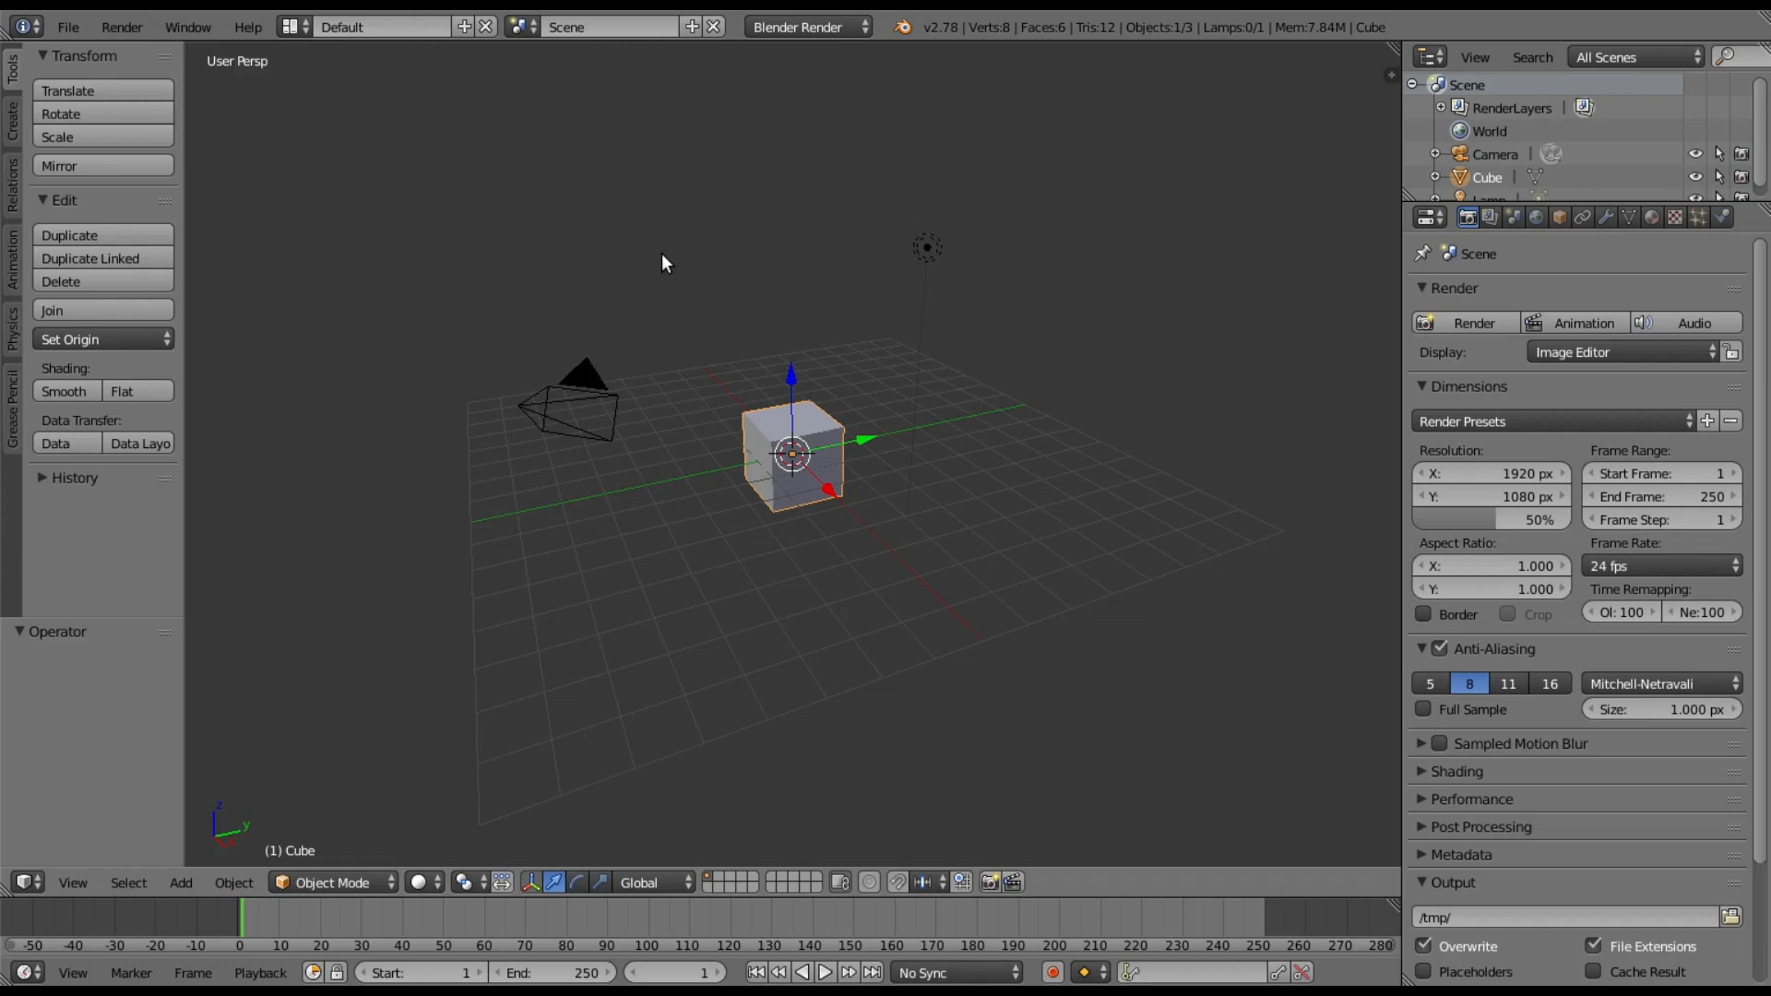
- Open User Preferences from the File menu and go through Add-ons to the Themes tab
left_click(67, 25)
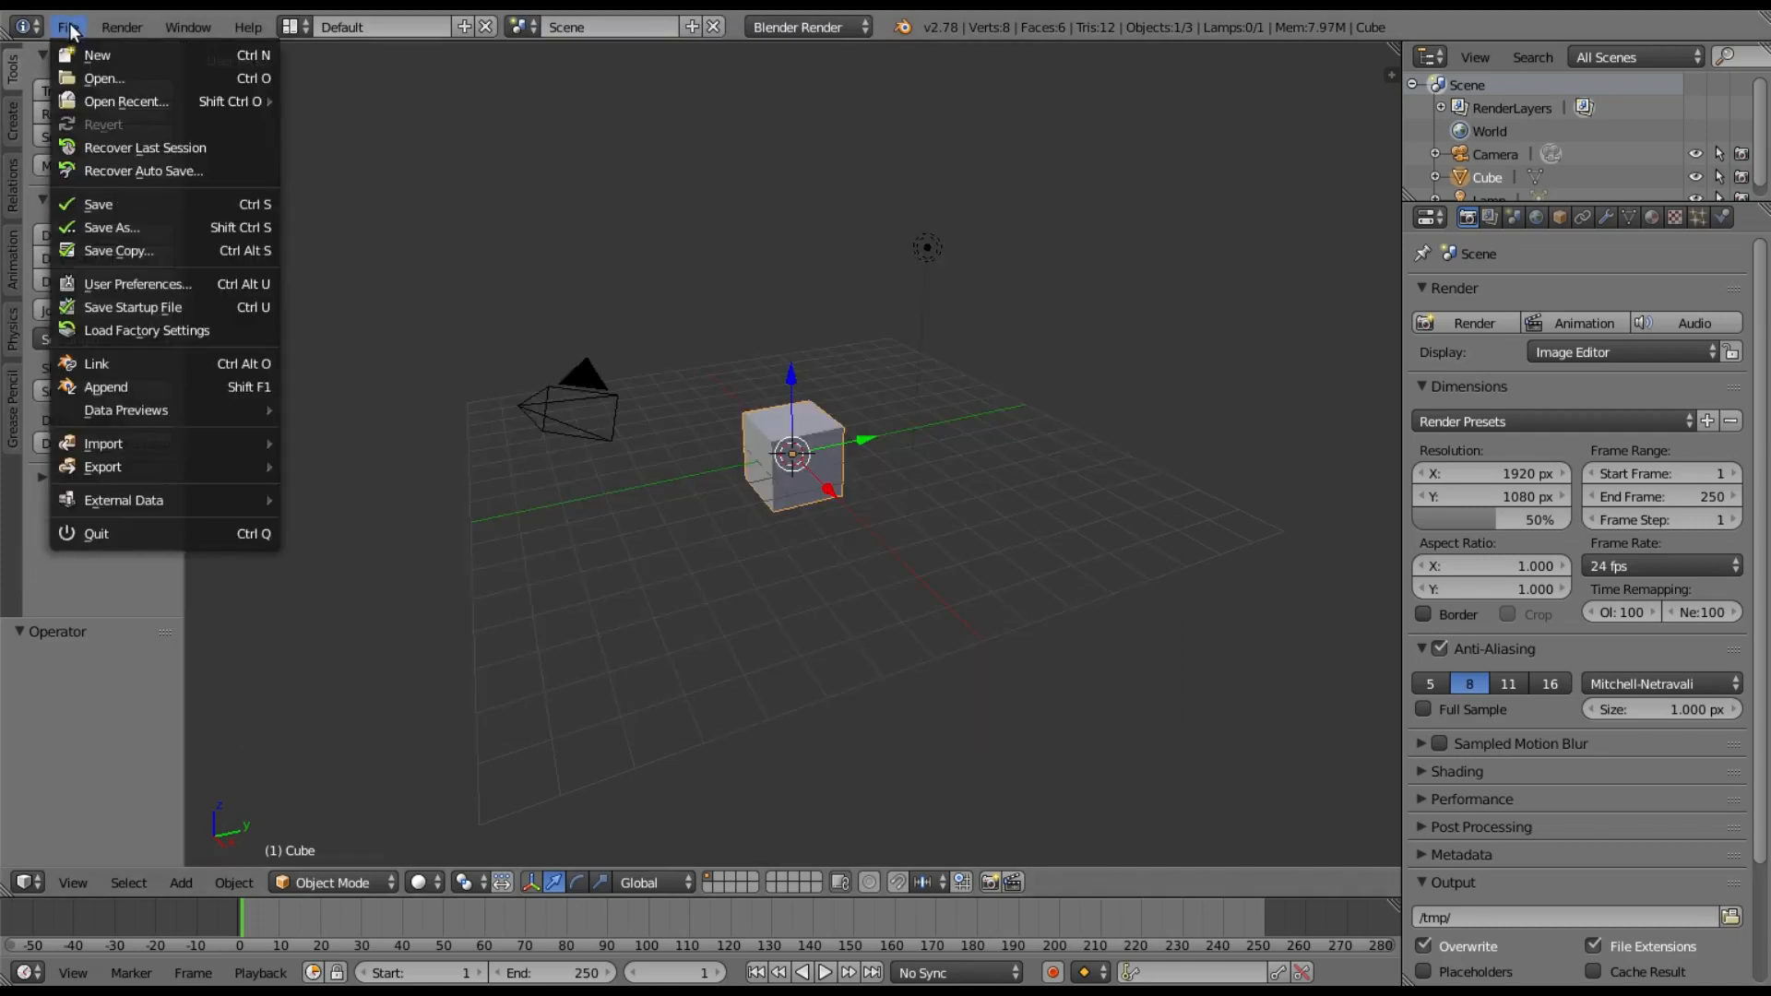
left_click(136, 283)
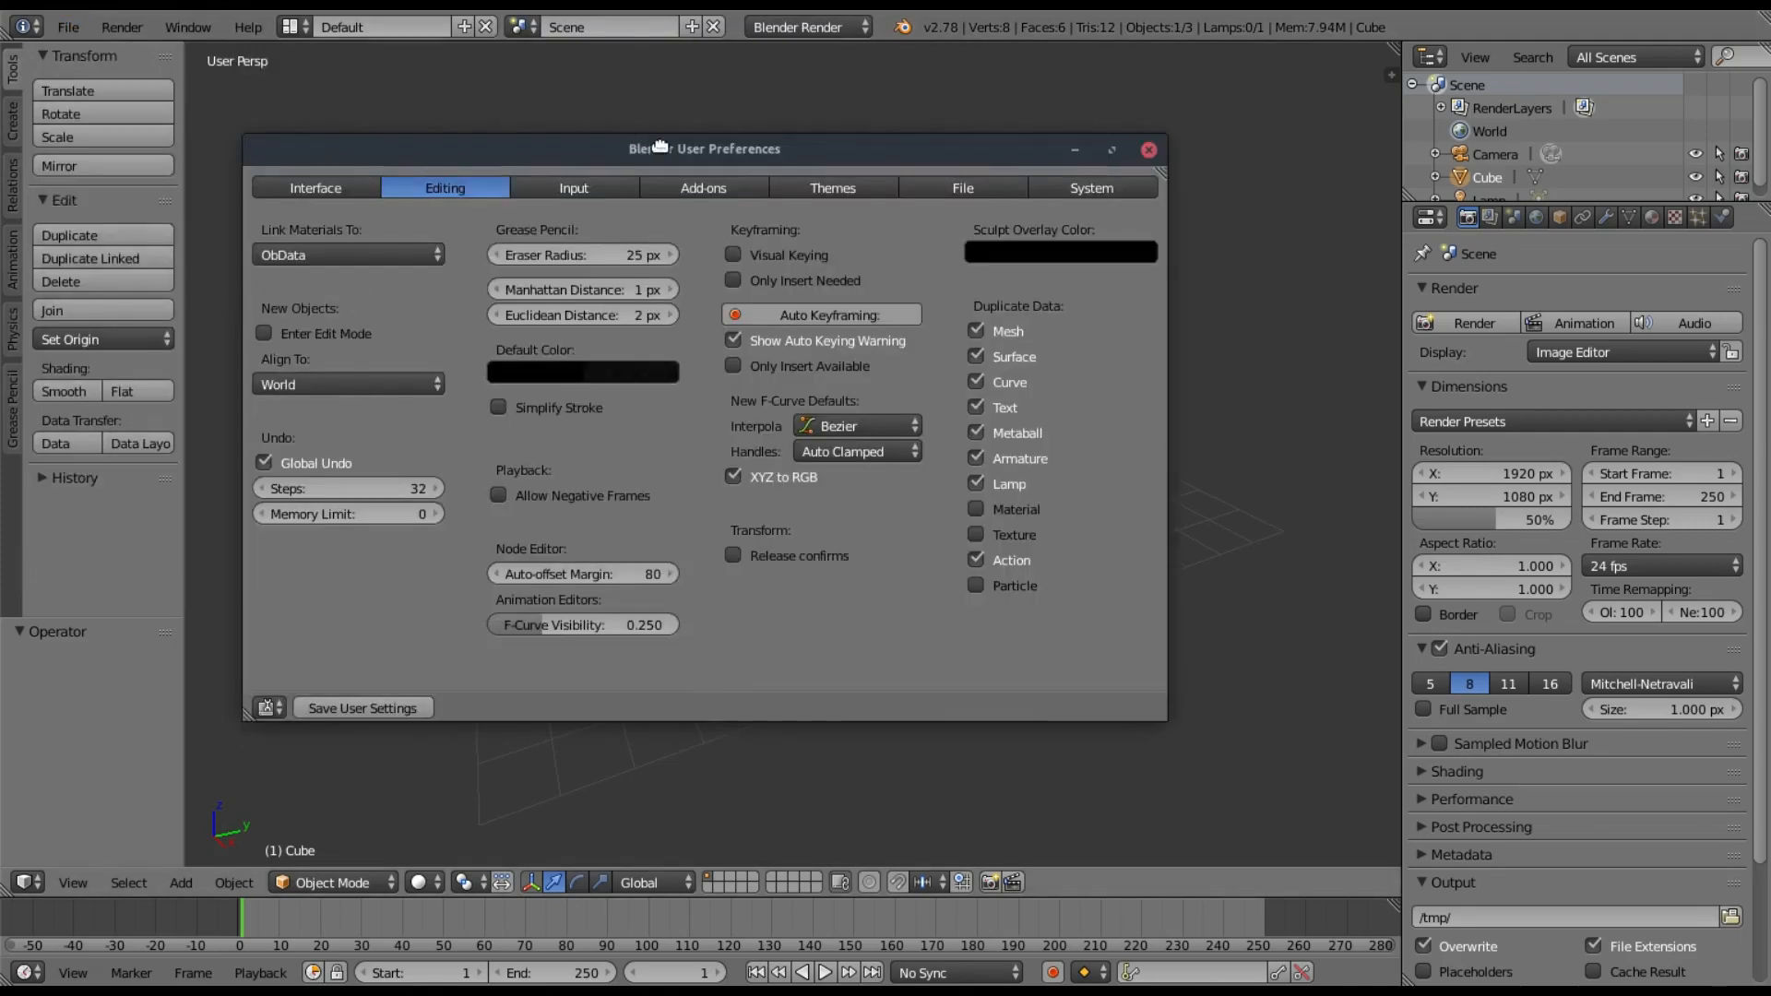
left_click(731, 176)
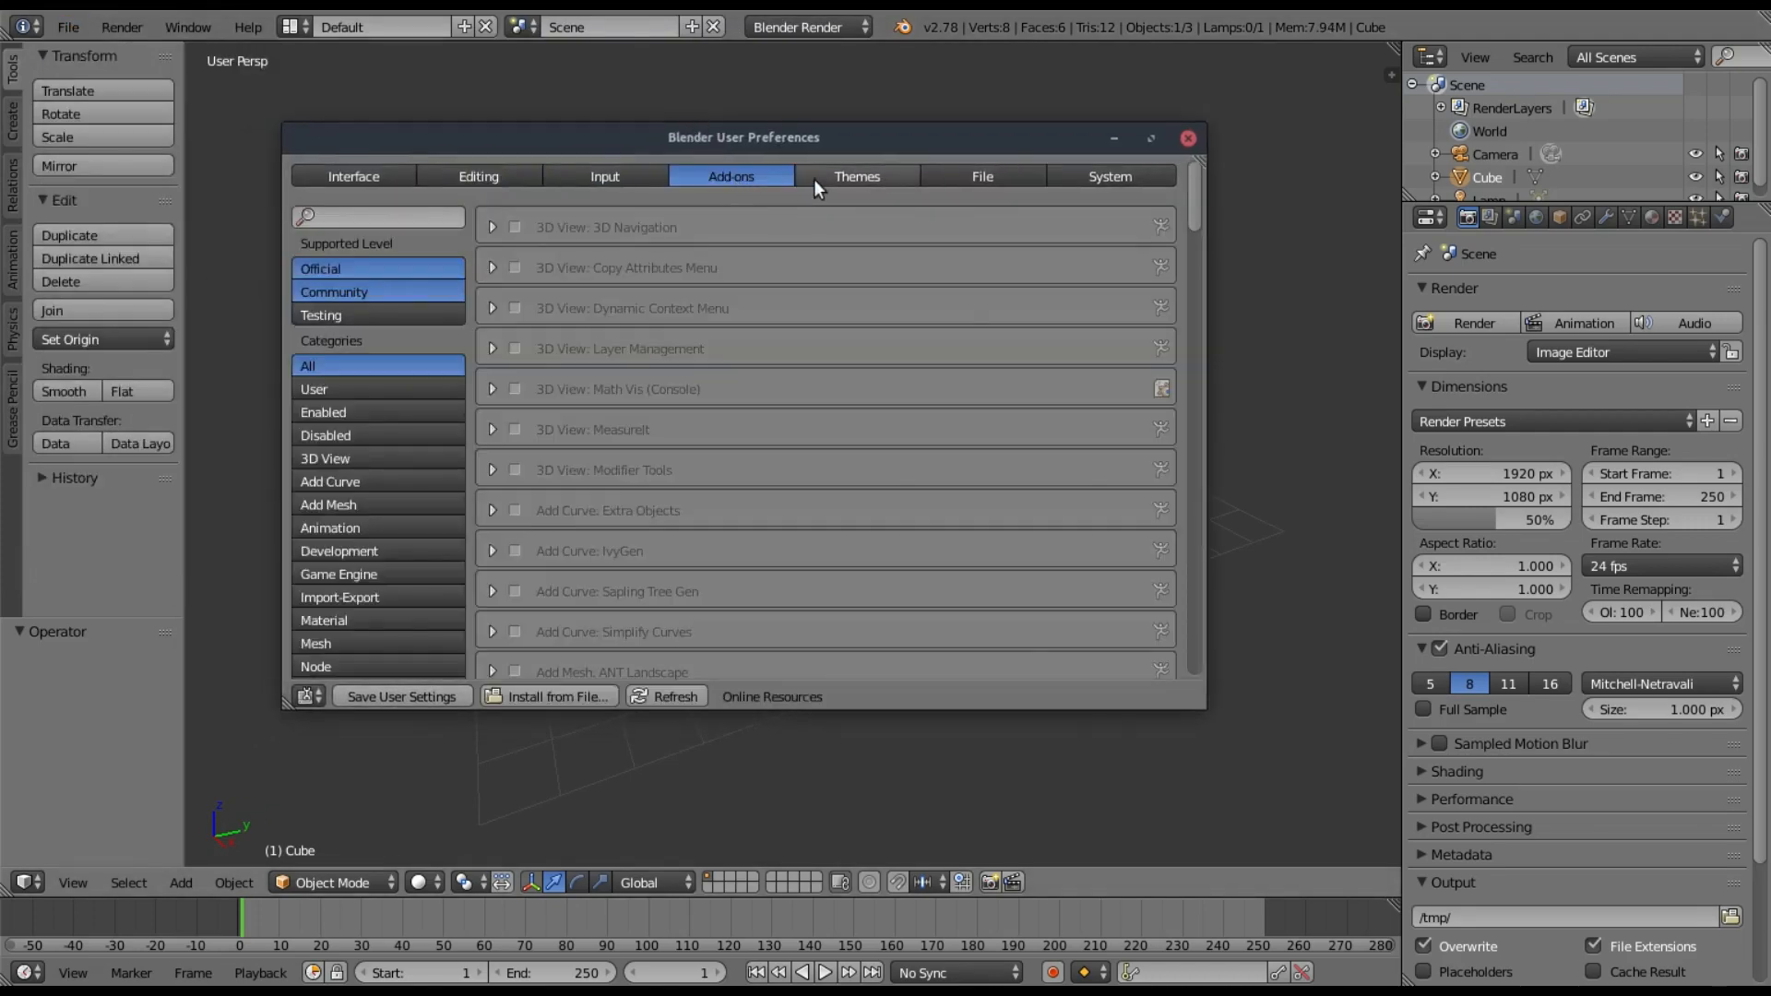
left_click(856, 175)
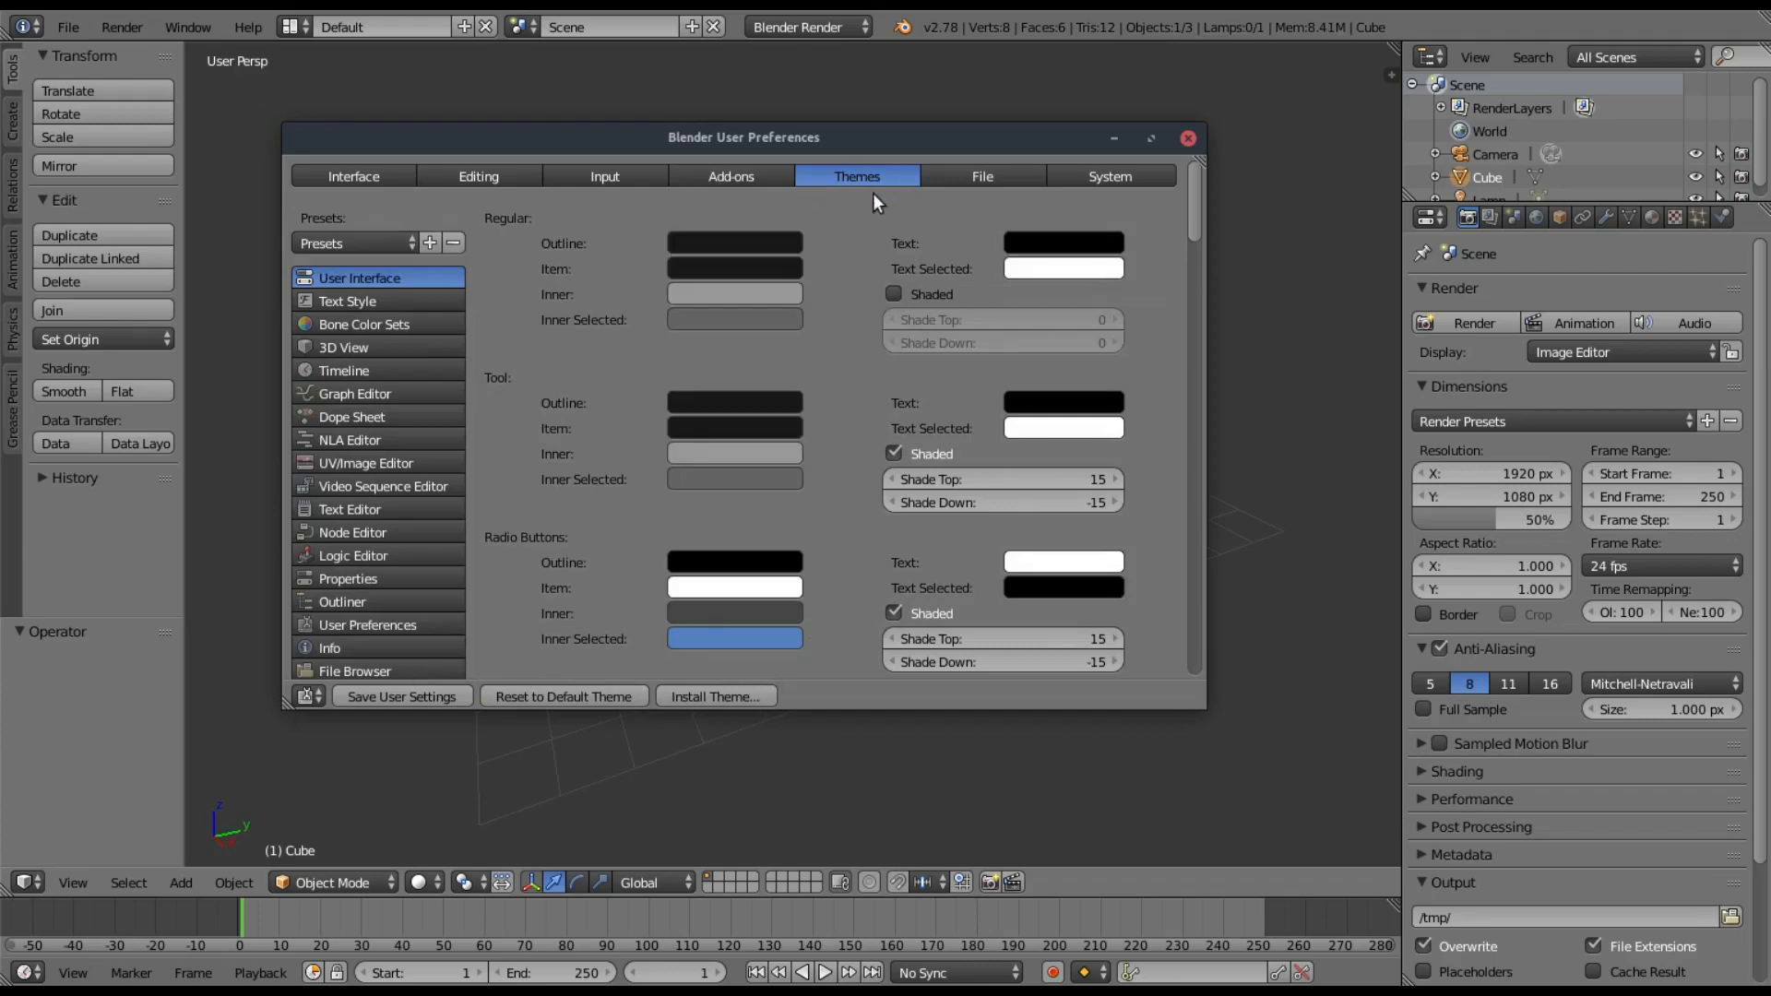
mouse_move(859, 298)
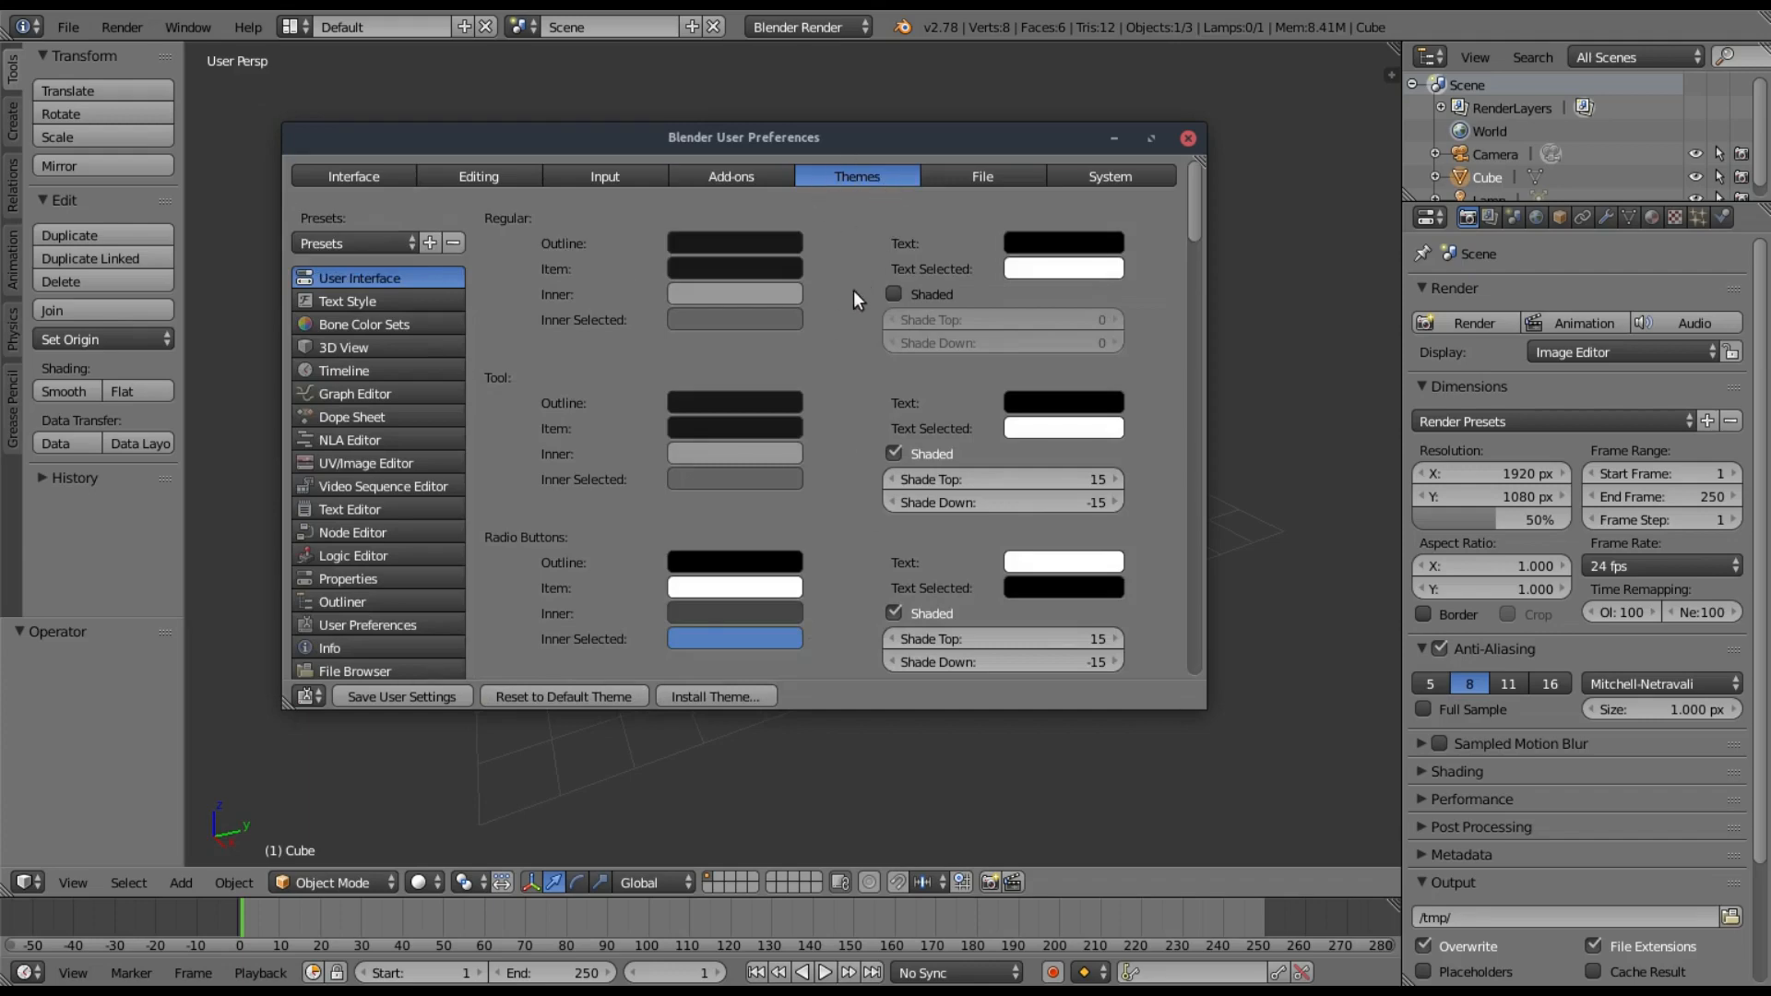
mouse_move(869, 280)
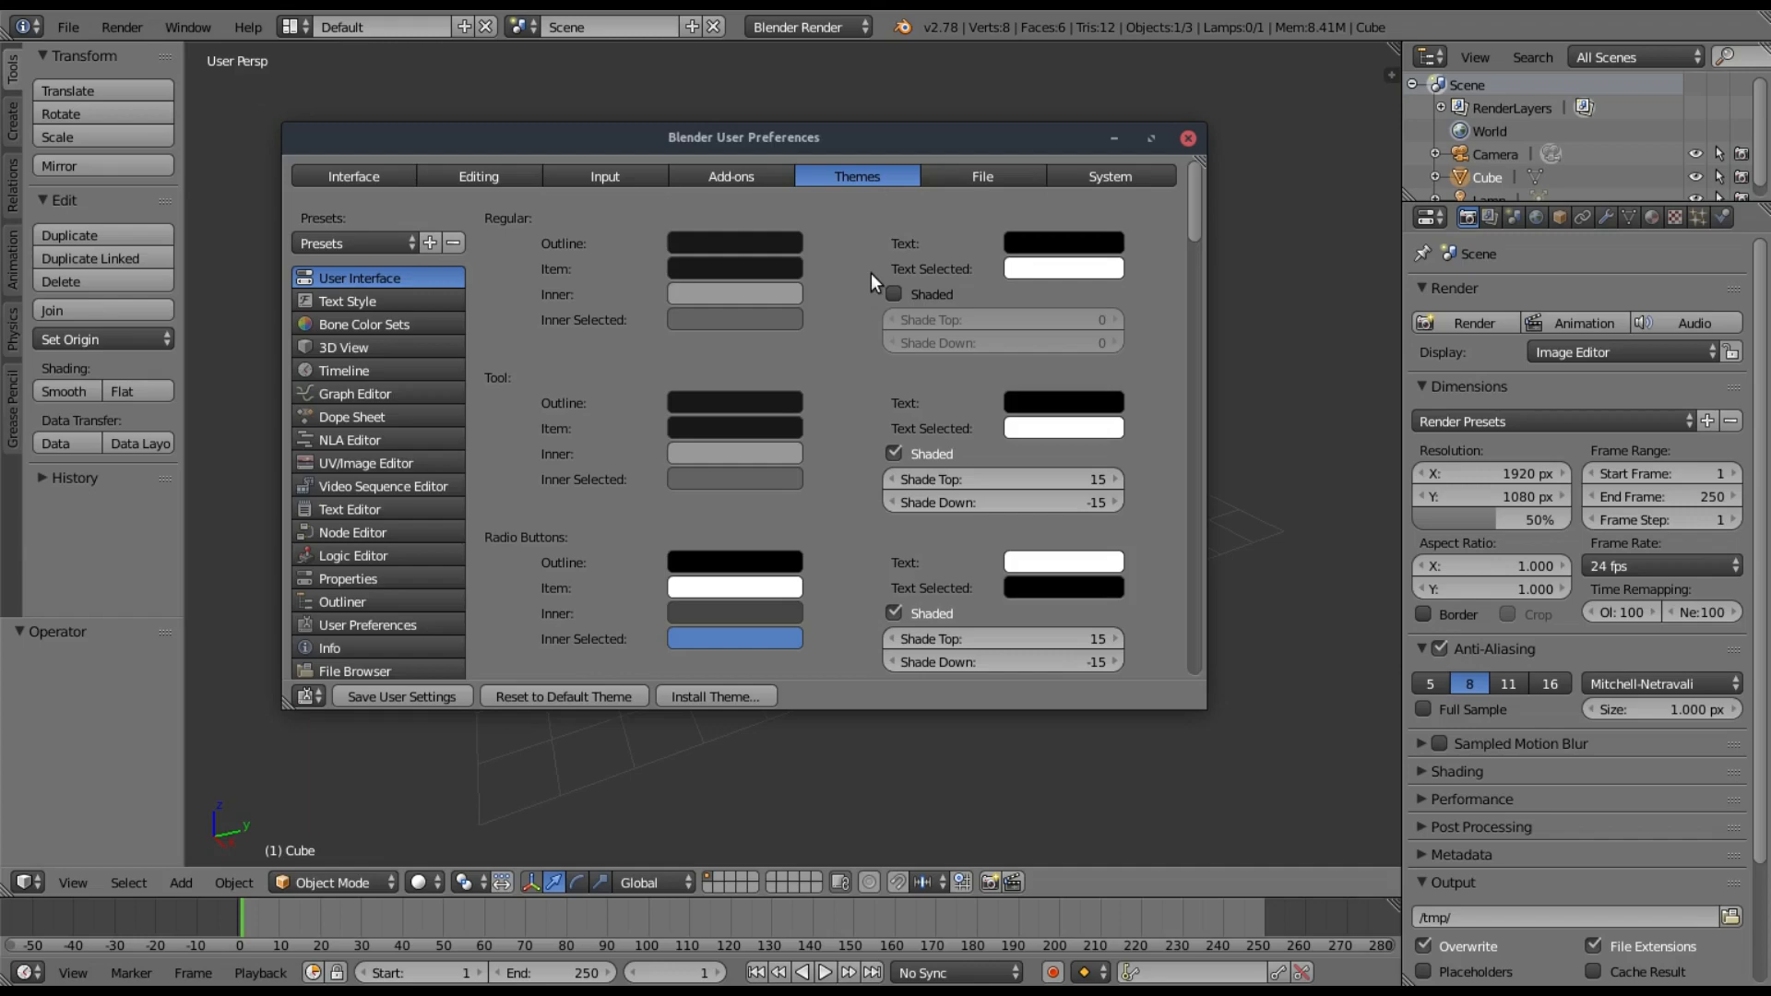
- Turn off Shaded for Tool widgets and scroll down the widget settings to Axis Colors
scroll("down", 3)
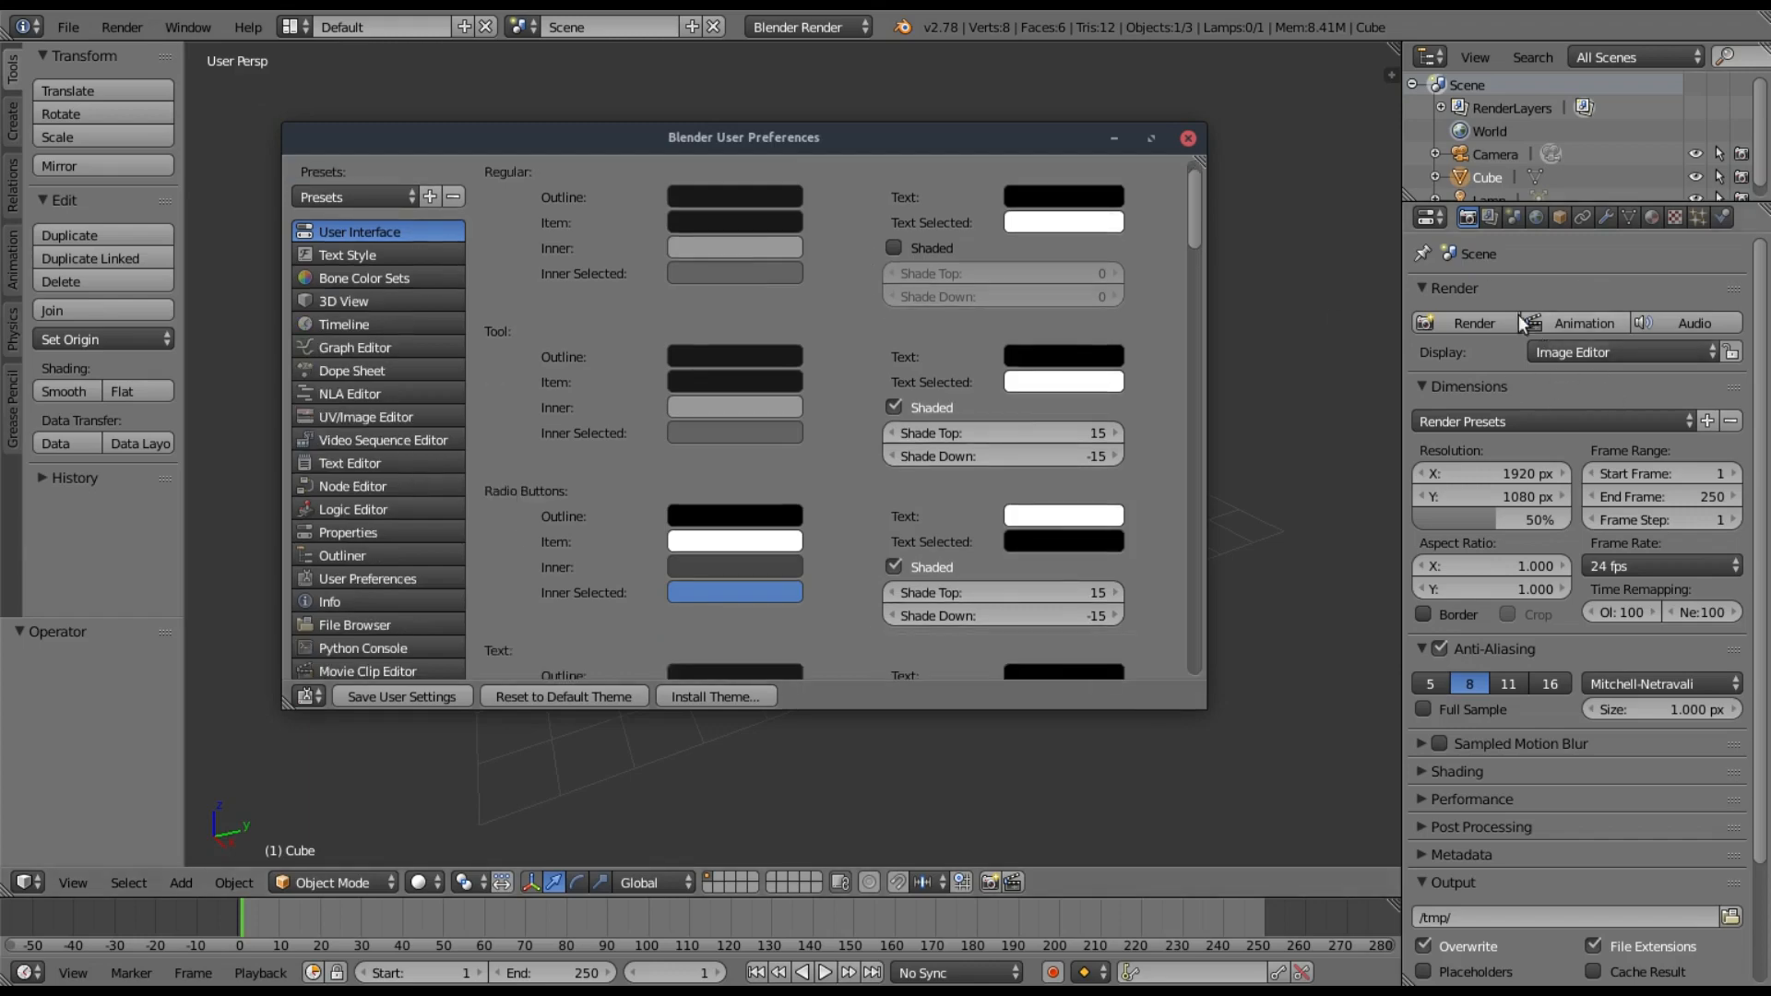
mouse_move(1463, 342)
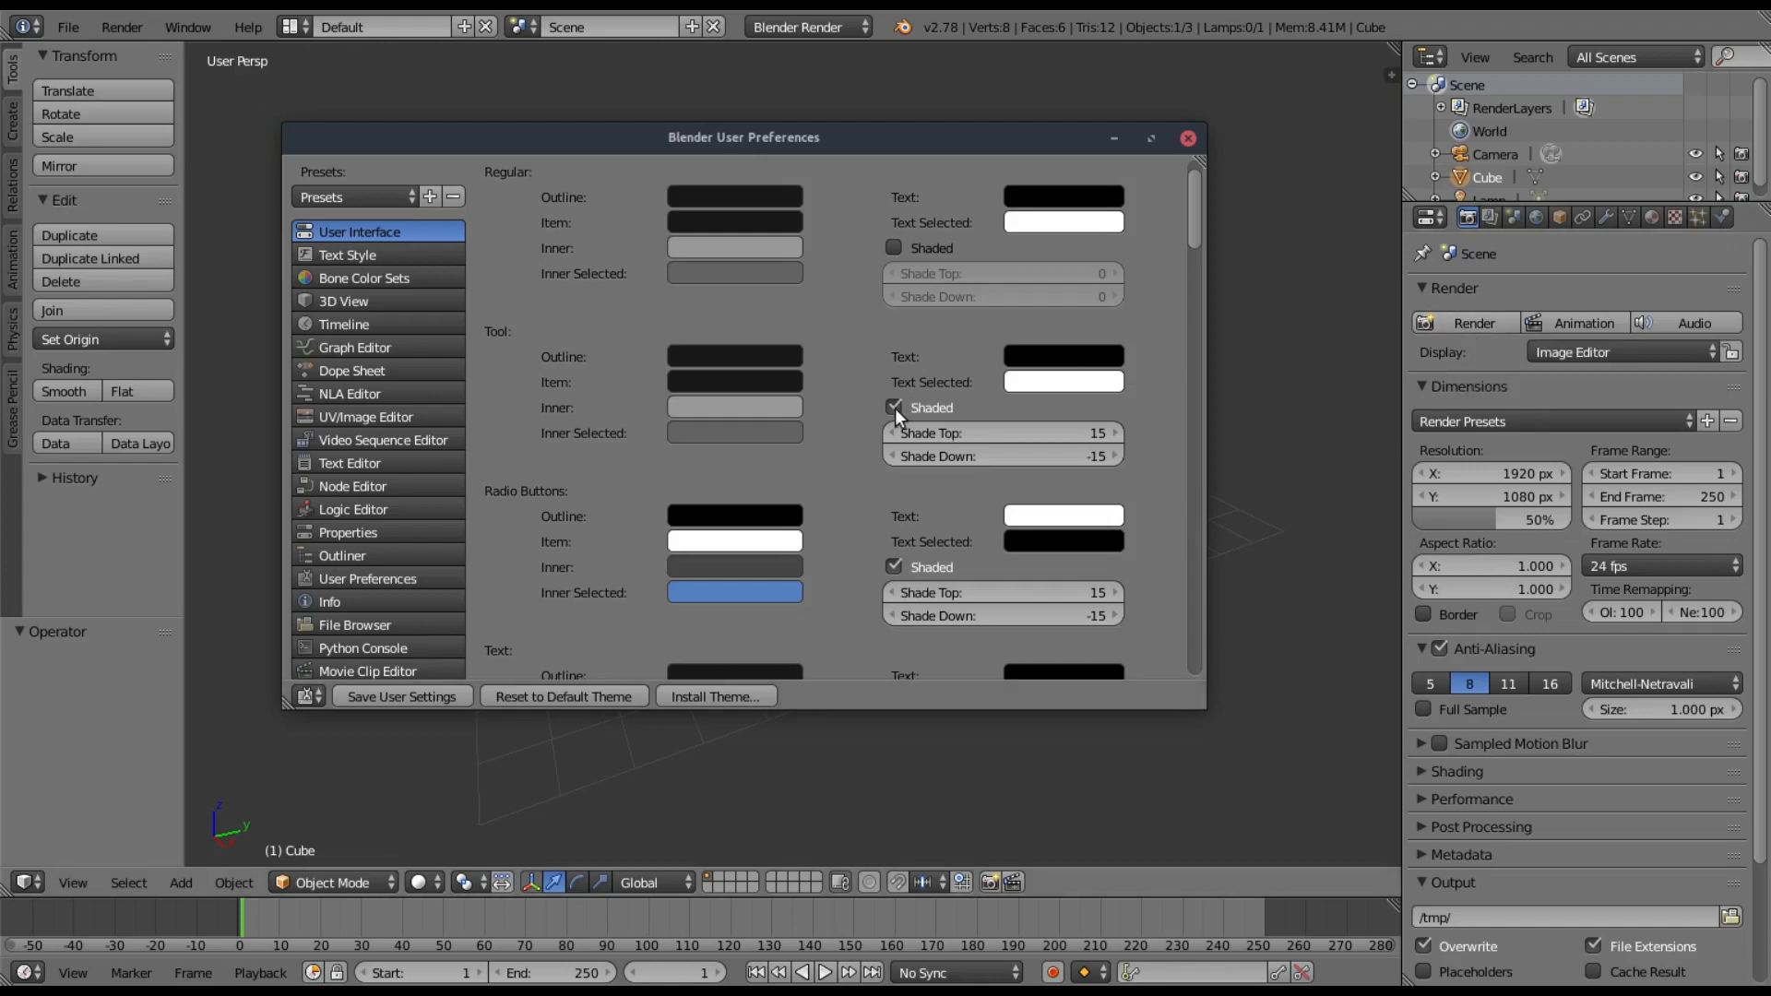
left_click(894, 407)
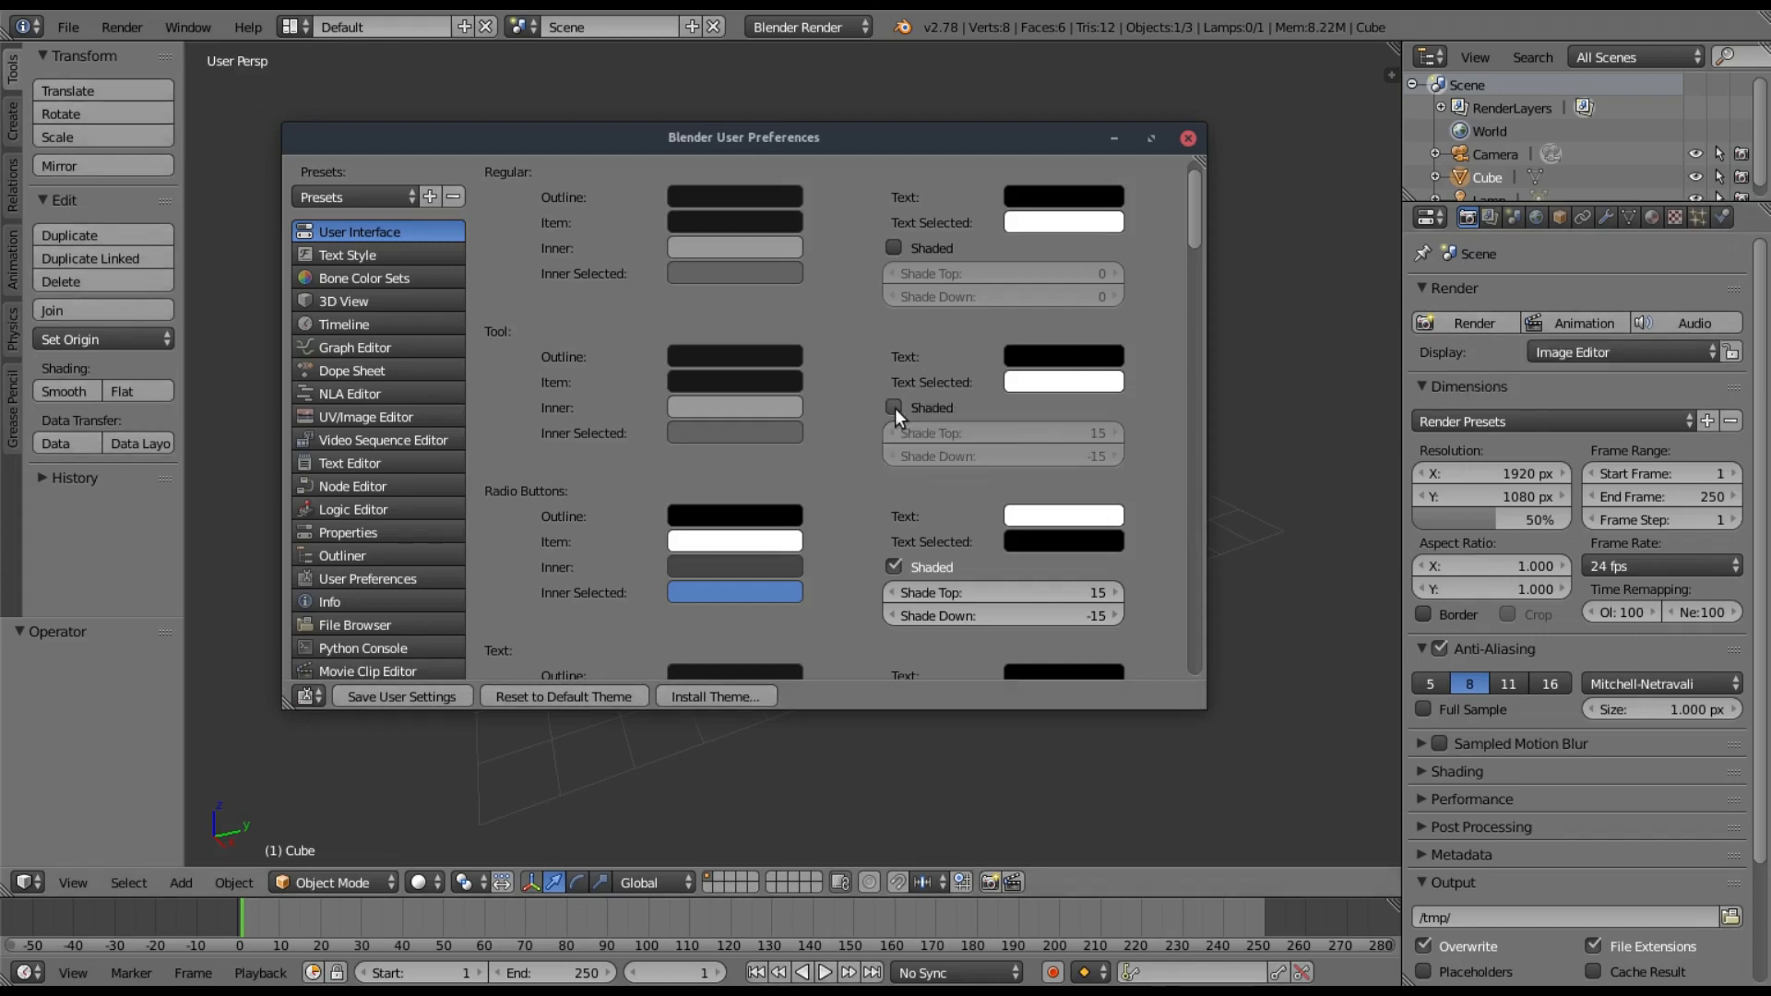
scroll("down", 3)
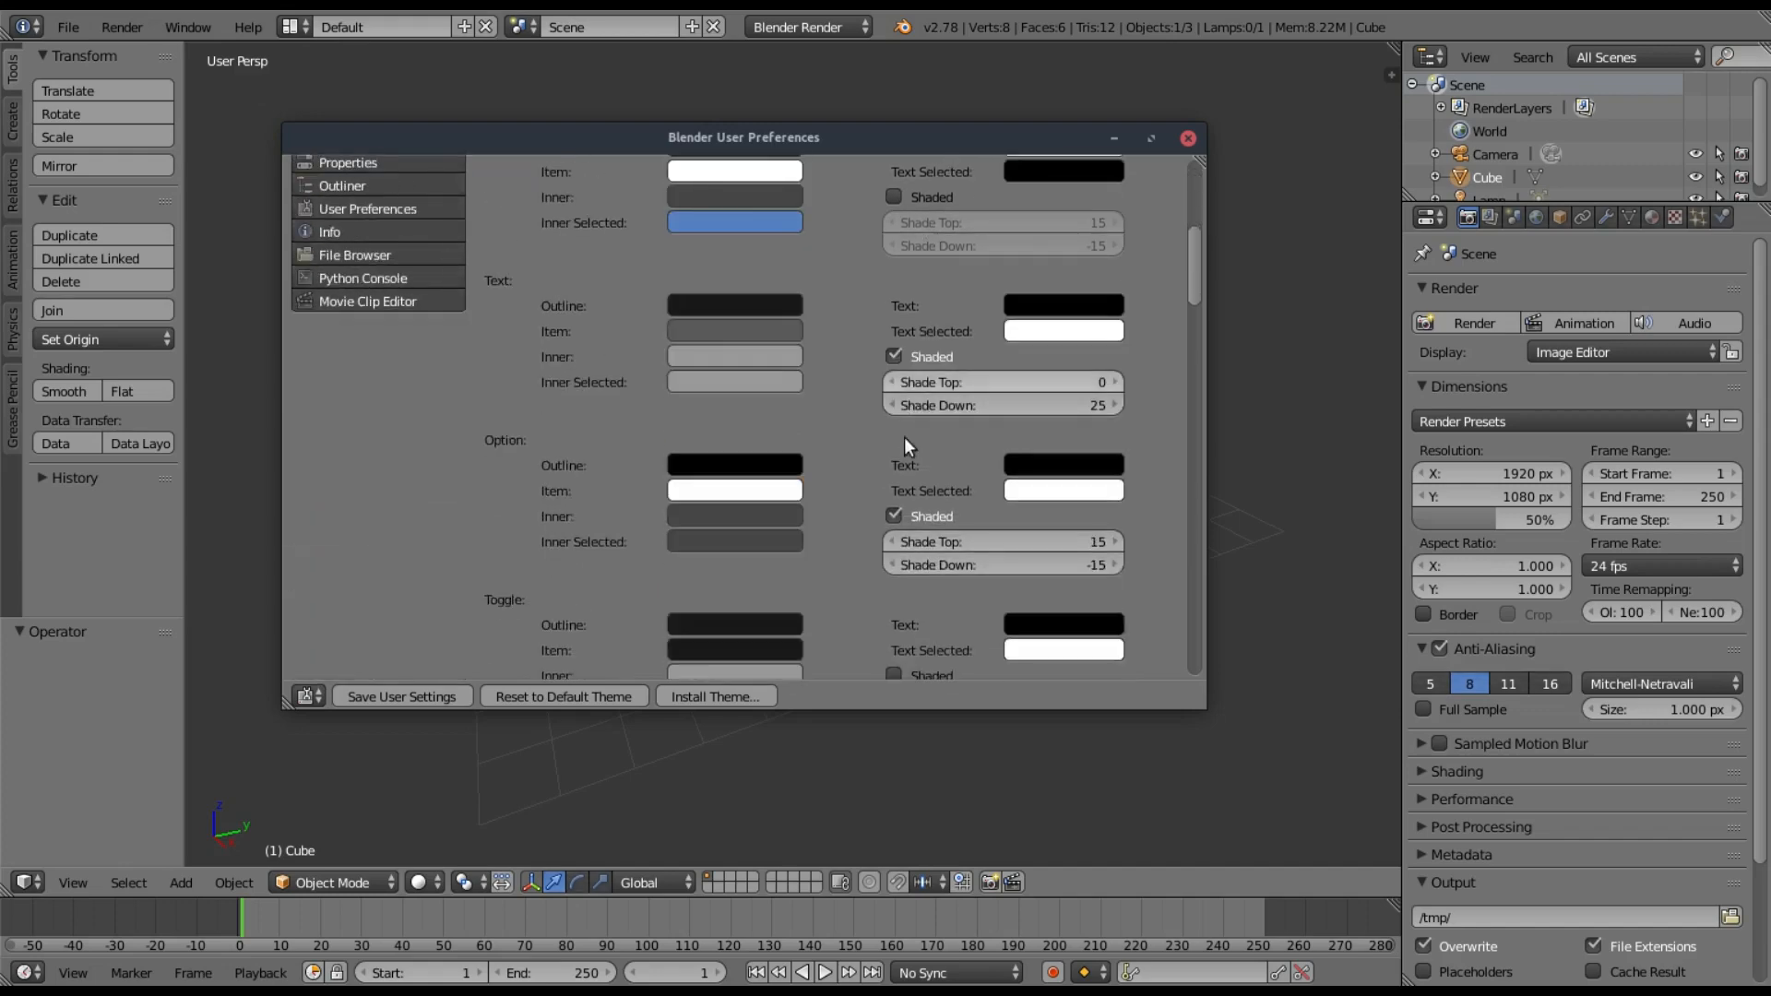
scroll("down", 3)
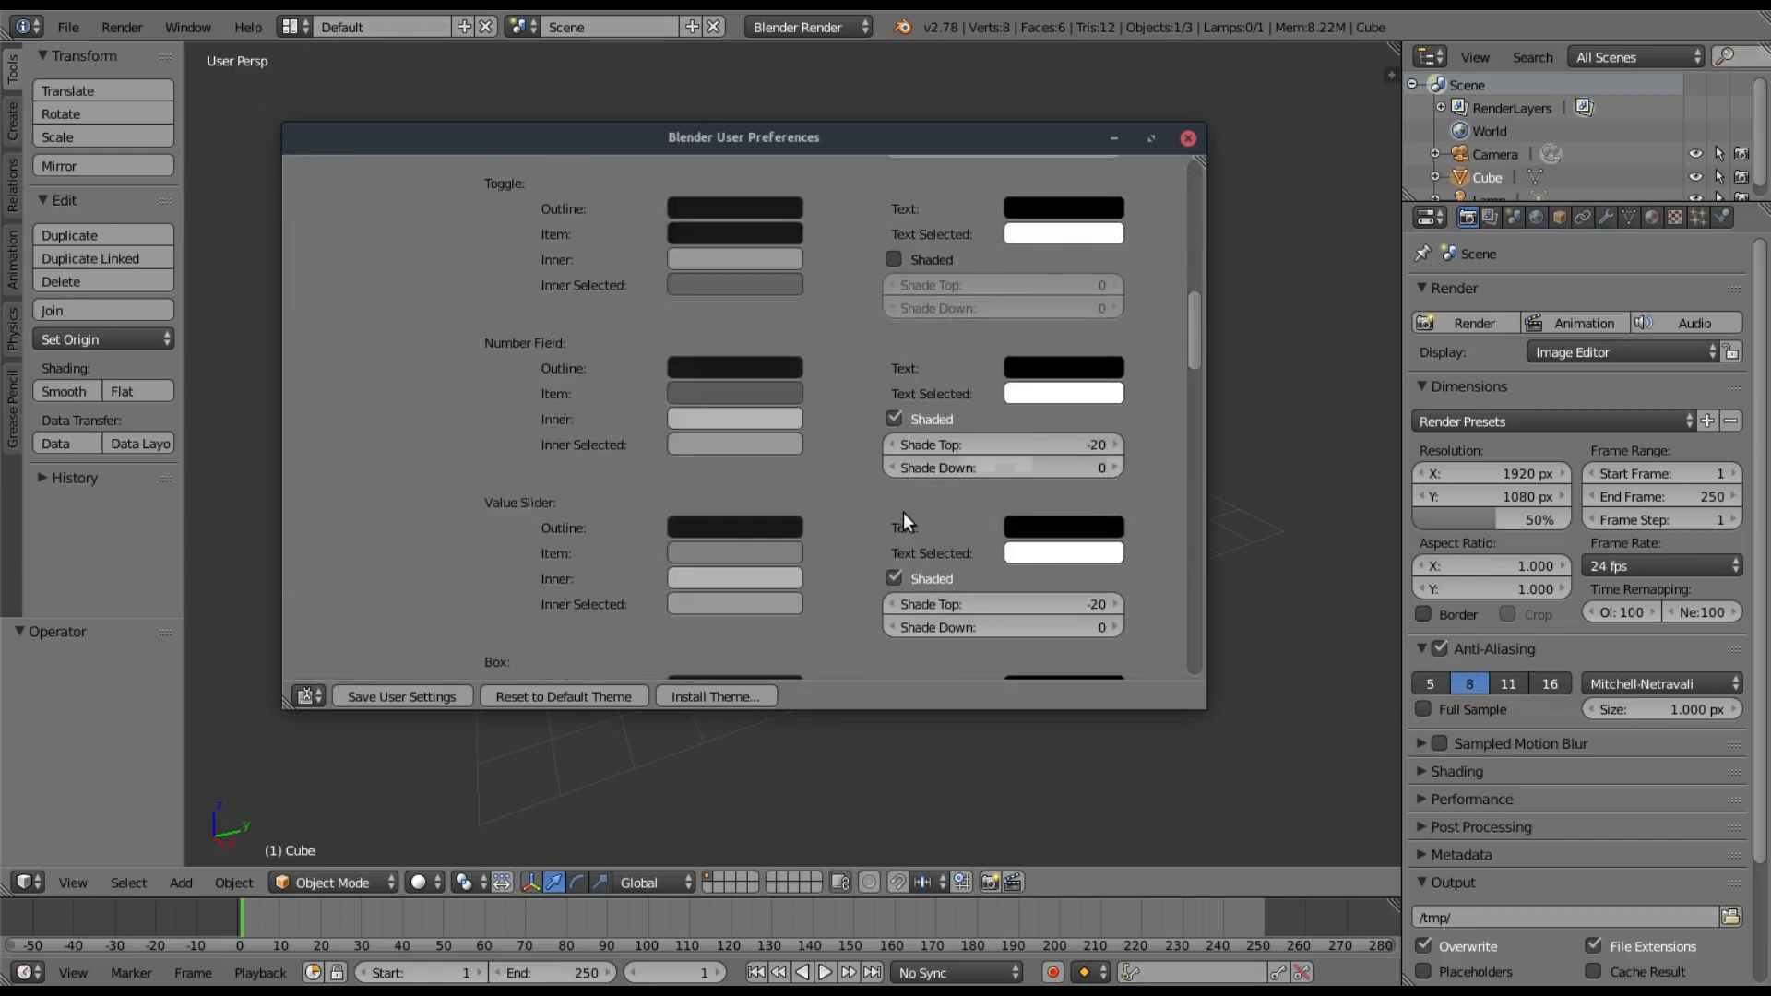
scroll("down", 3)
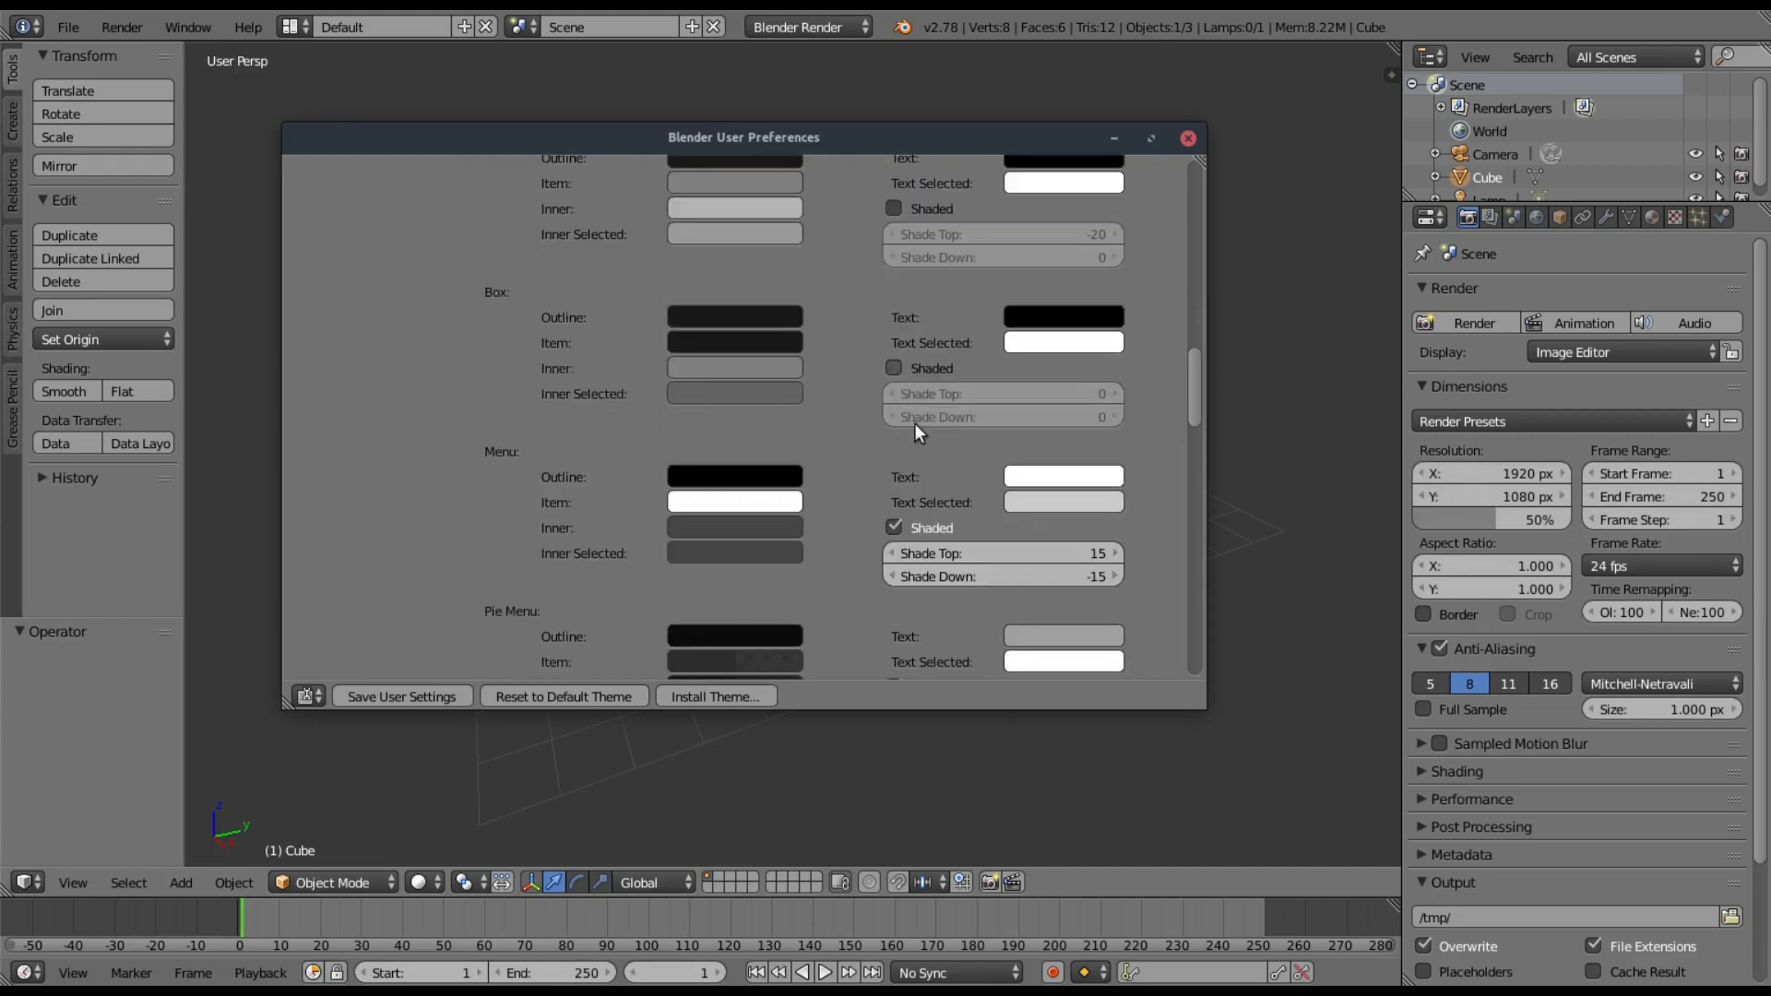
scroll("down", 3)
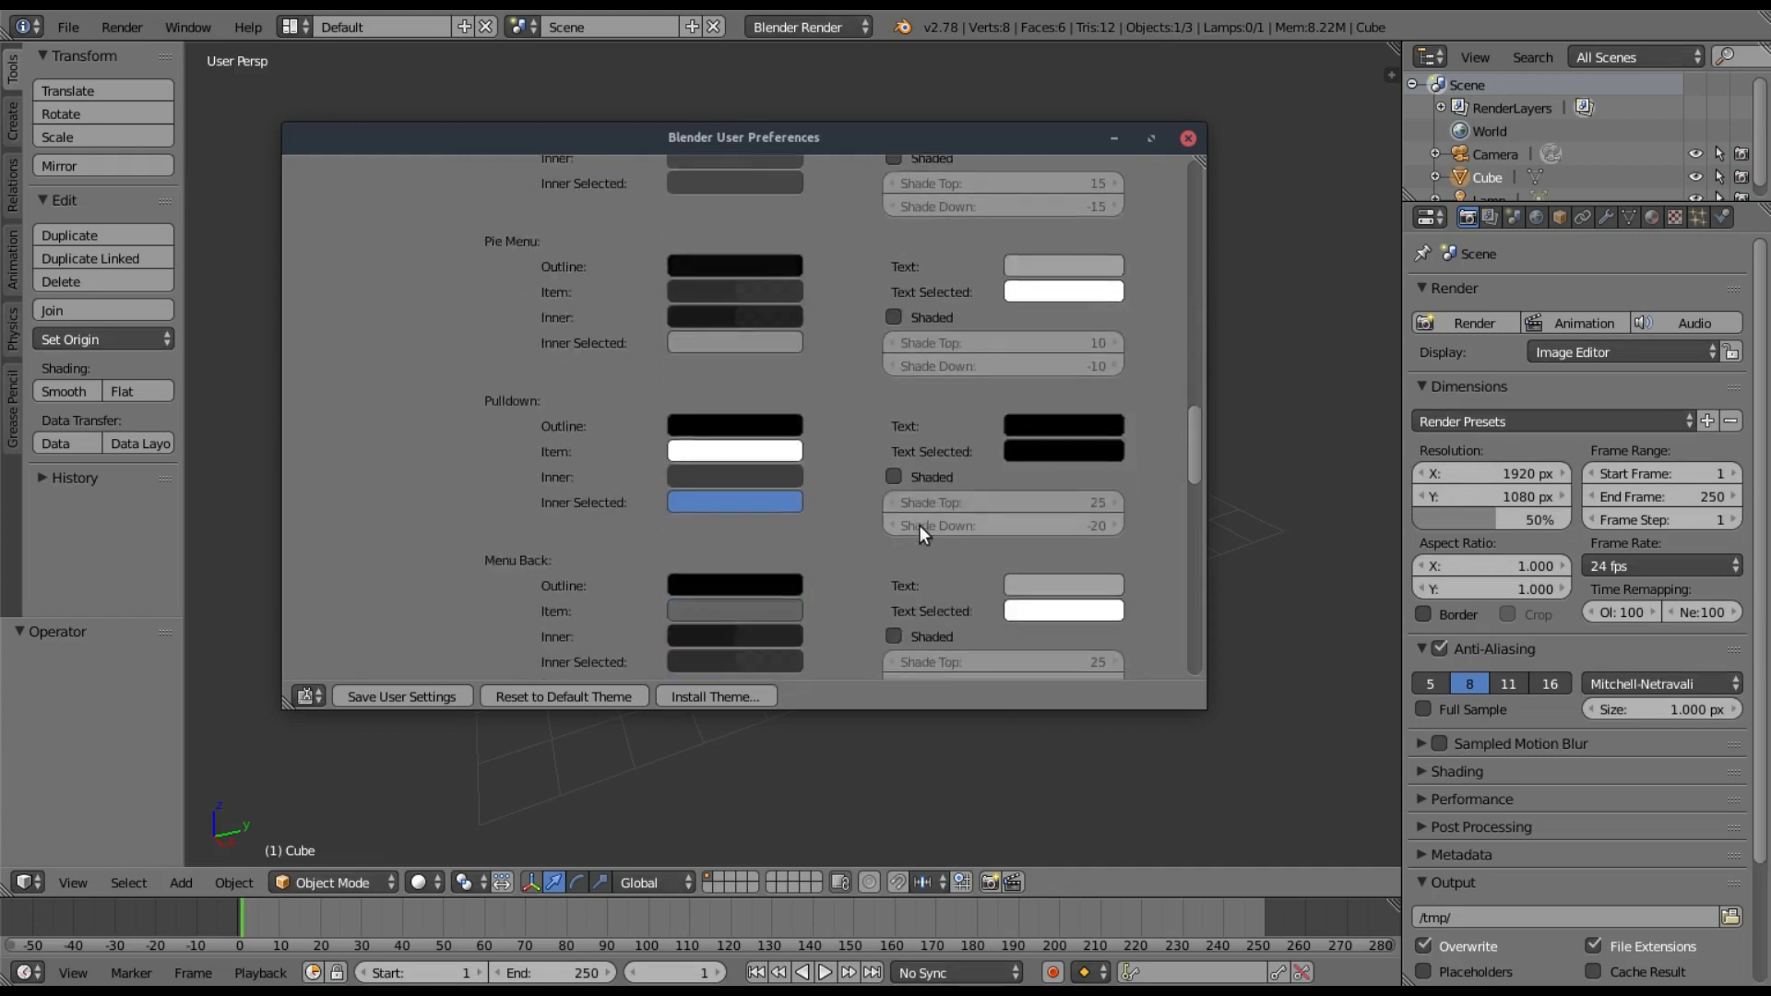
scroll("down", 3)
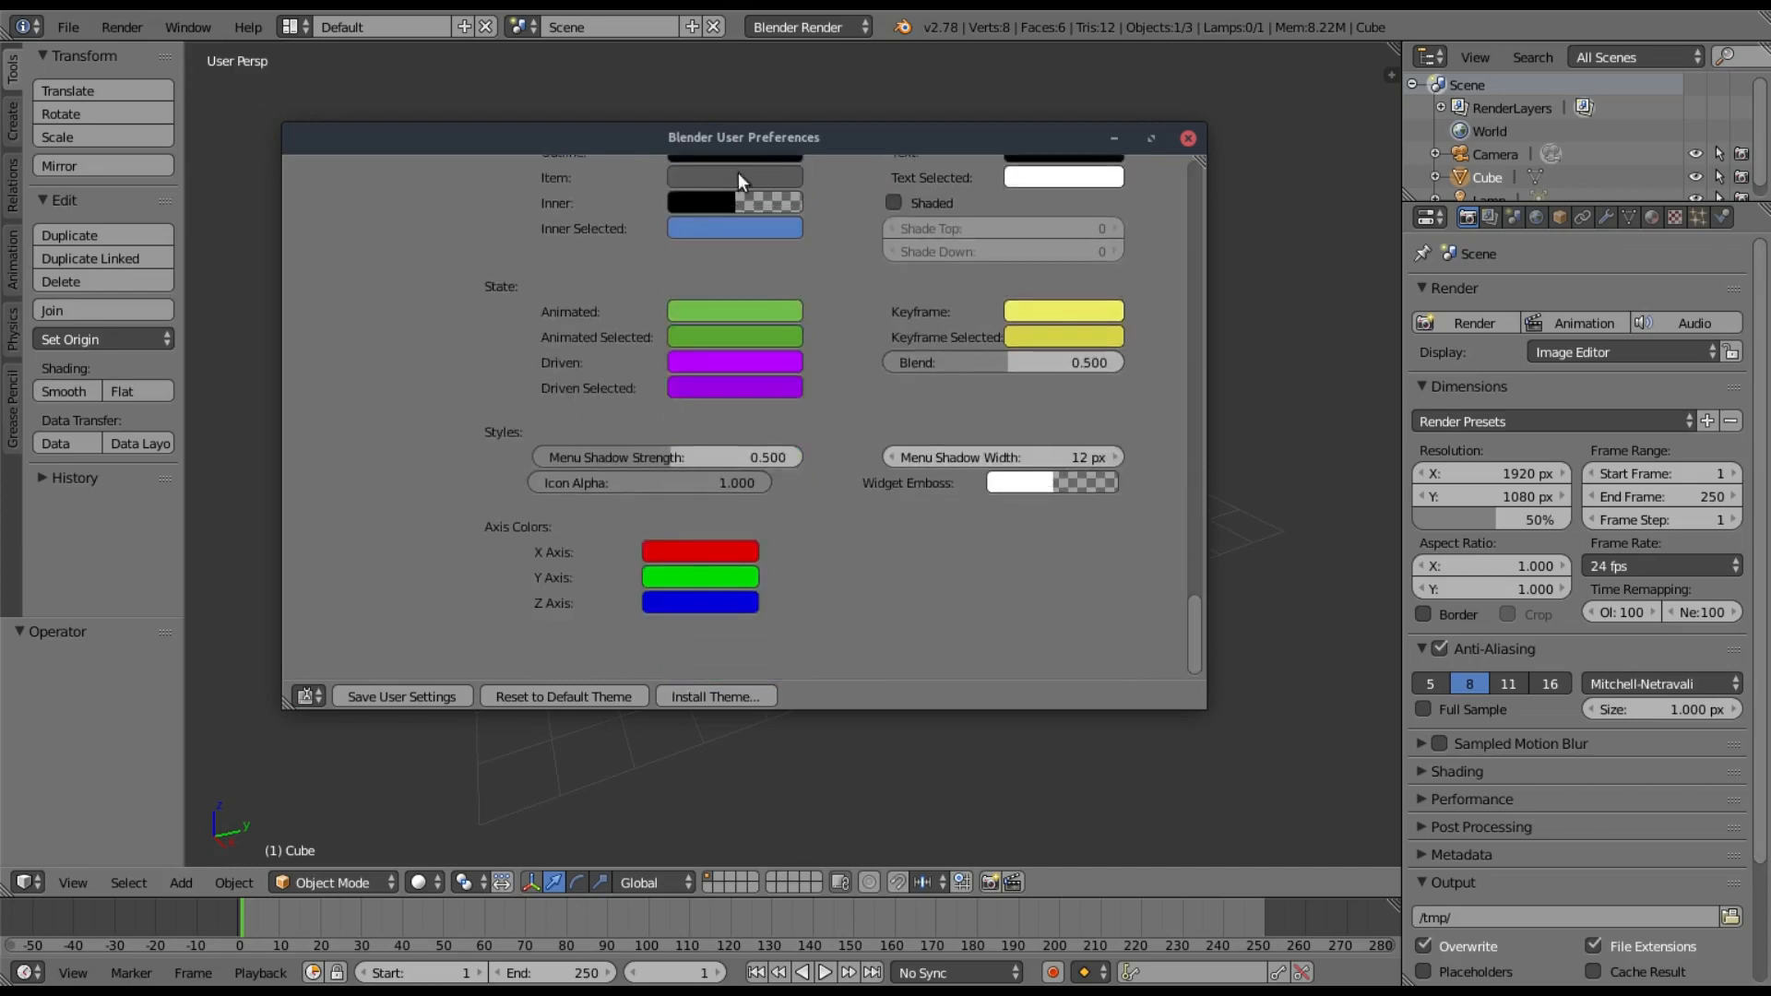
- Move the preferences window aside and try X axis colours before returning it to red
left_click_drag(744, 137, 1380, 201)
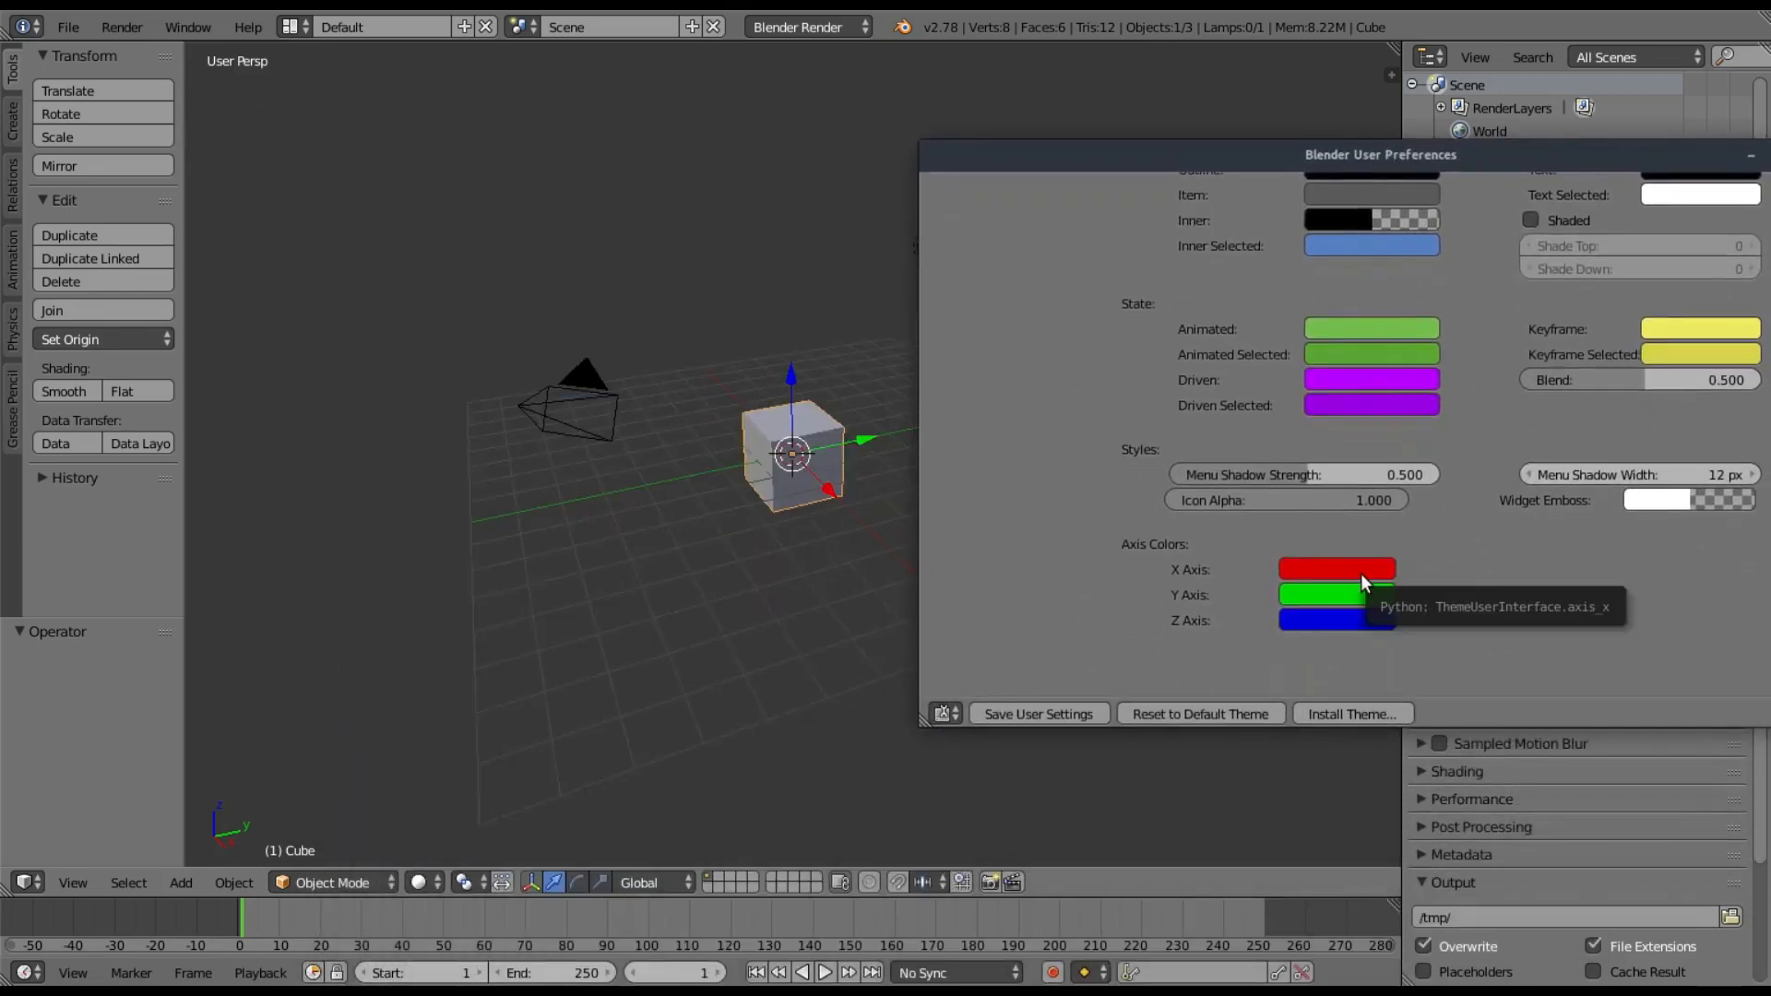
left_click(1337, 568)
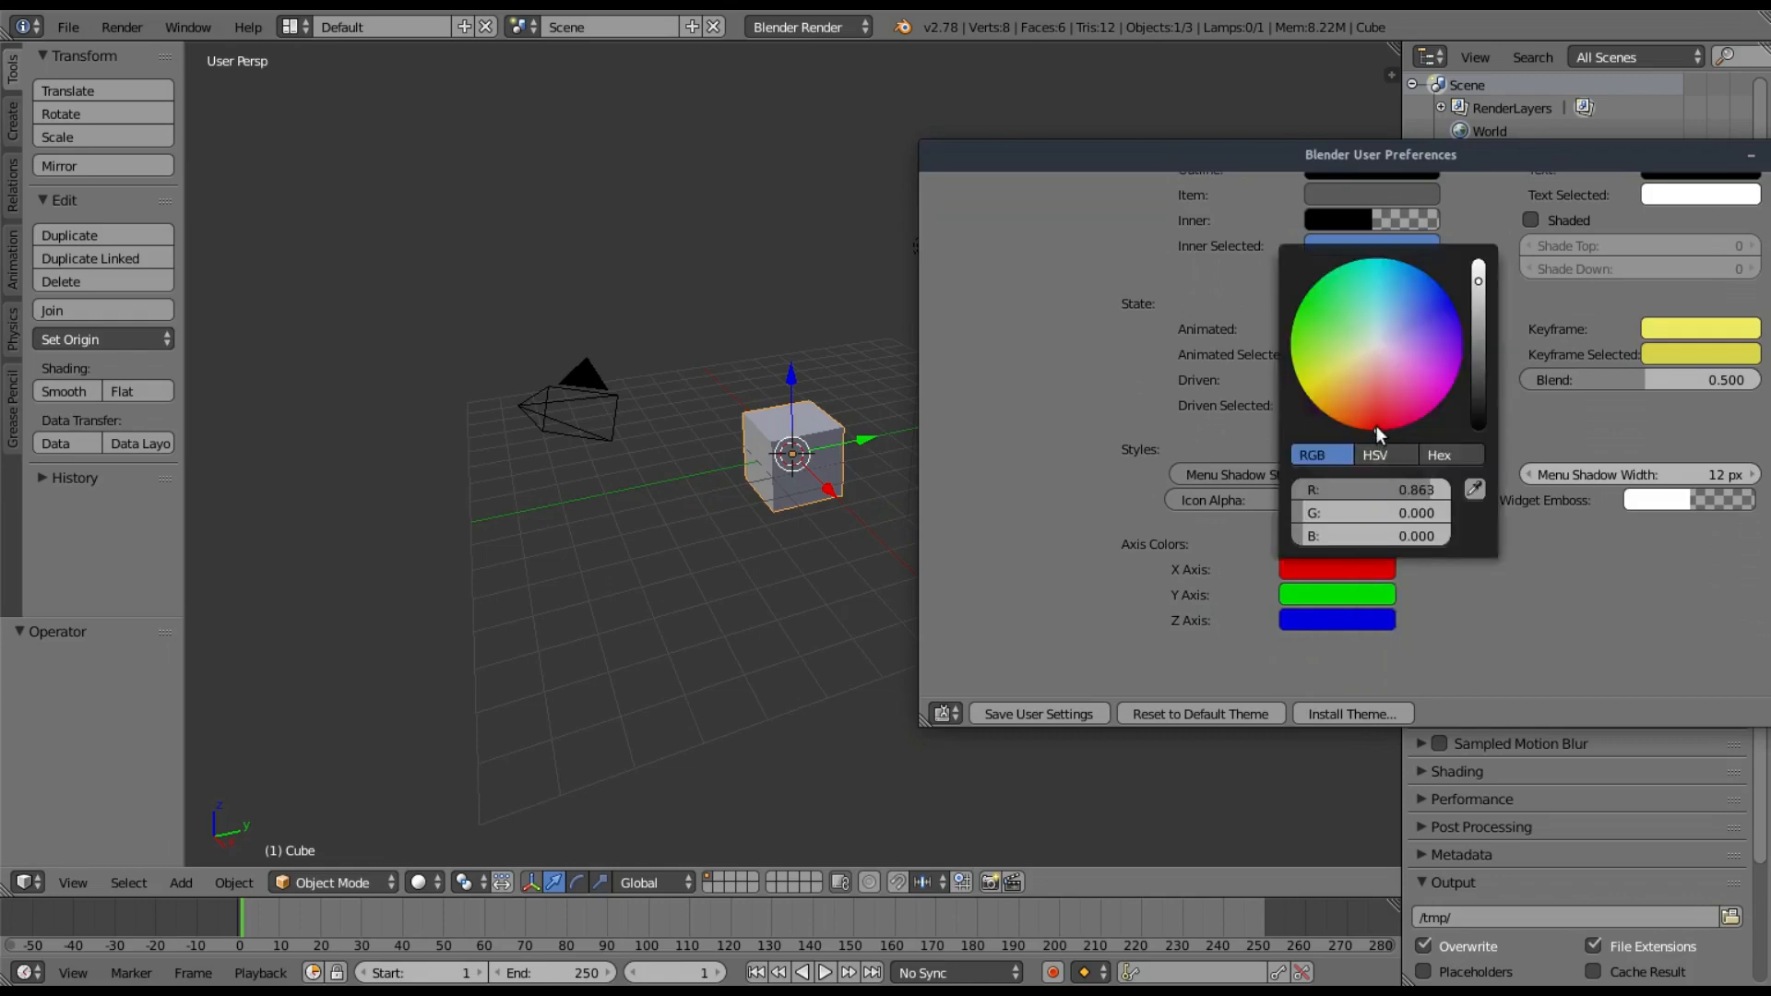
left_click(1387, 422)
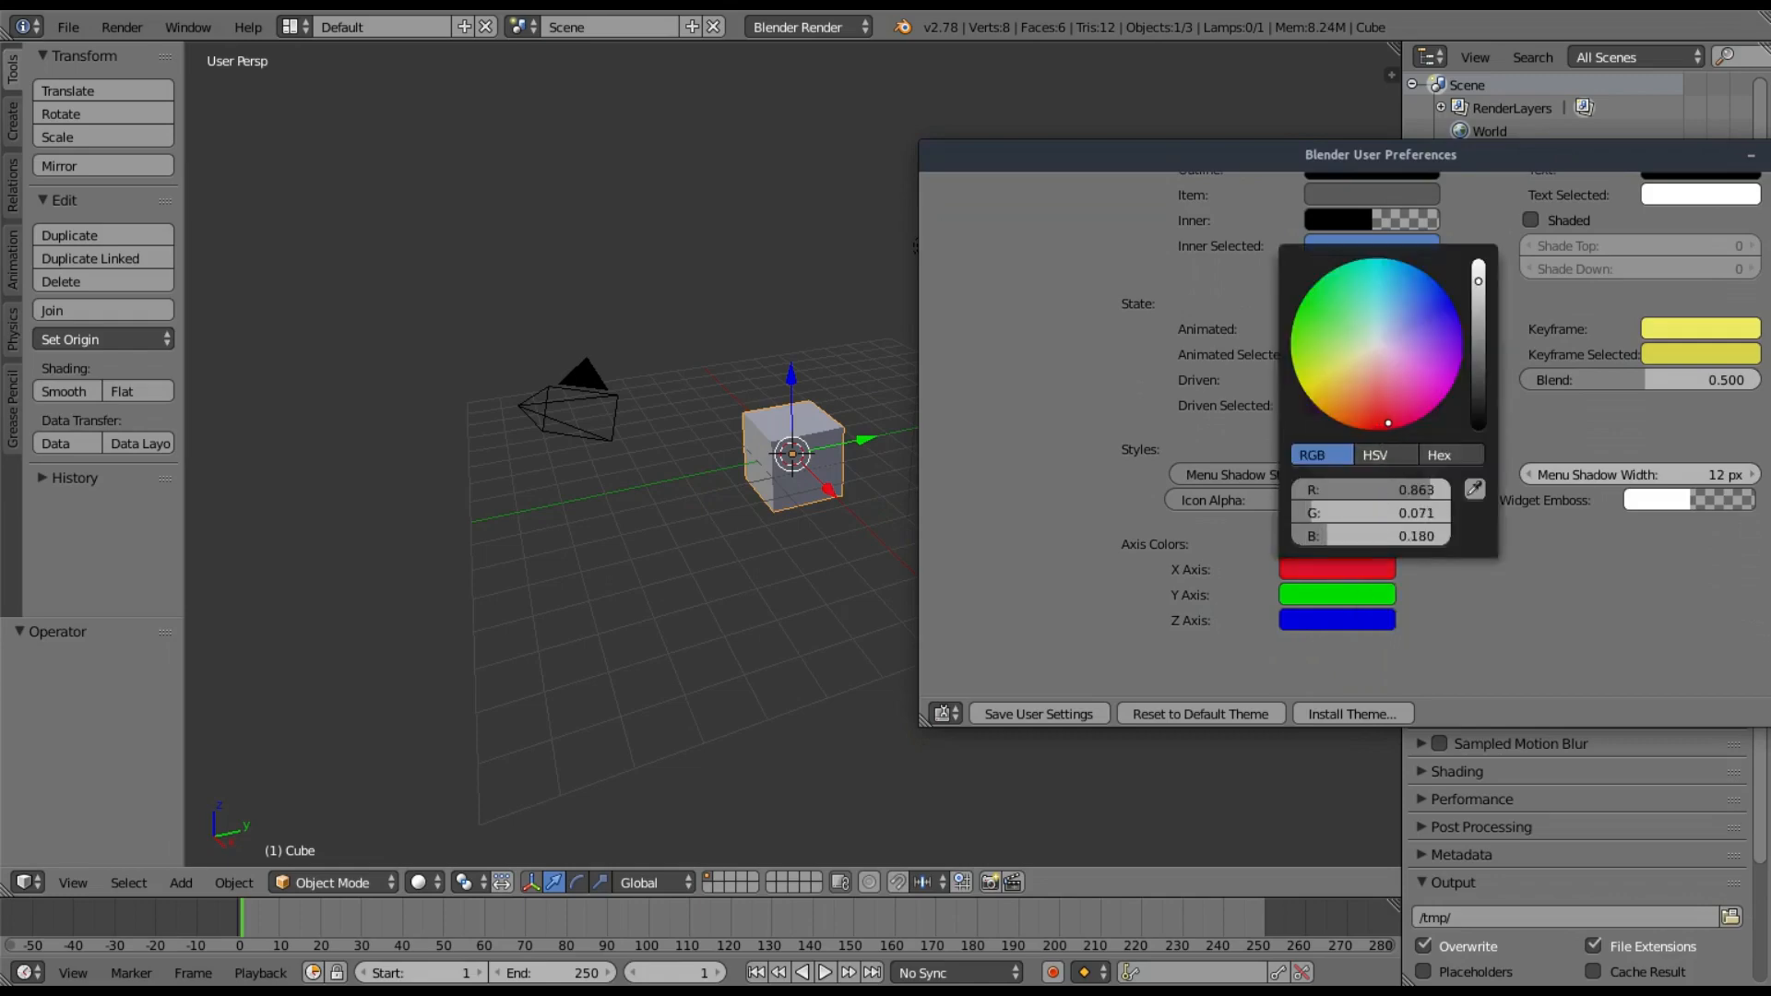
left_click(1345, 359)
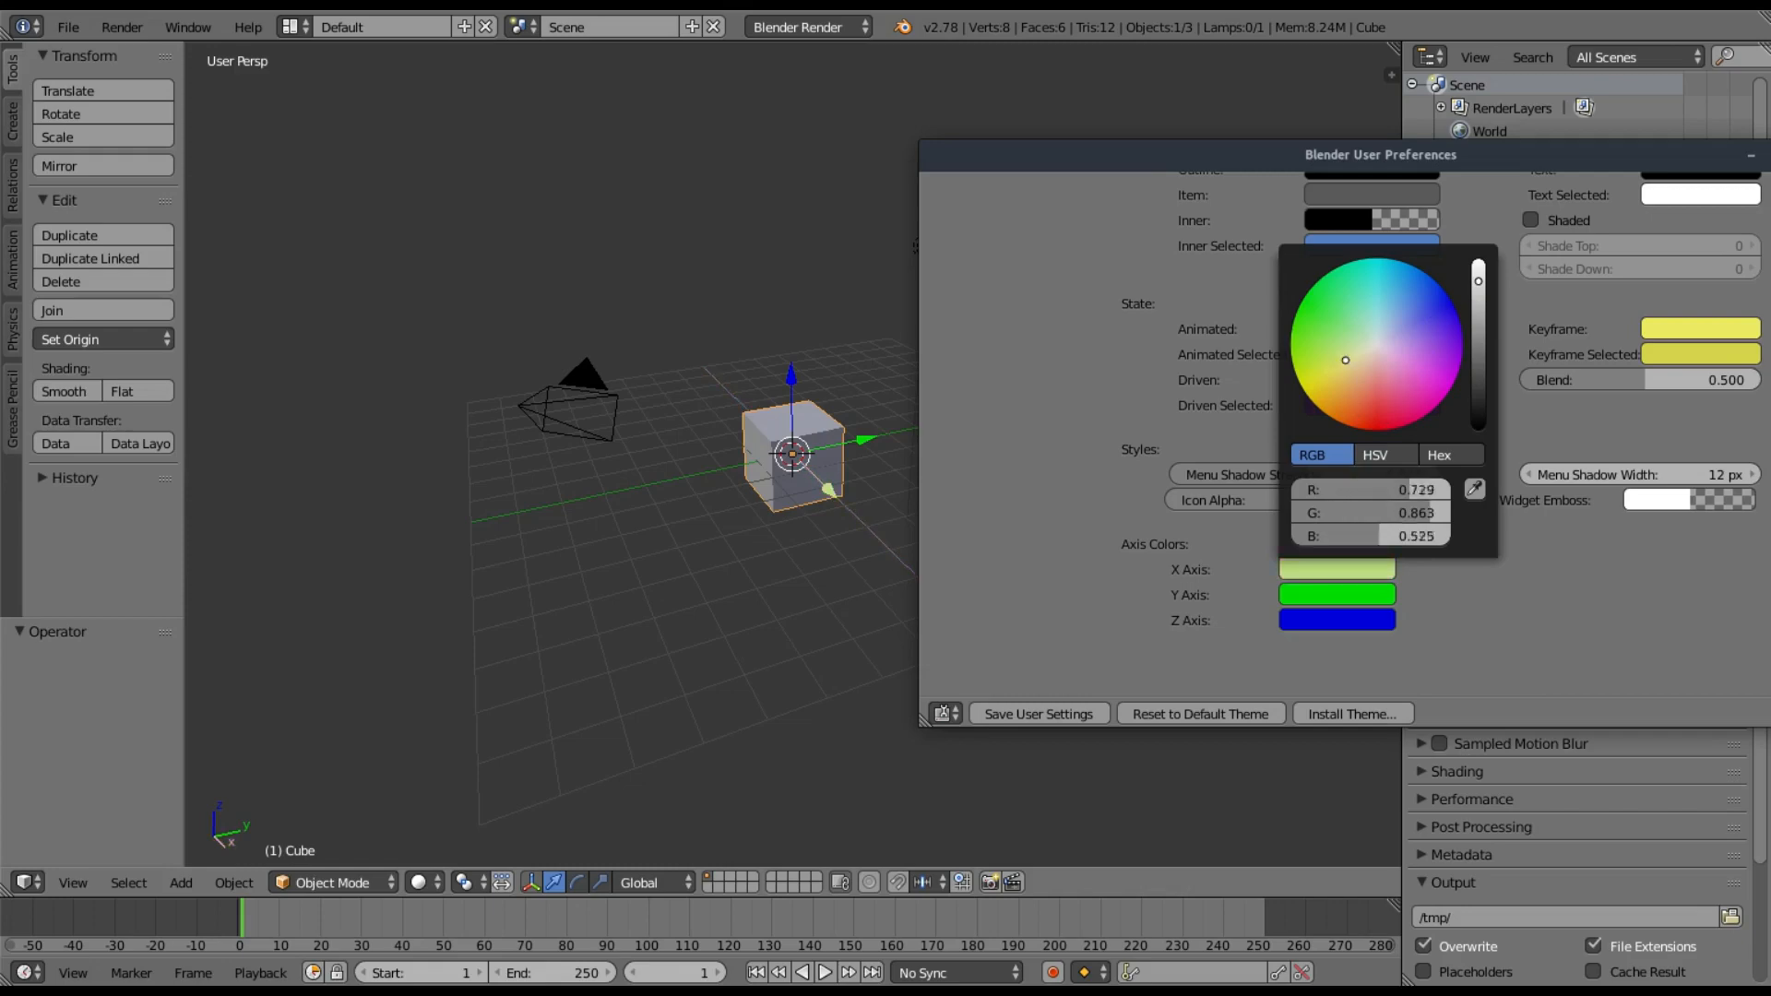
left_click_drag(1345, 359, 1340, 367)
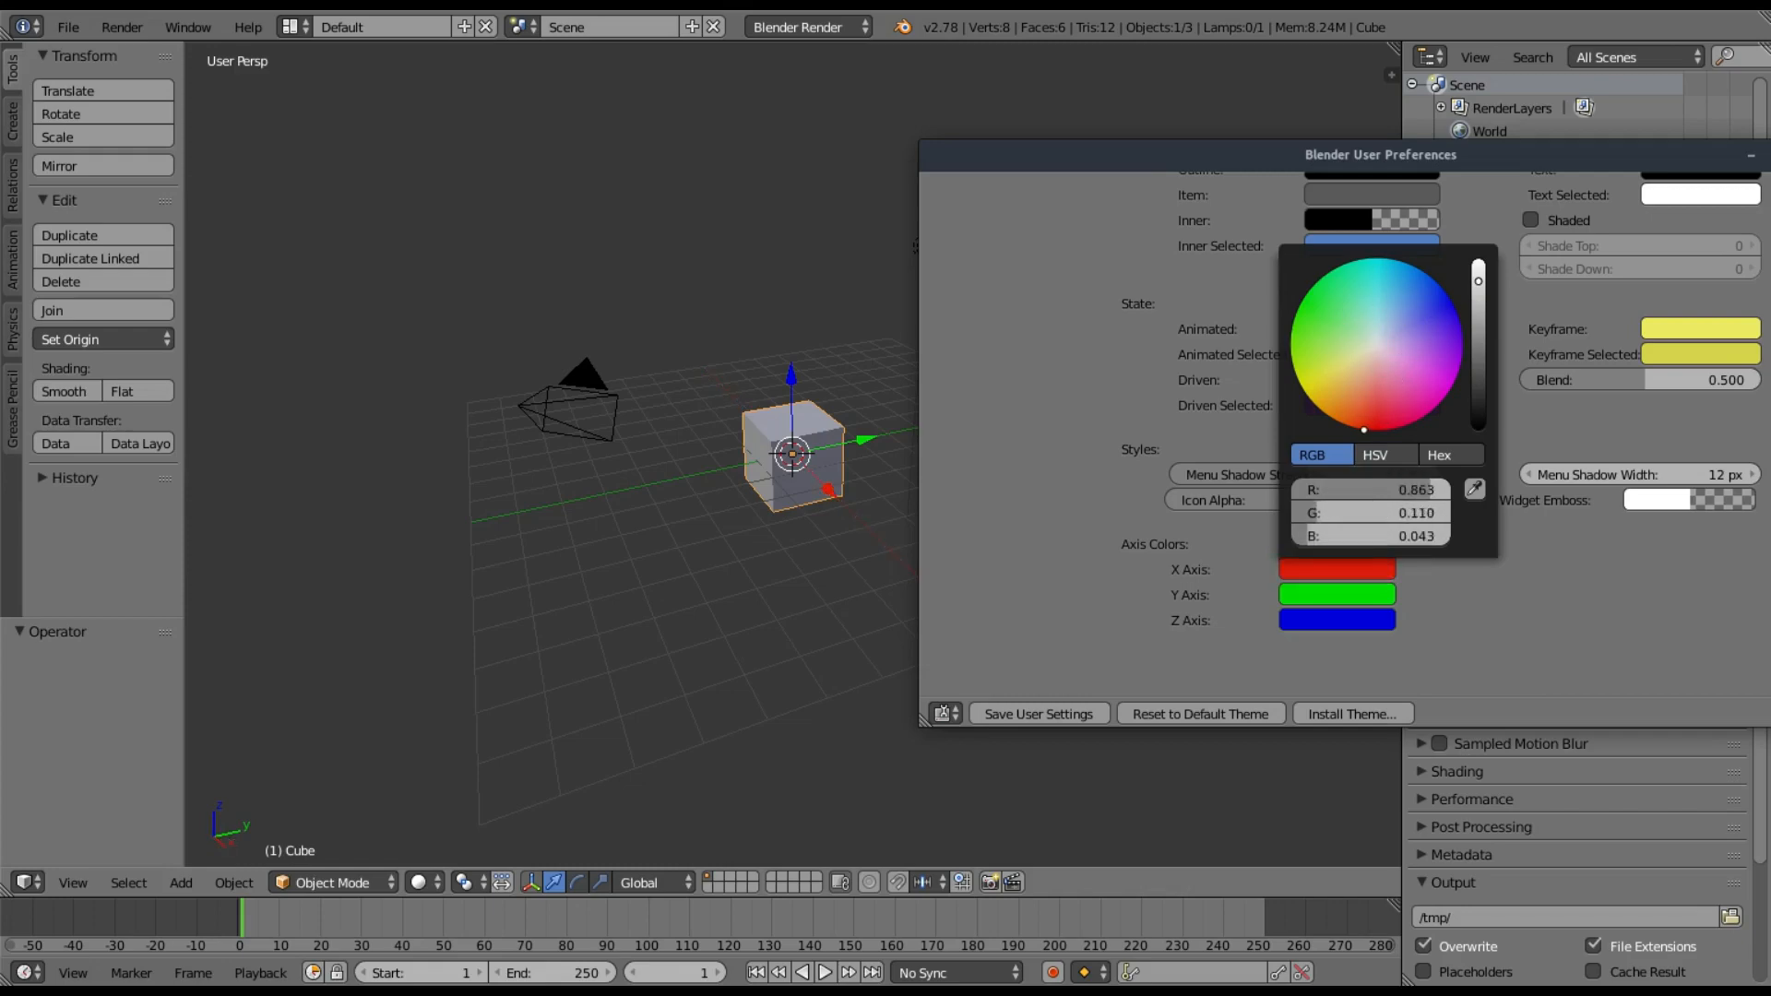
- Lighten the Y axis green and pick a new Z axis colour
left_click(1382, 414)
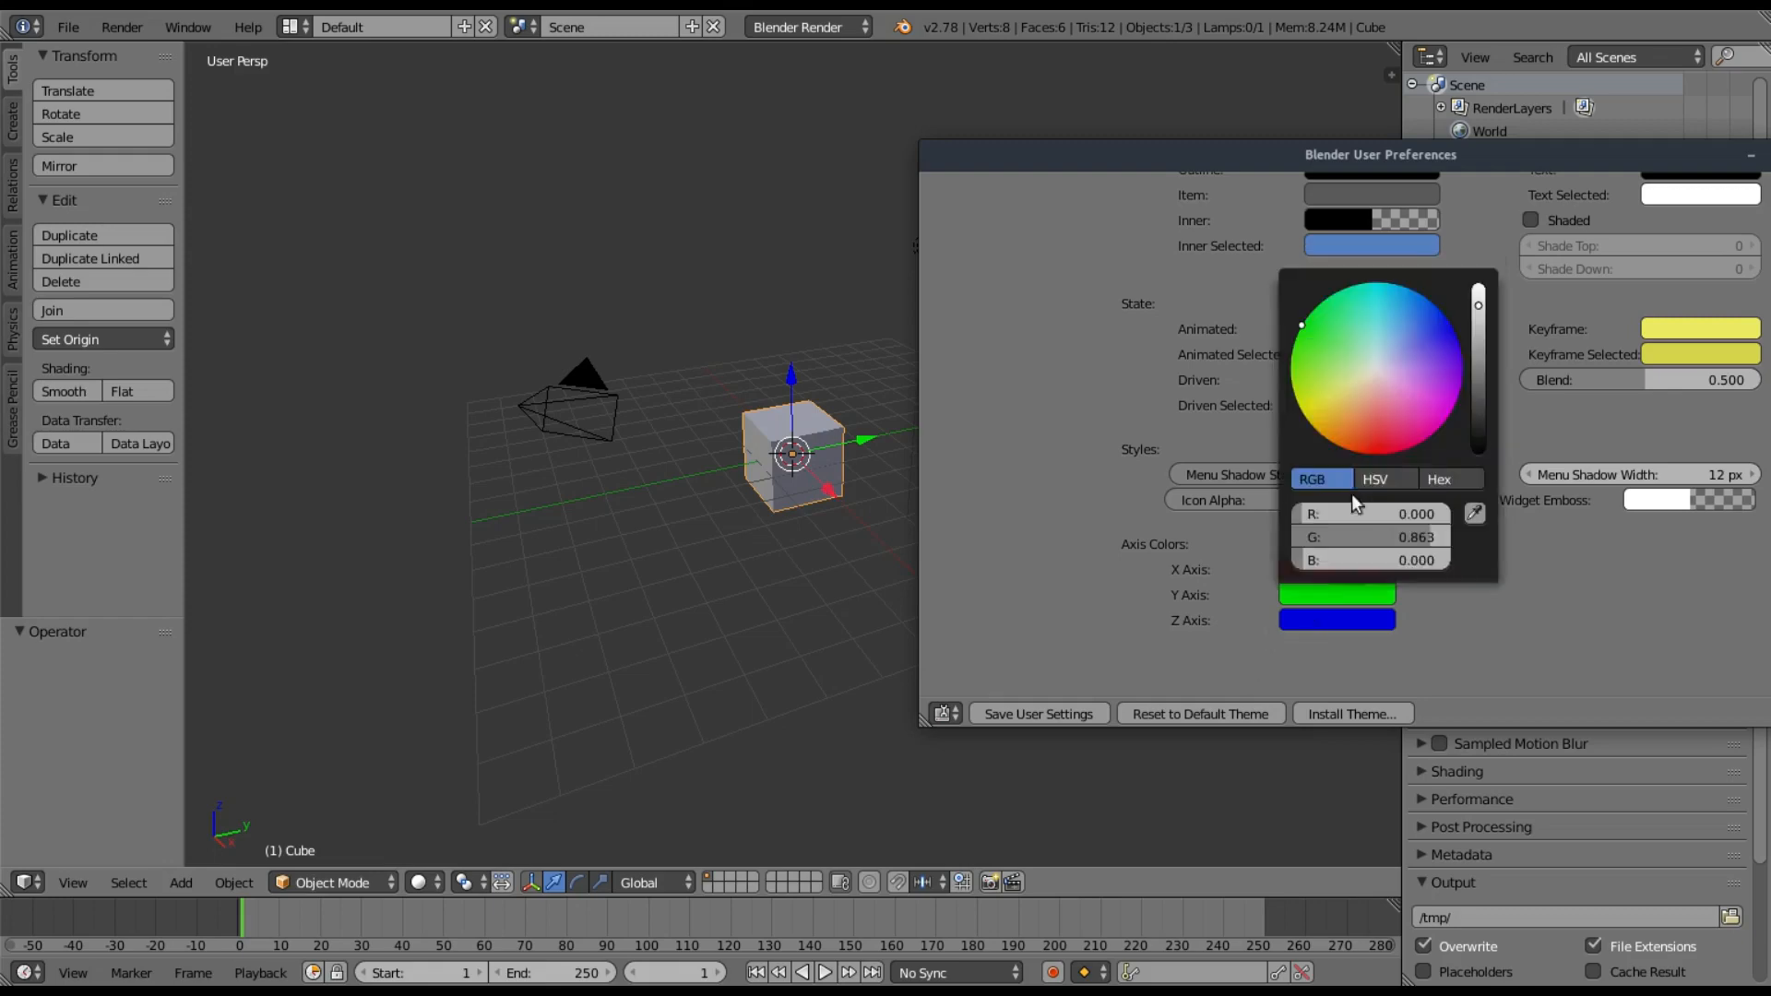
left_click(1325, 349)
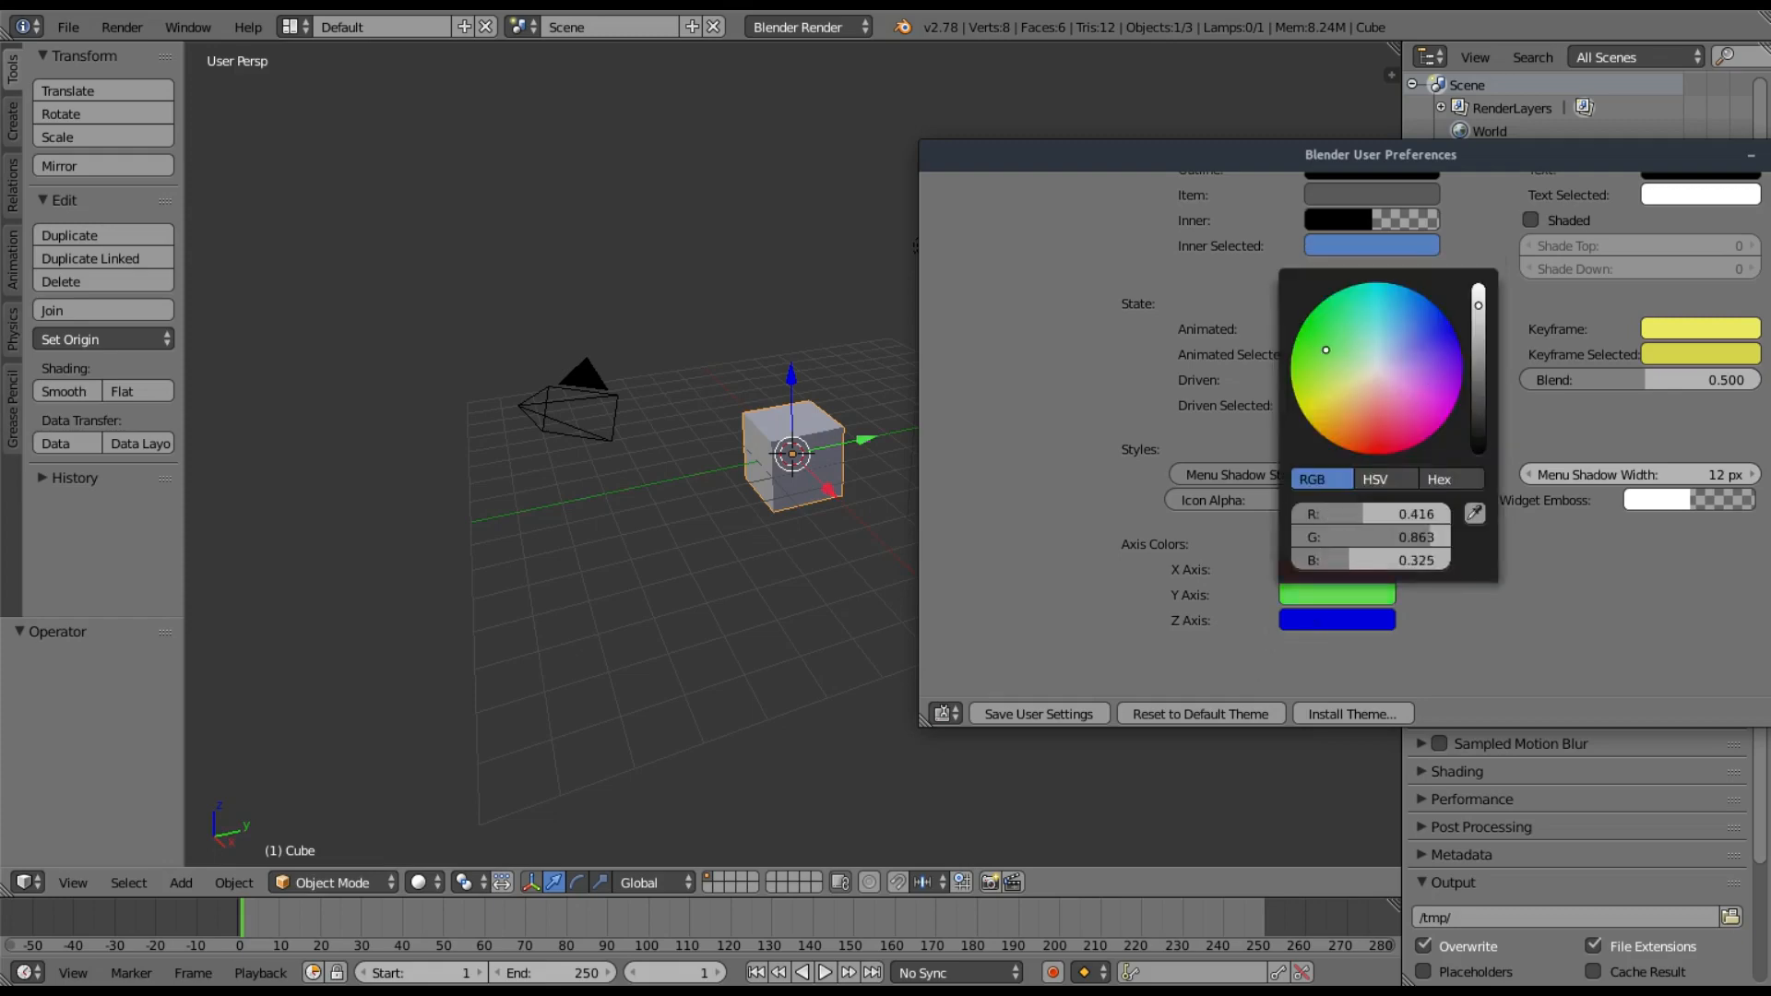
left_click(1323, 349)
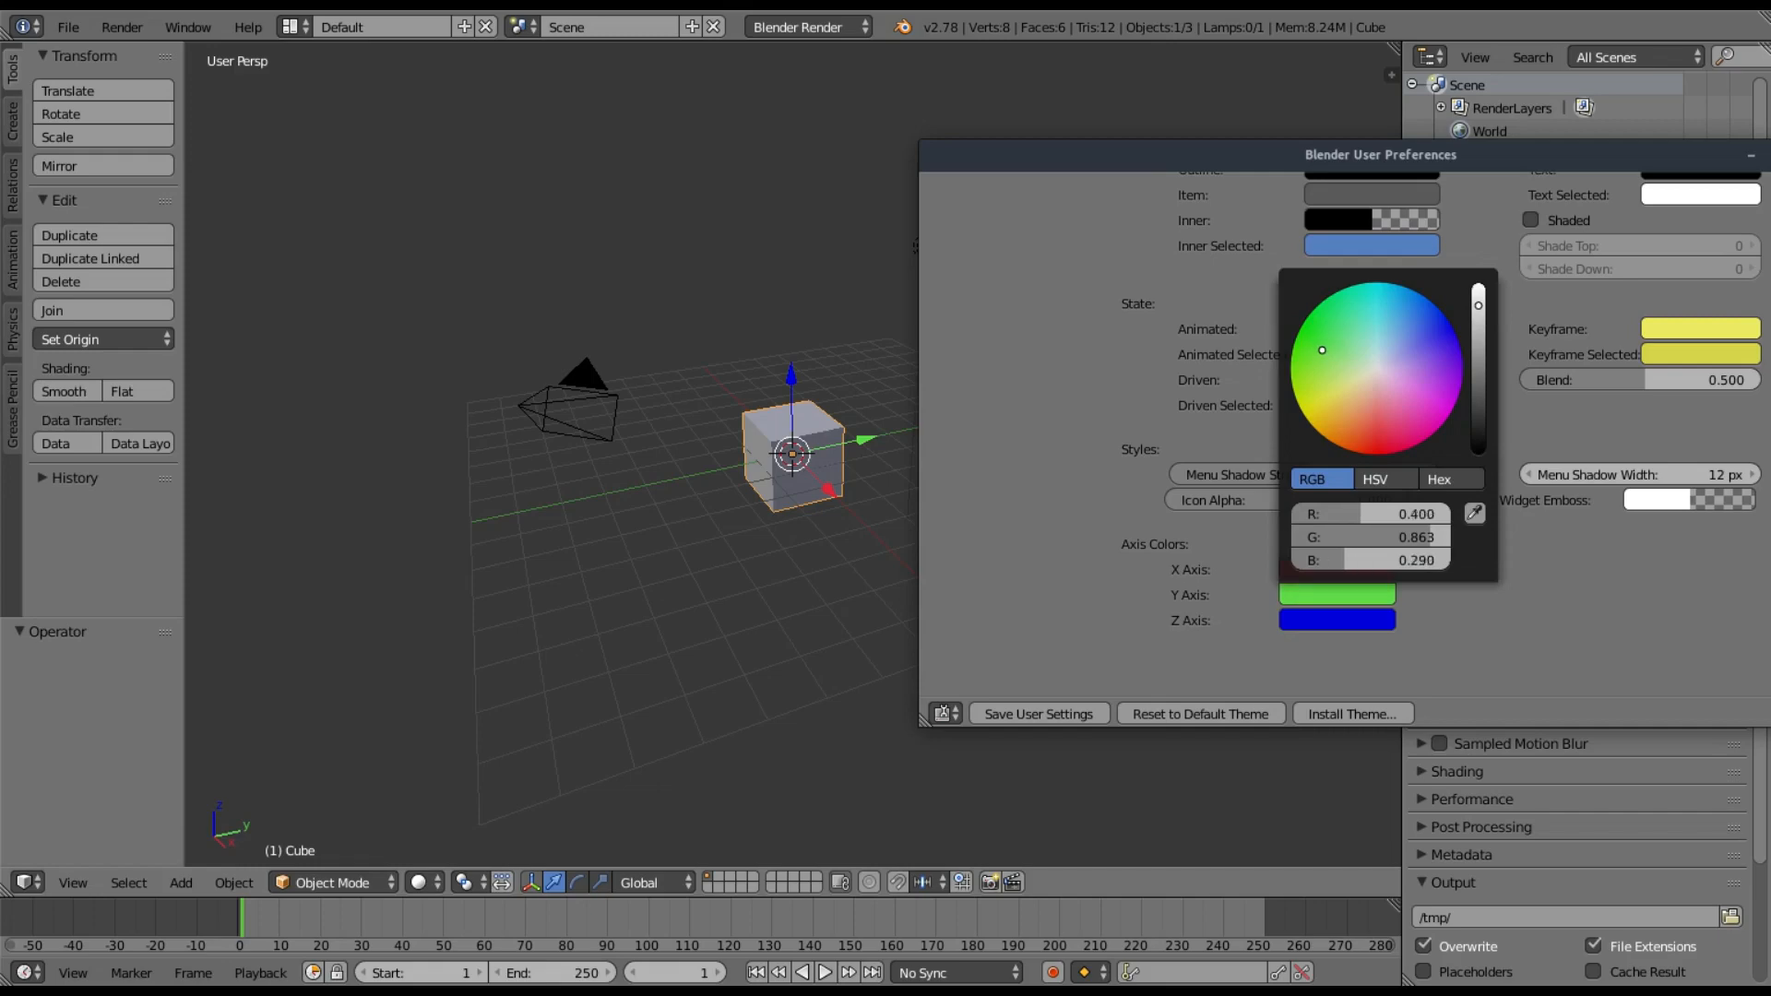
left_click(1451, 351)
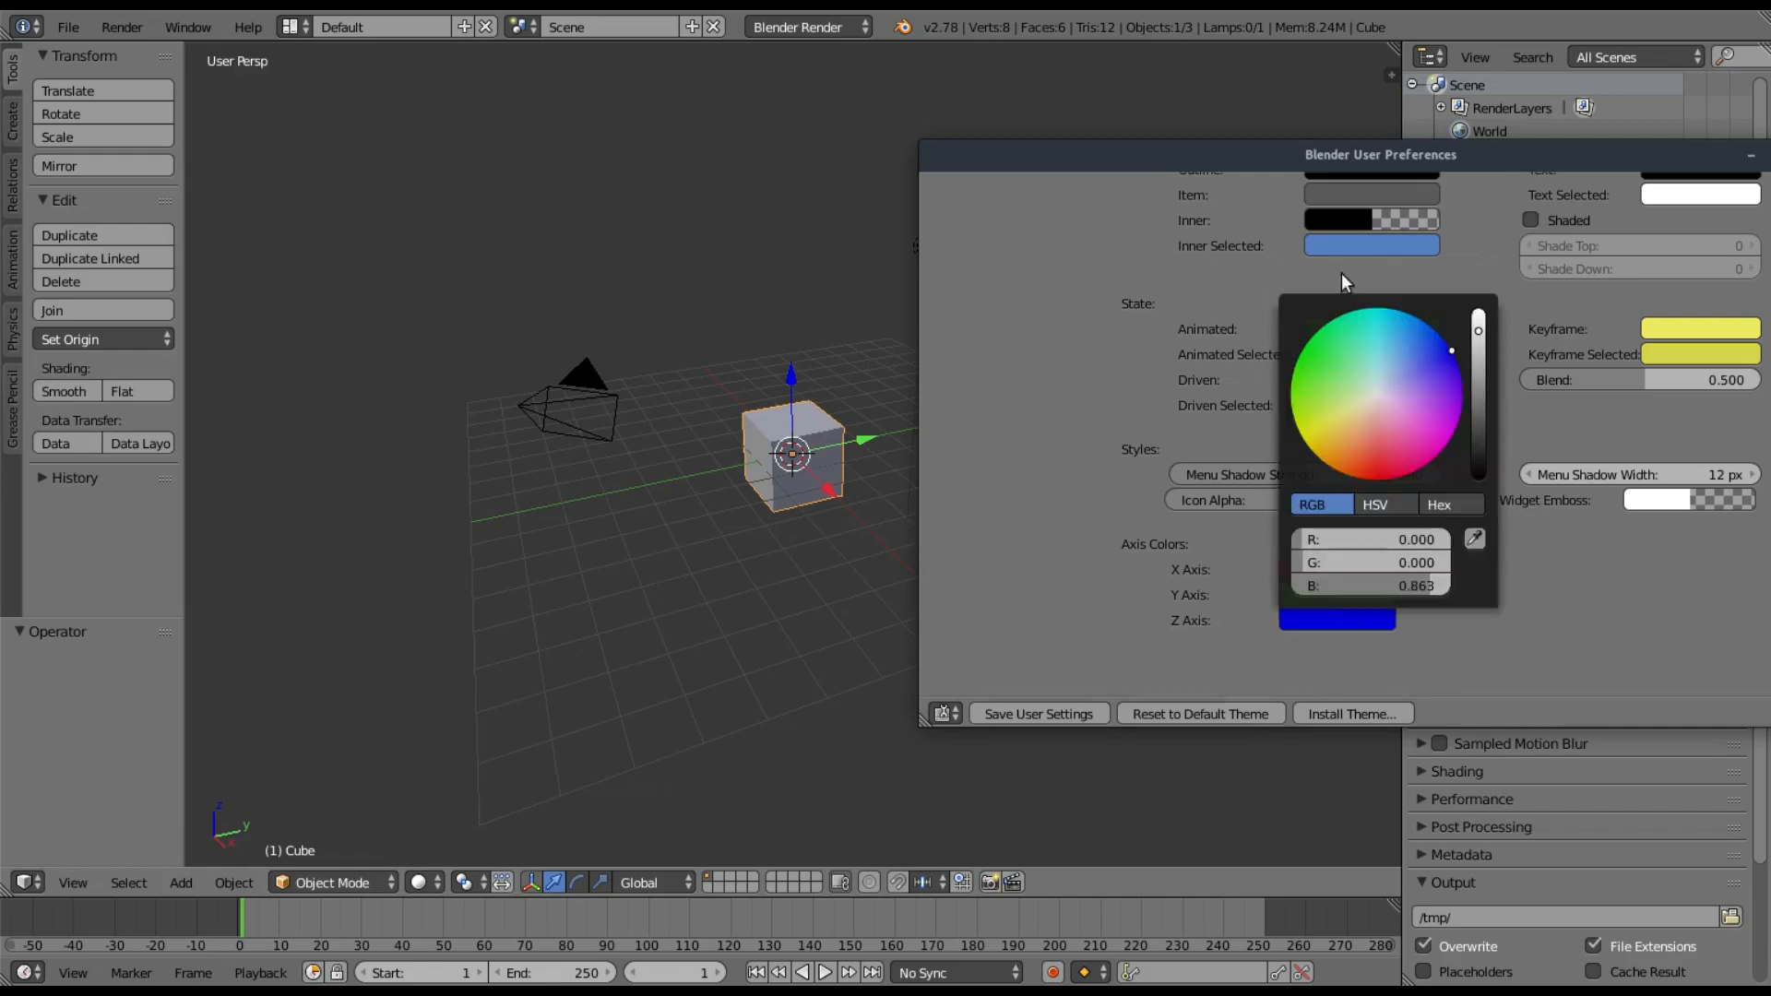
left_click(1433, 341)
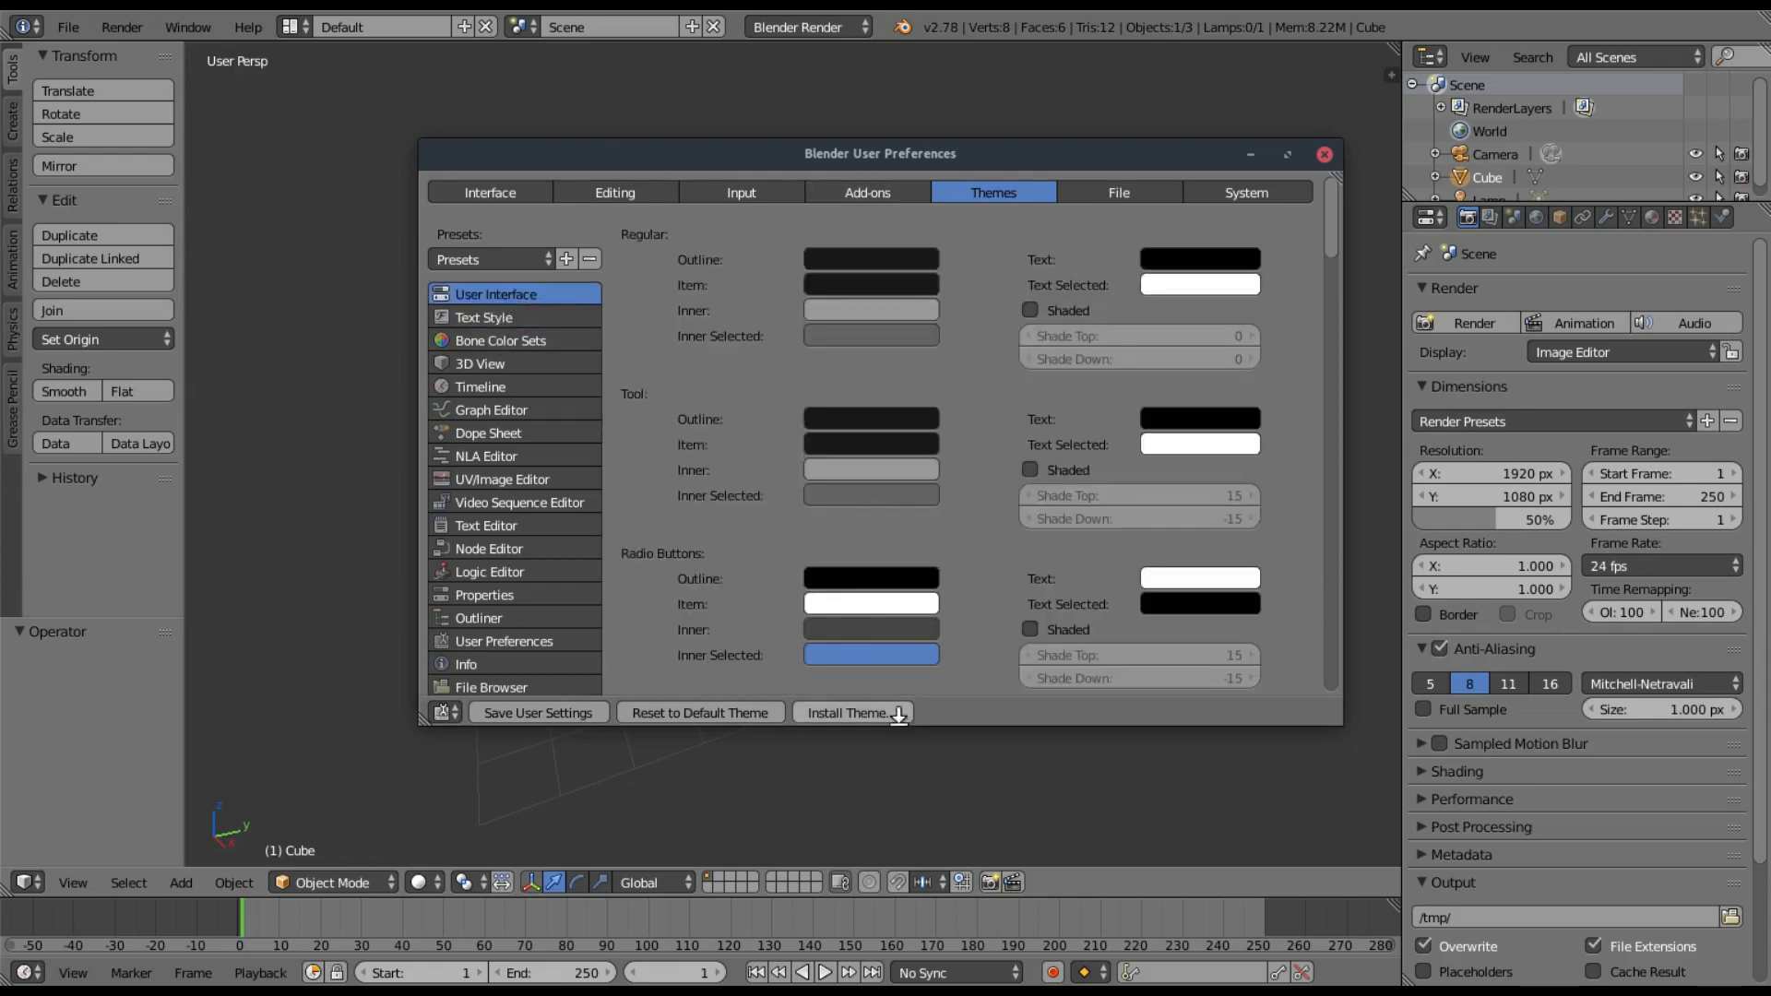
- Set Radio Buttons Inner Selected to blue (R 0.063, G 0.616, B 0.761)
left_click(870, 654)
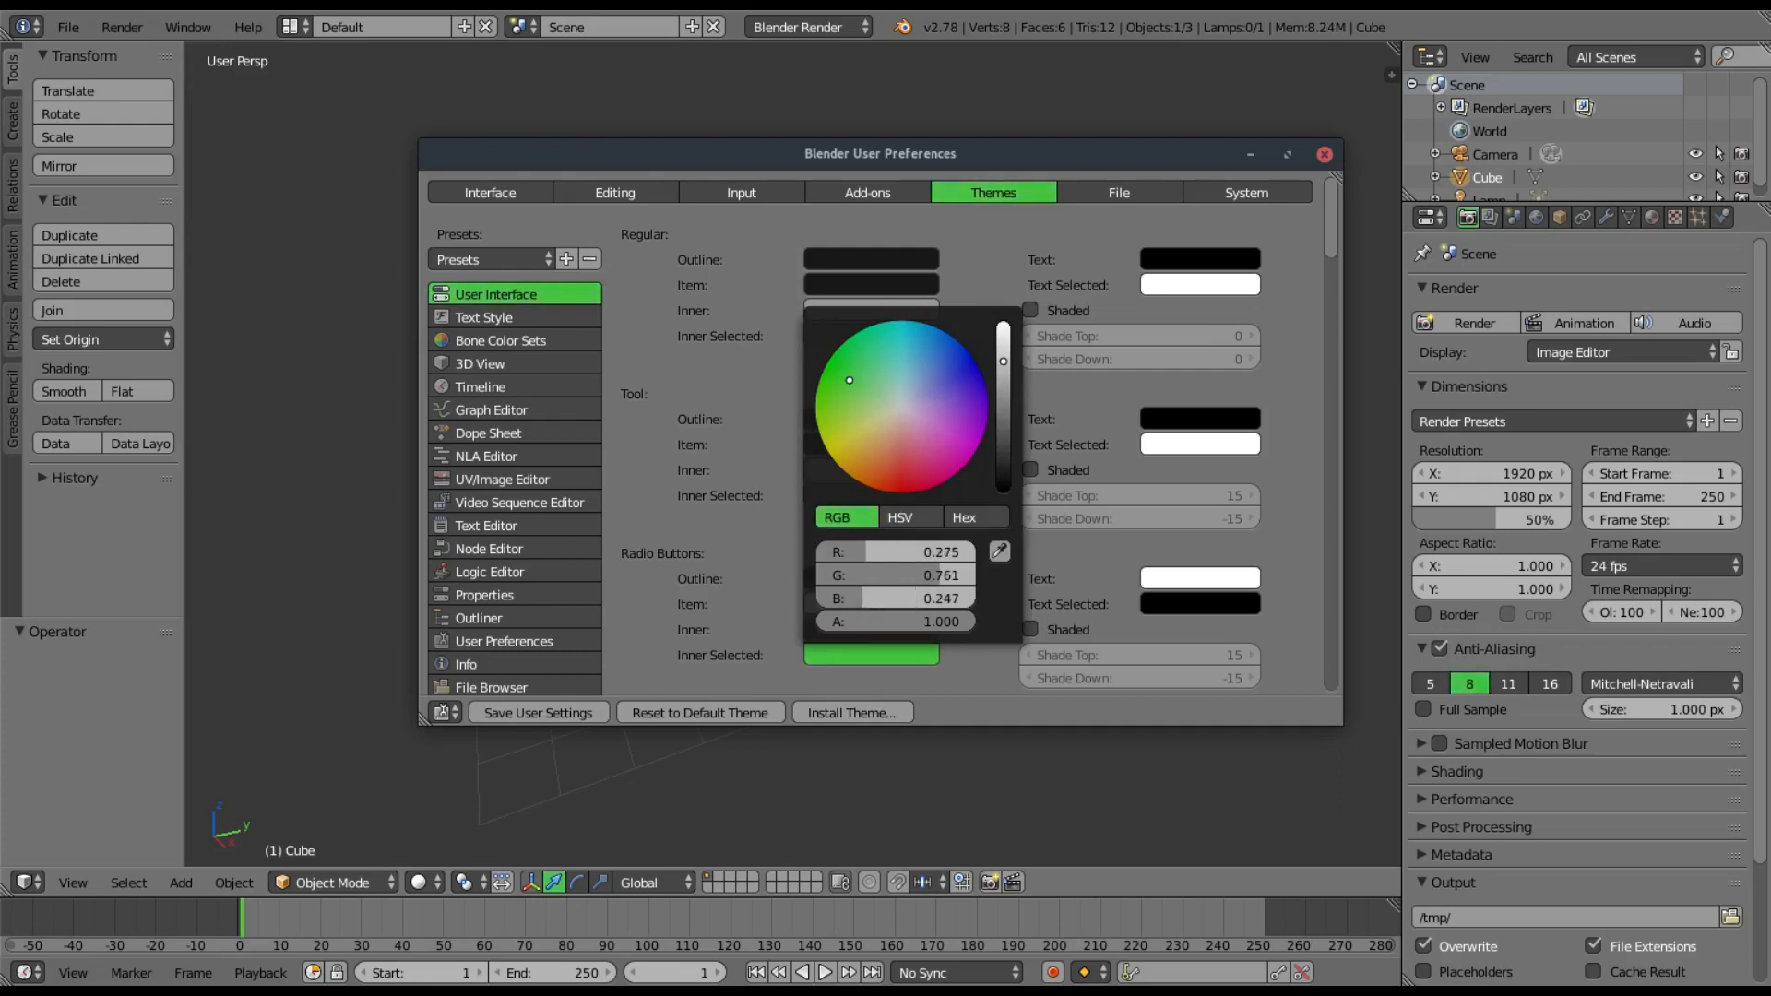
left_click(870, 448)
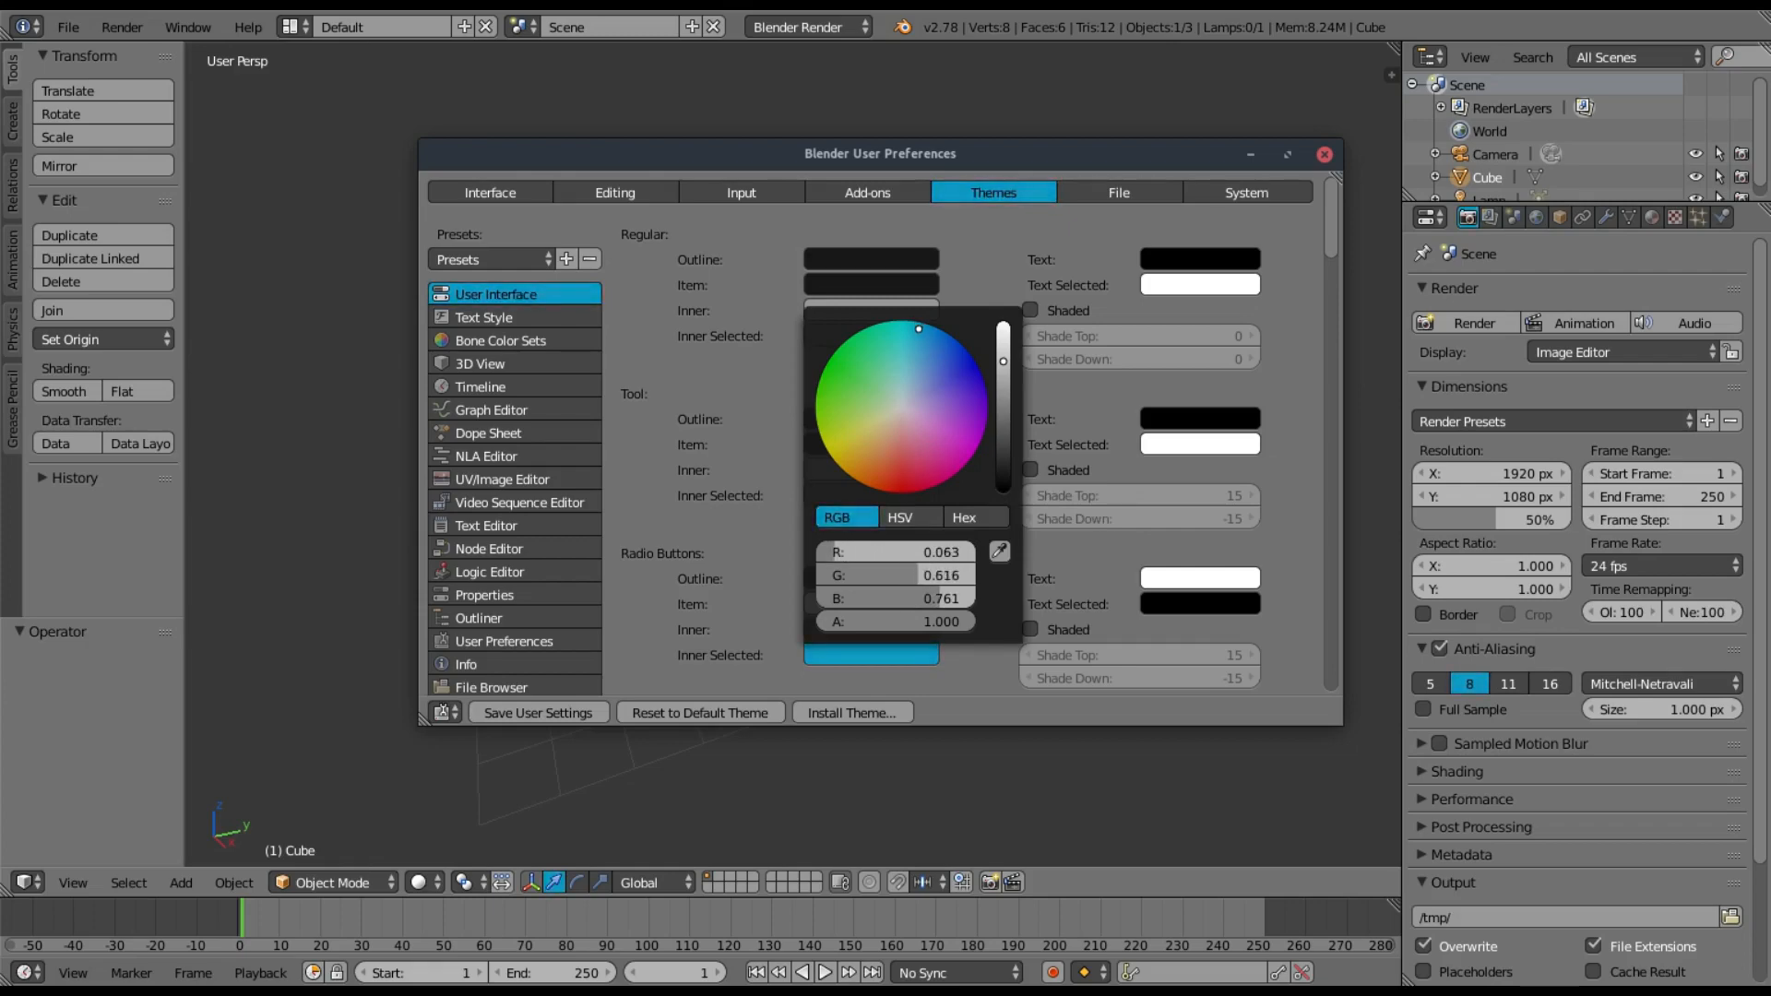
left_click(917, 345)
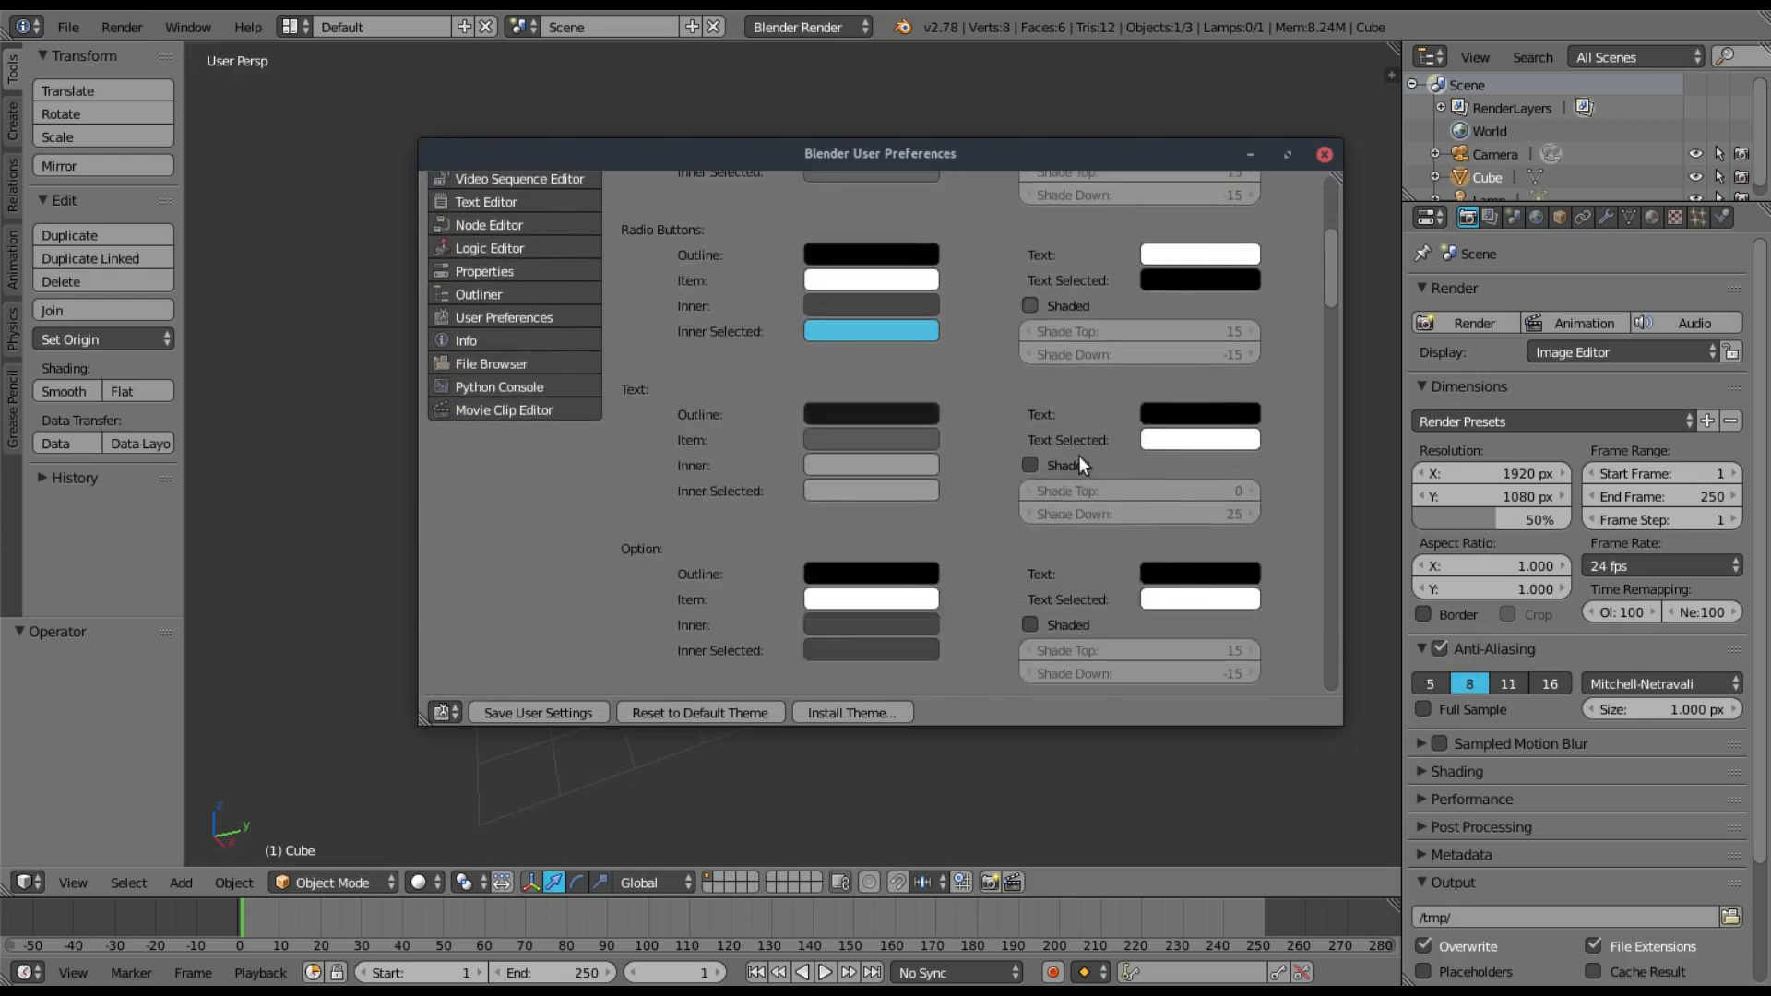
- Scroll through the Radio Button, Pulldown and List Item widget settings, then return to the top
scroll("down", 3)
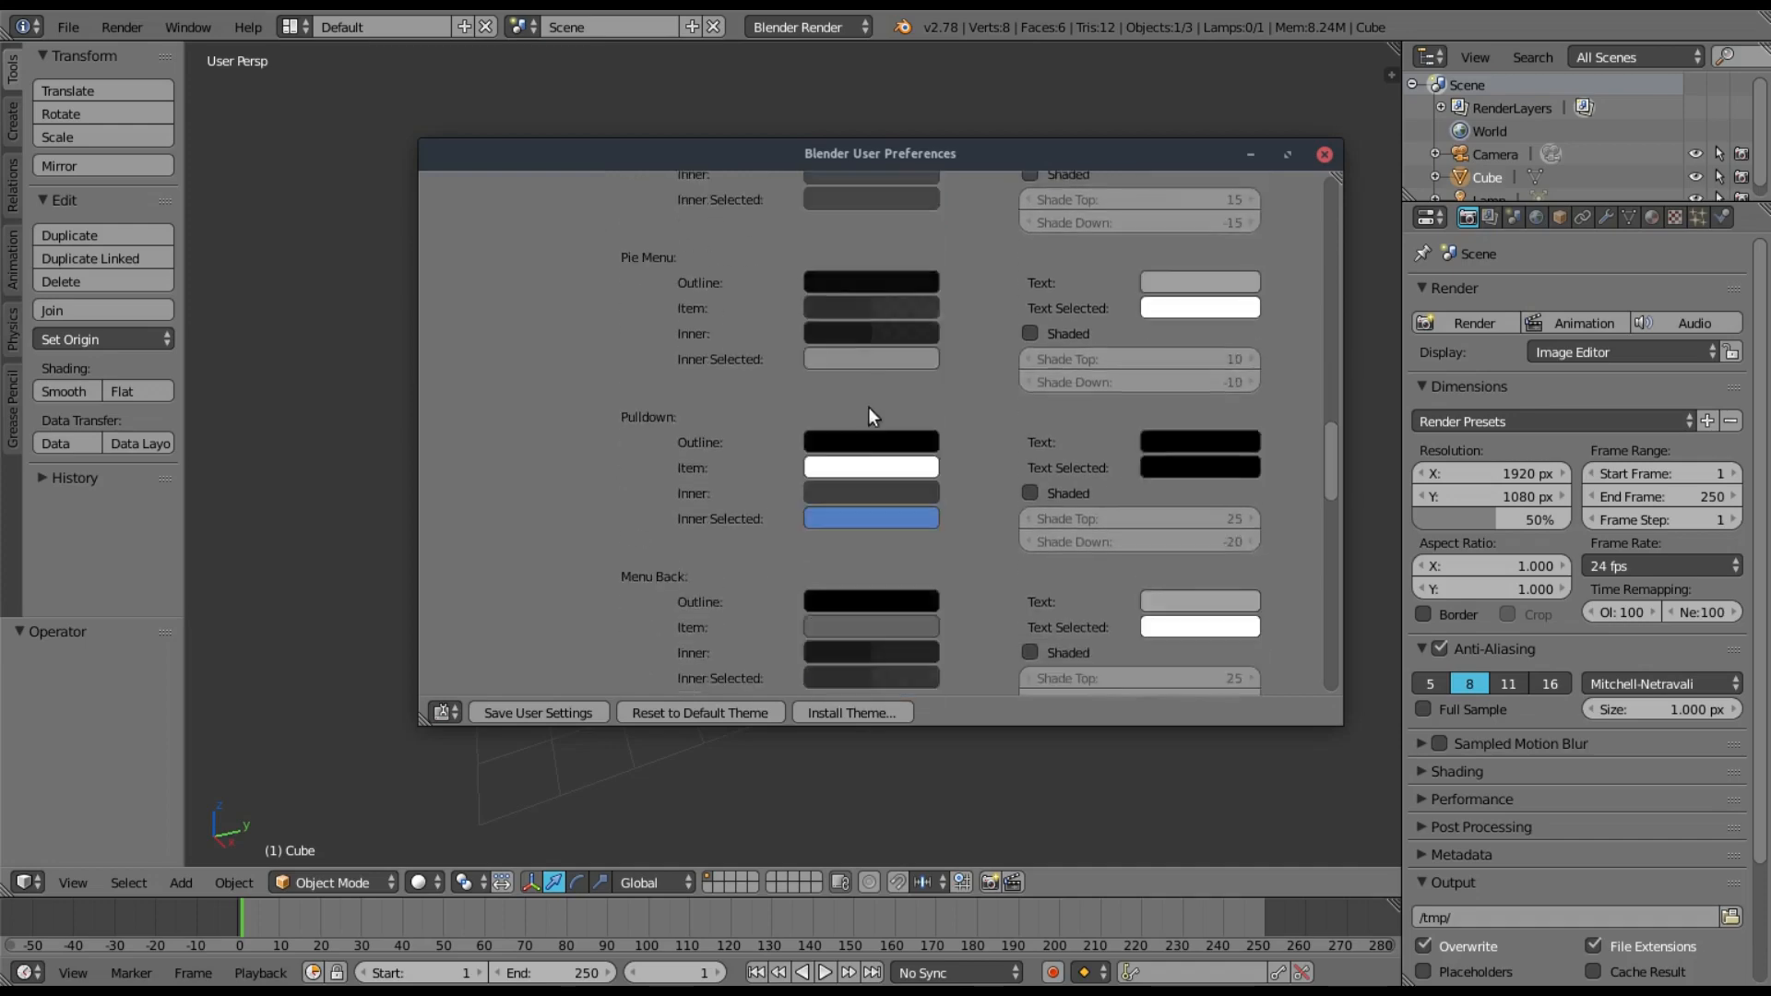
scroll("down", 3)
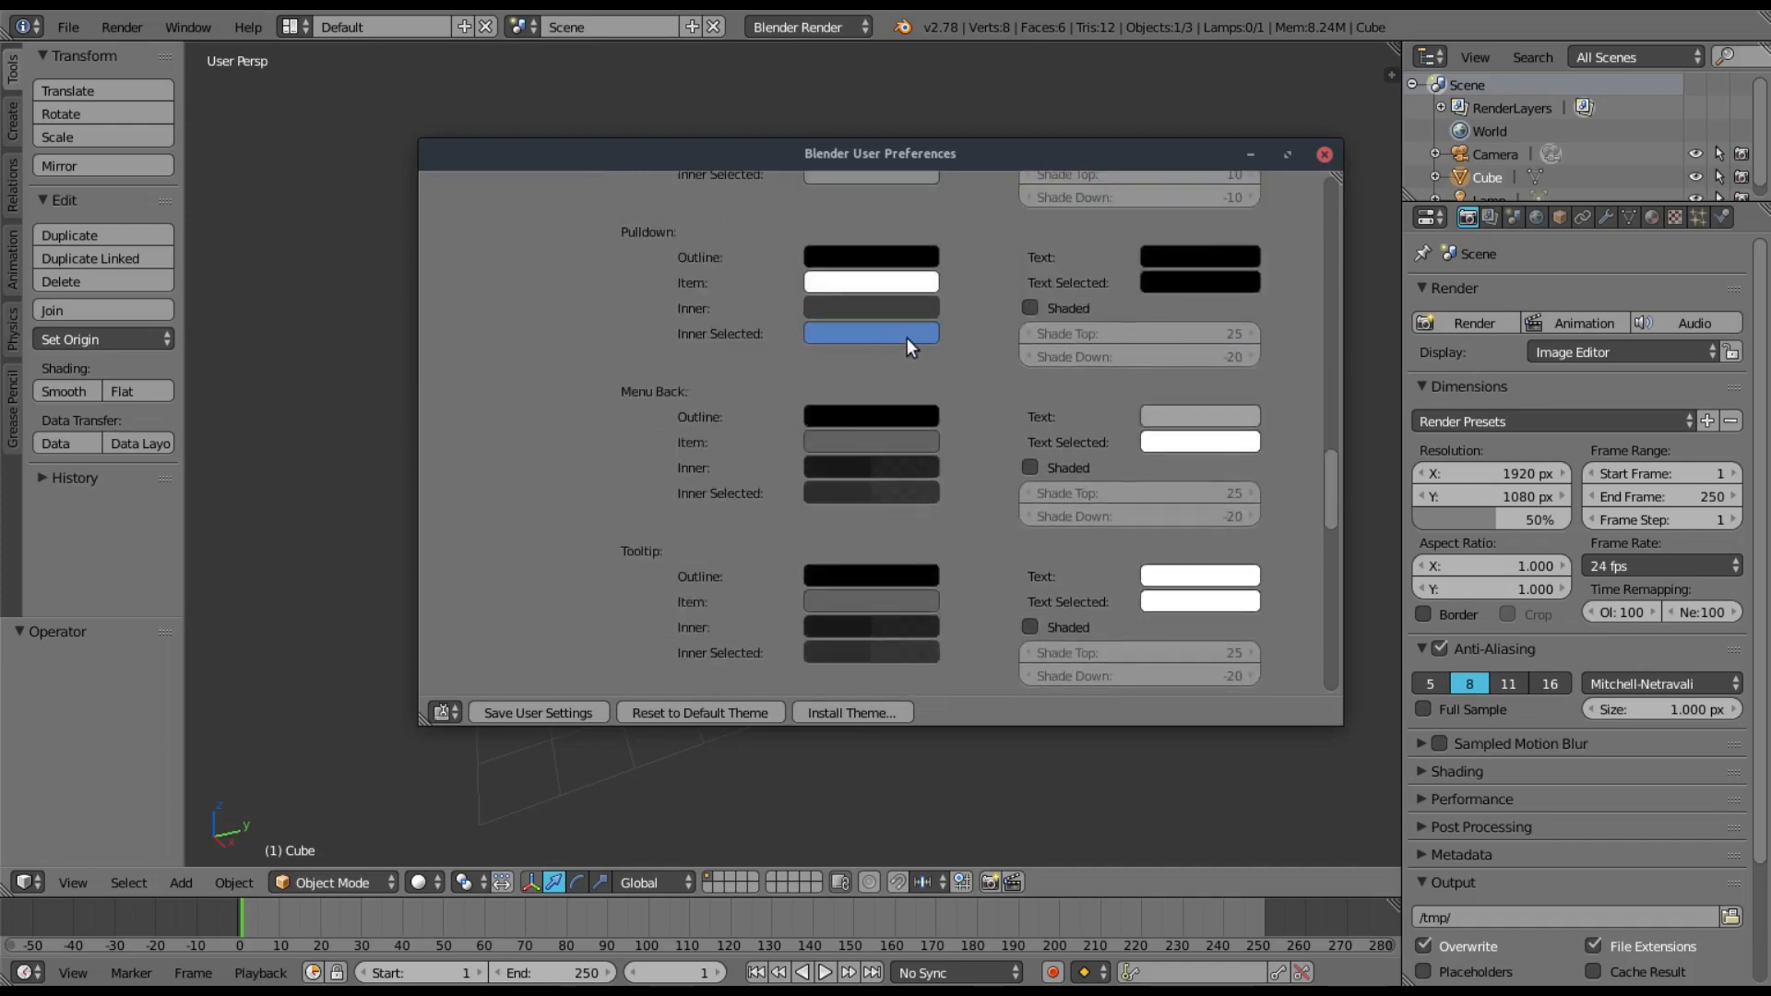
scroll("down", 3)
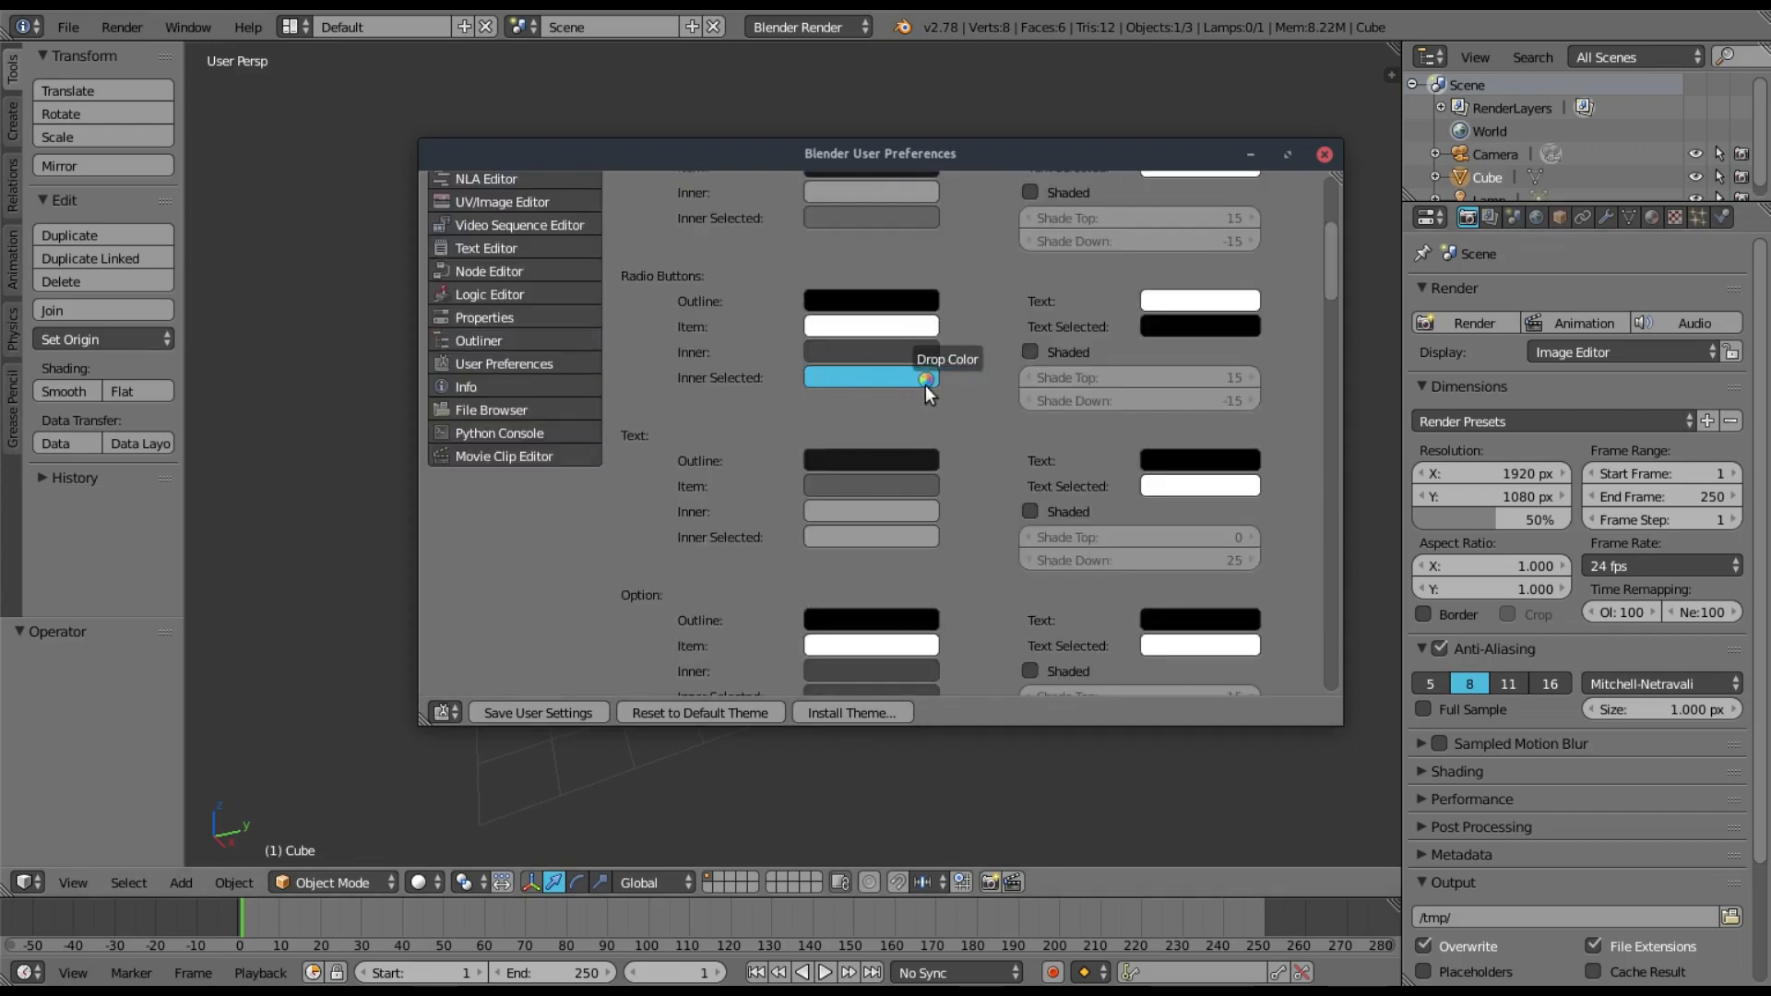
scroll("down", 3)
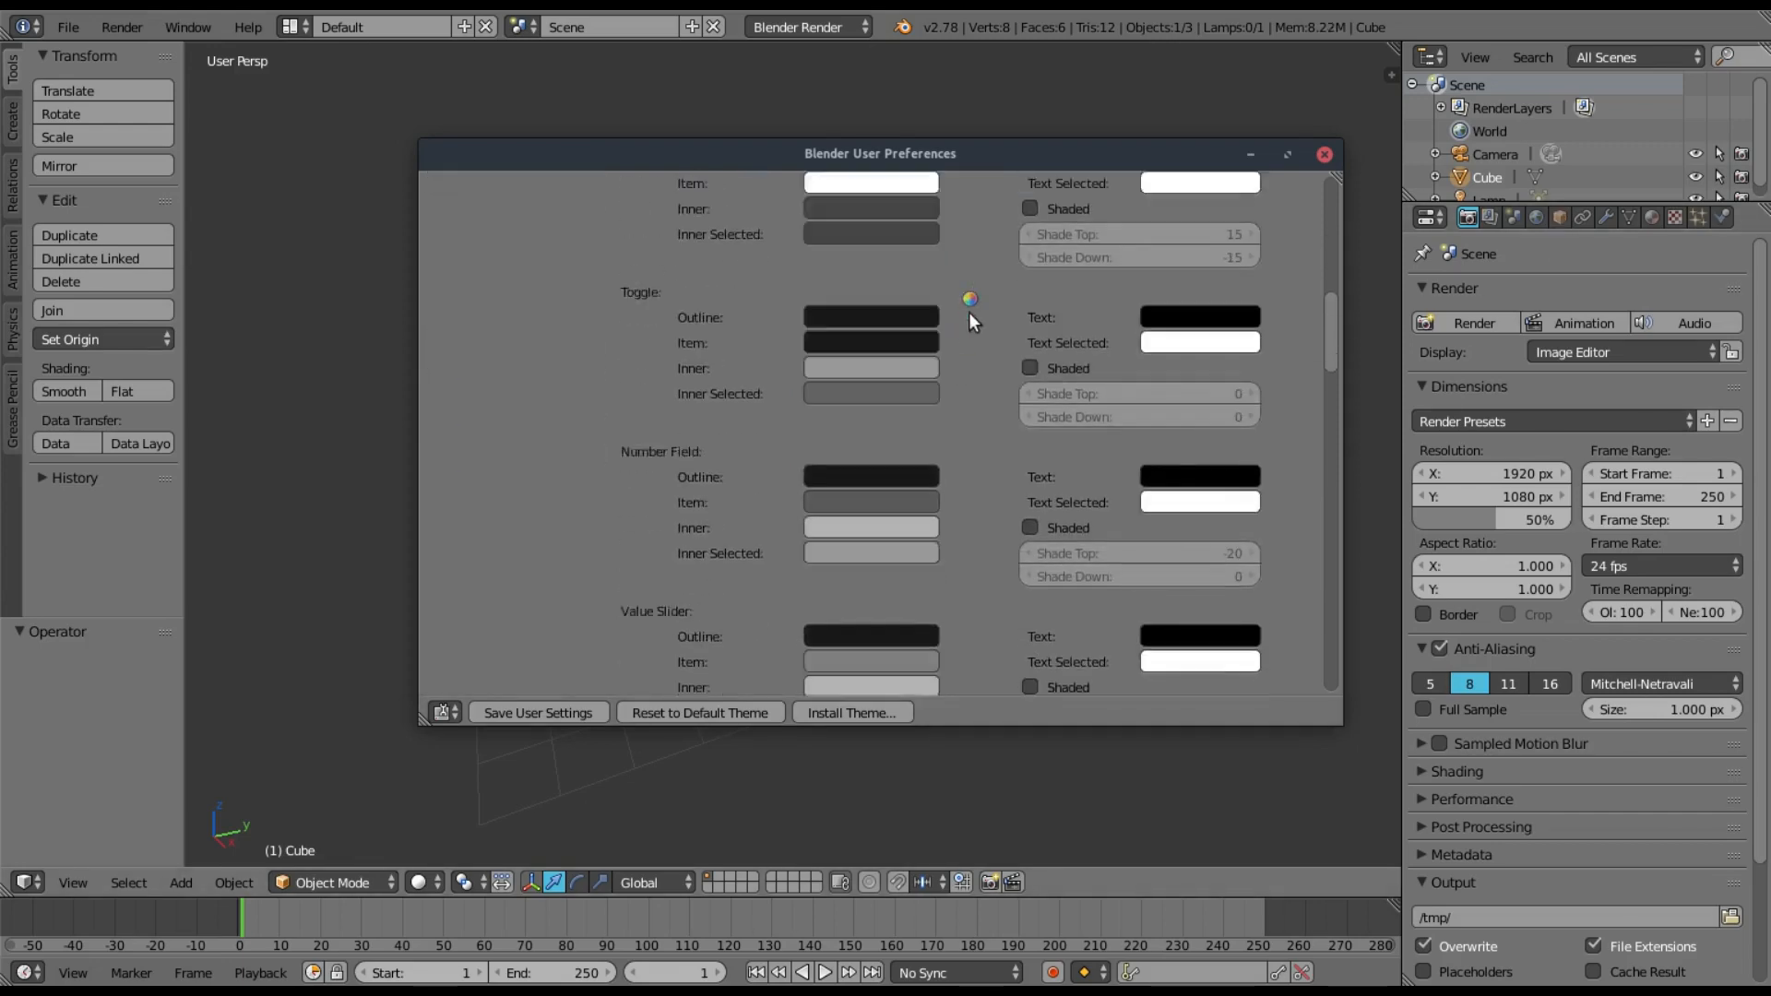
scroll("down", 3)
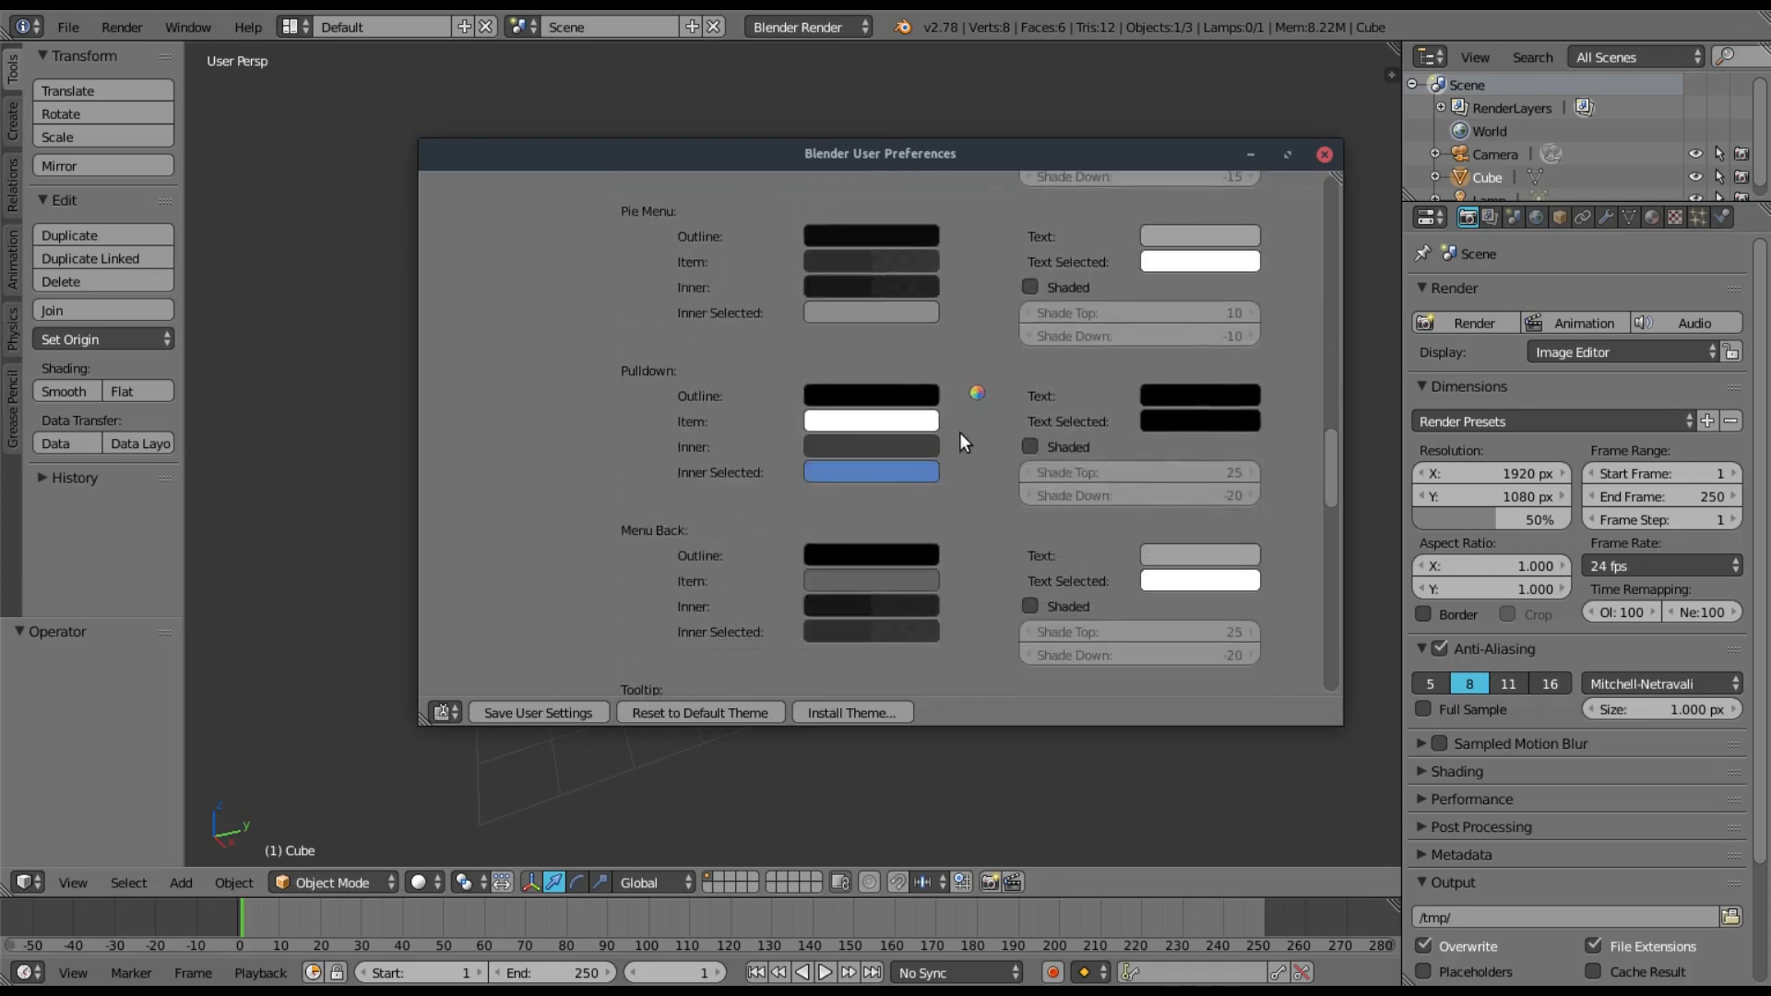
scroll("down", 3)
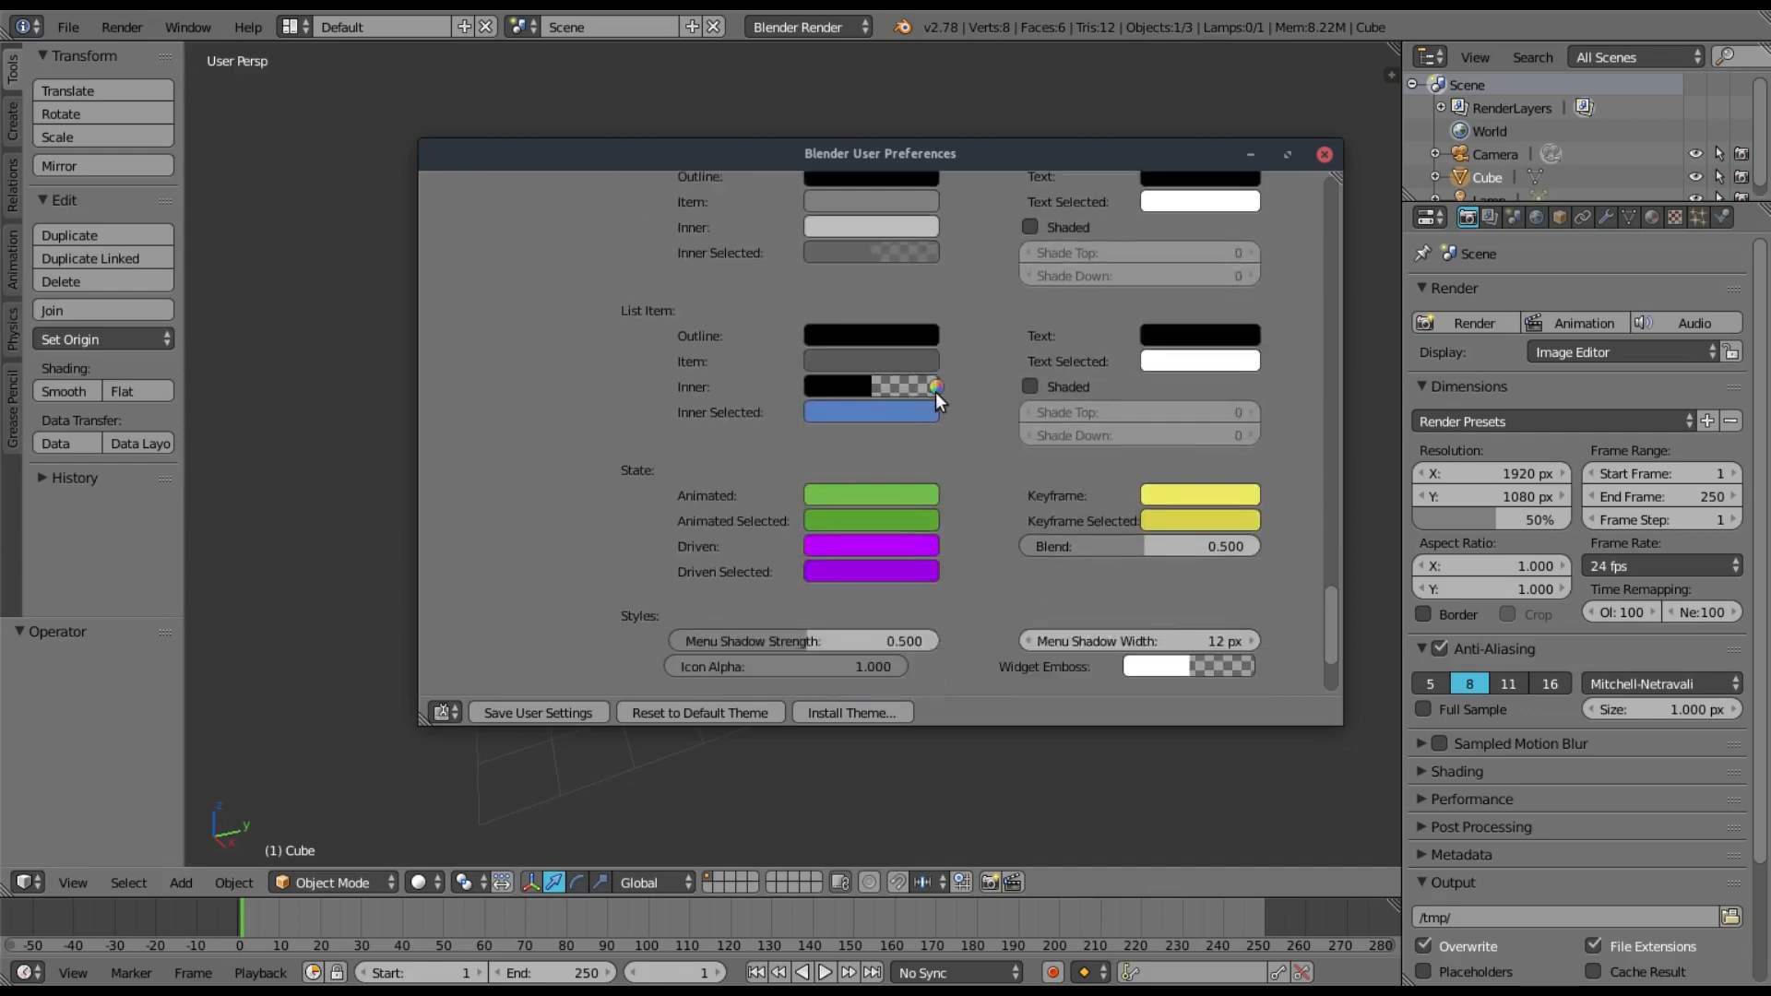
scroll("down", 3)
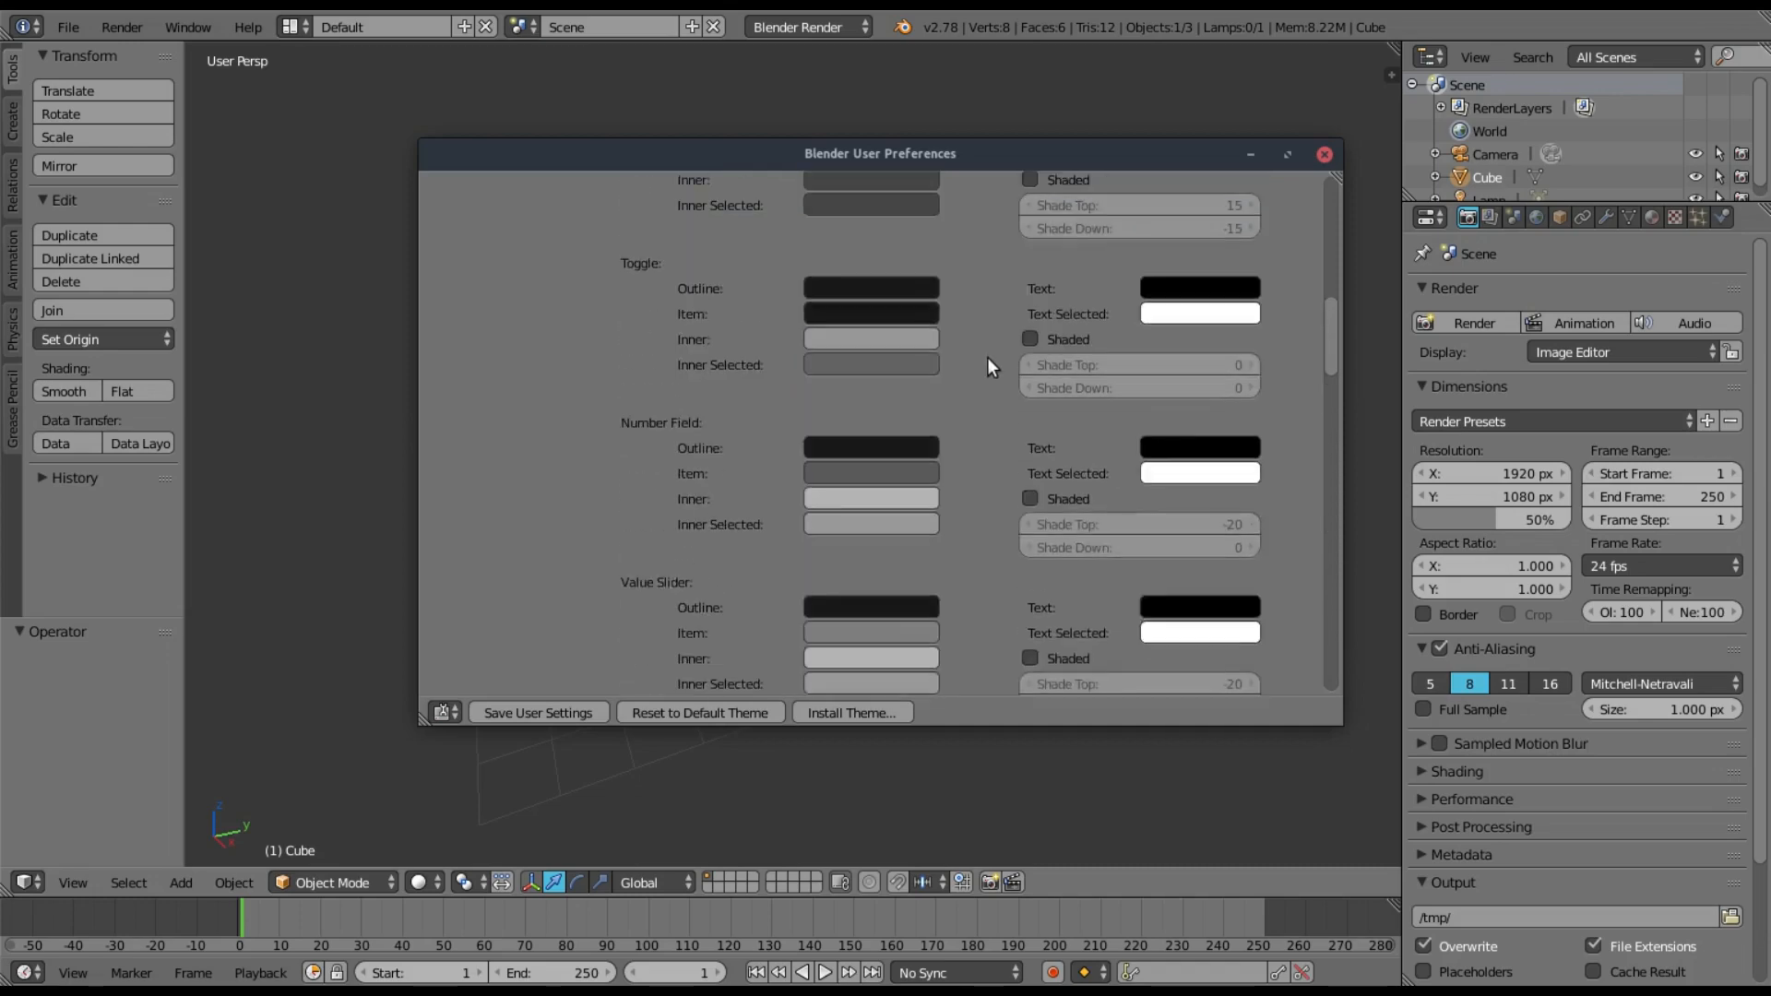
left_click(992, 192)
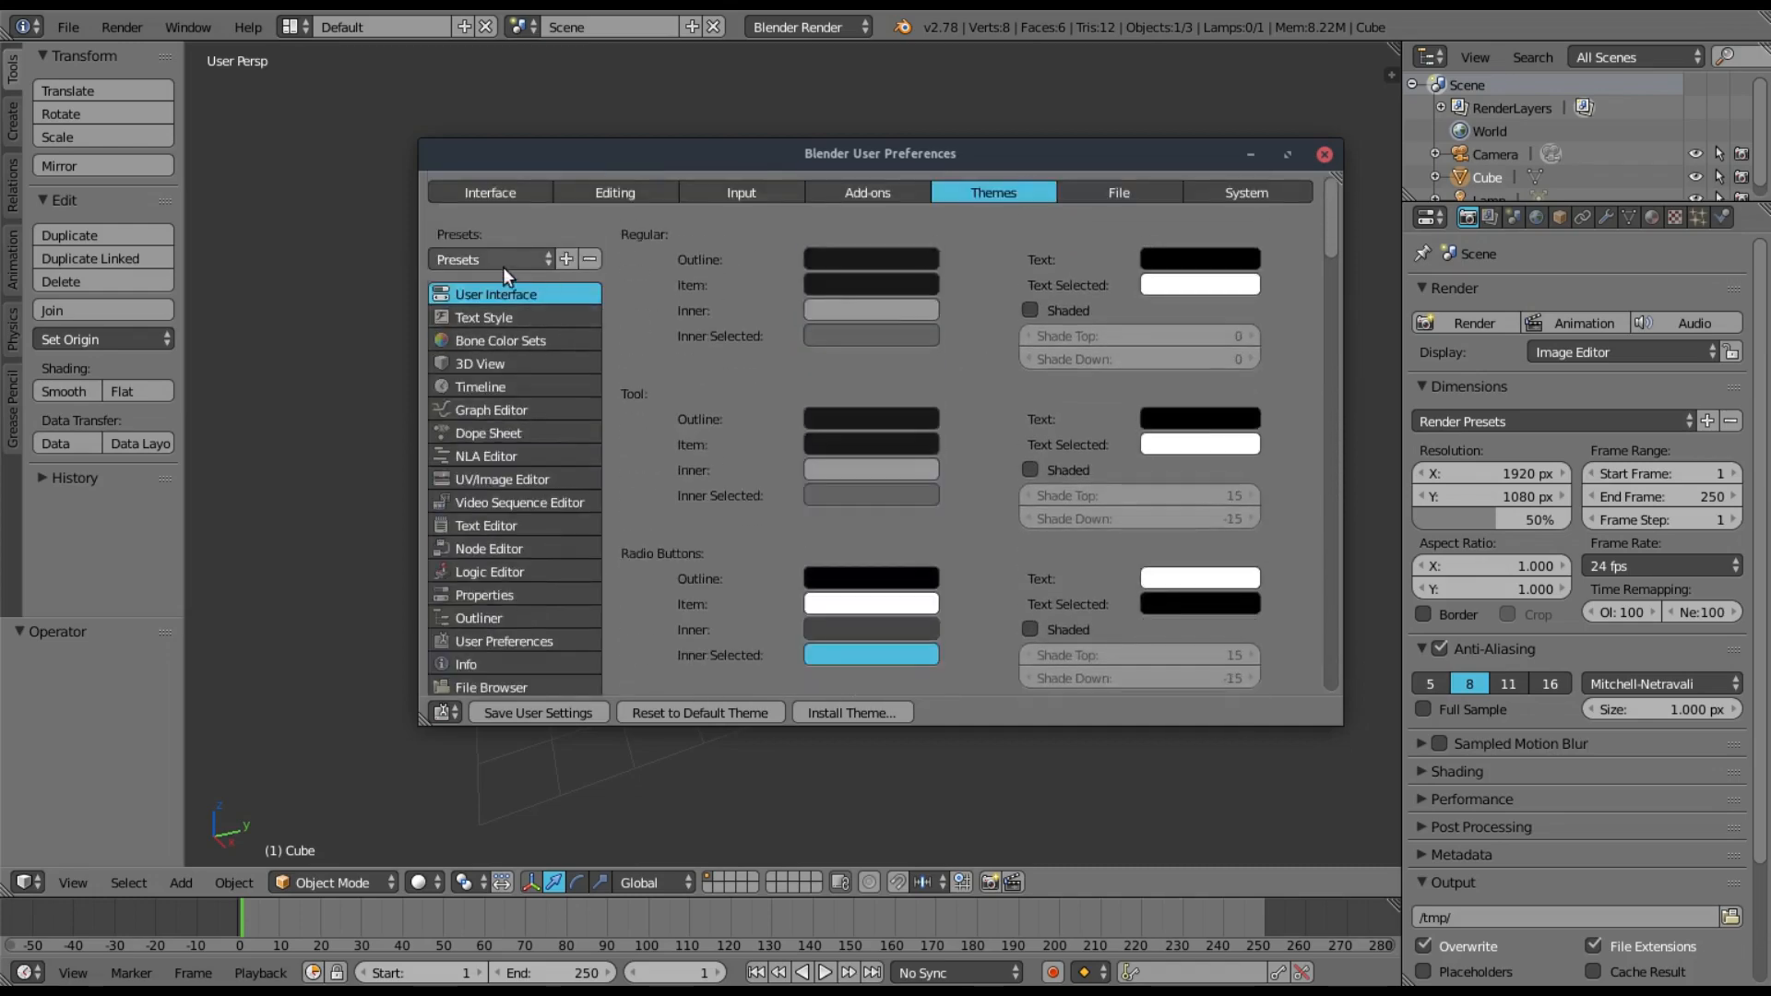
- Browse the Text Style and 3D View theme settings, ending on the Timeline colours
left_click(488, 259)
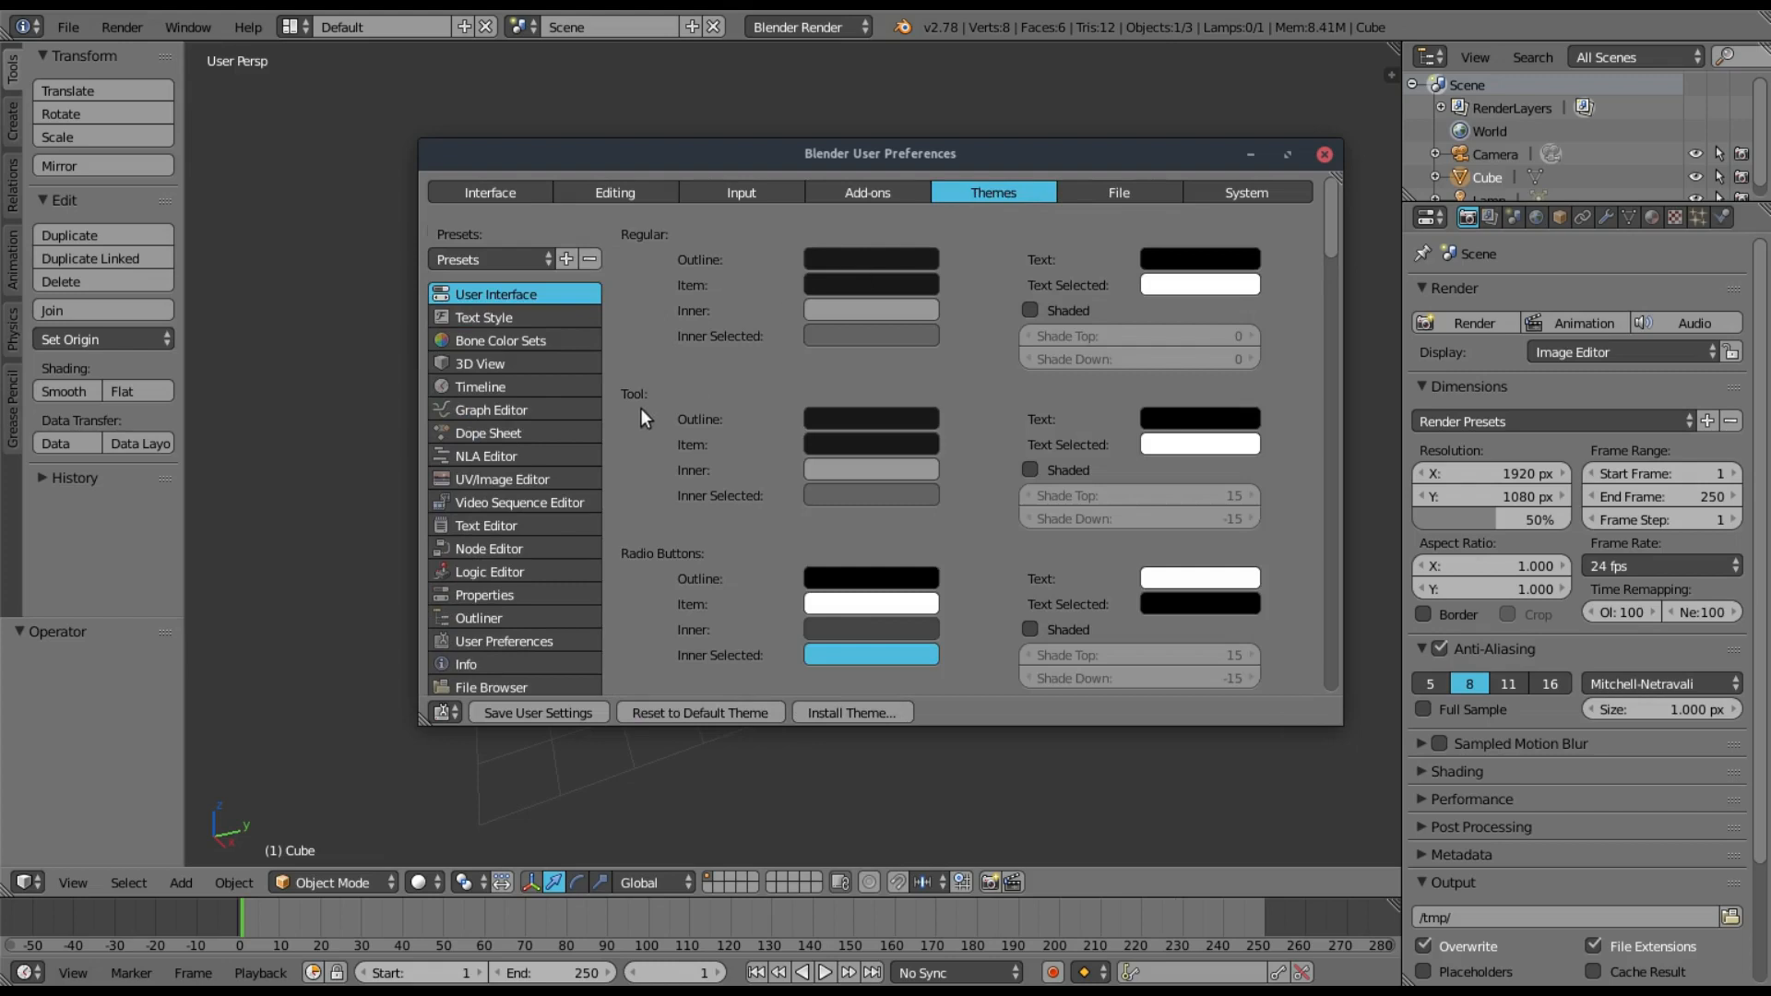
left_click(484, 317)
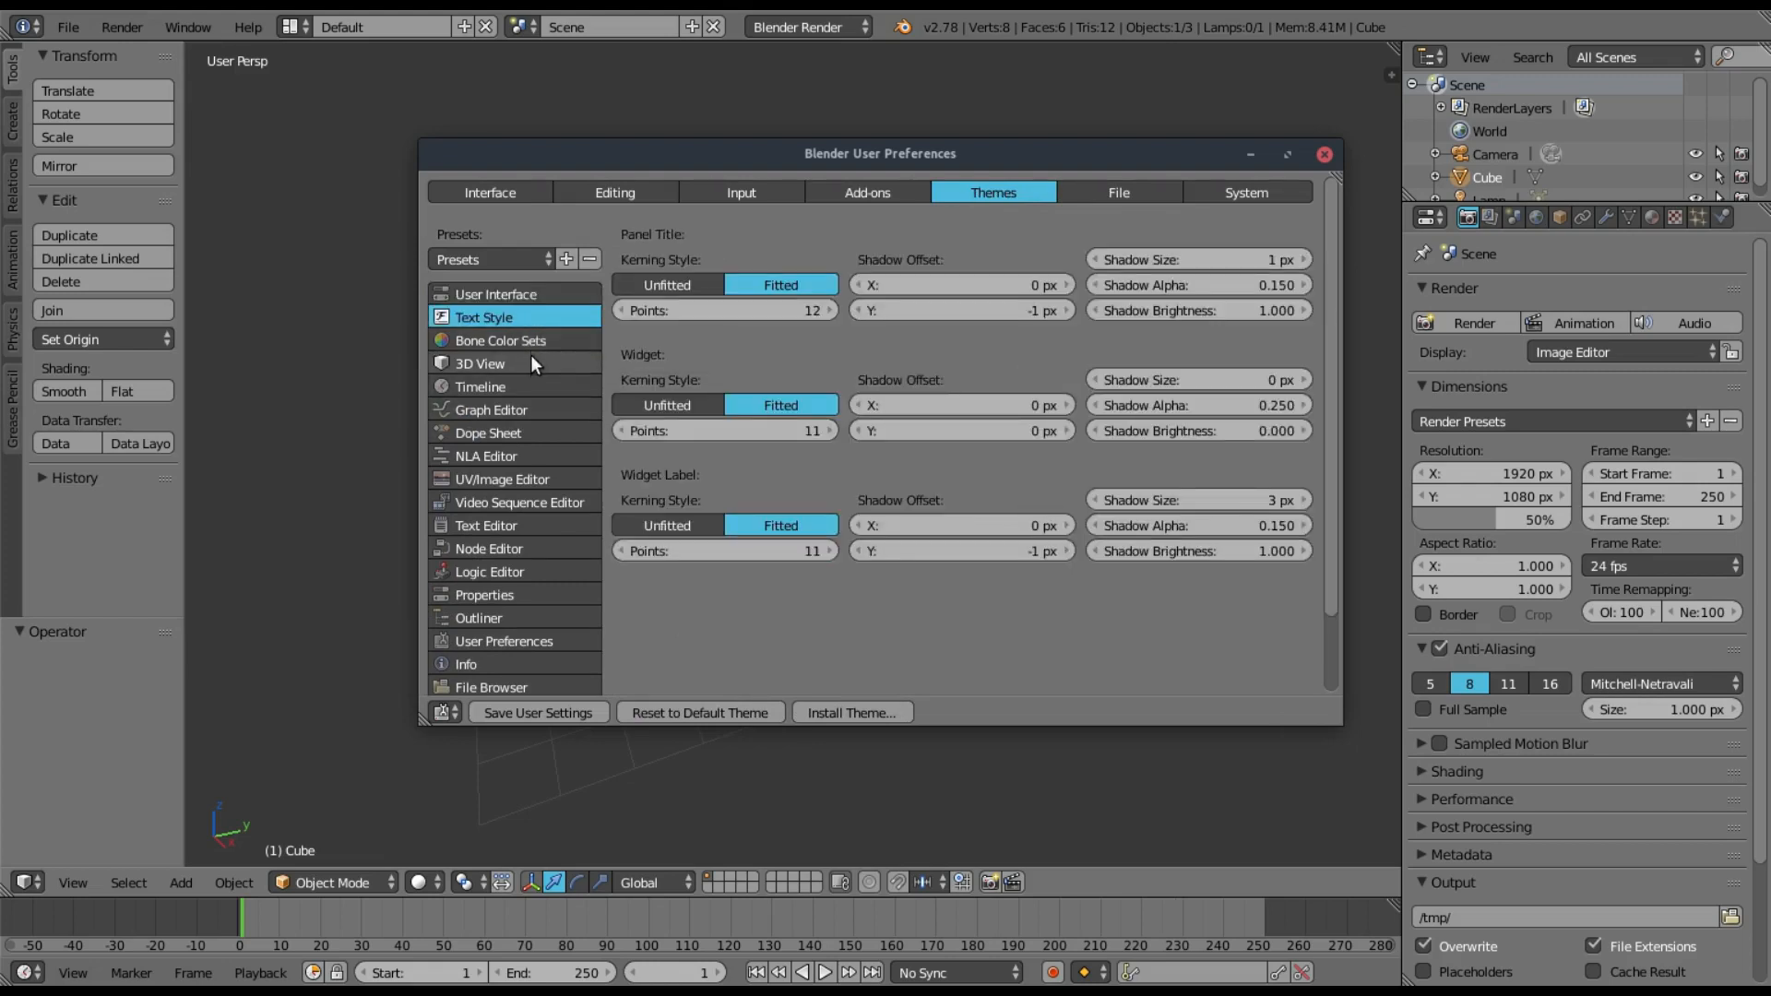
left_click(480, 362)
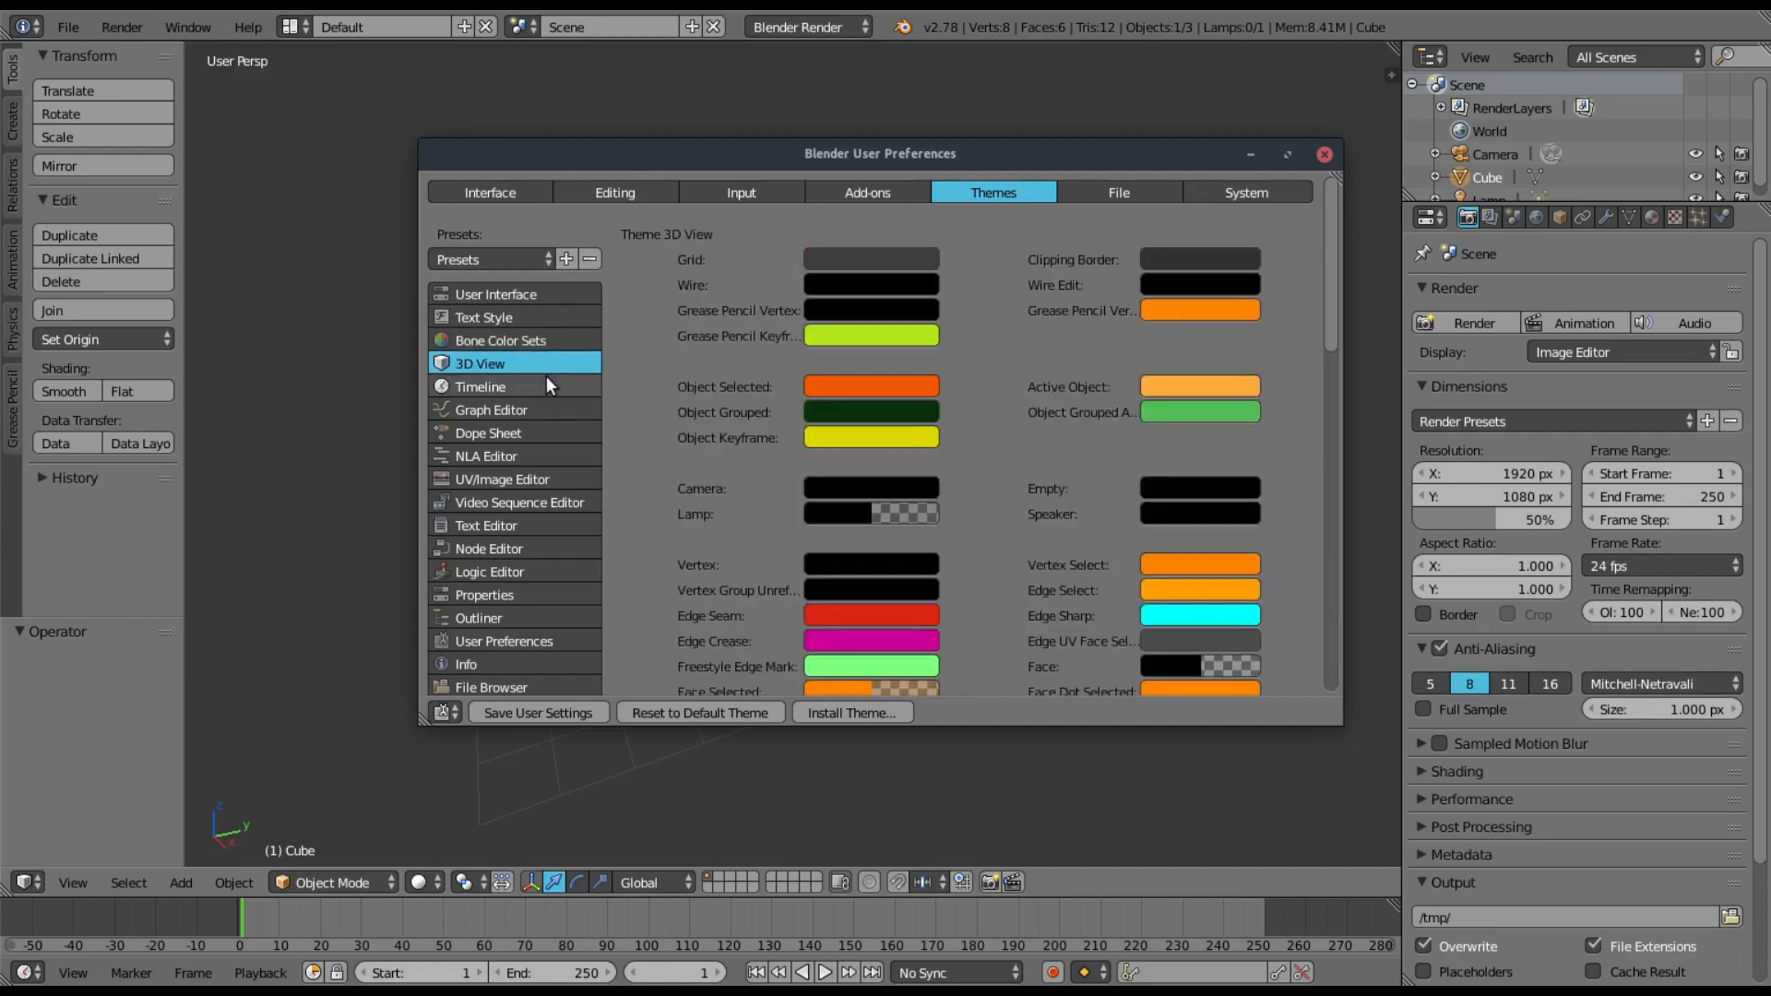
left_click(479, 386)
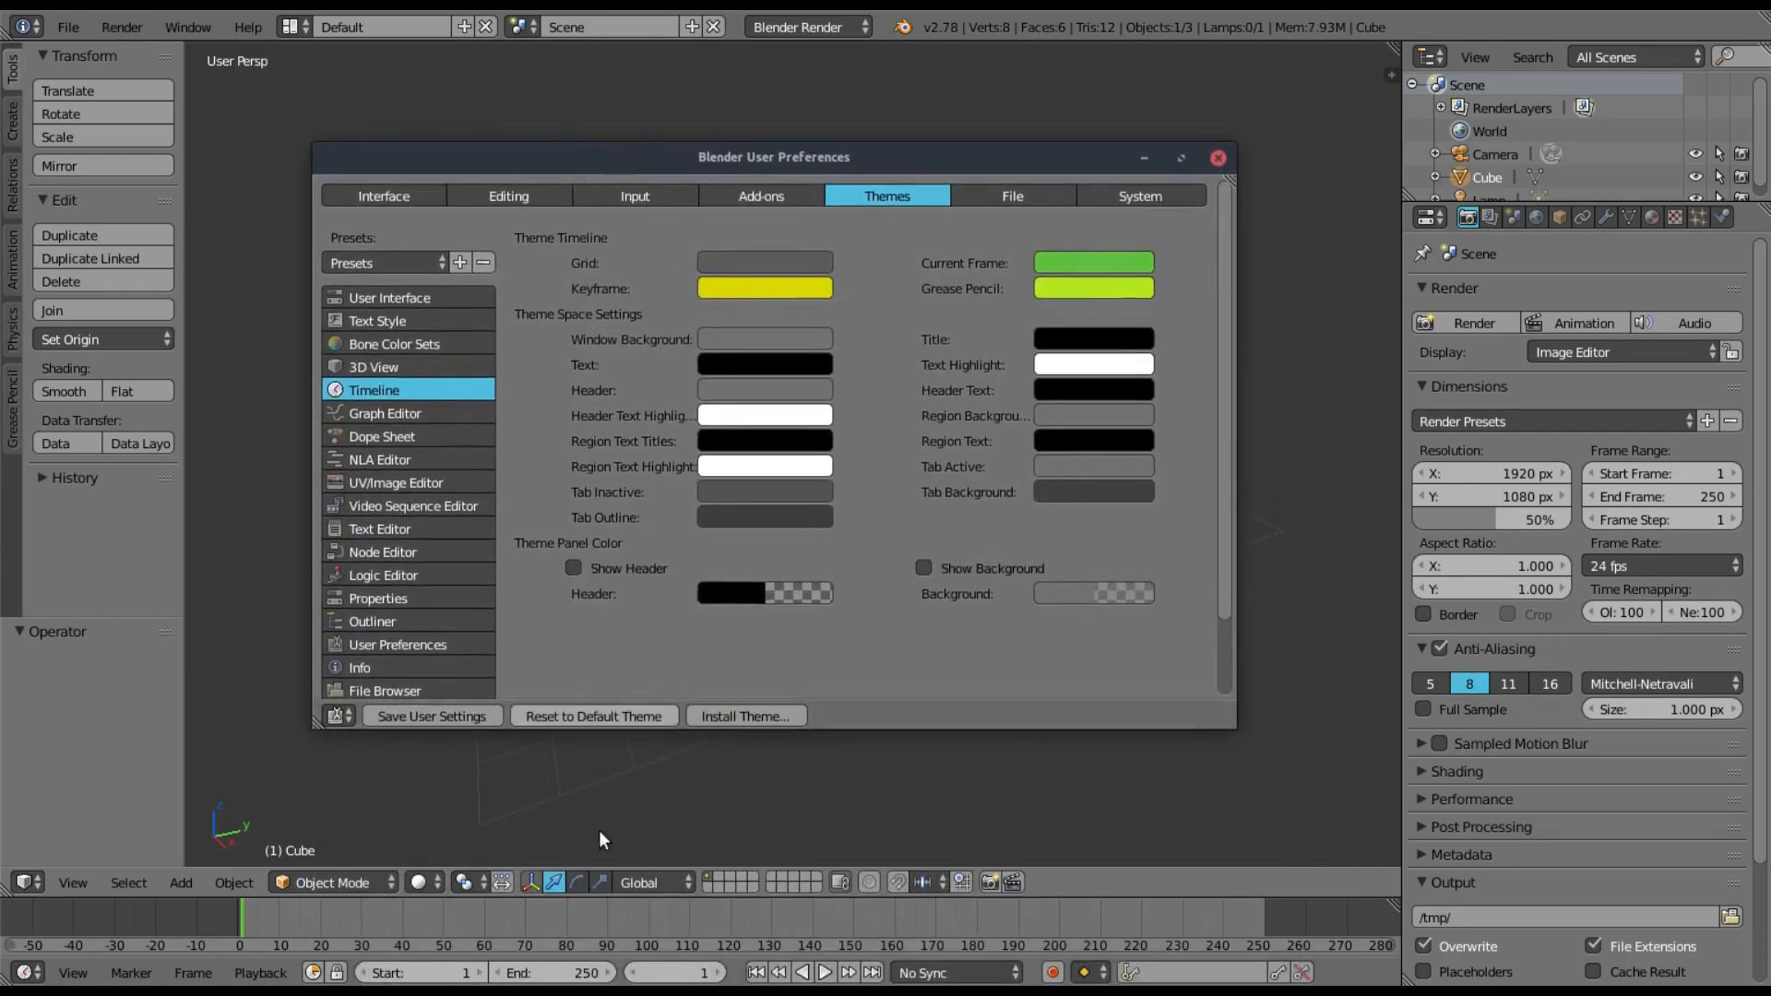
- Set the timeline Current Frame colour to green and the Keyframe colour to yellow
left_click(1218, 156)
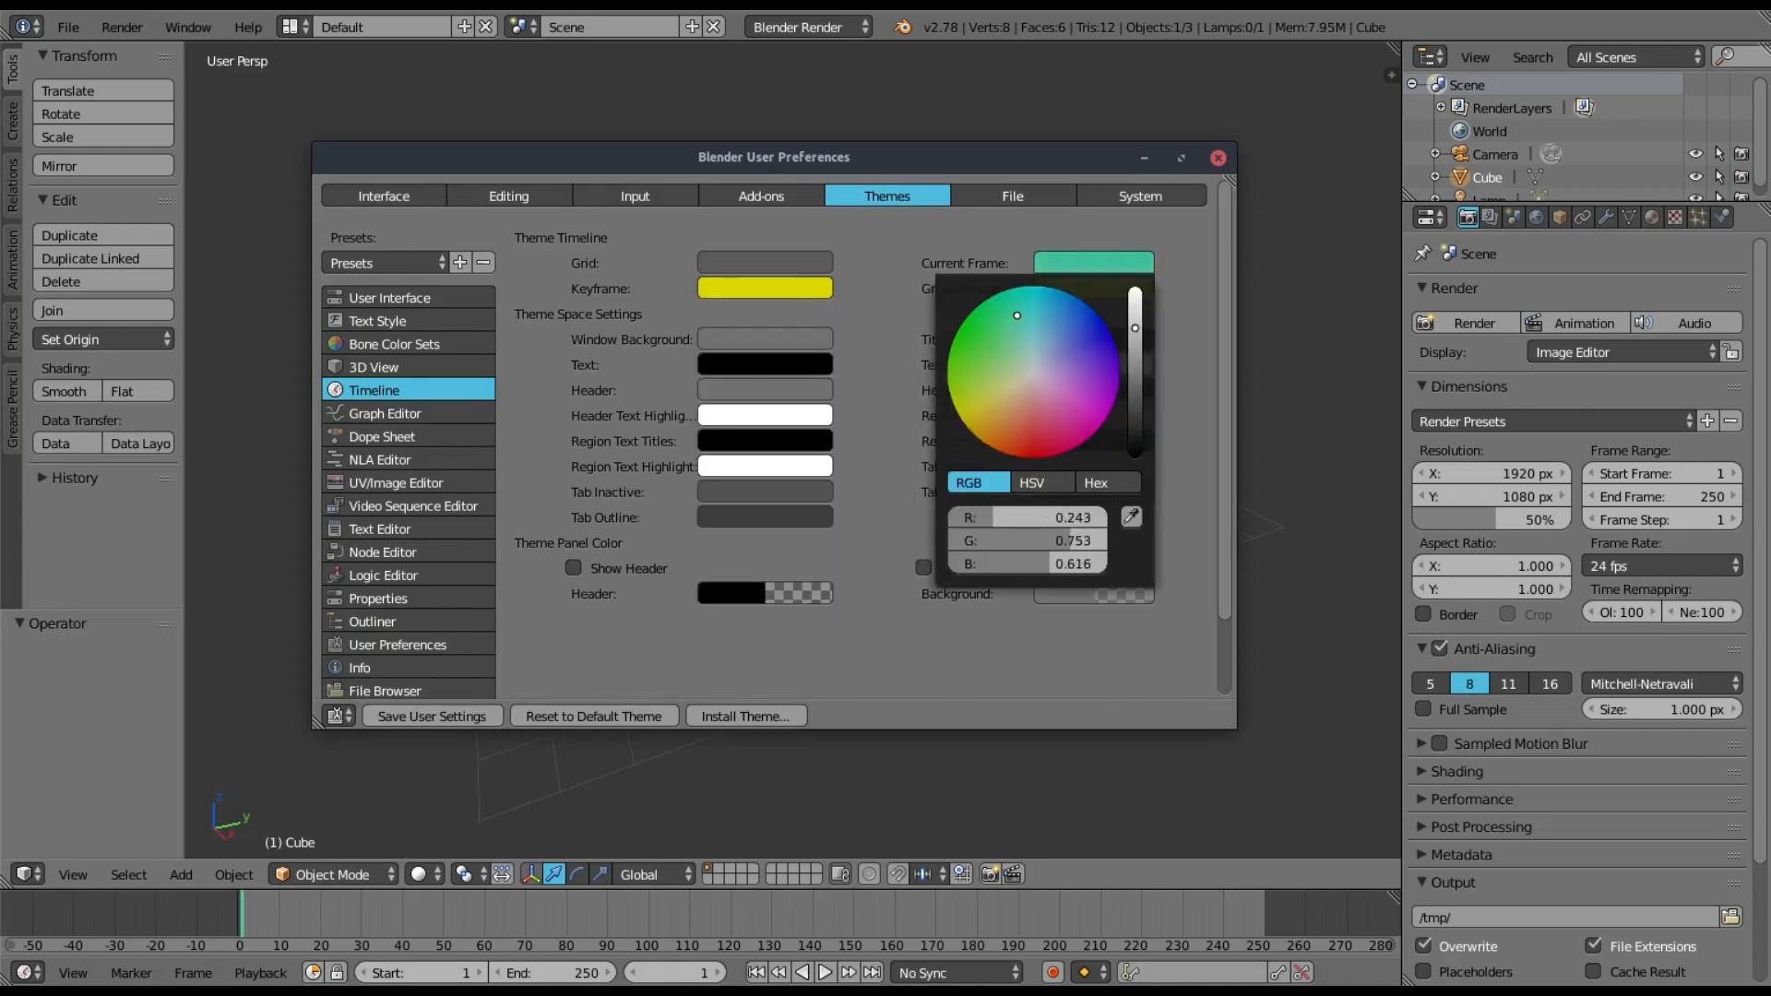
left_click_drag(1016, 316, 946, 368)
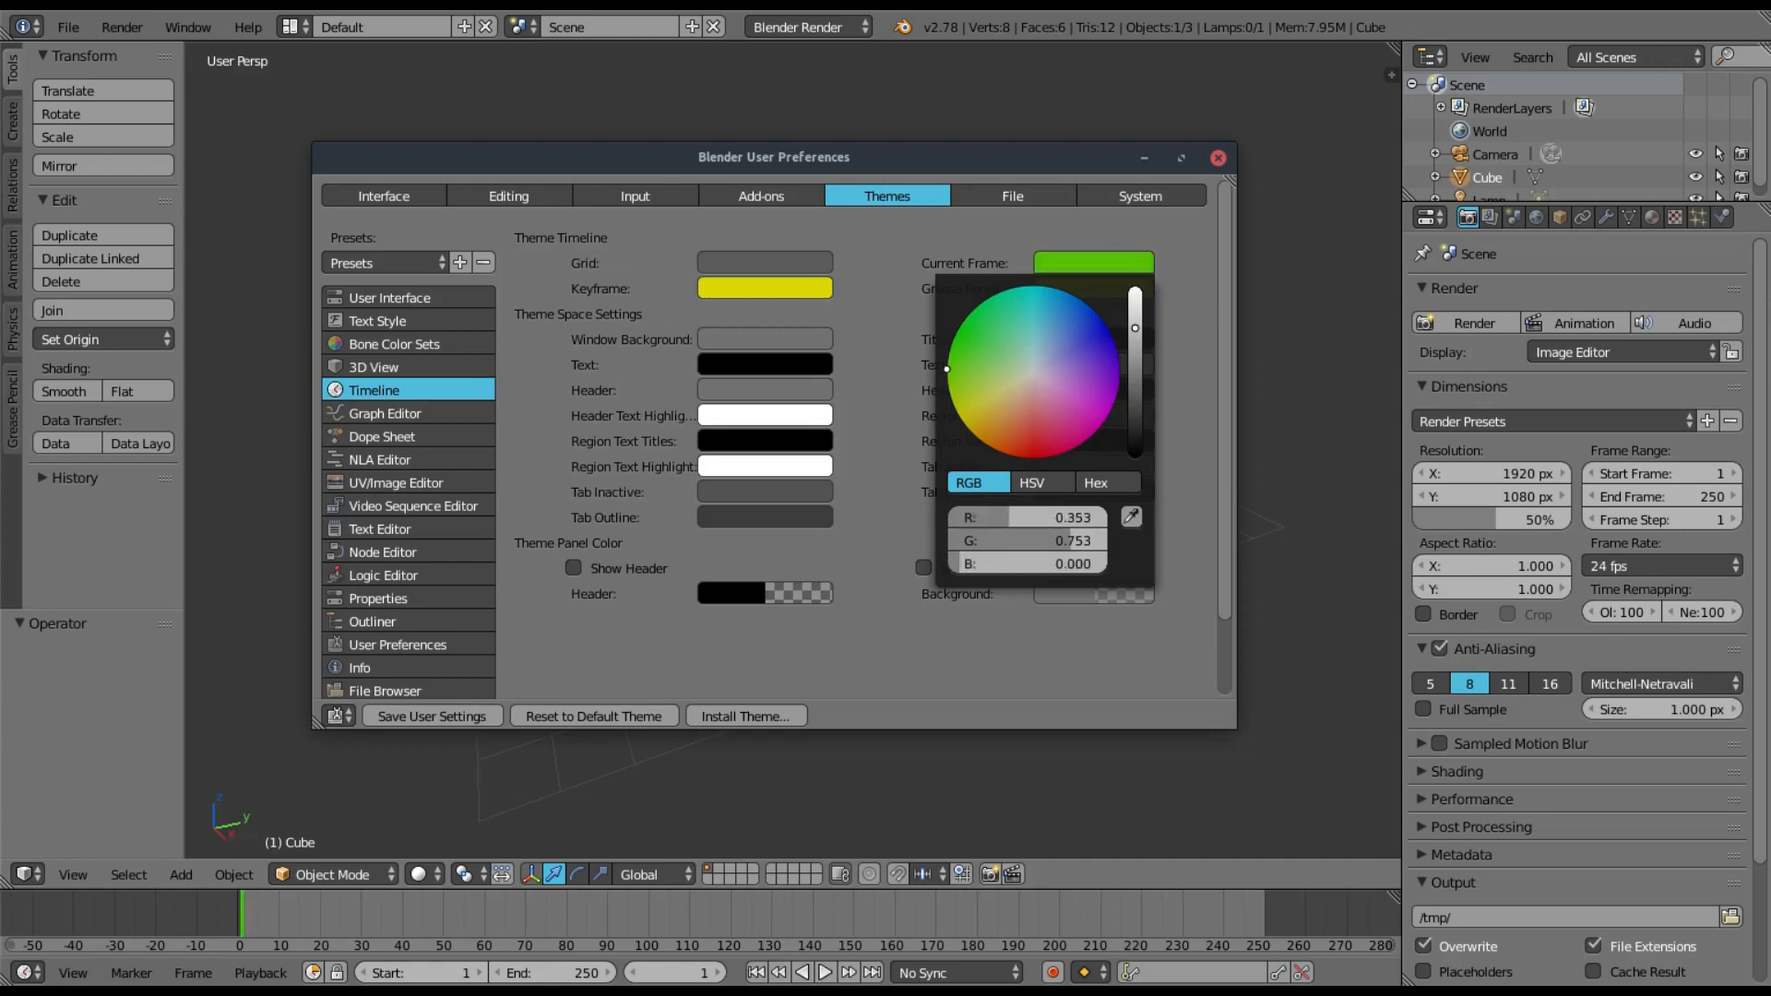
left_click(974, 366)
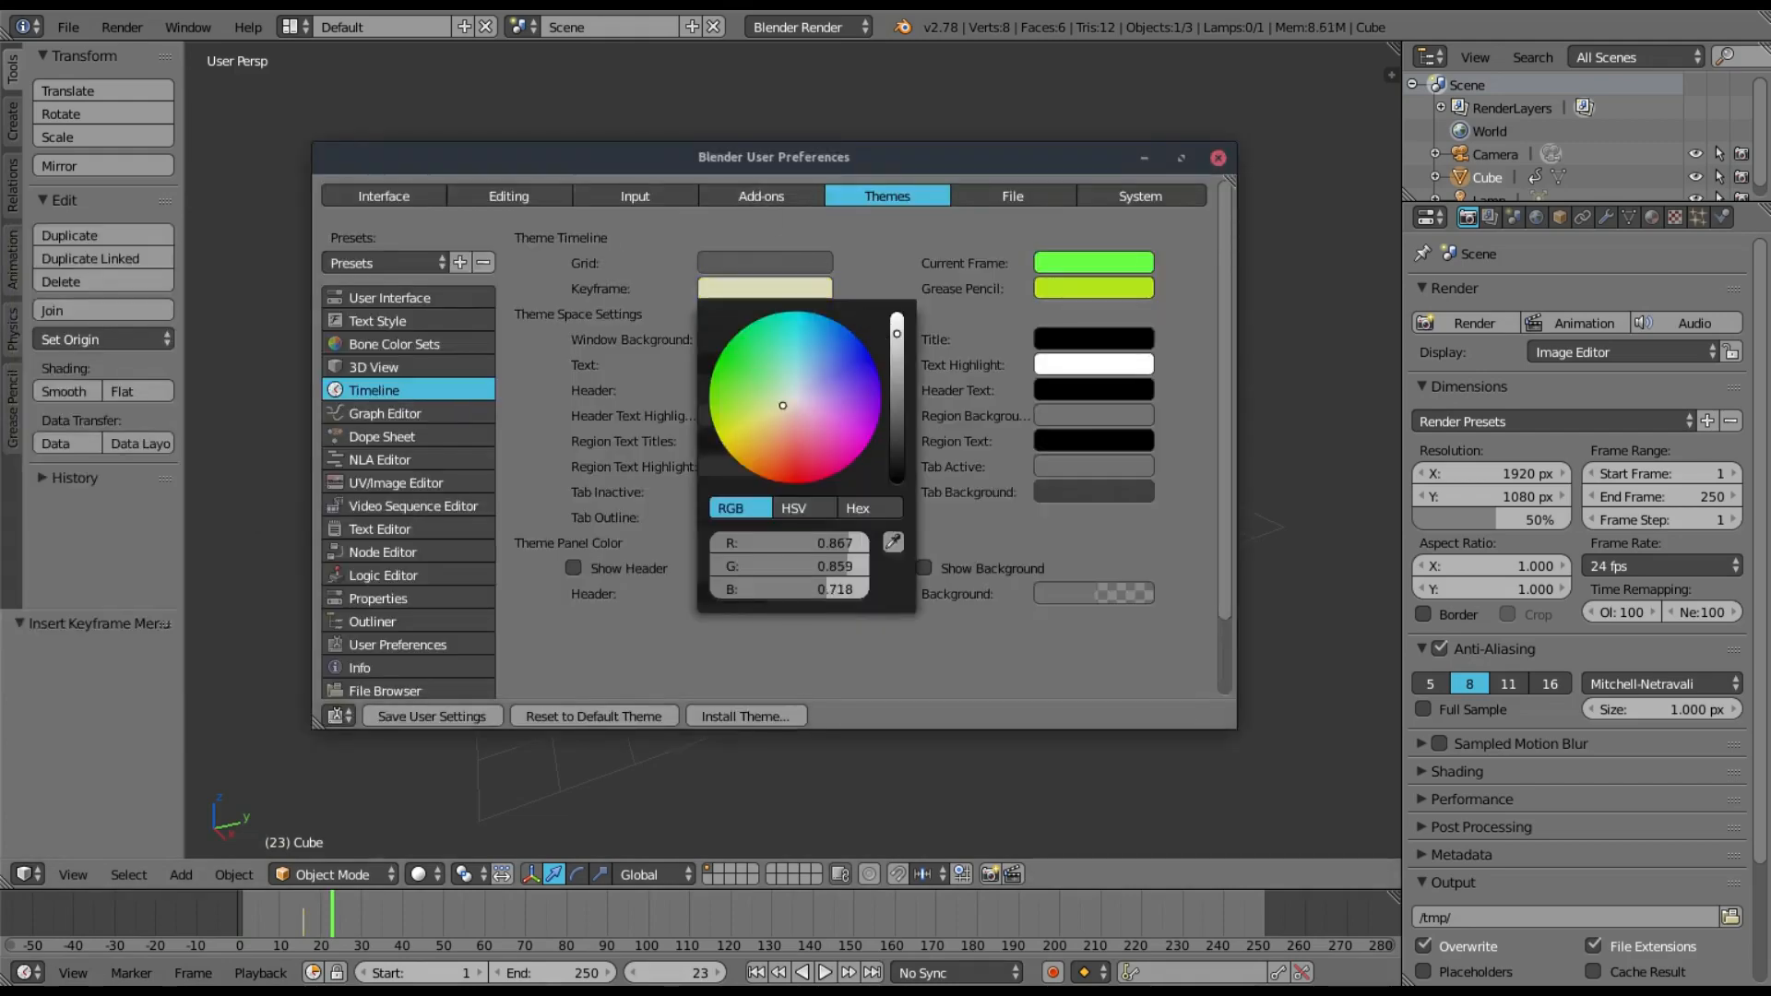
left_click(719, 438)
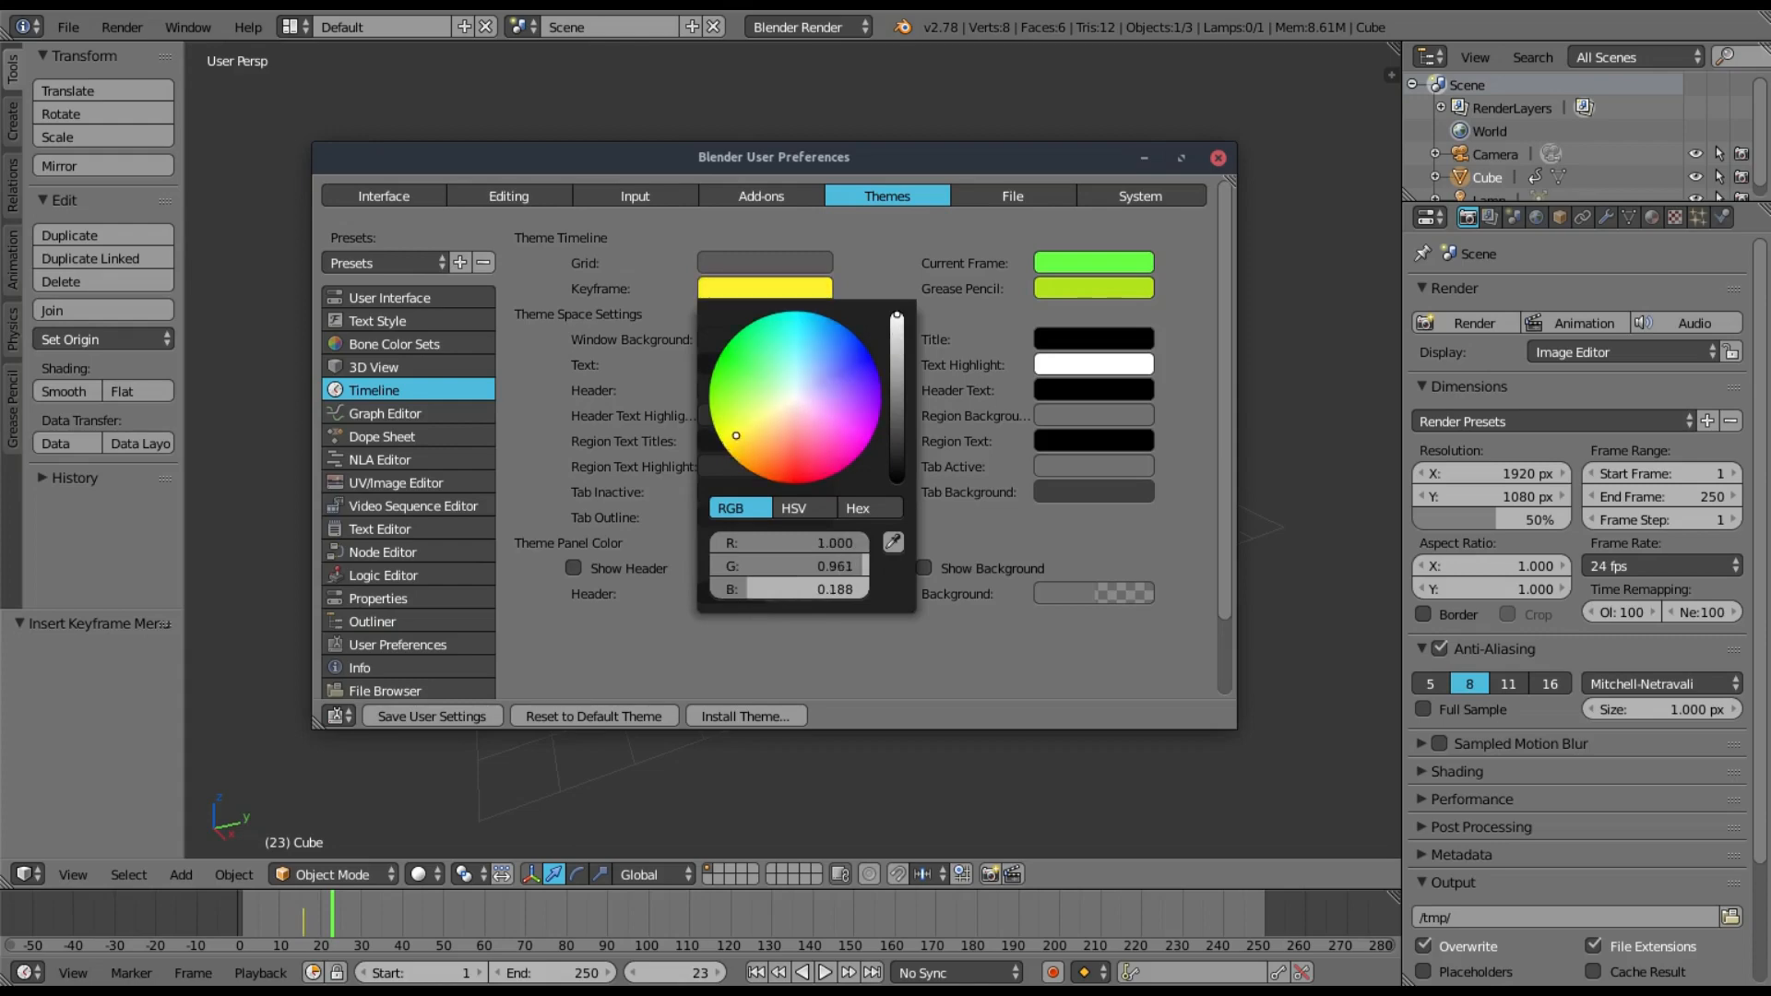
left_click(486, 636)
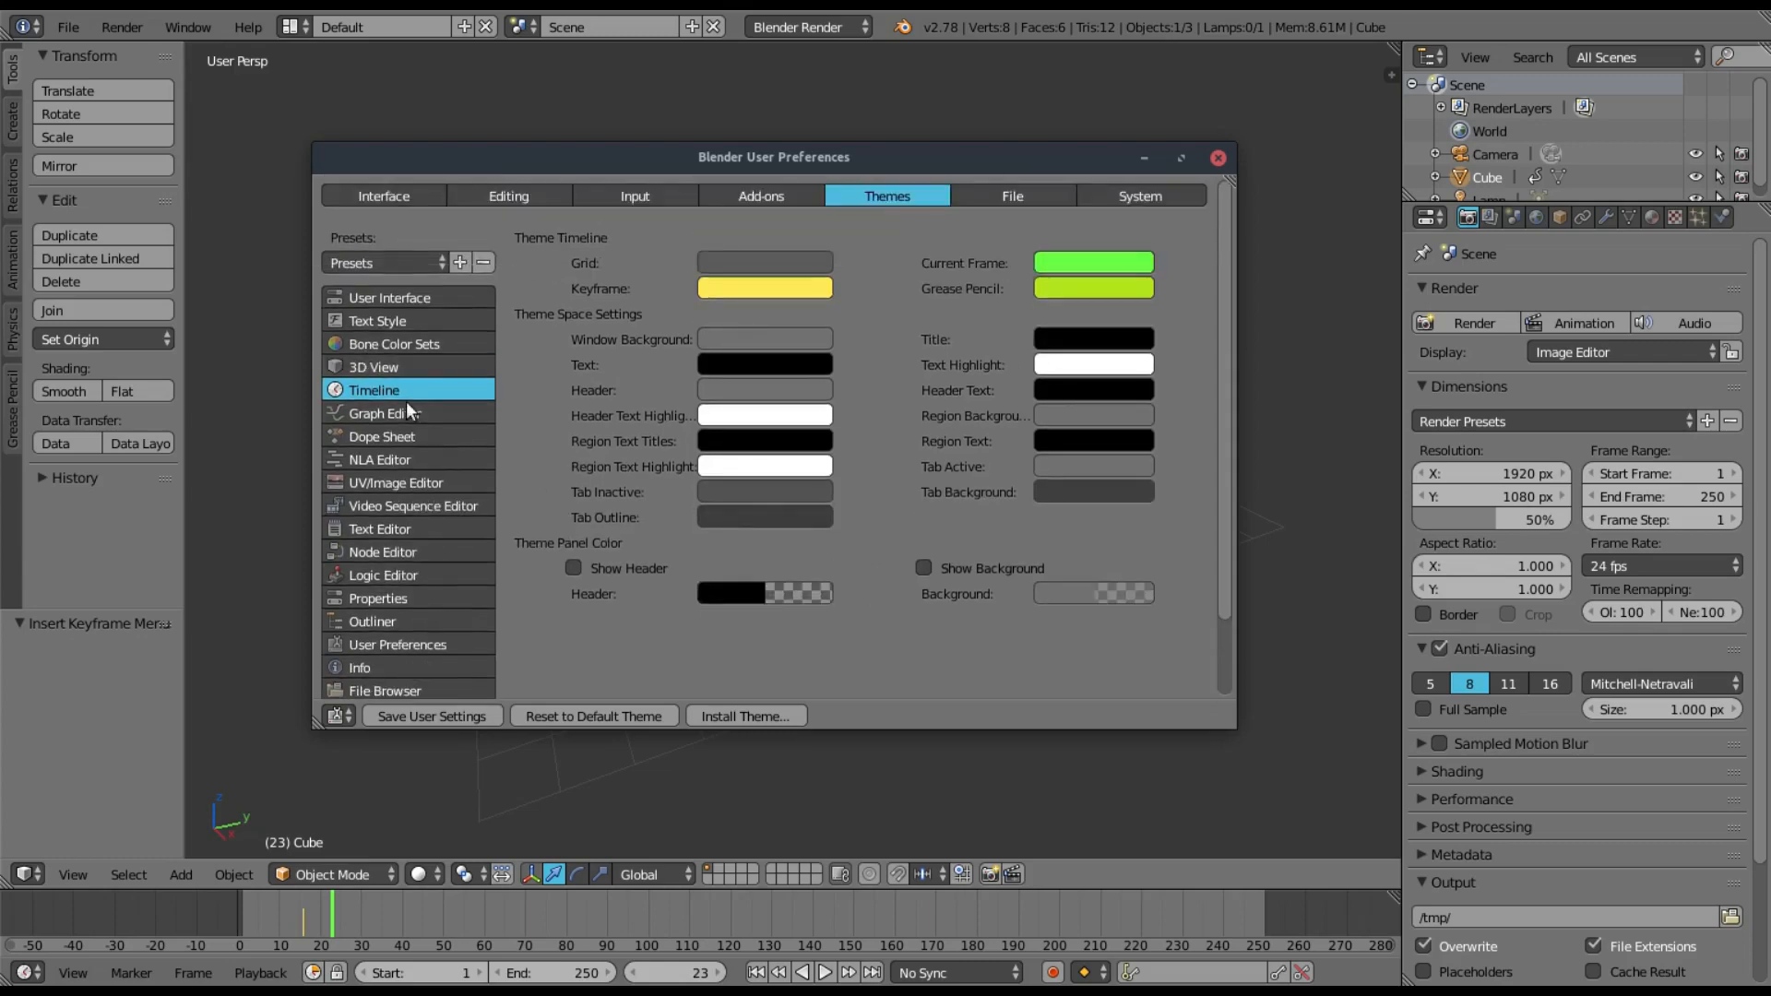
- Browse Graph Editor, Dope Sheet, UV/Image and Sequencer themes, ending on Node Editor
left_click(384, 413)
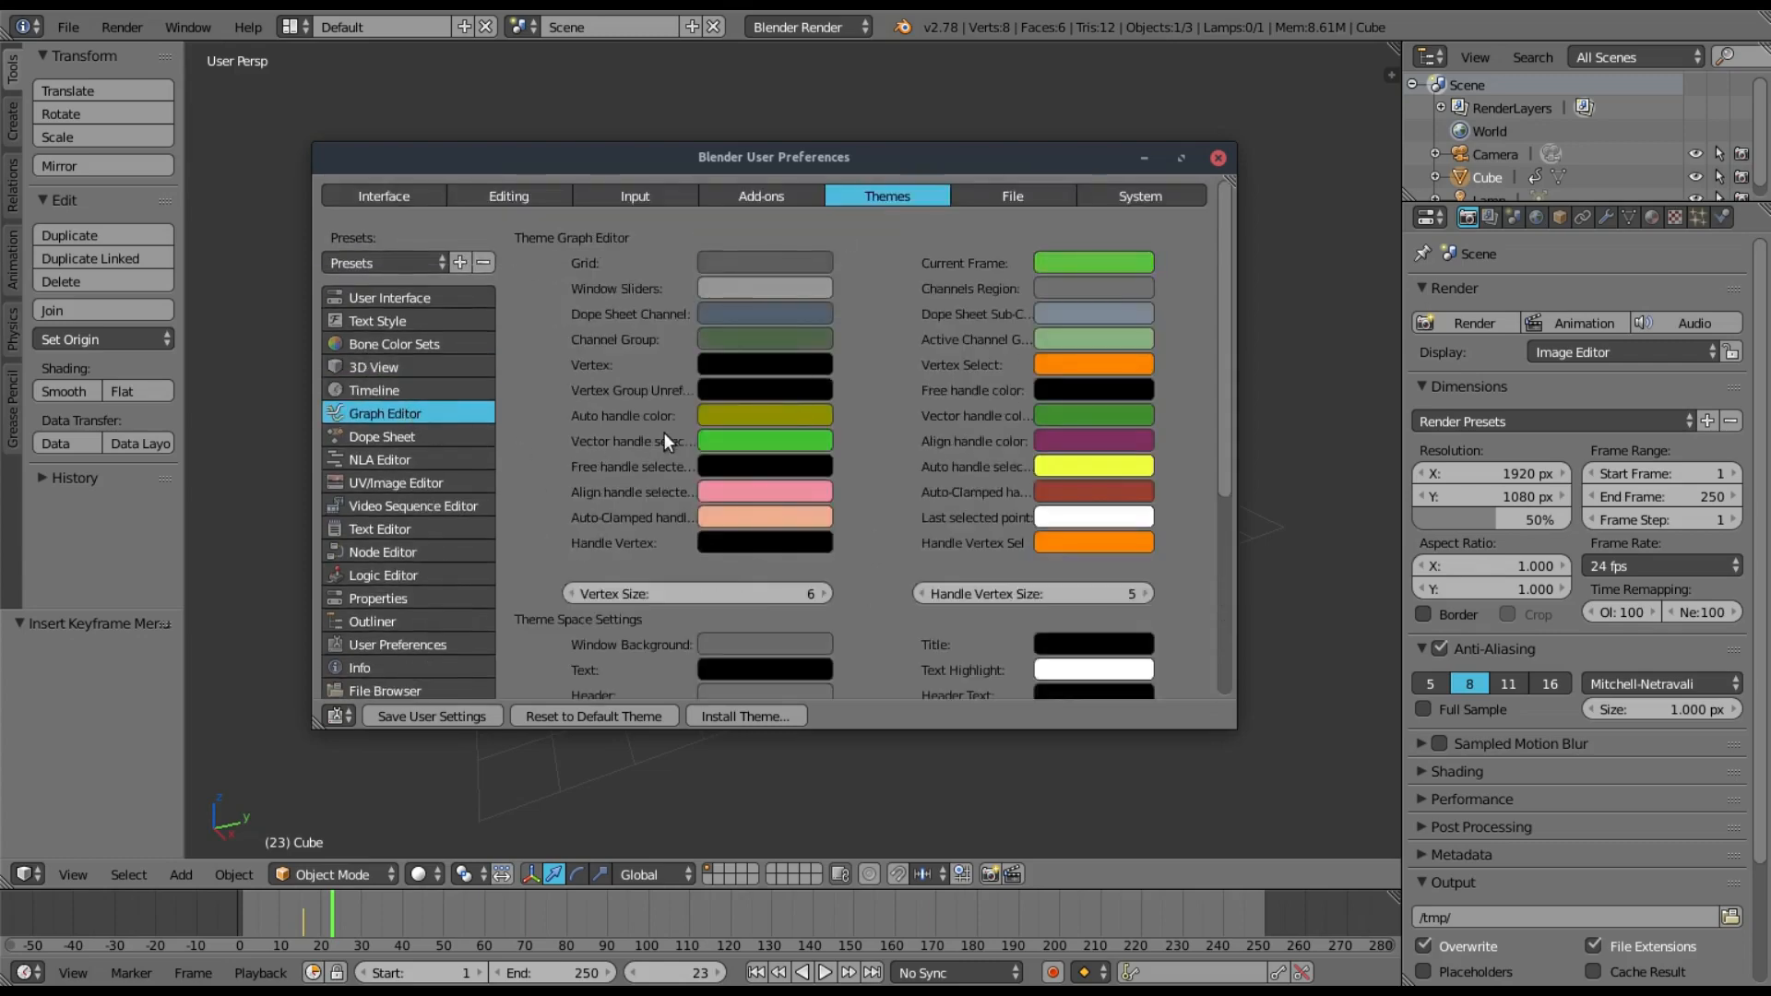
left_click(382, 344)
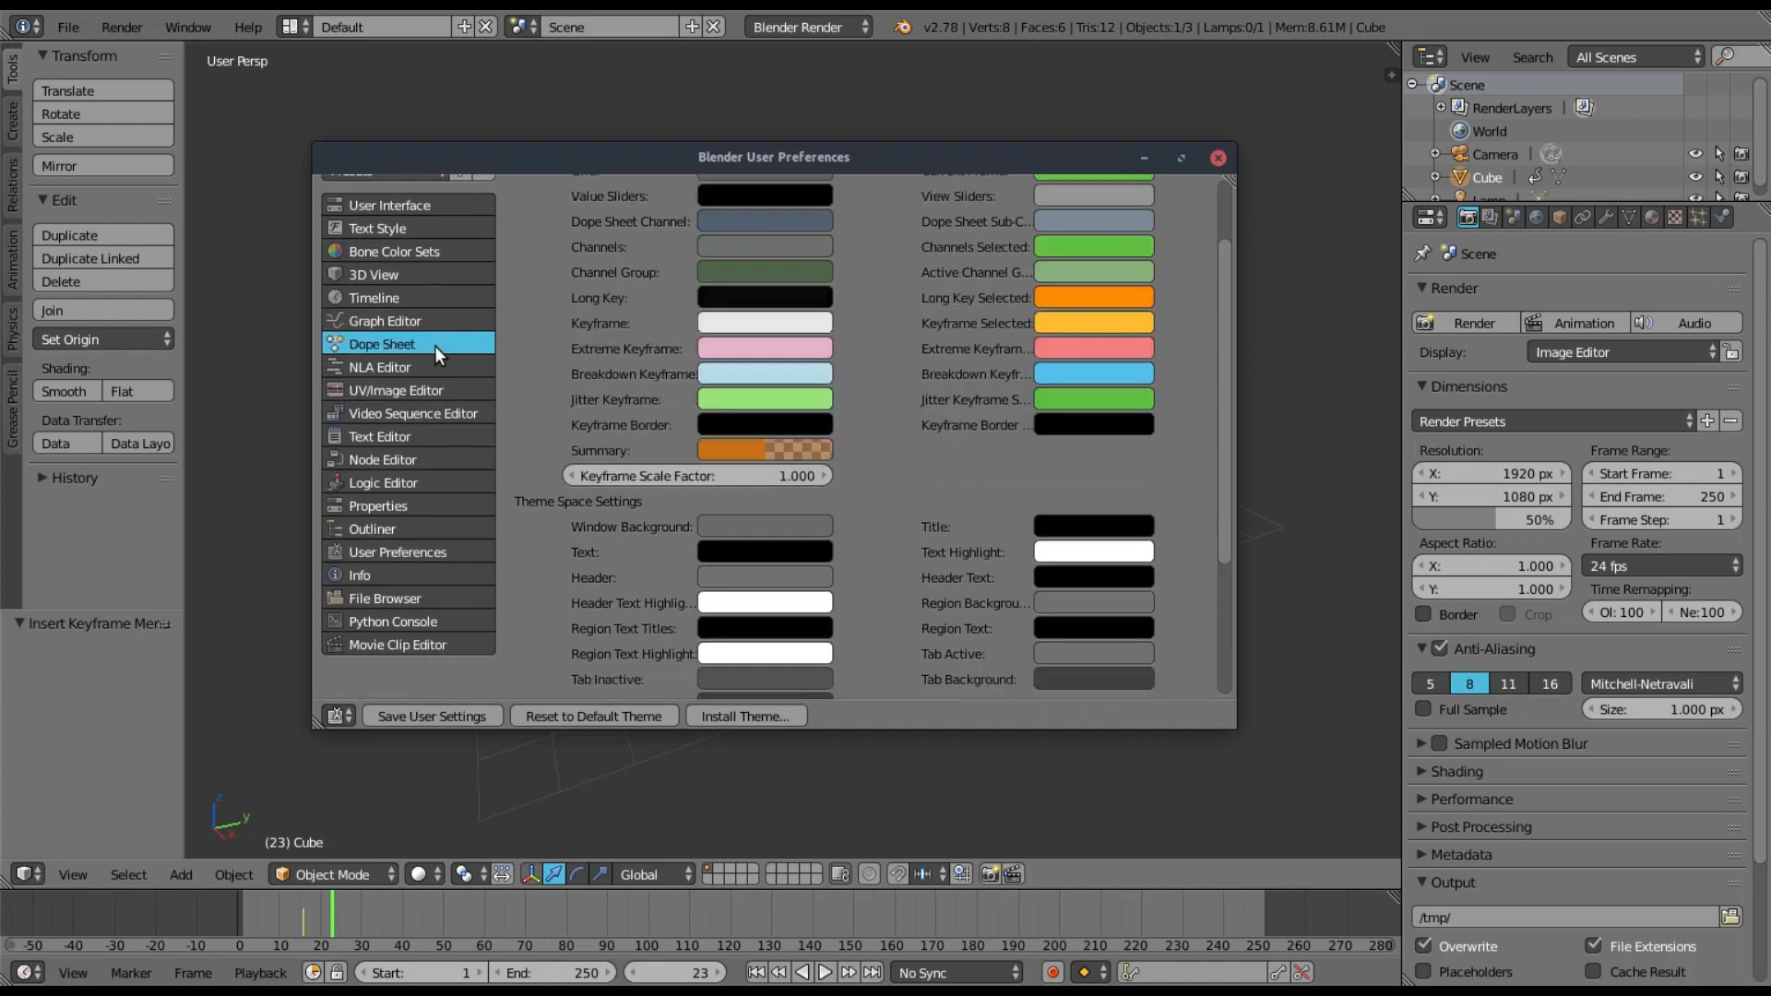
left_click(396, 389)
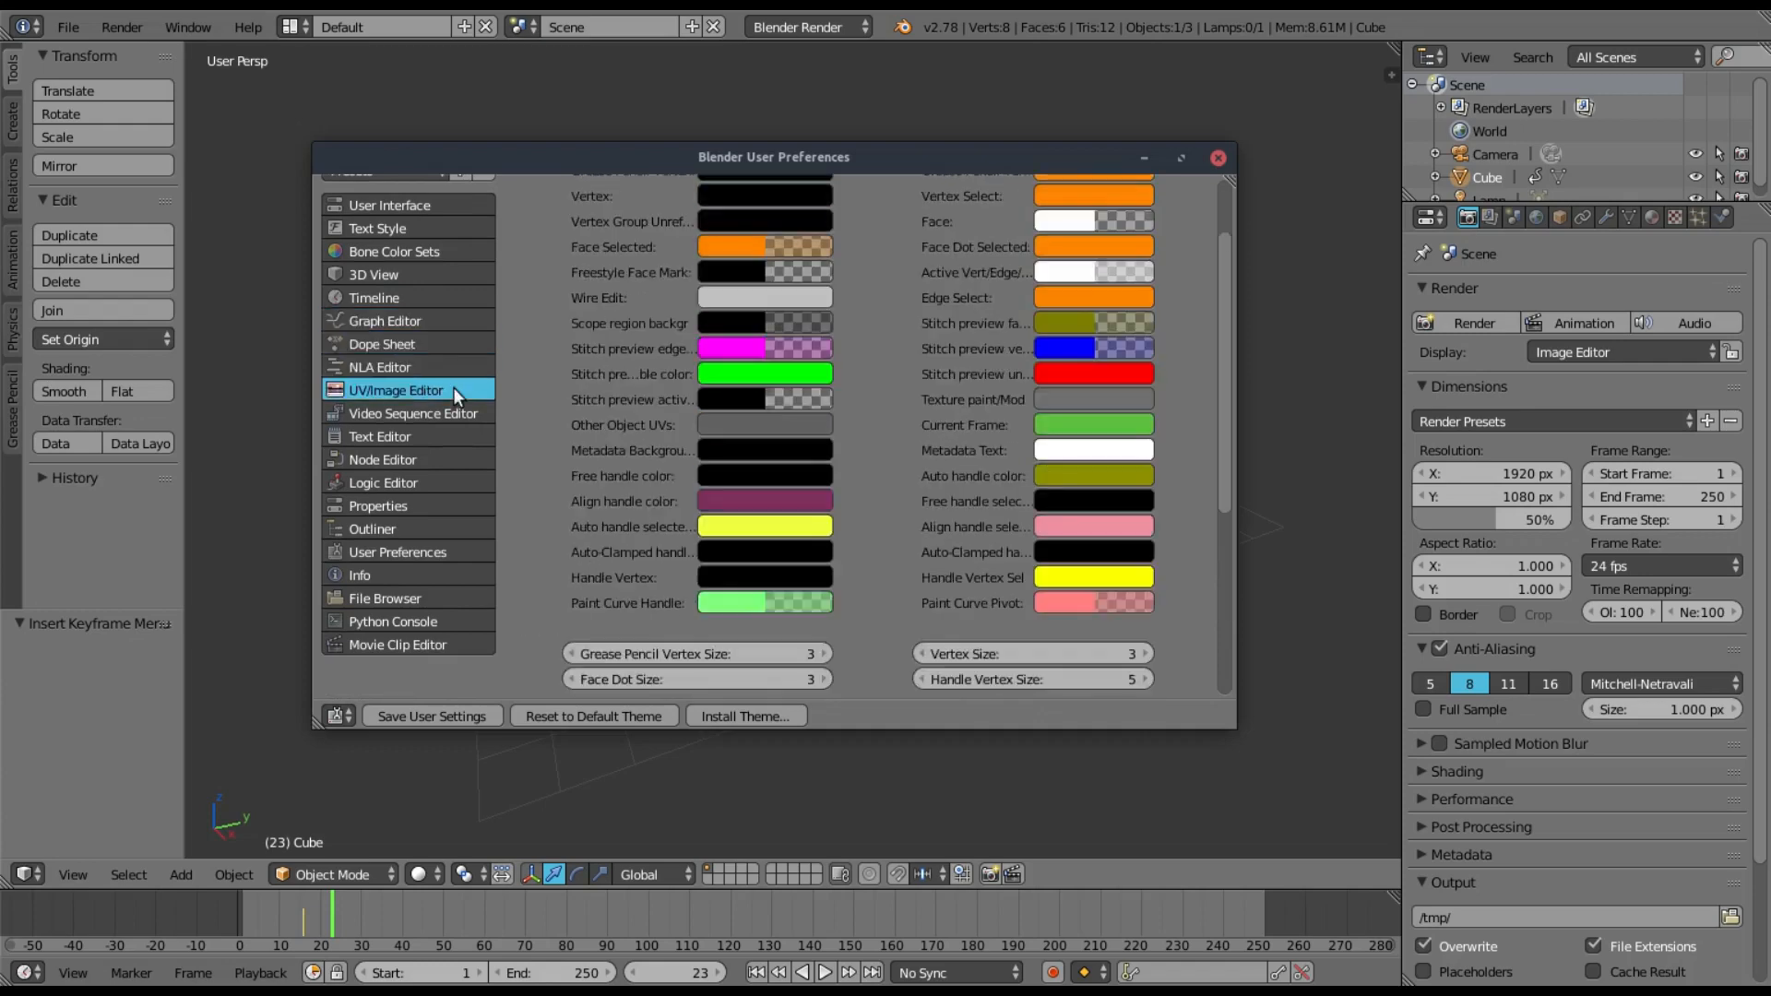
left_click(413, 412)
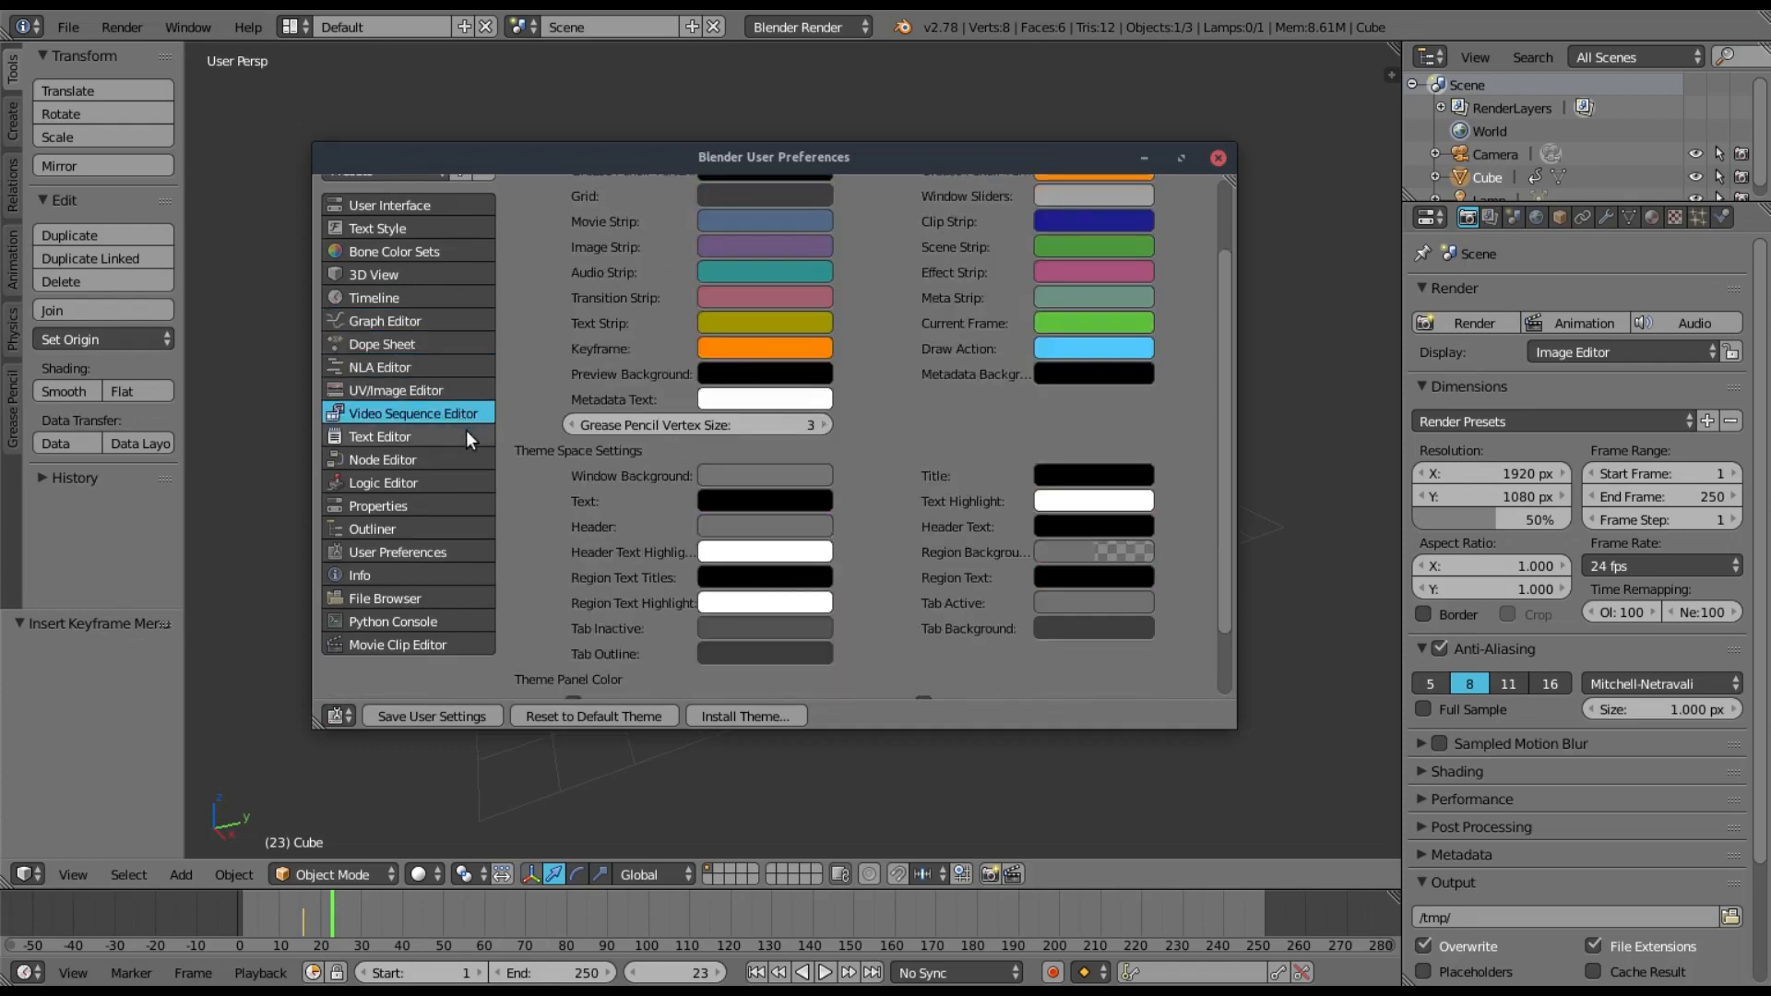
left_click(382, 460)
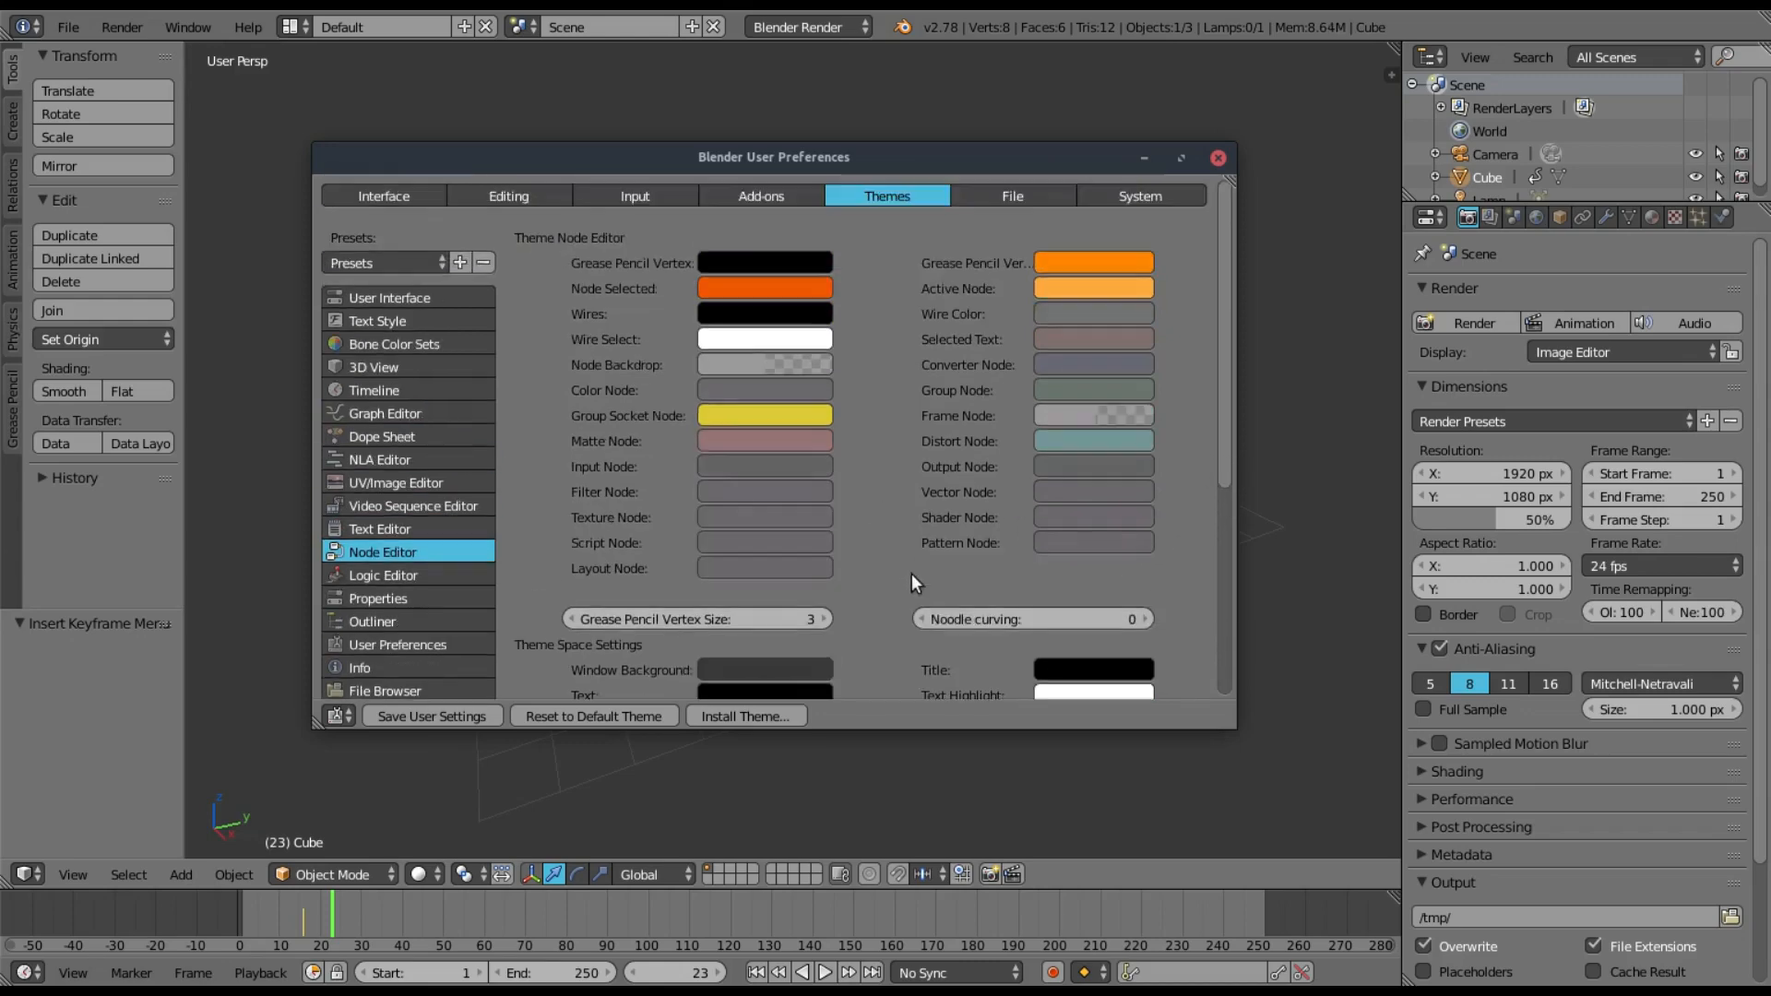
- Scroll the node editor colours, check the theme presets and Add-ons, then show Input preferences
scroll("down", 3)
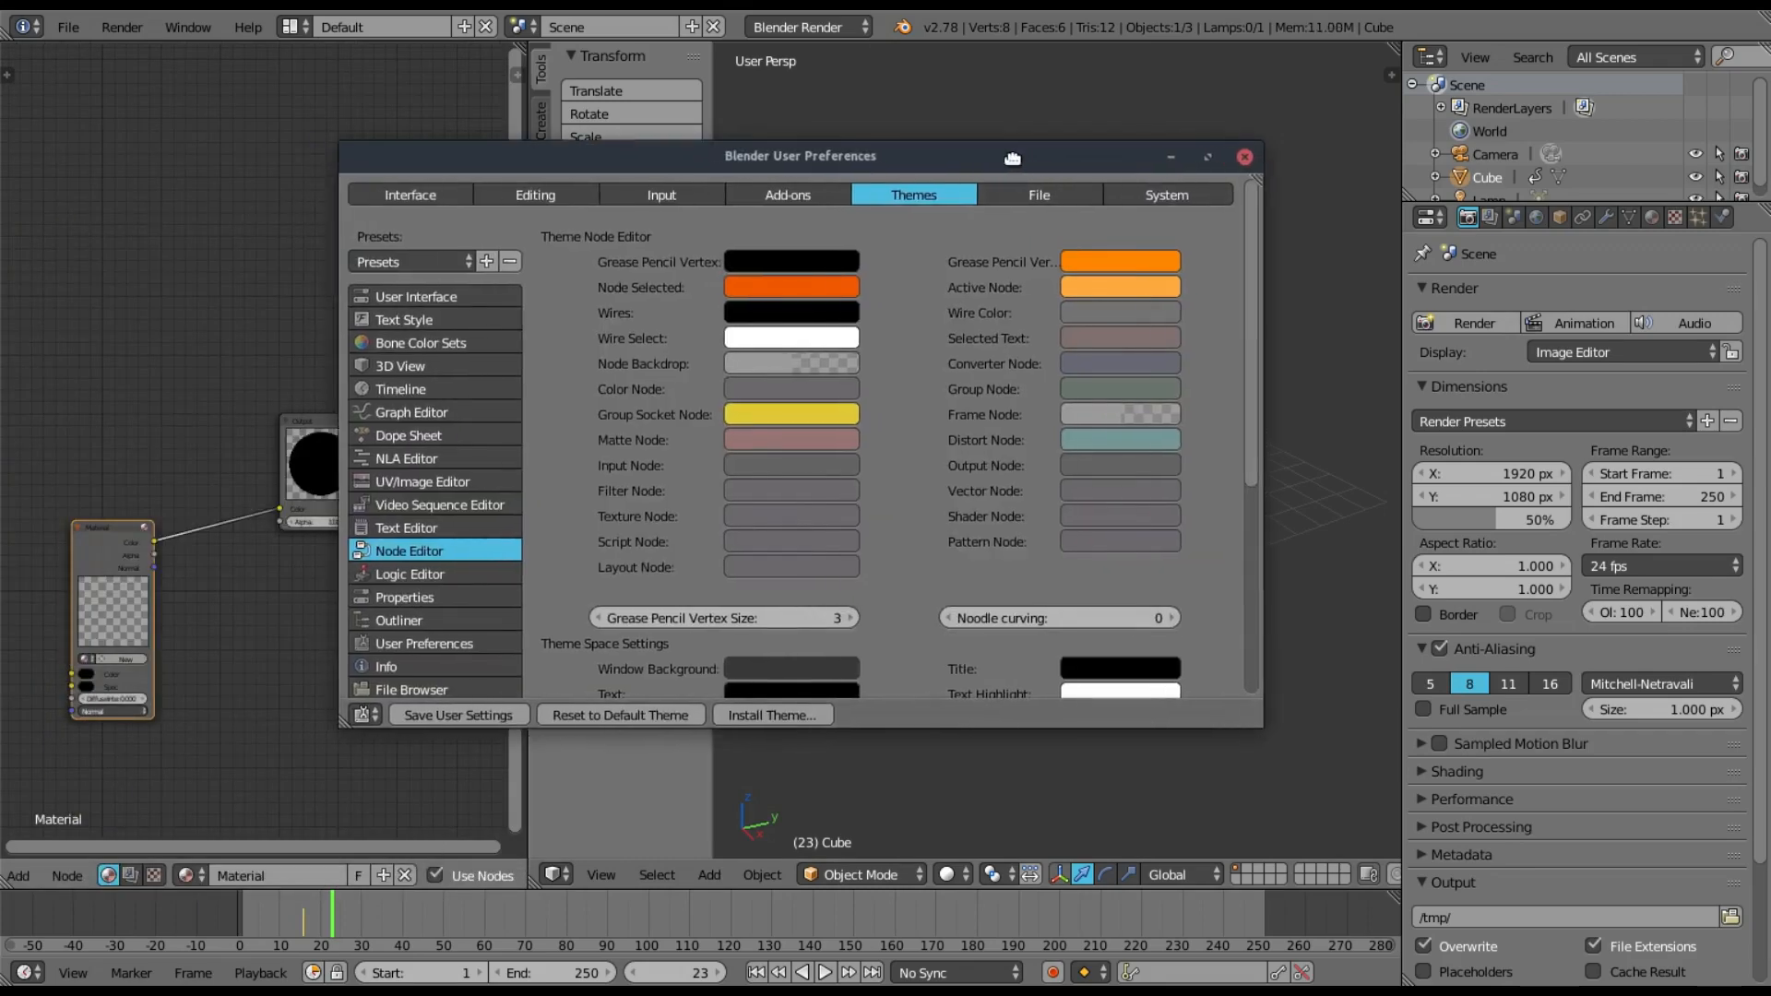
scroll("down", 3)
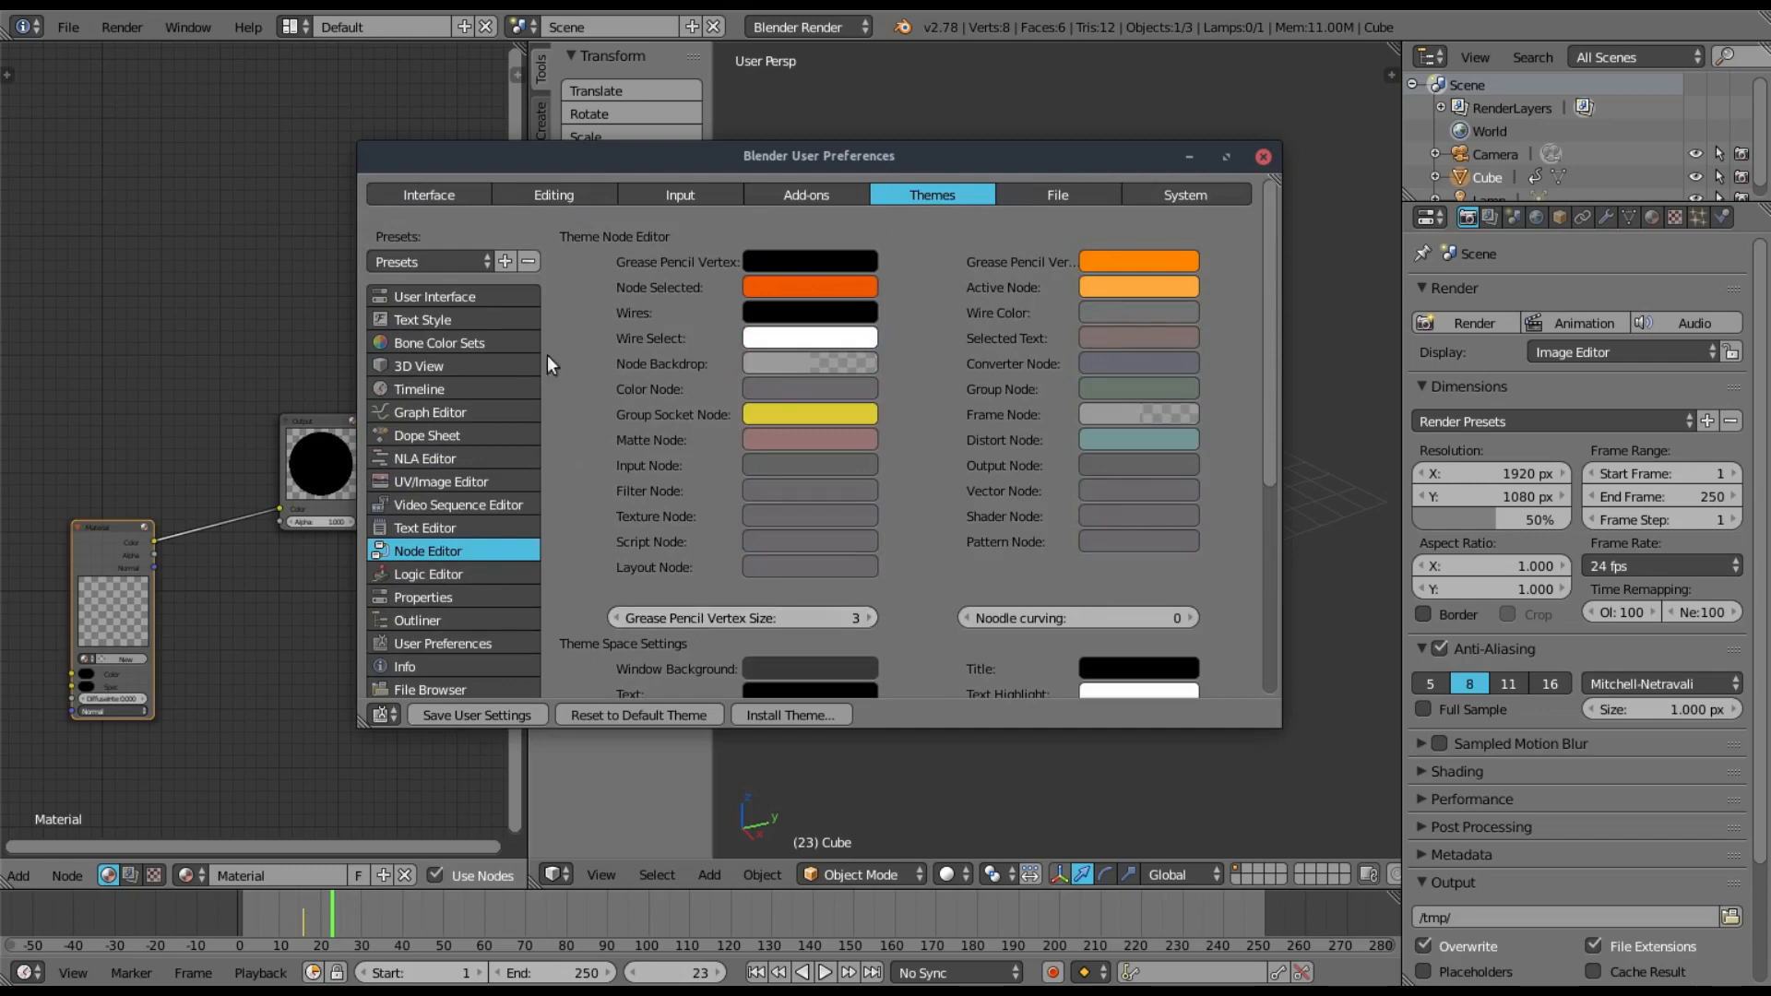
left_click(429, 261)
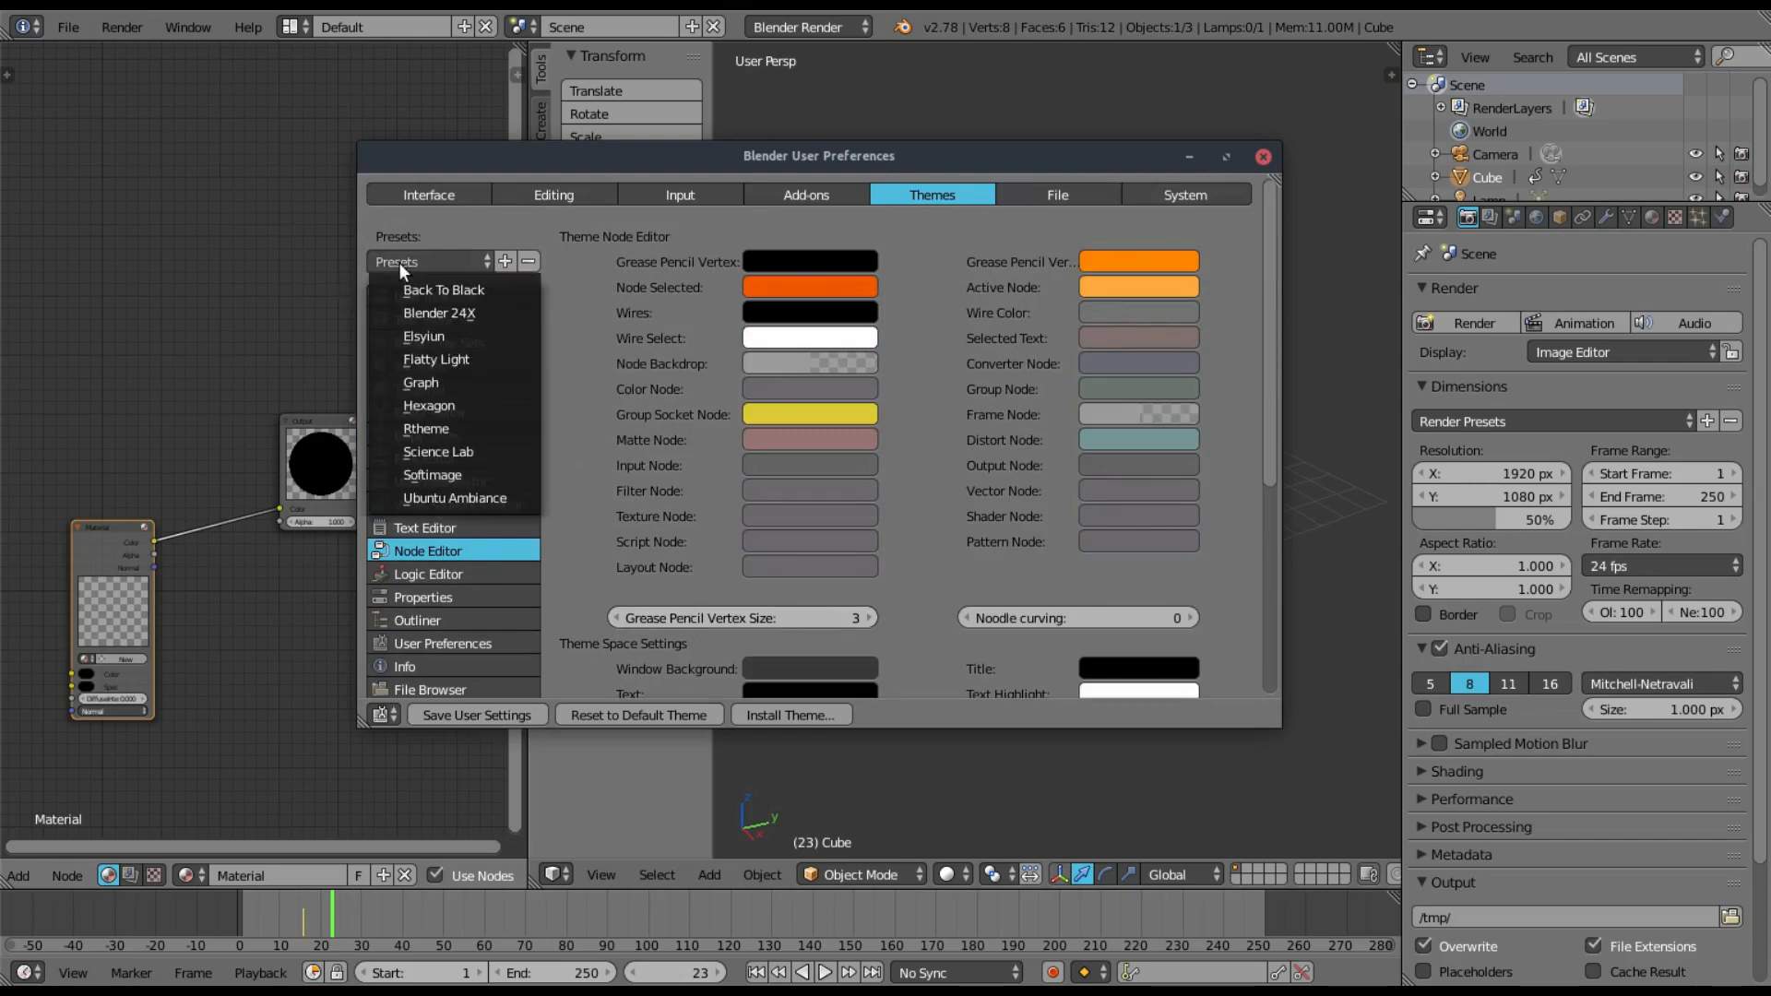
left_click(805, 195)
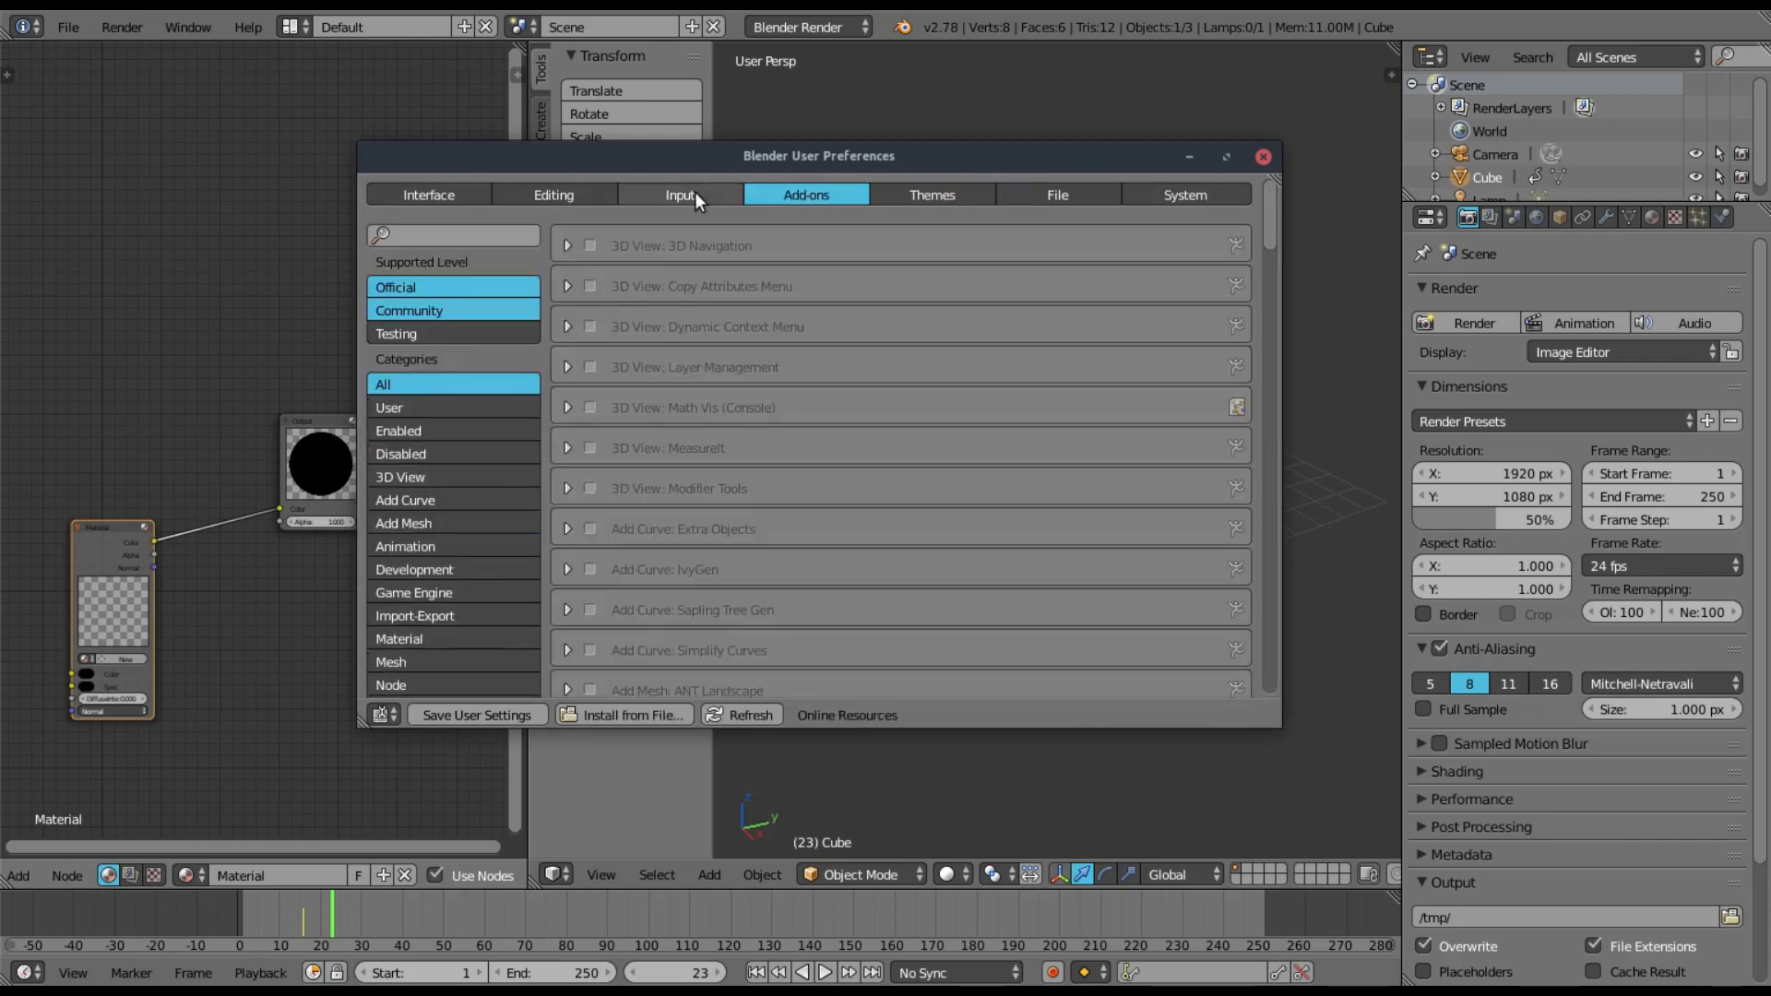
left_click(680, 195)
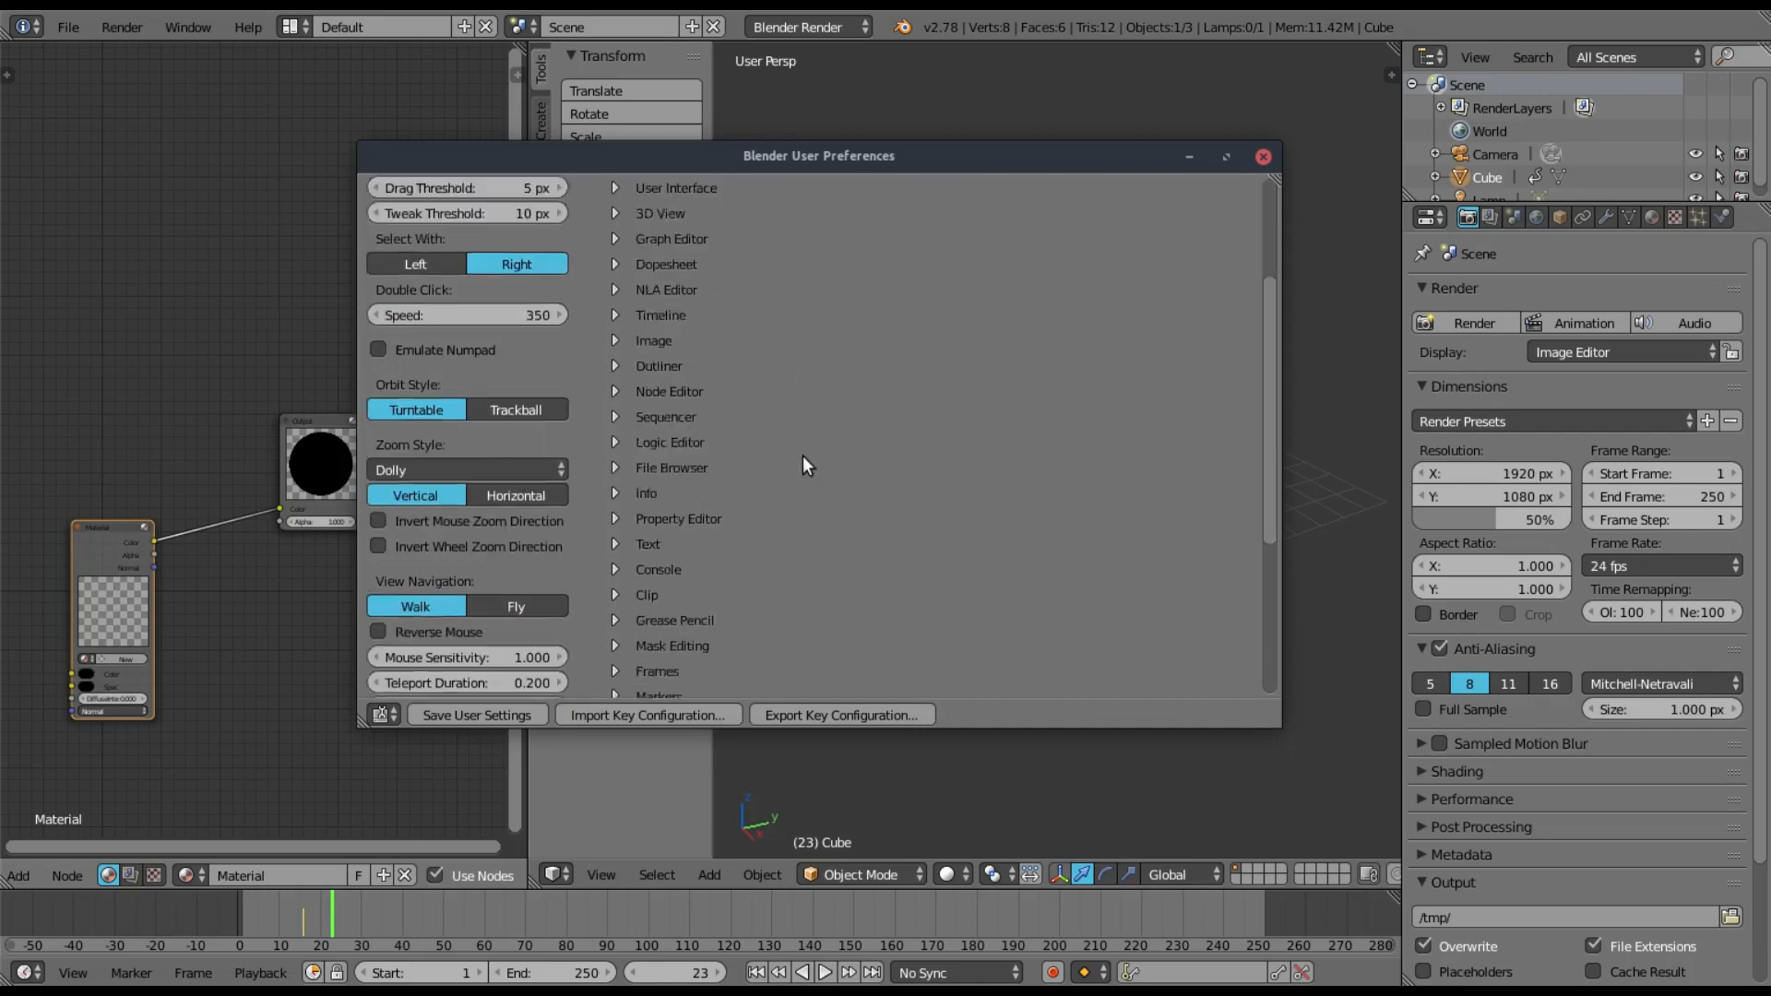
left_click(679, 194)
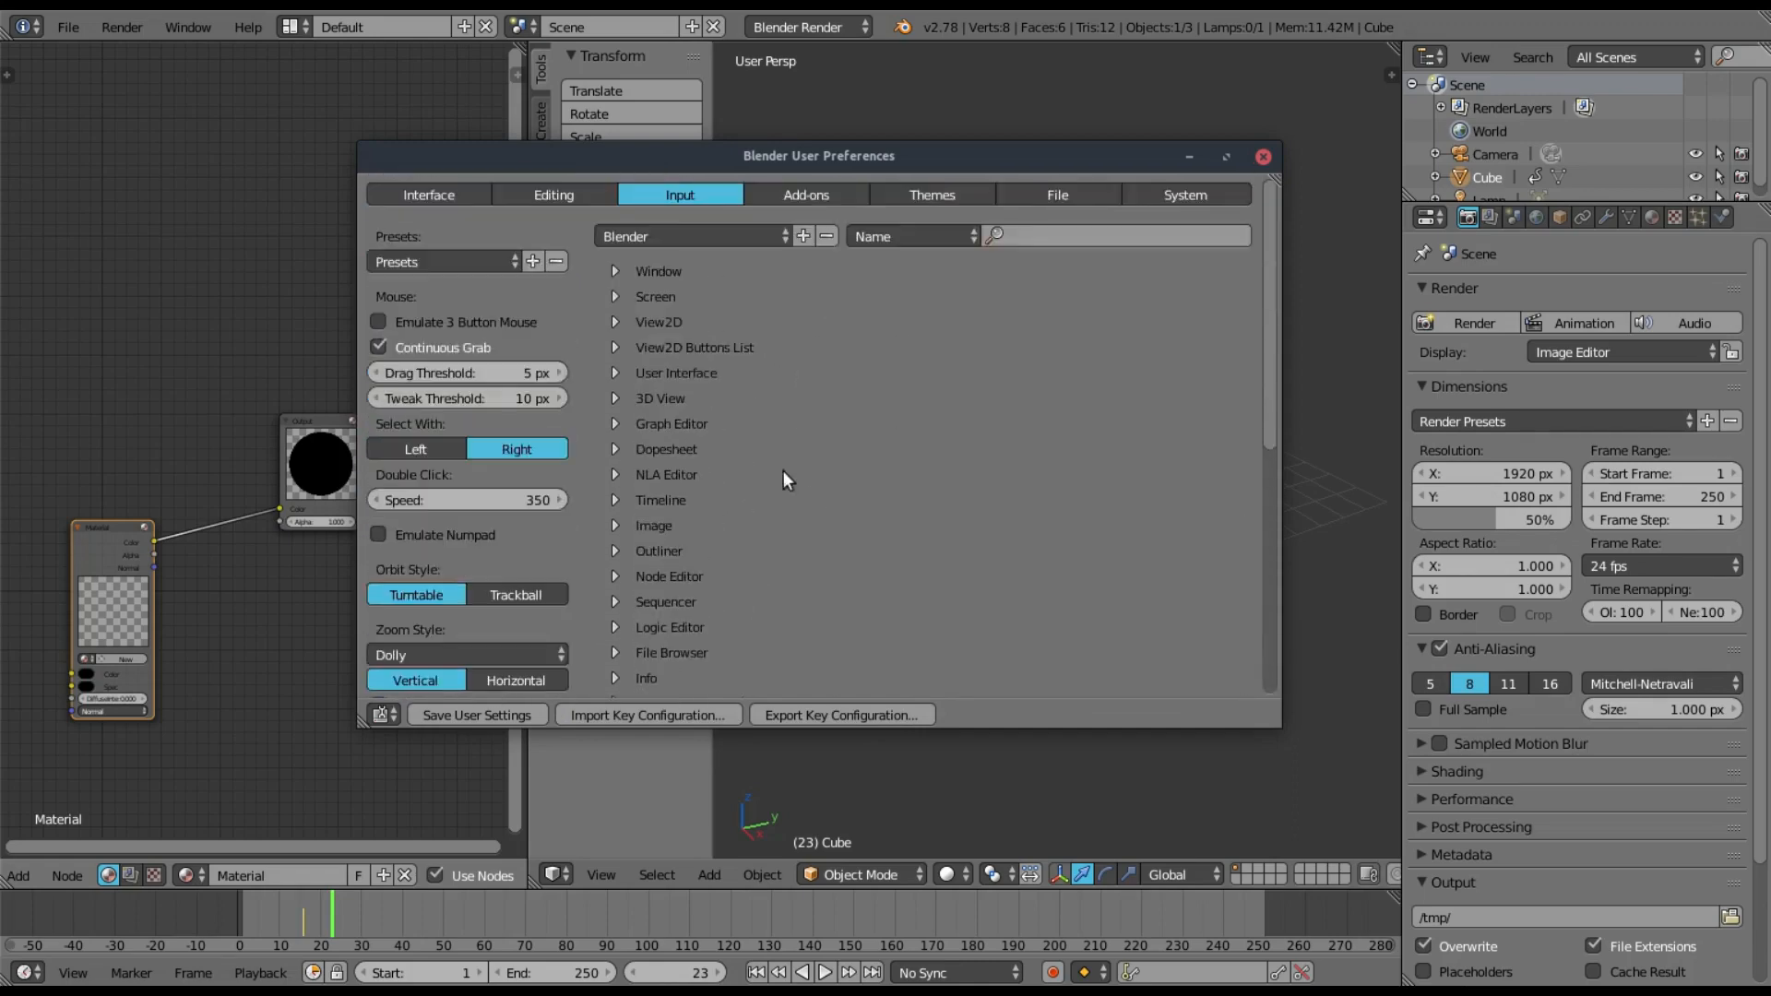
- Return to Themes and save the current theme as preset 'kai_blue_preset'
left_click(929, 195)
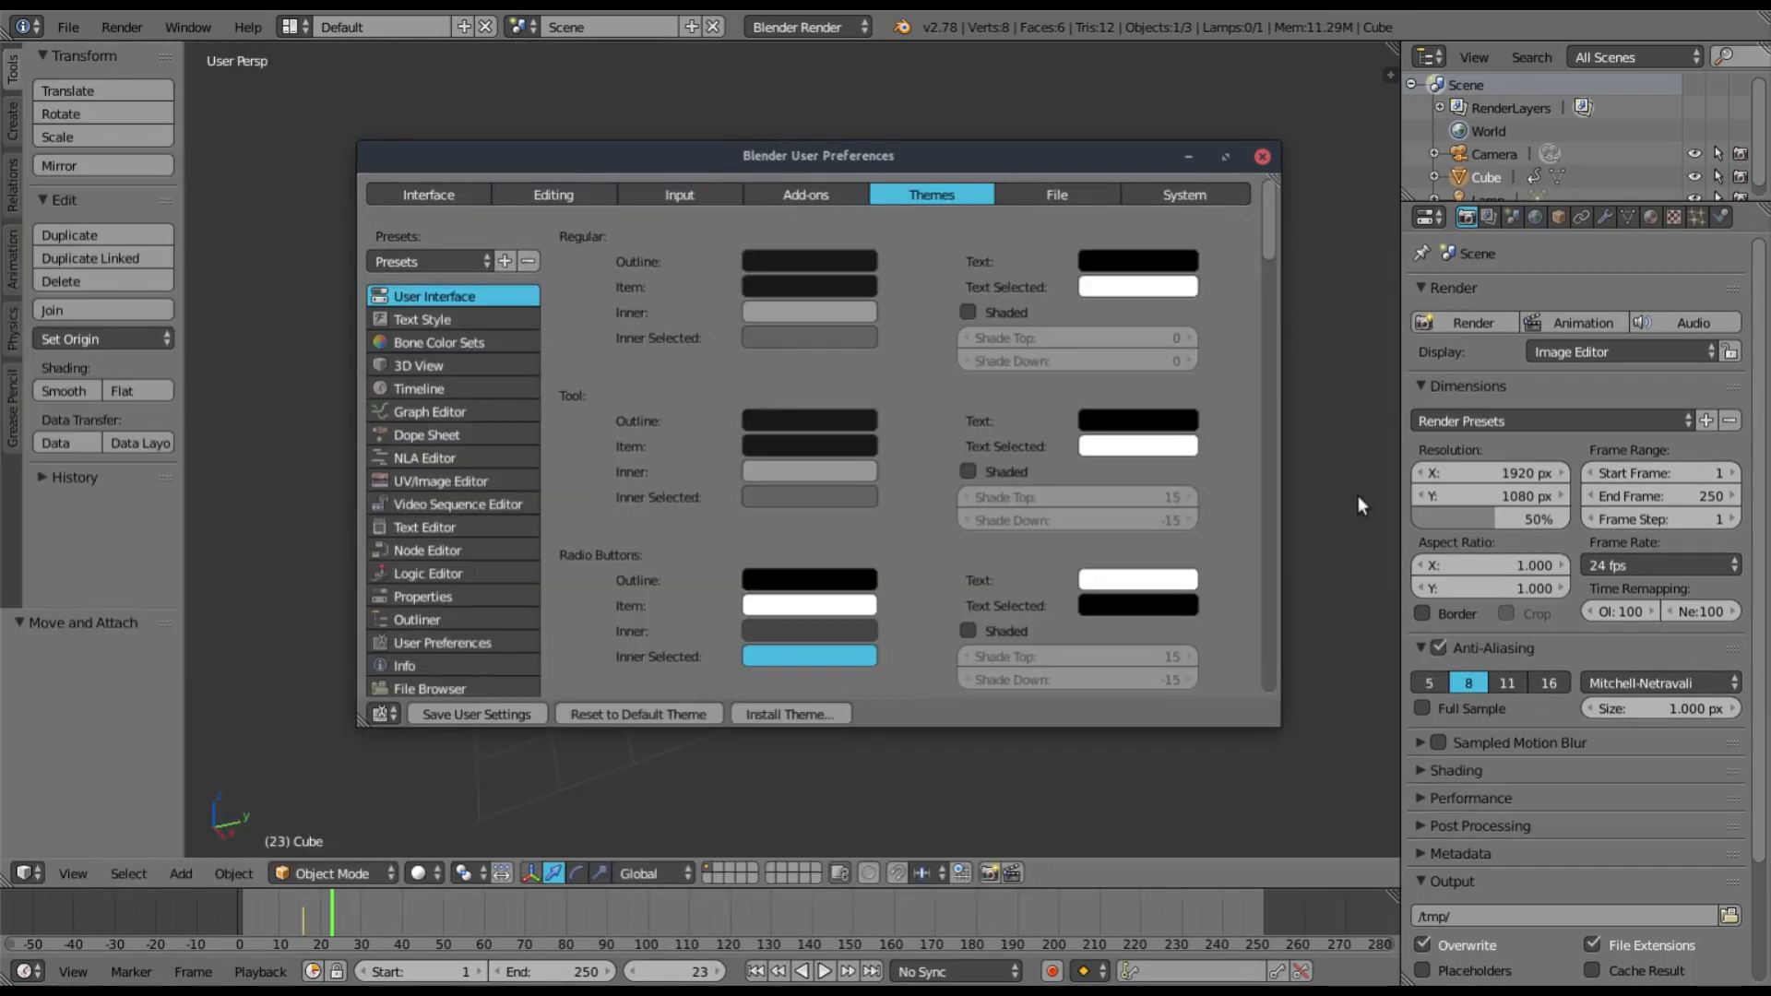
mouse_move(952, 435)
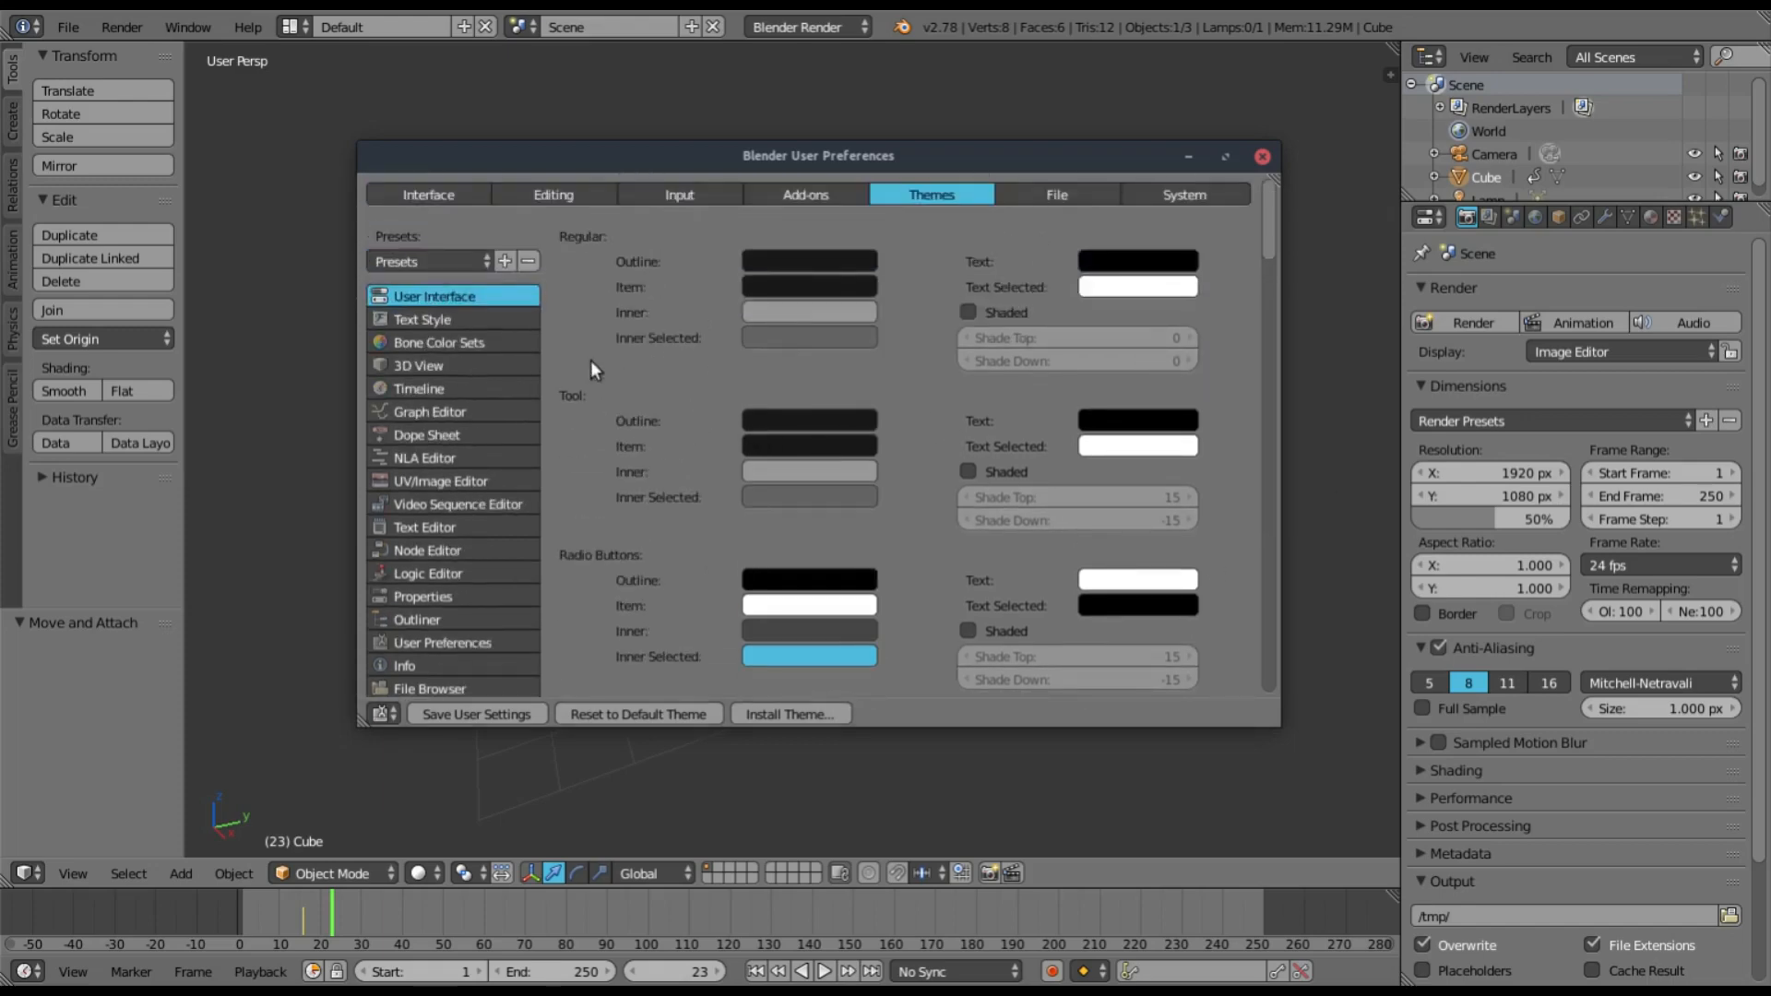
left_click(504, 261)
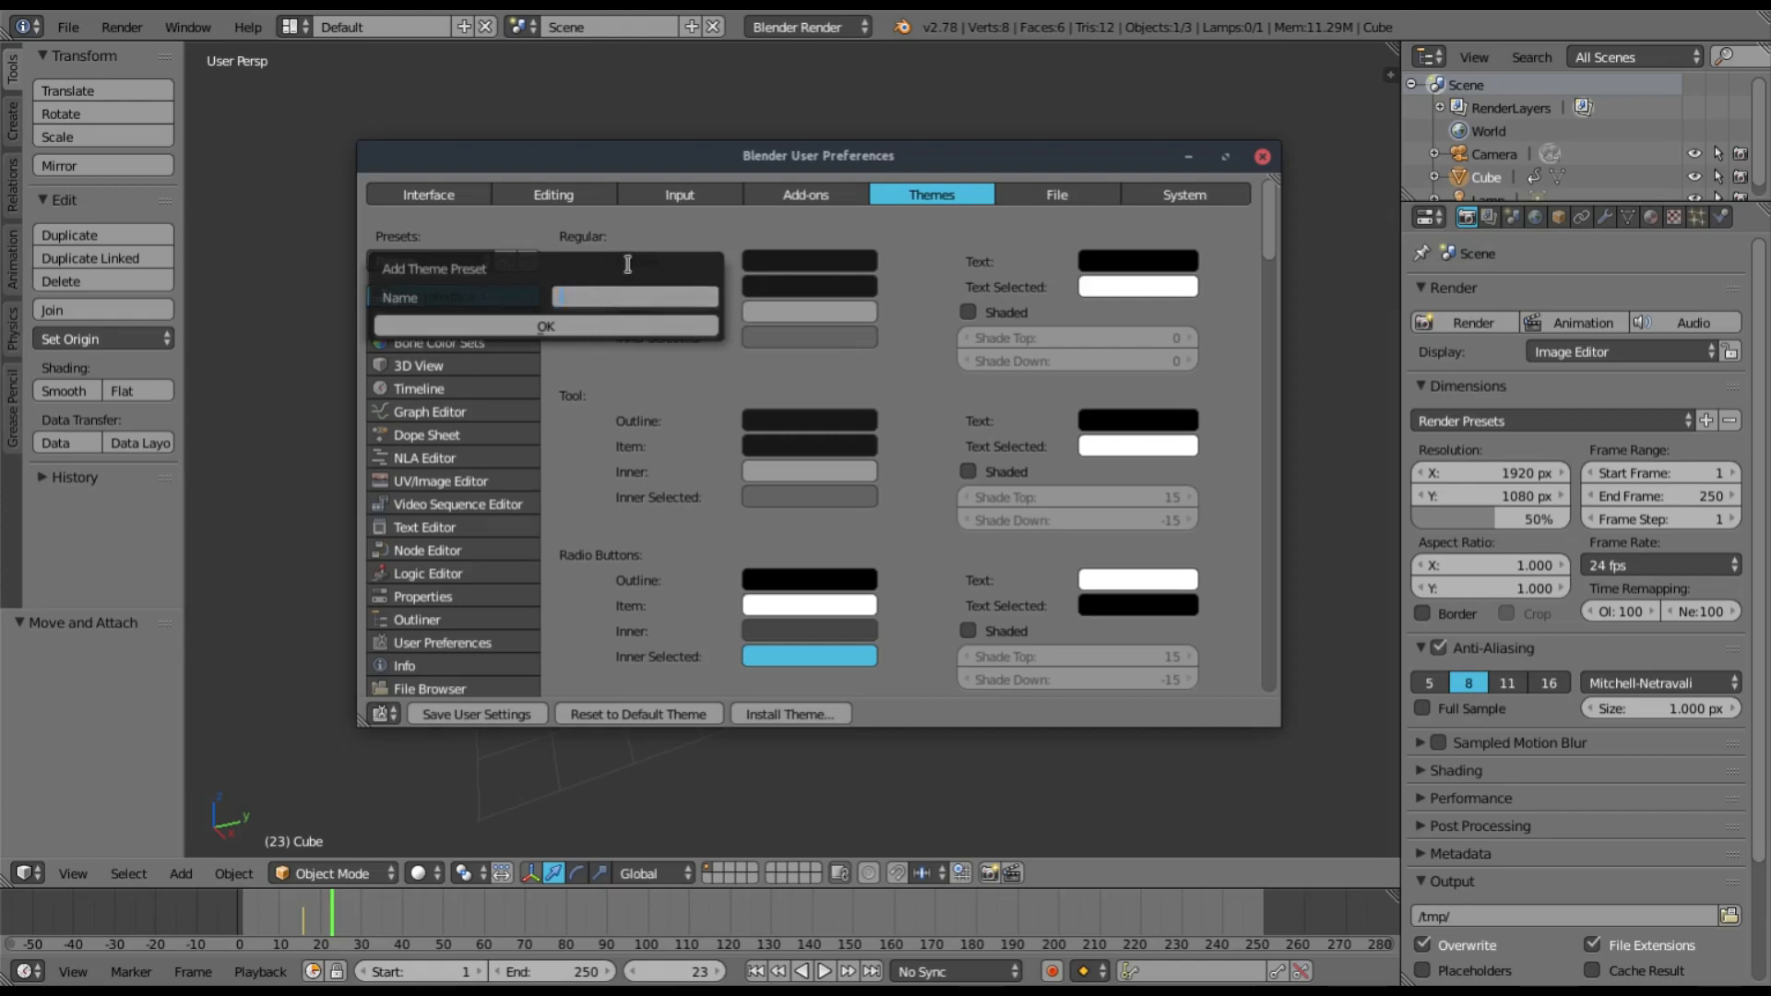
type("Kai P")
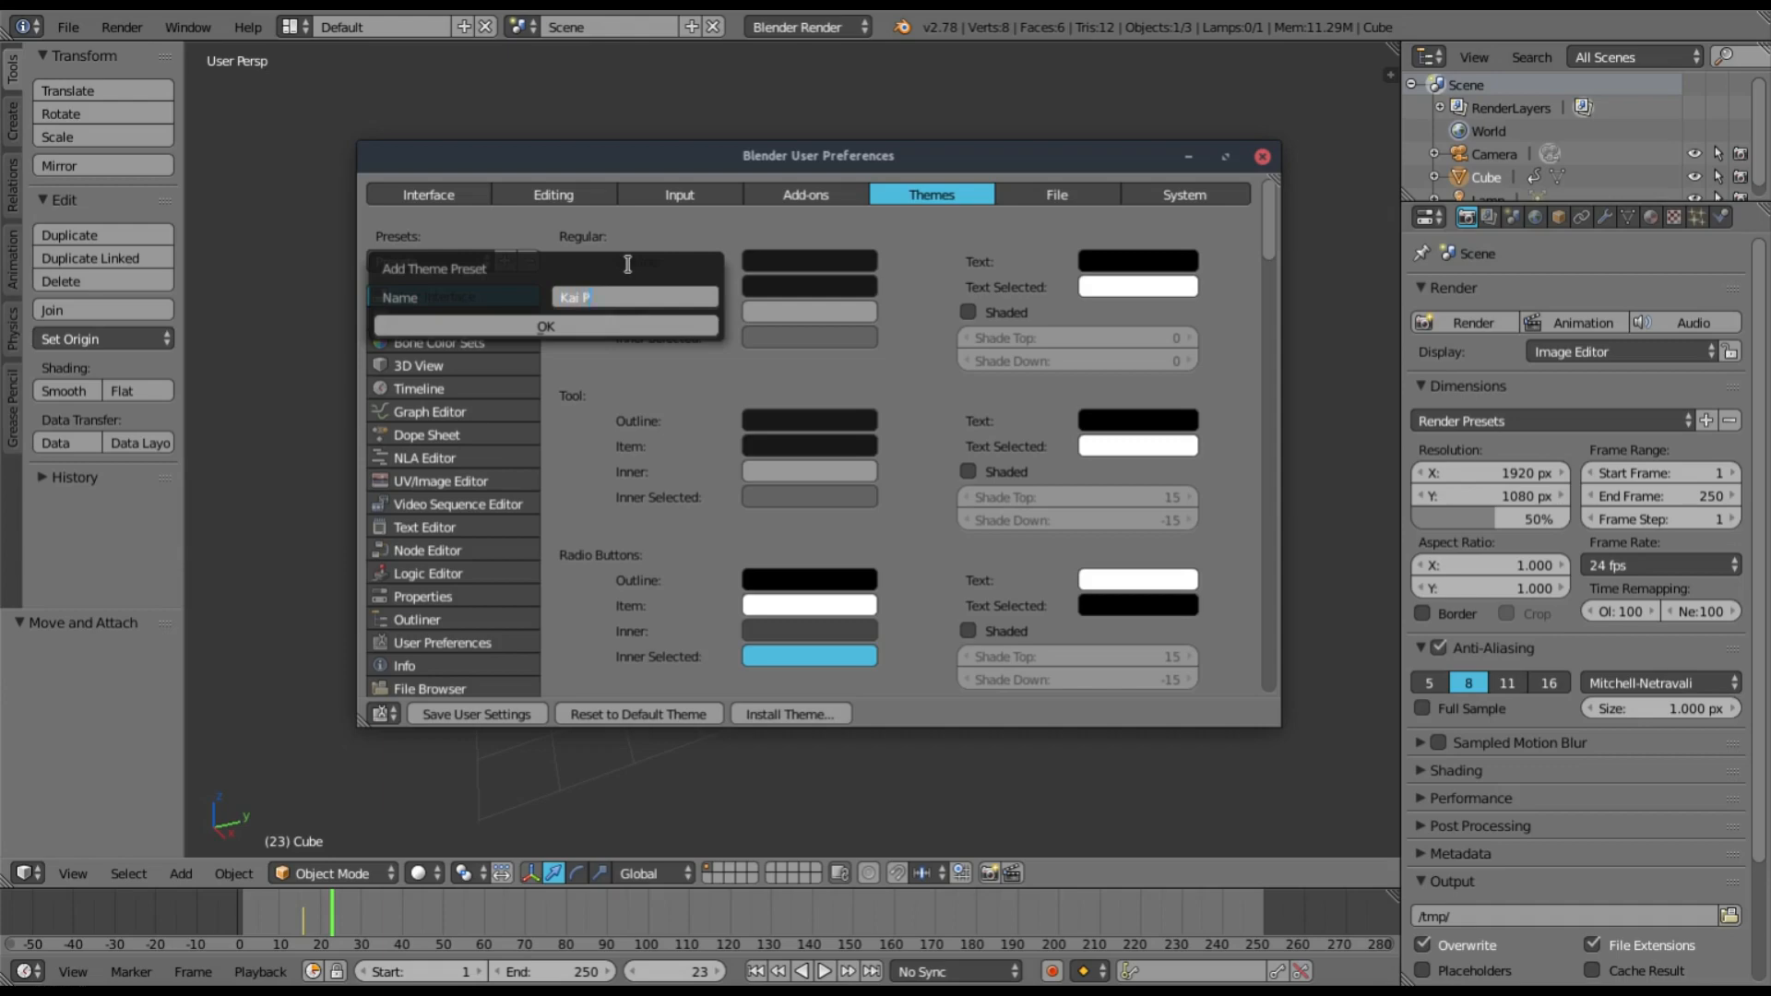
type("kai_blue_preset")
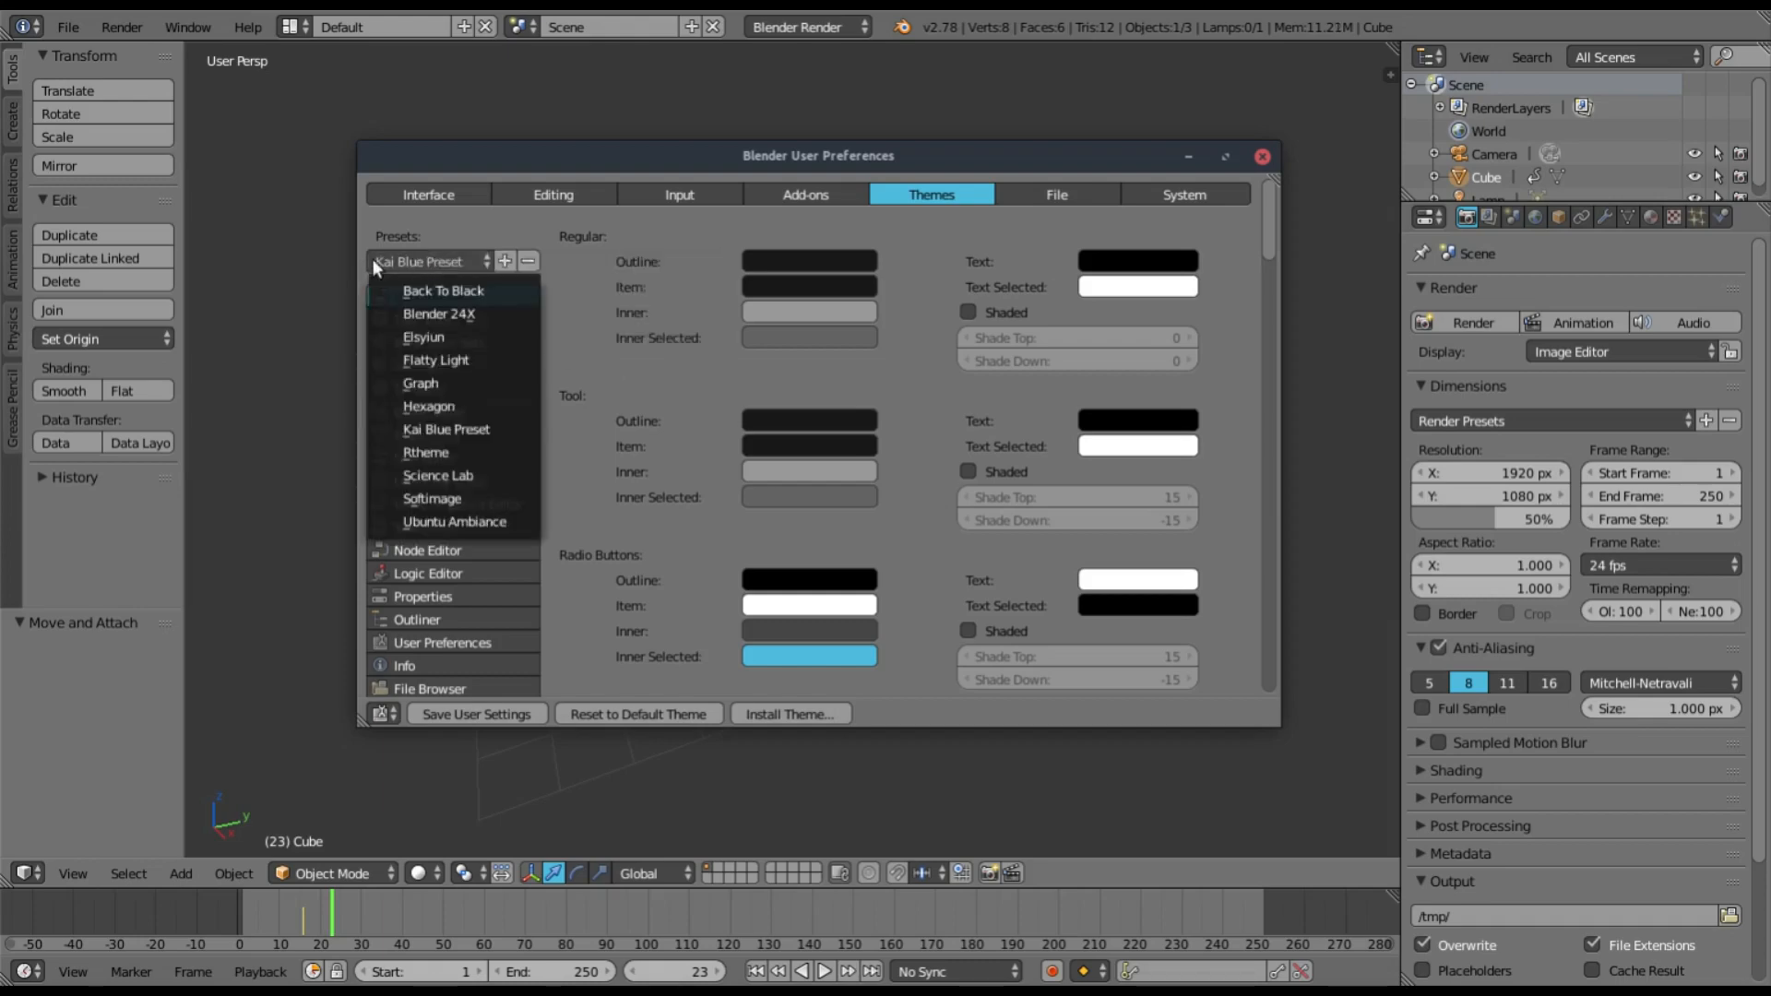
mouse_move(439, 406)
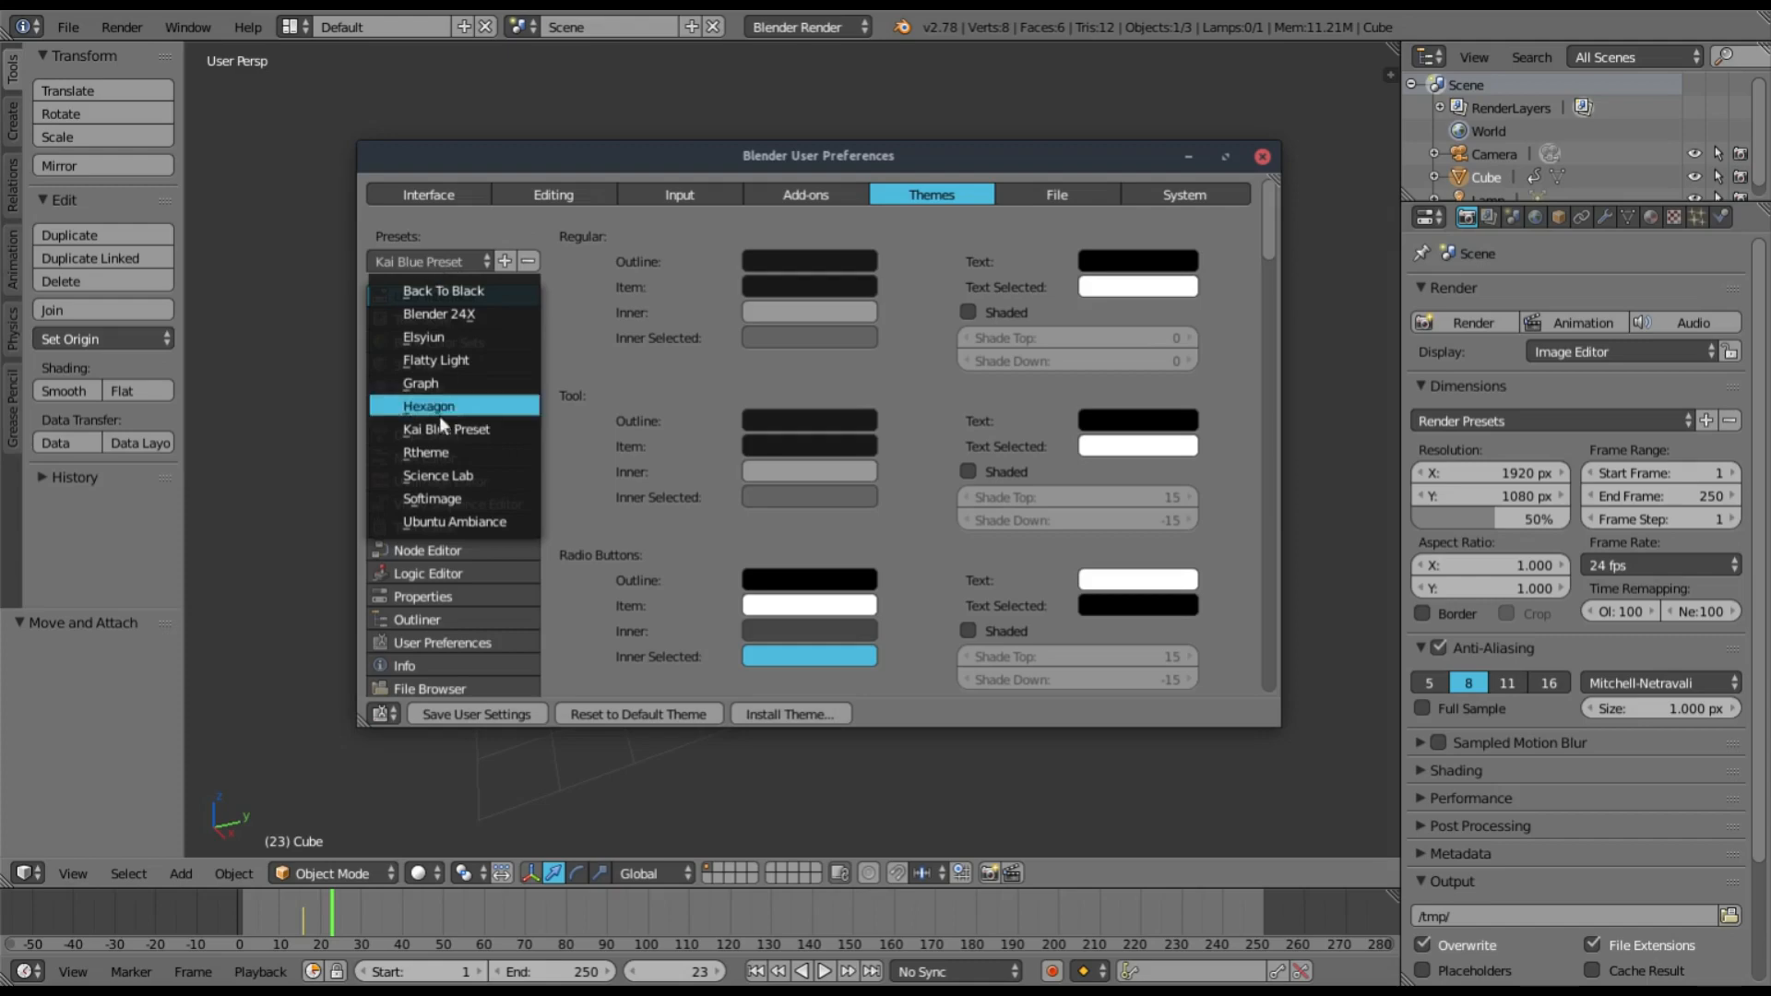
mouse_move(494, 423)
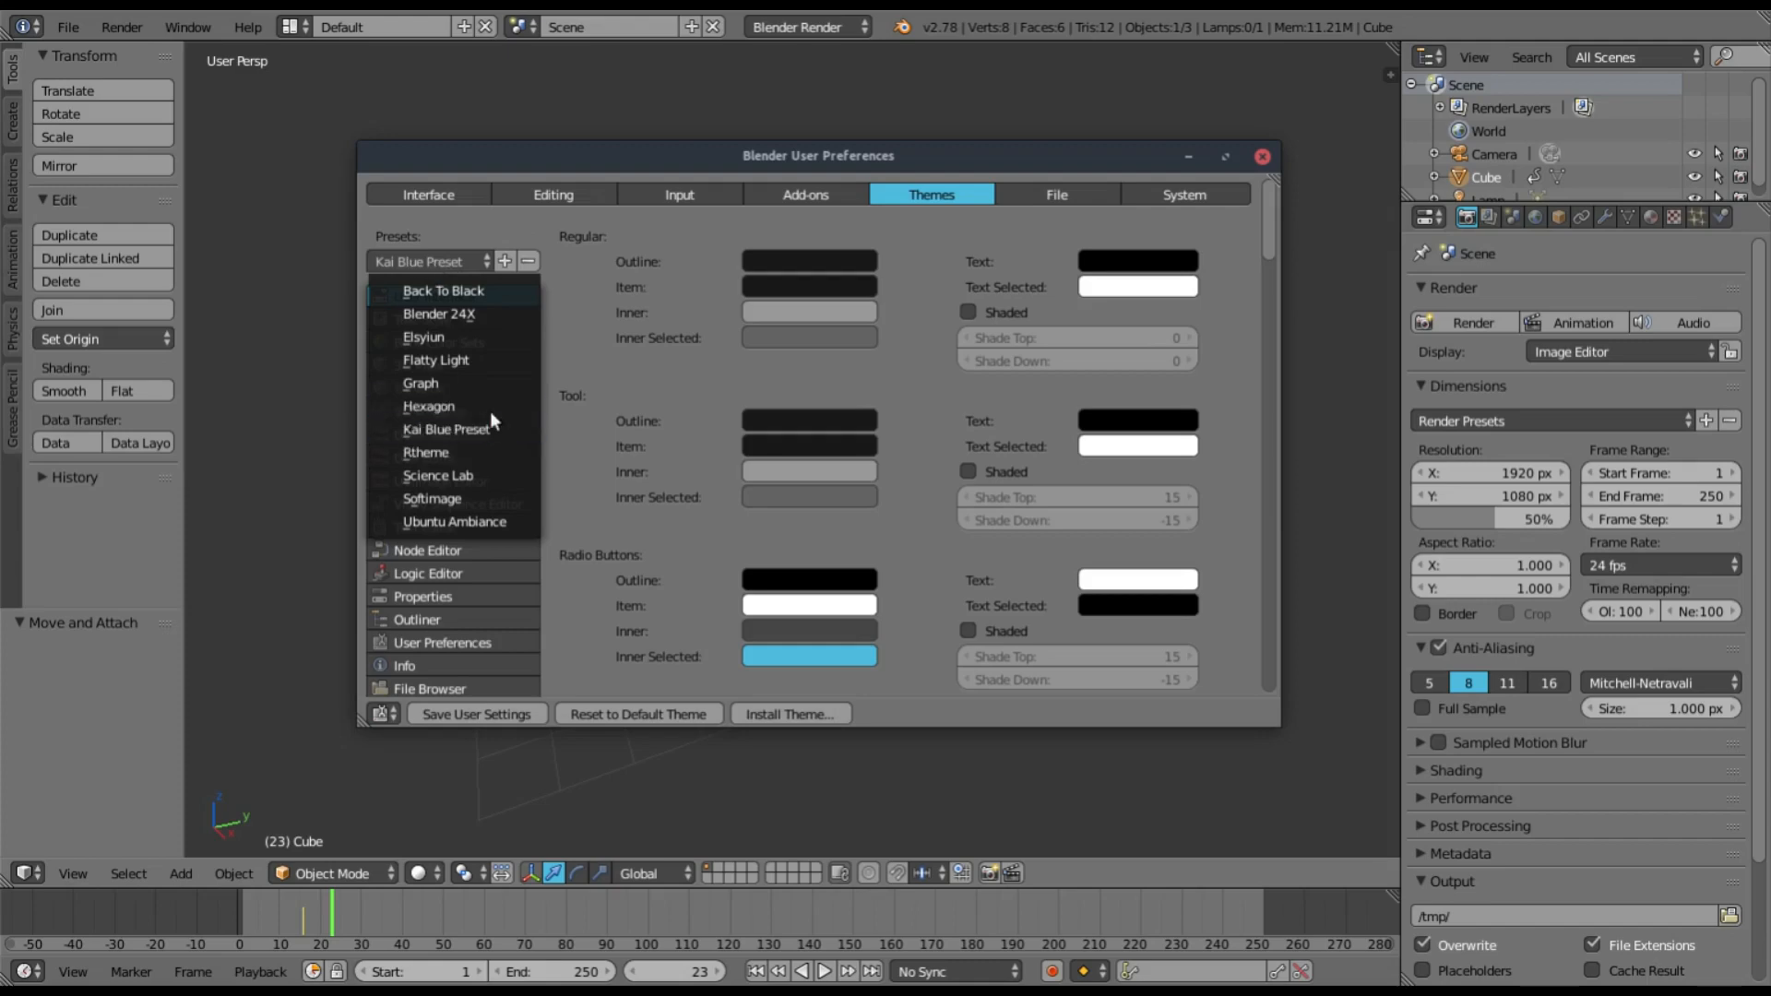
- Try out the Graph, Science Lab and other built-in theme presets, moving the preferences window
left_click(431, 406)
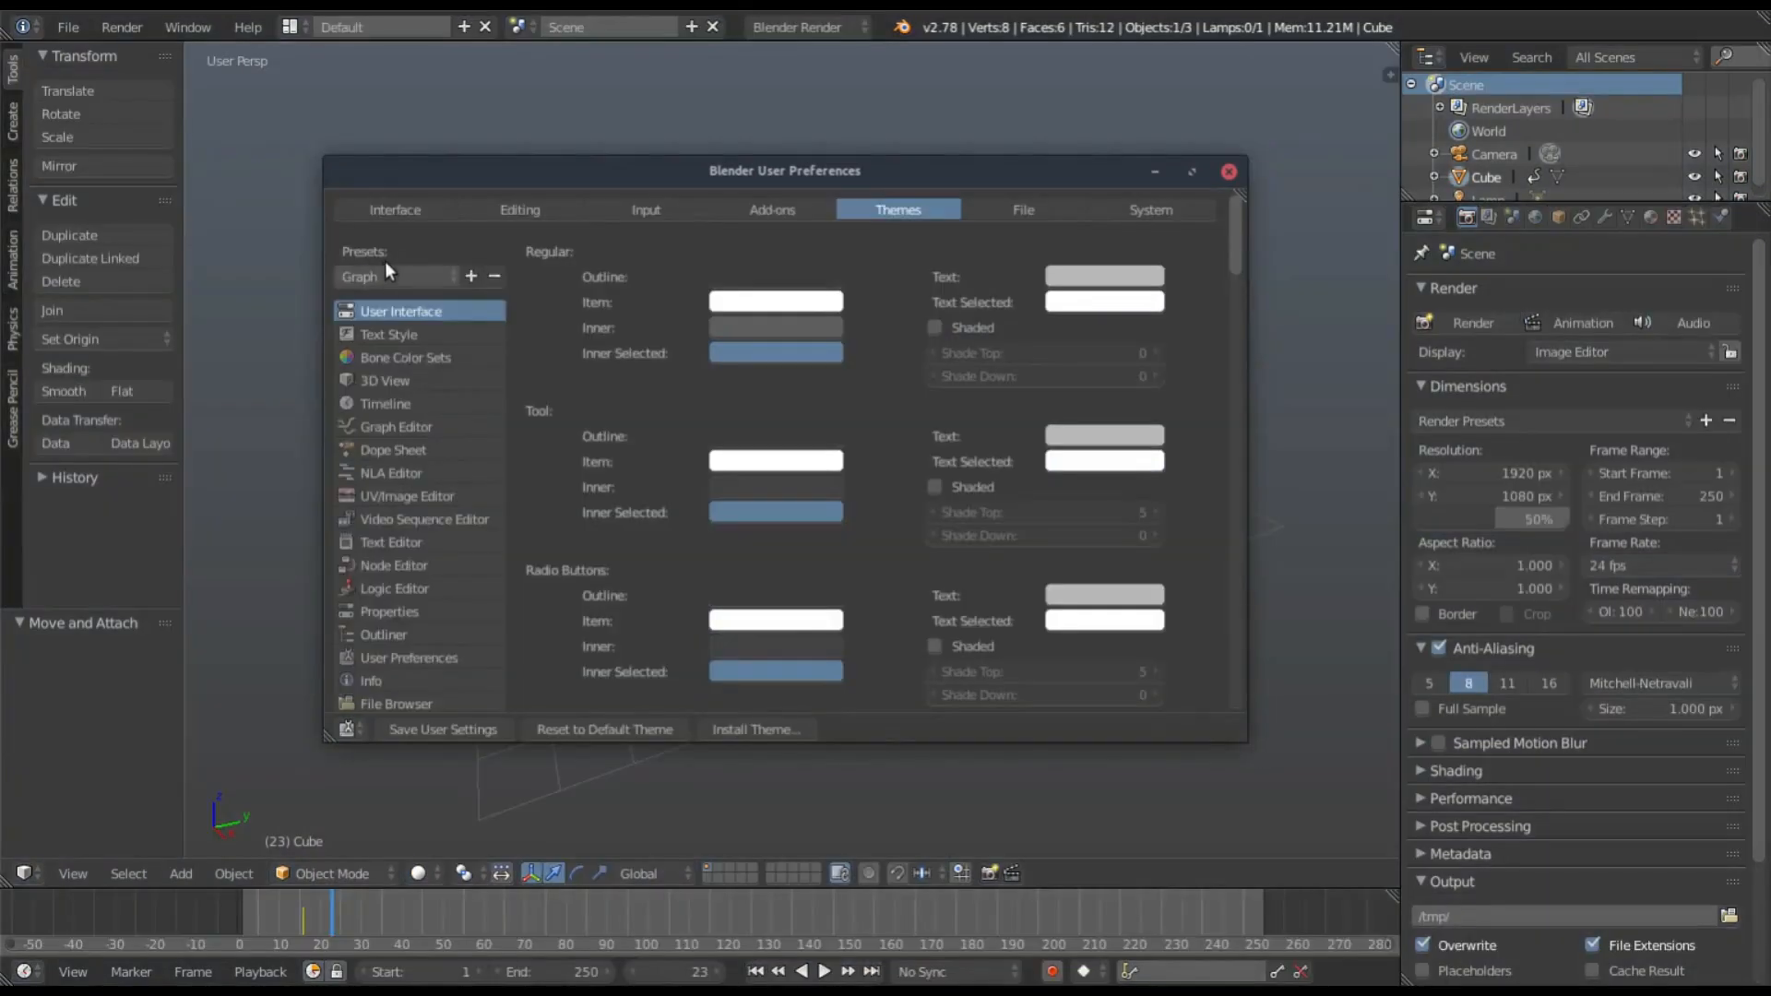
left_click_drag(785, 170, 791, 807)
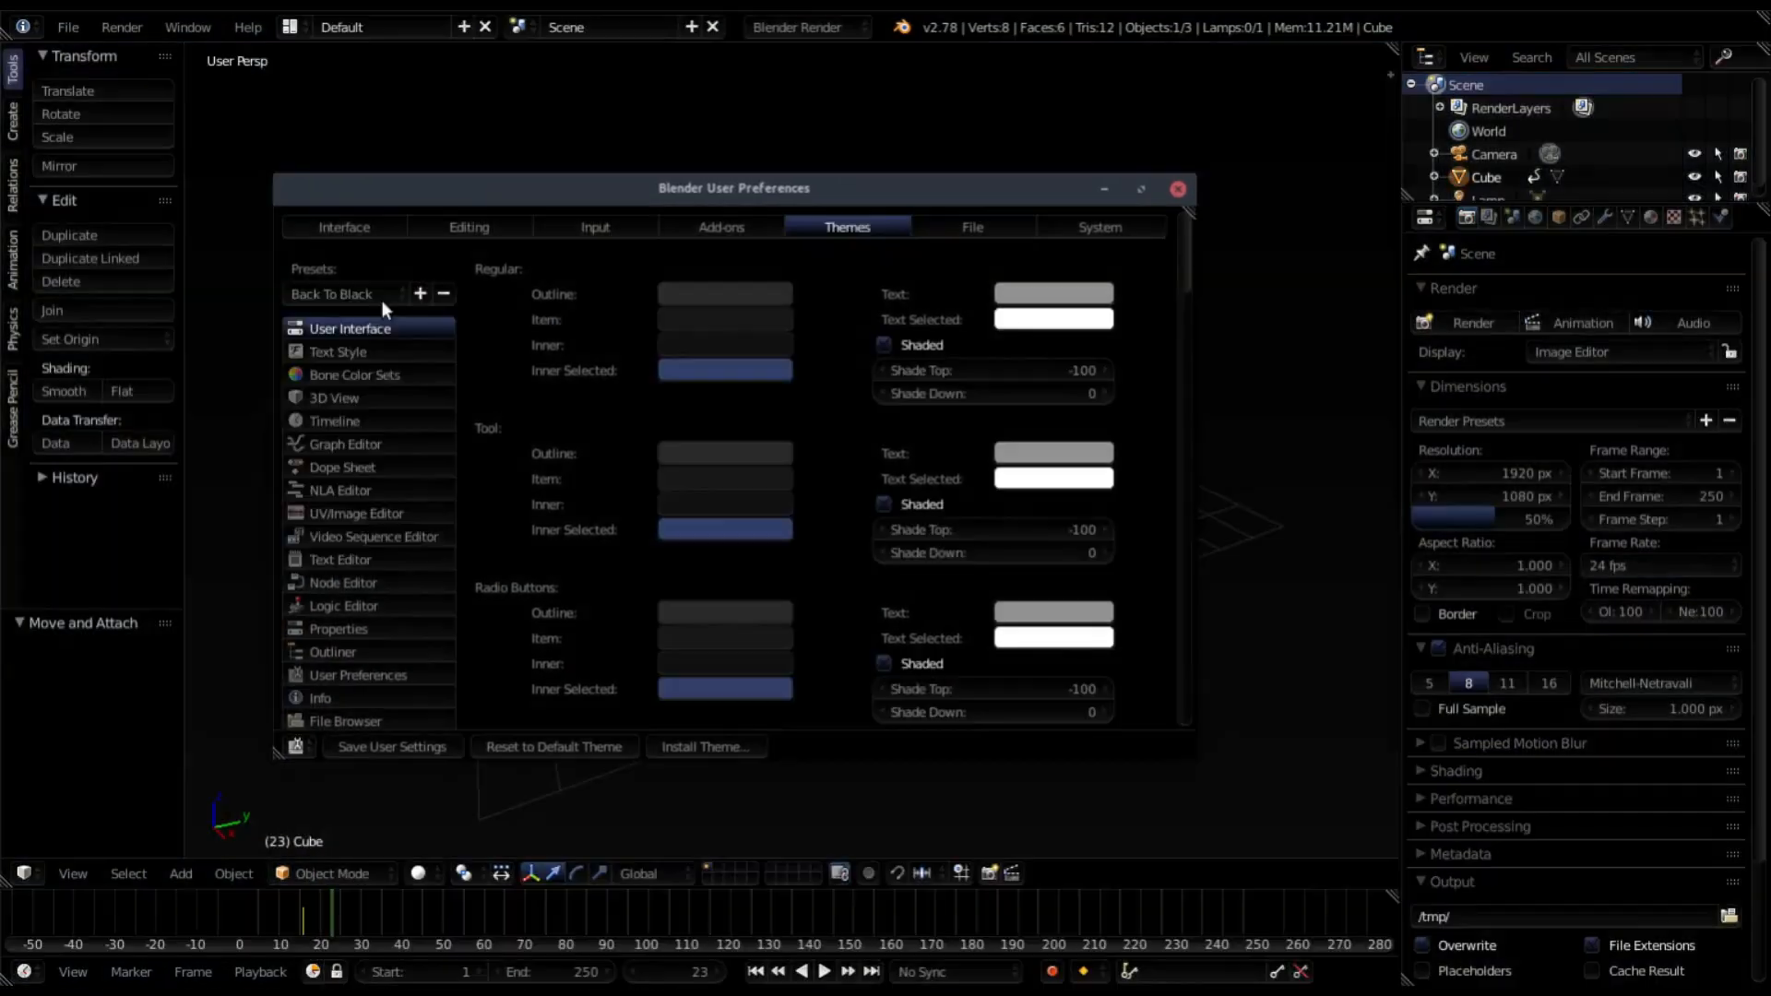
left_click(345, 293)
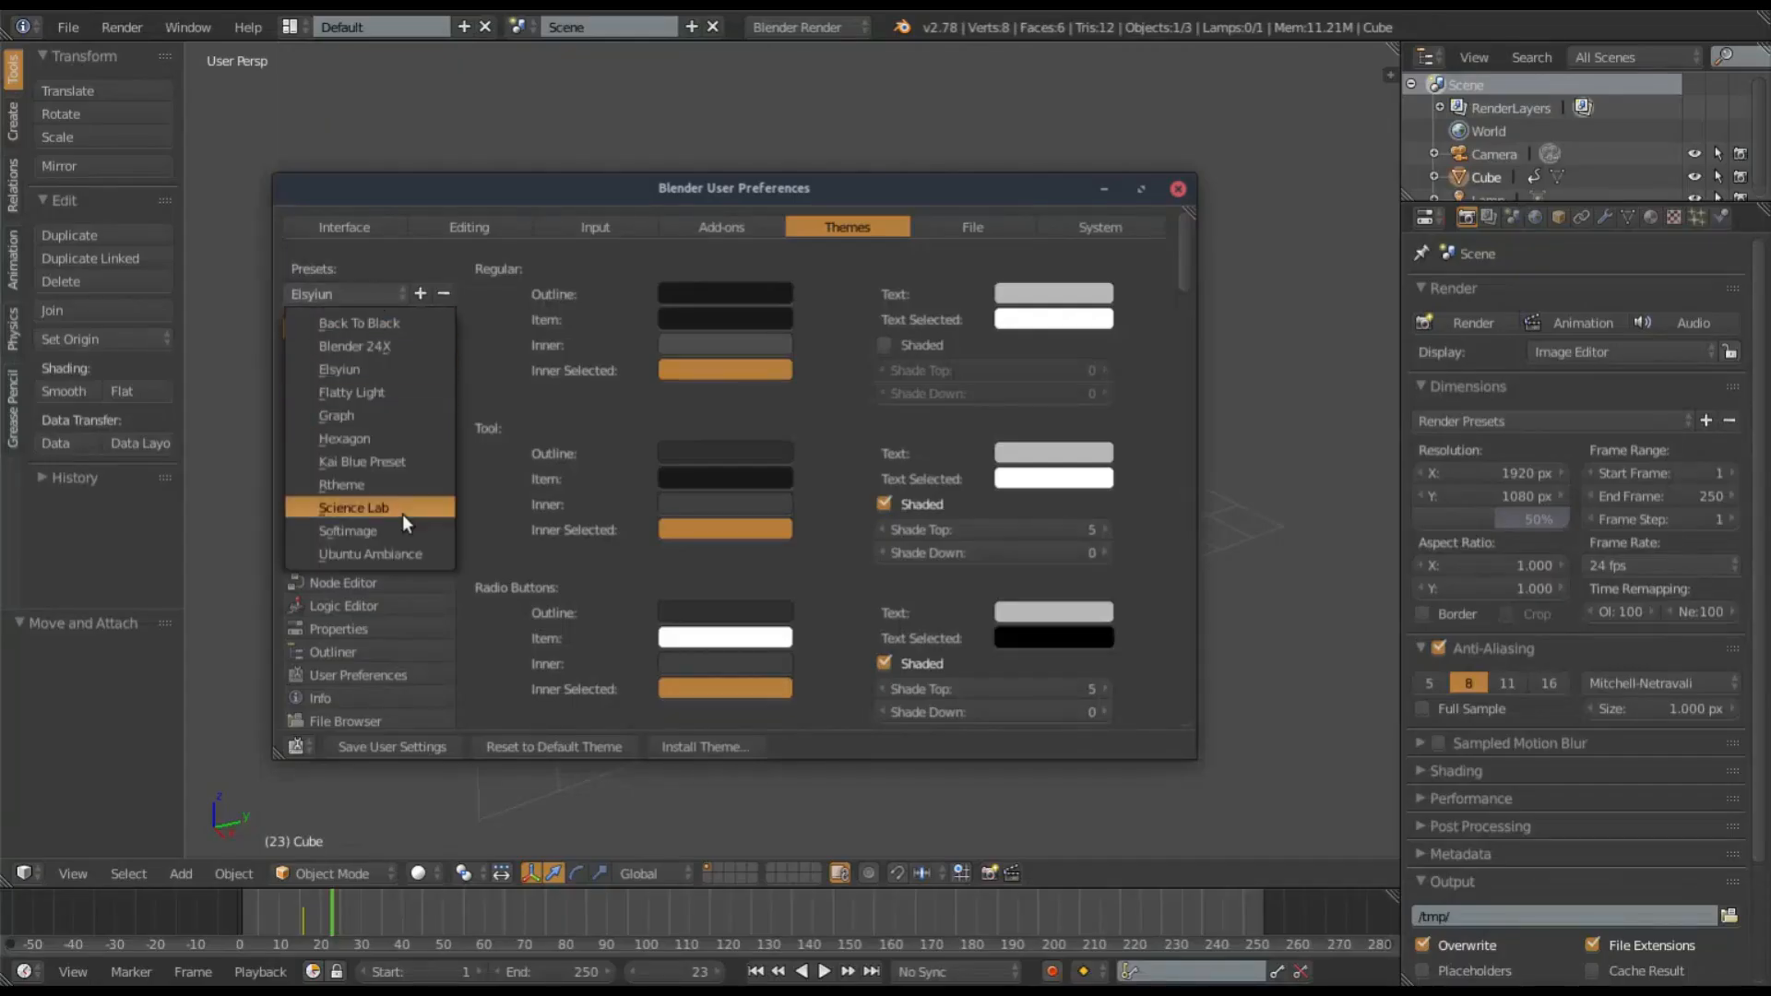
left_click(369, 553)
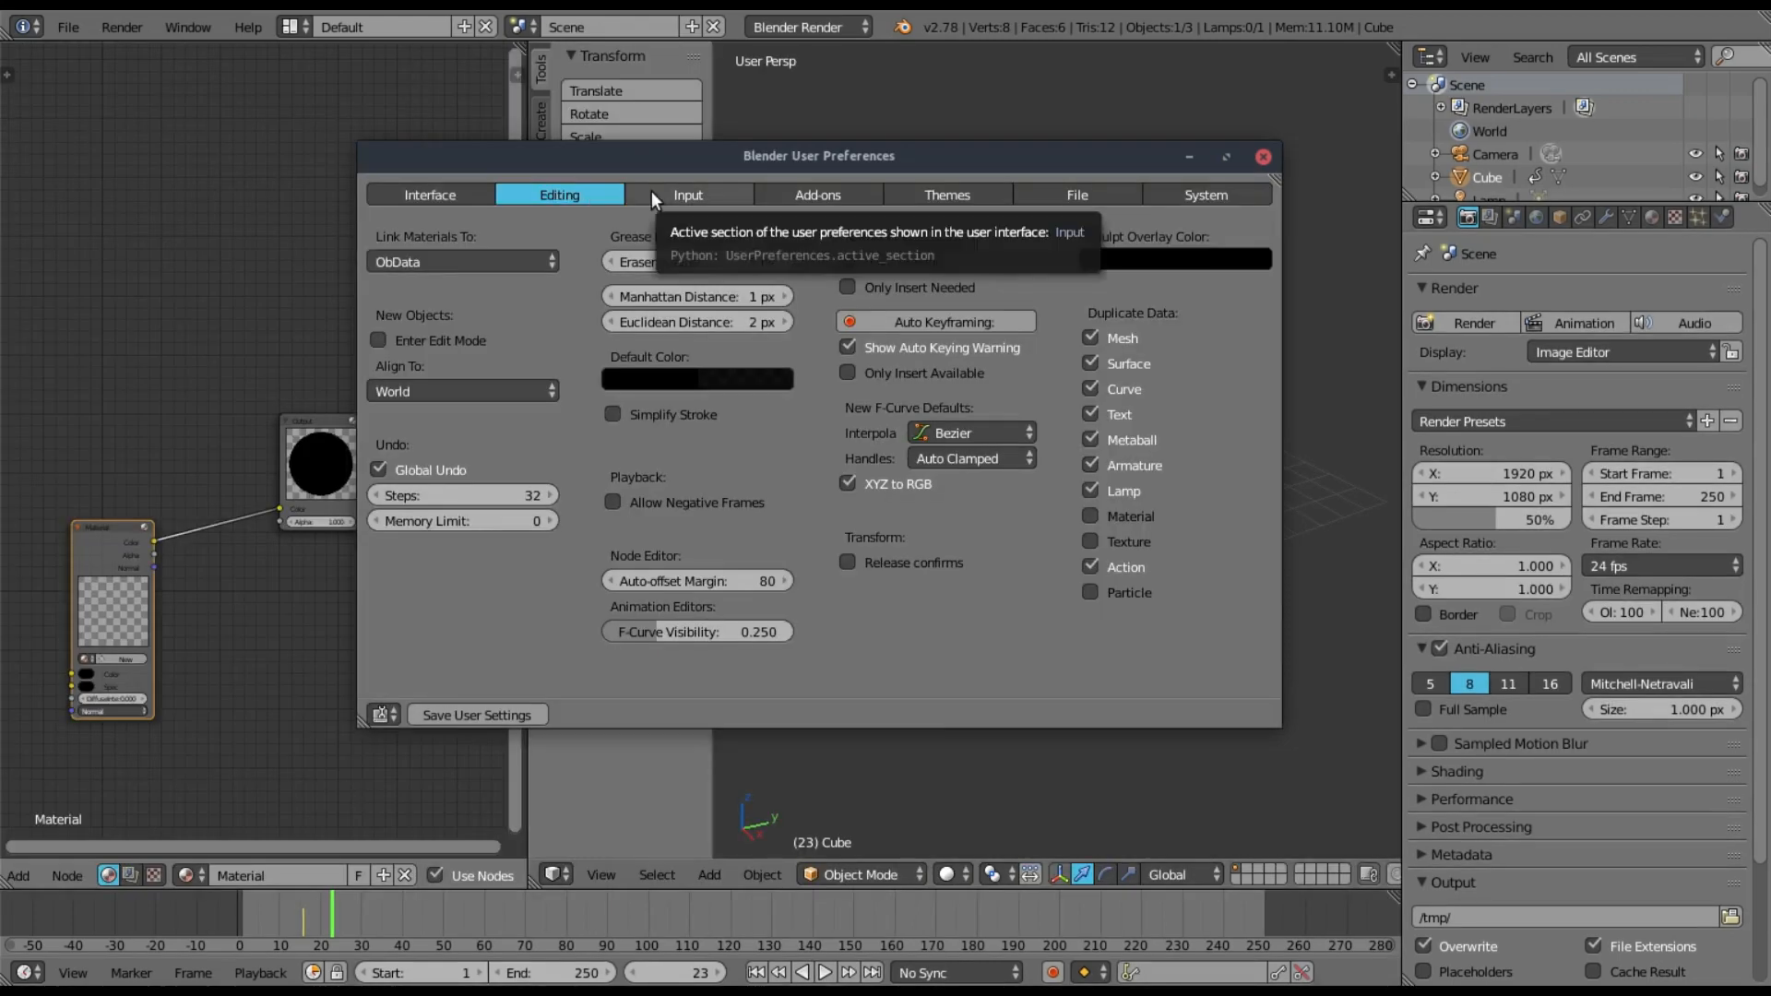
mouse_move(926, 627)
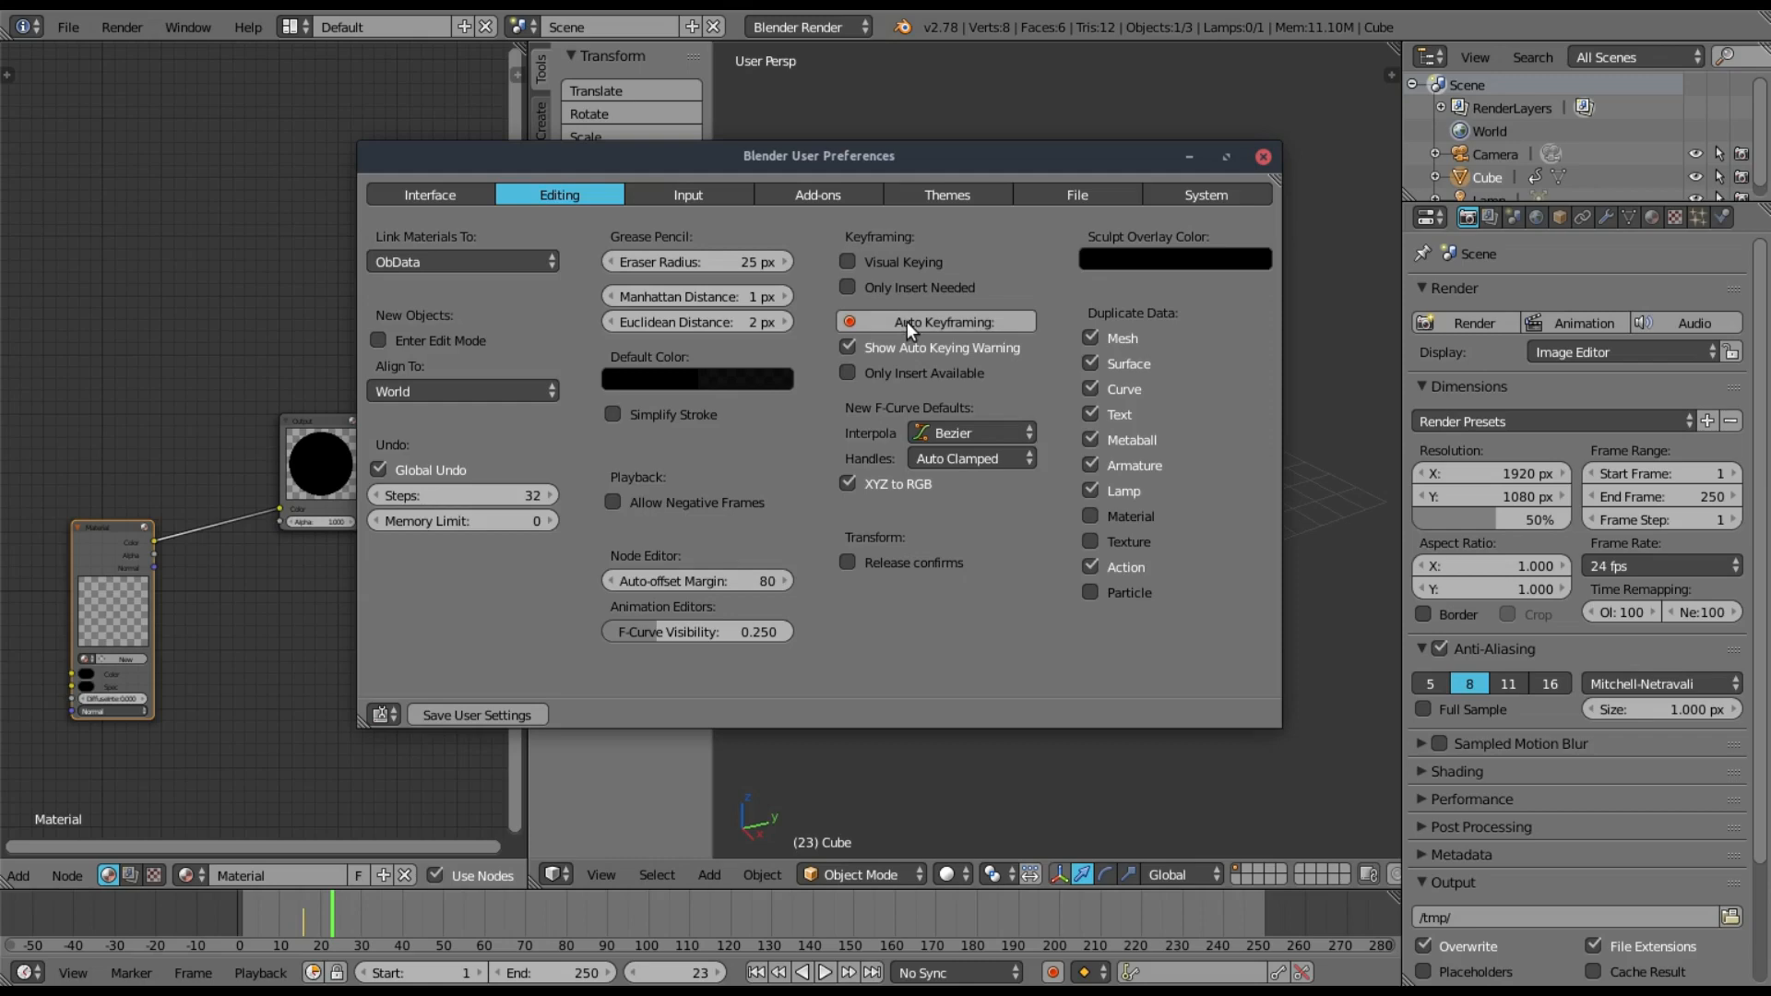
mouse_move(974, 327)
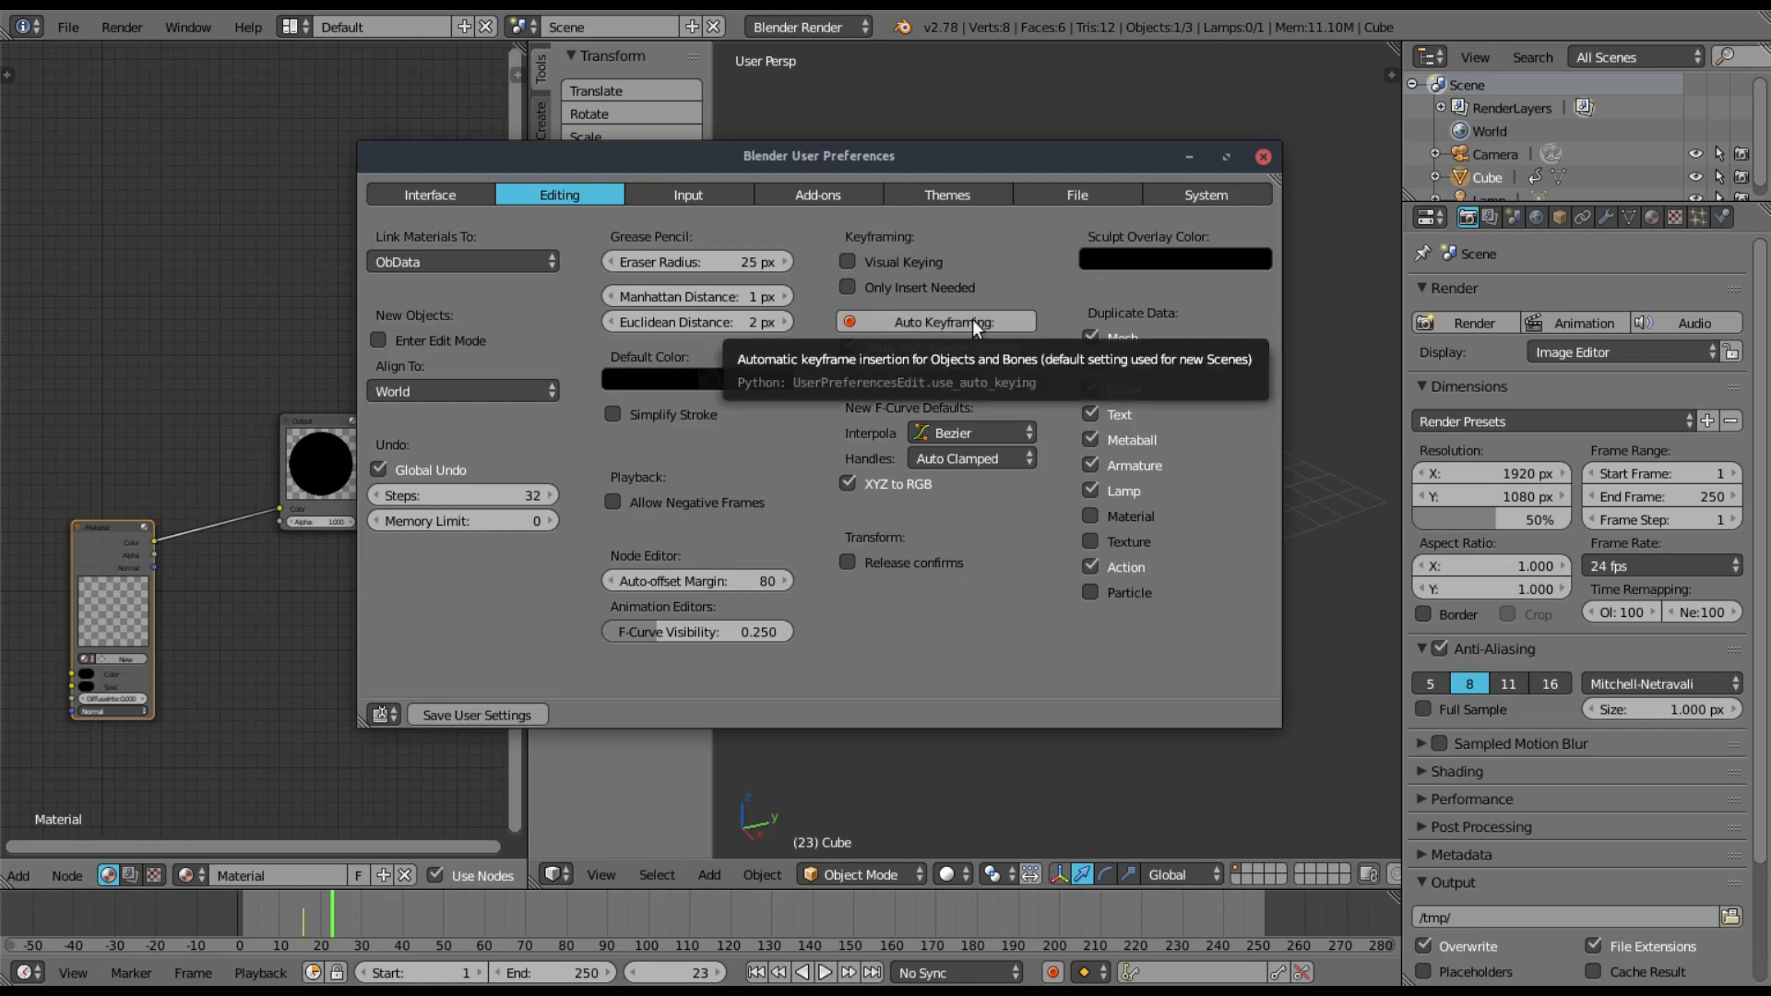
- Show the Input preferences with mouse options and the keymap categories
left_click(678, 195)
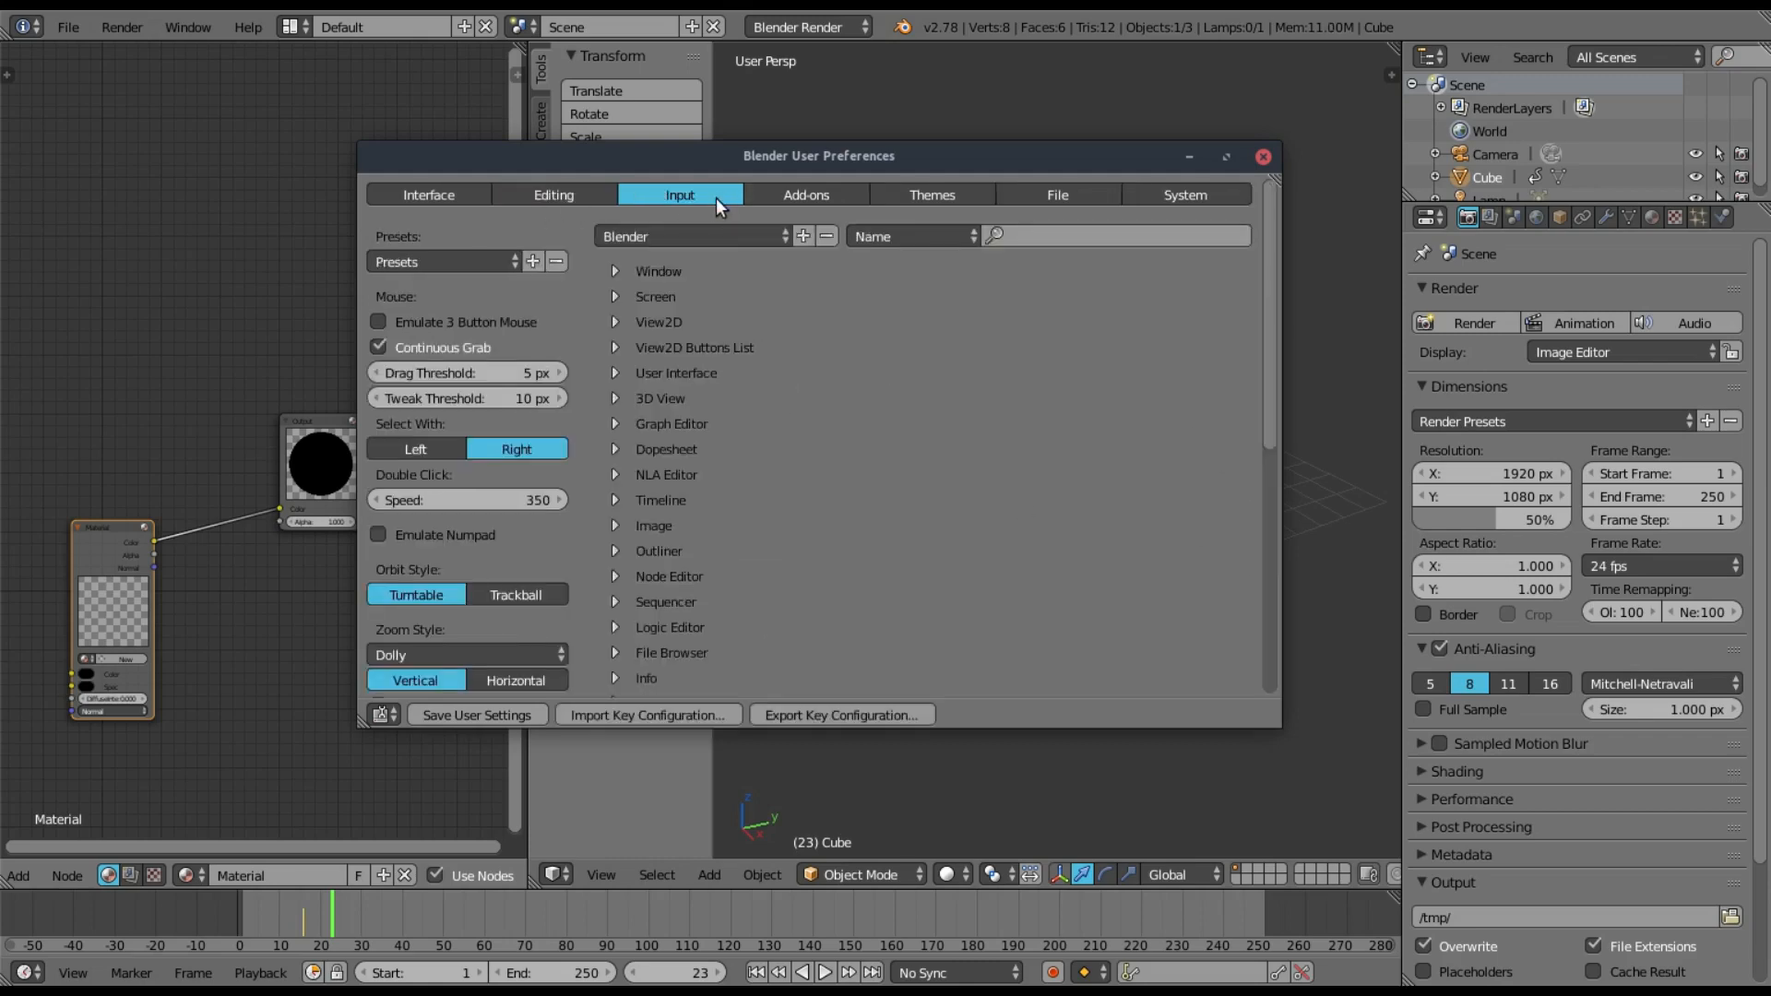
- Browse the Image and Grease Pencil keymaps, checking Grease Pencil Draw input types, then show Interface settings
scroll("down", 3)
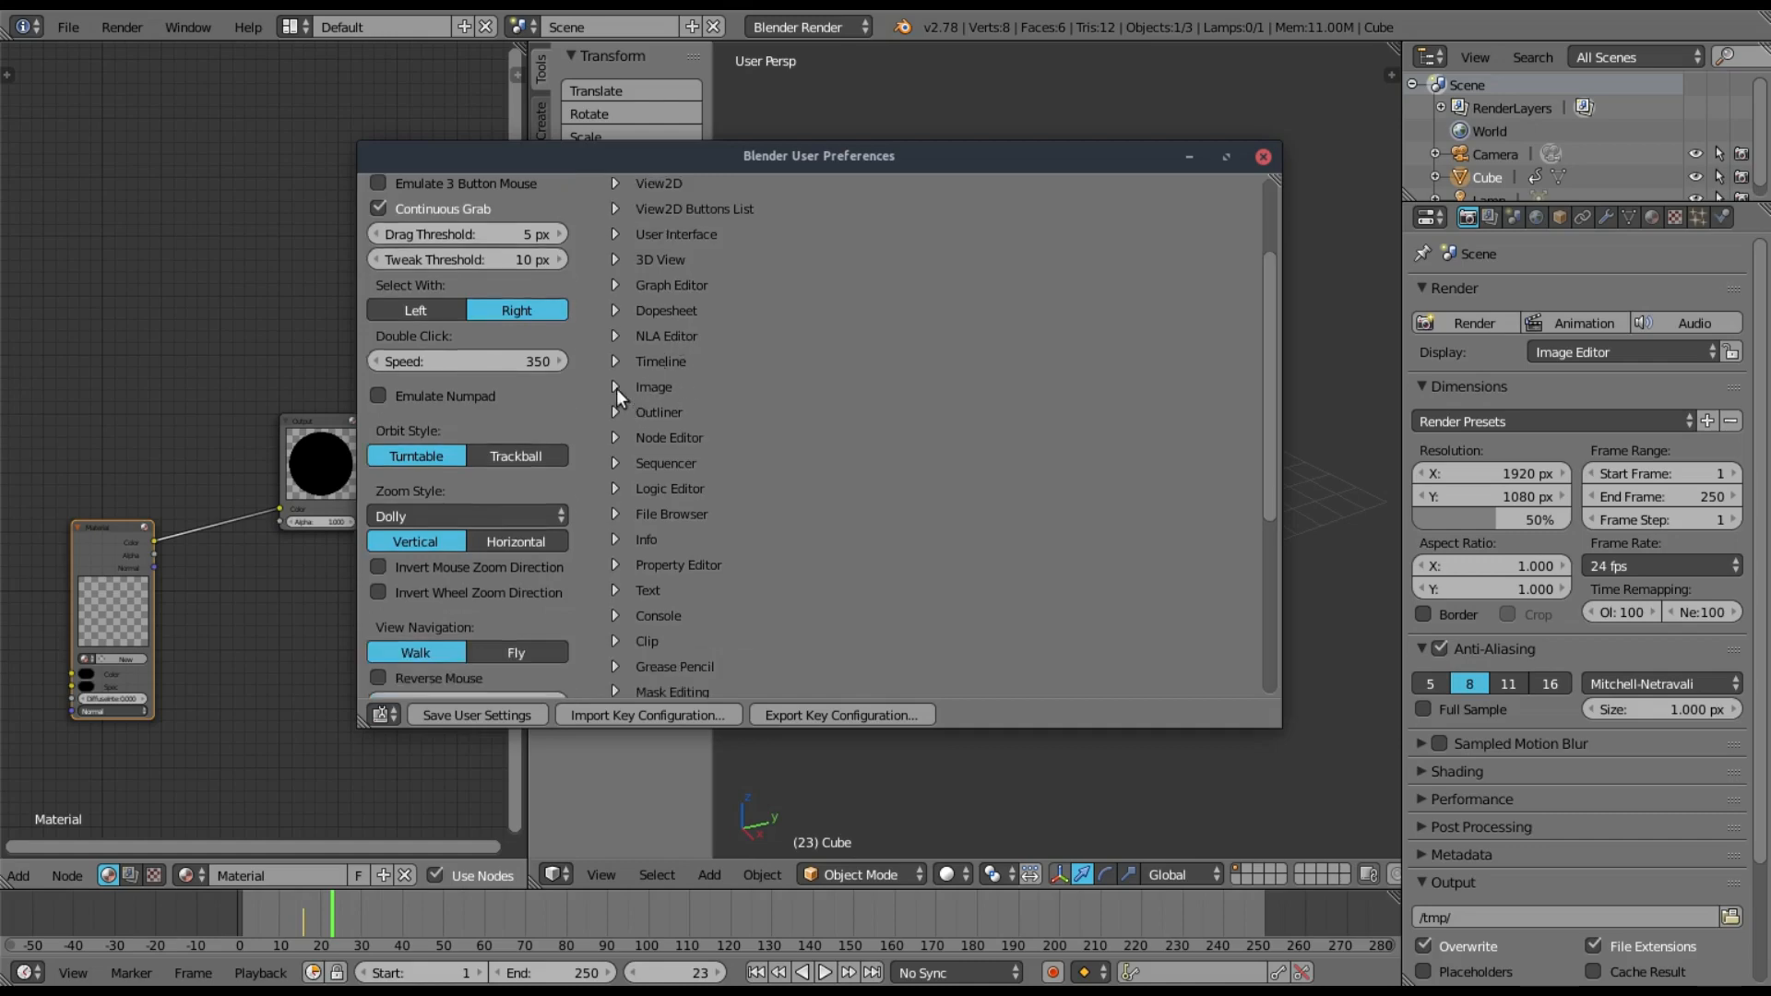
left_click(615, 386)
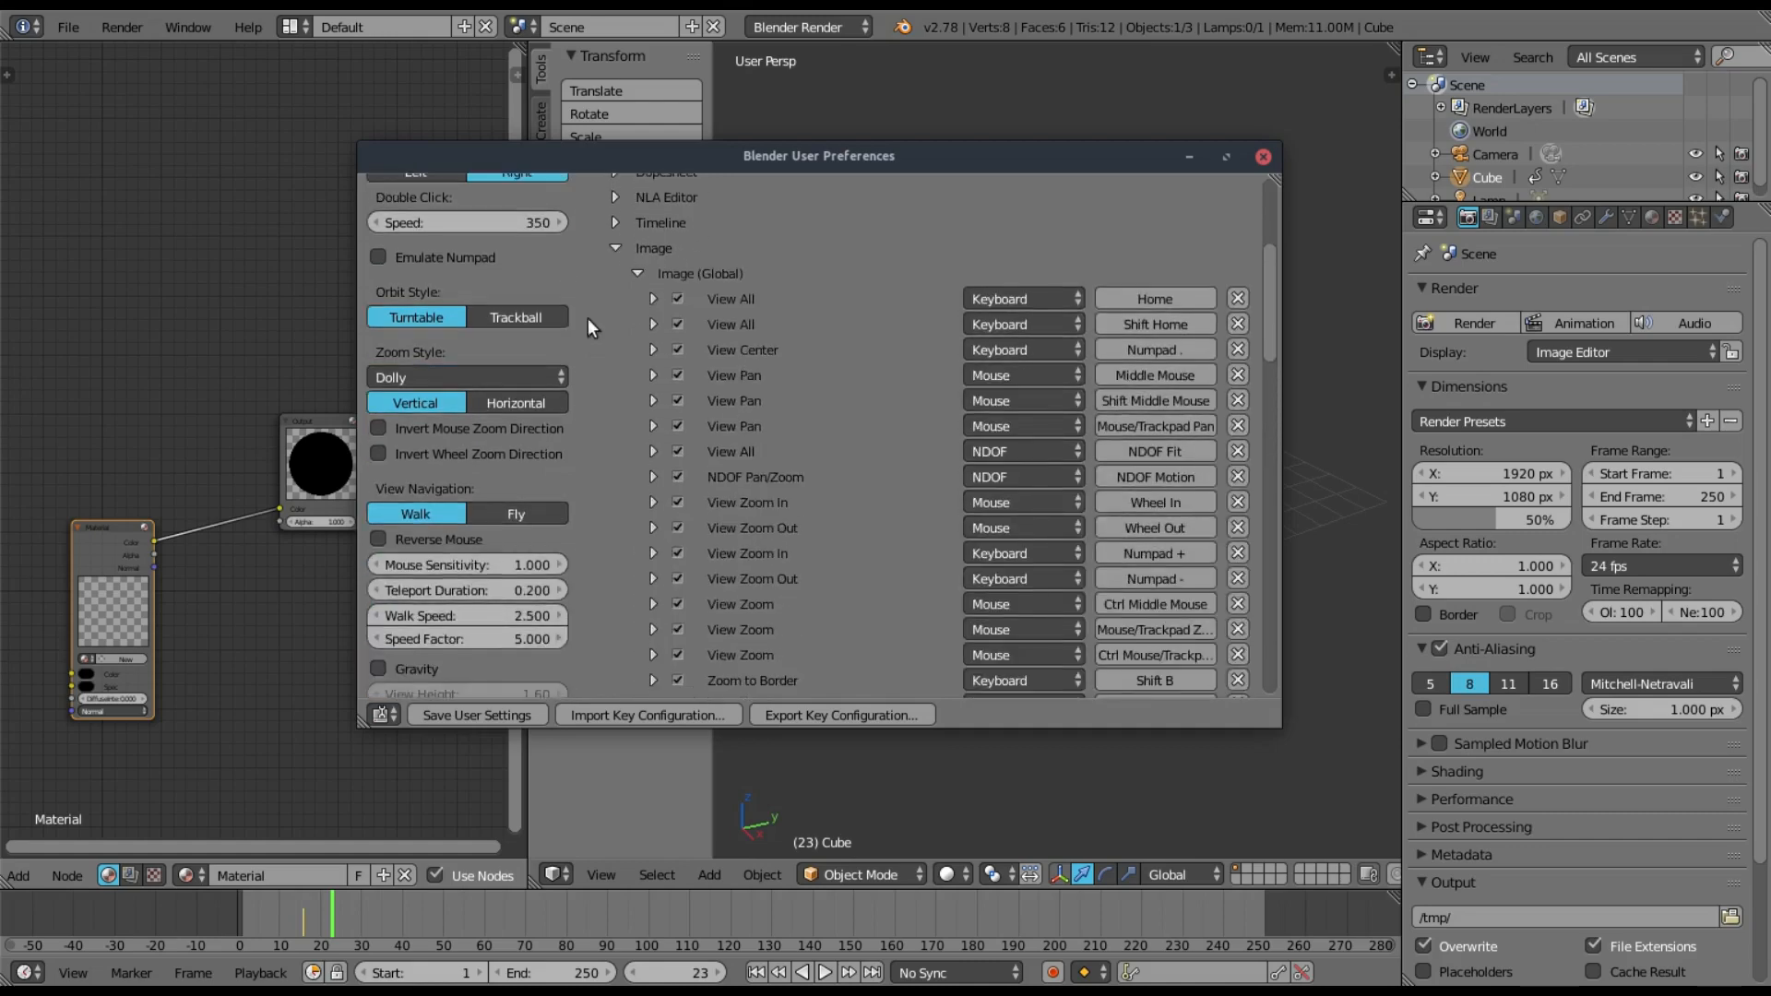
left_click(617, 247)
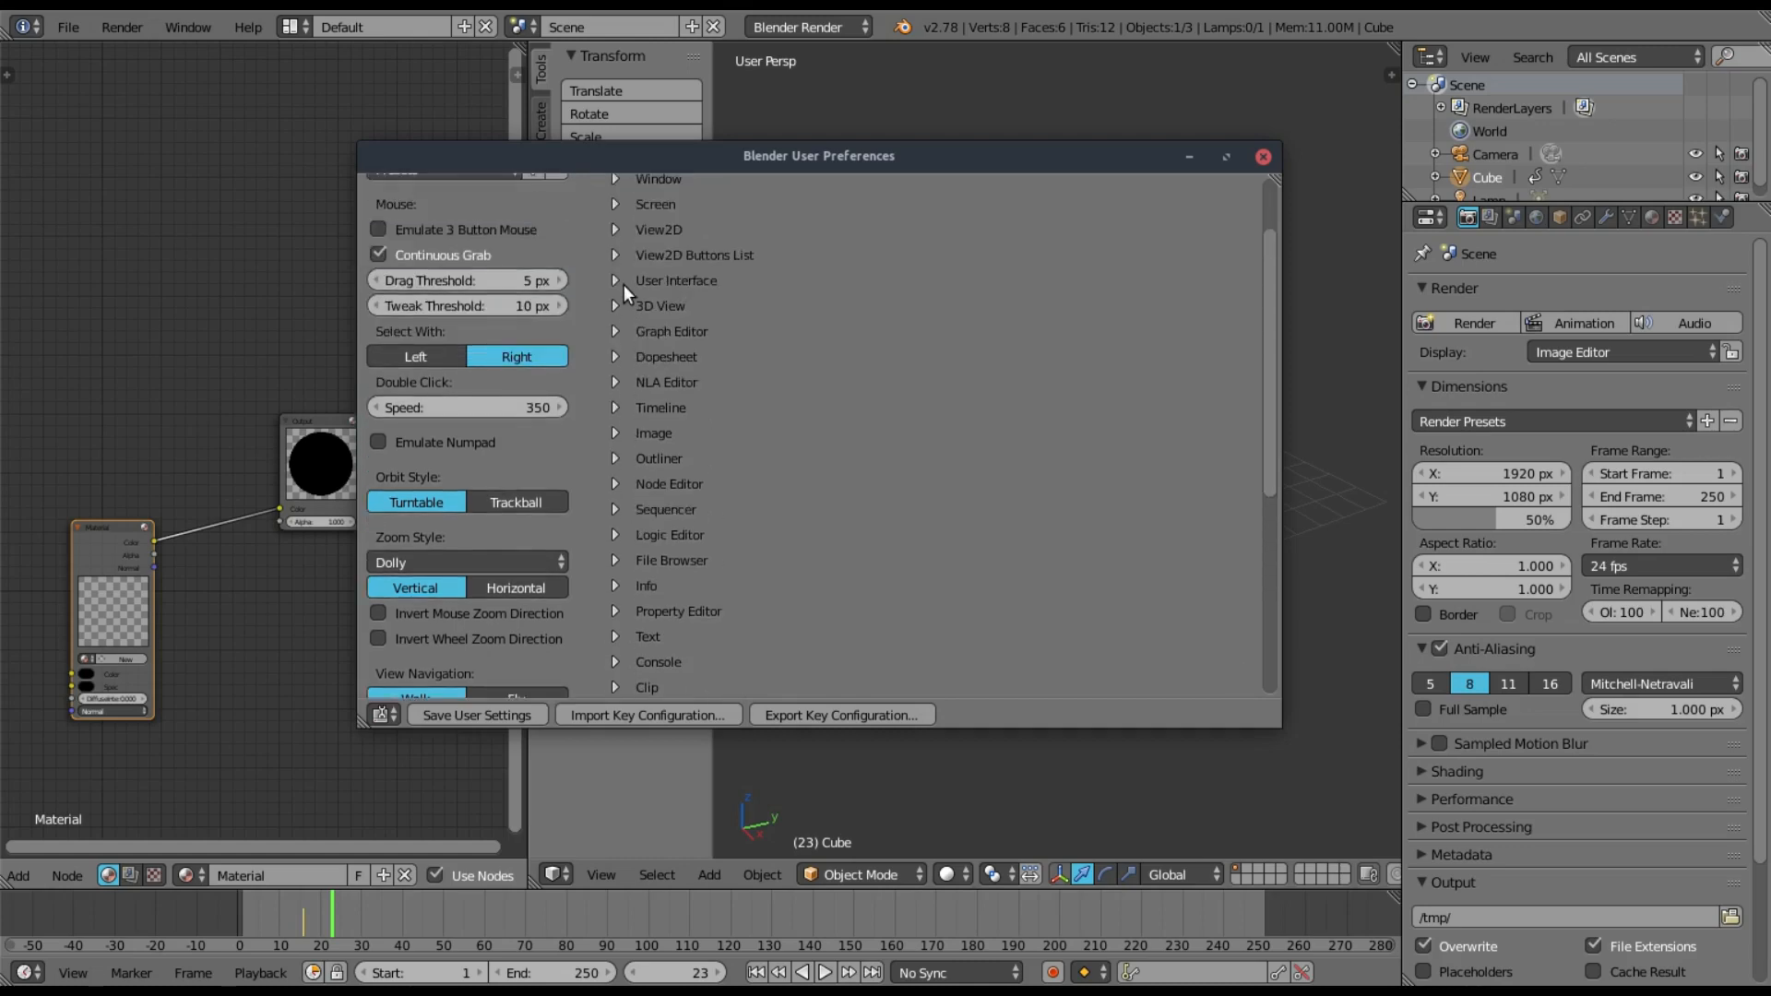
scroll("down", 3)
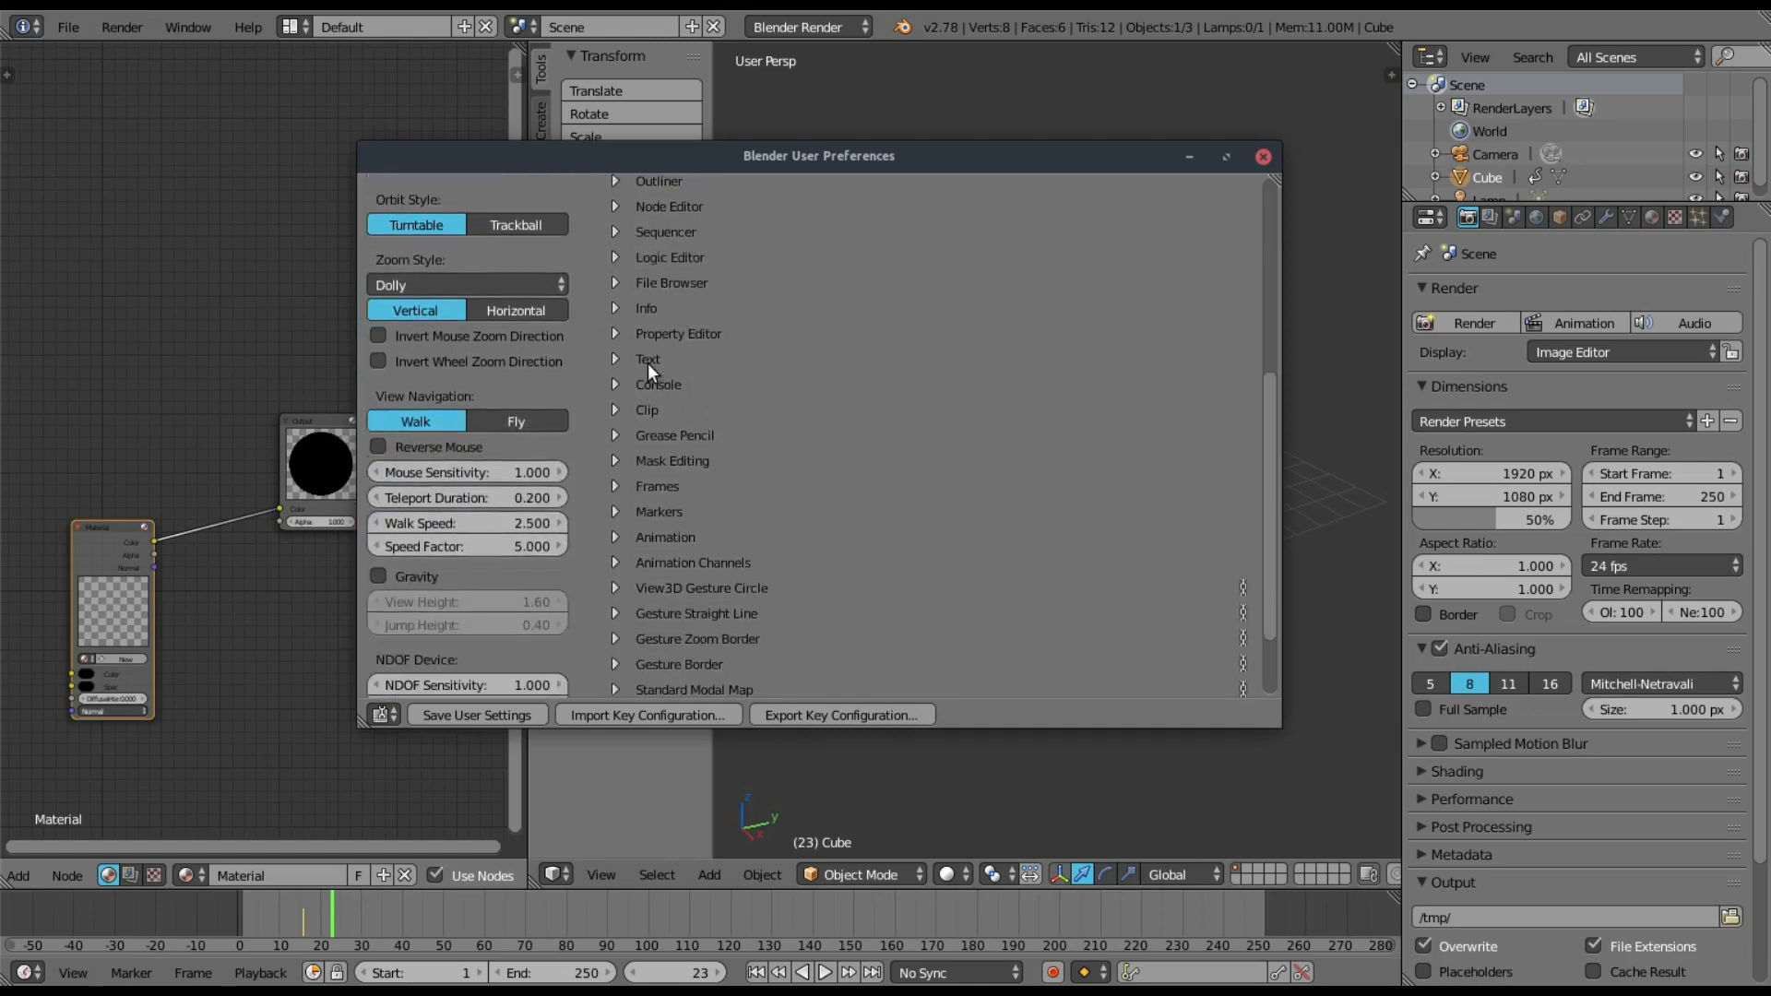
left_click(615, 434)
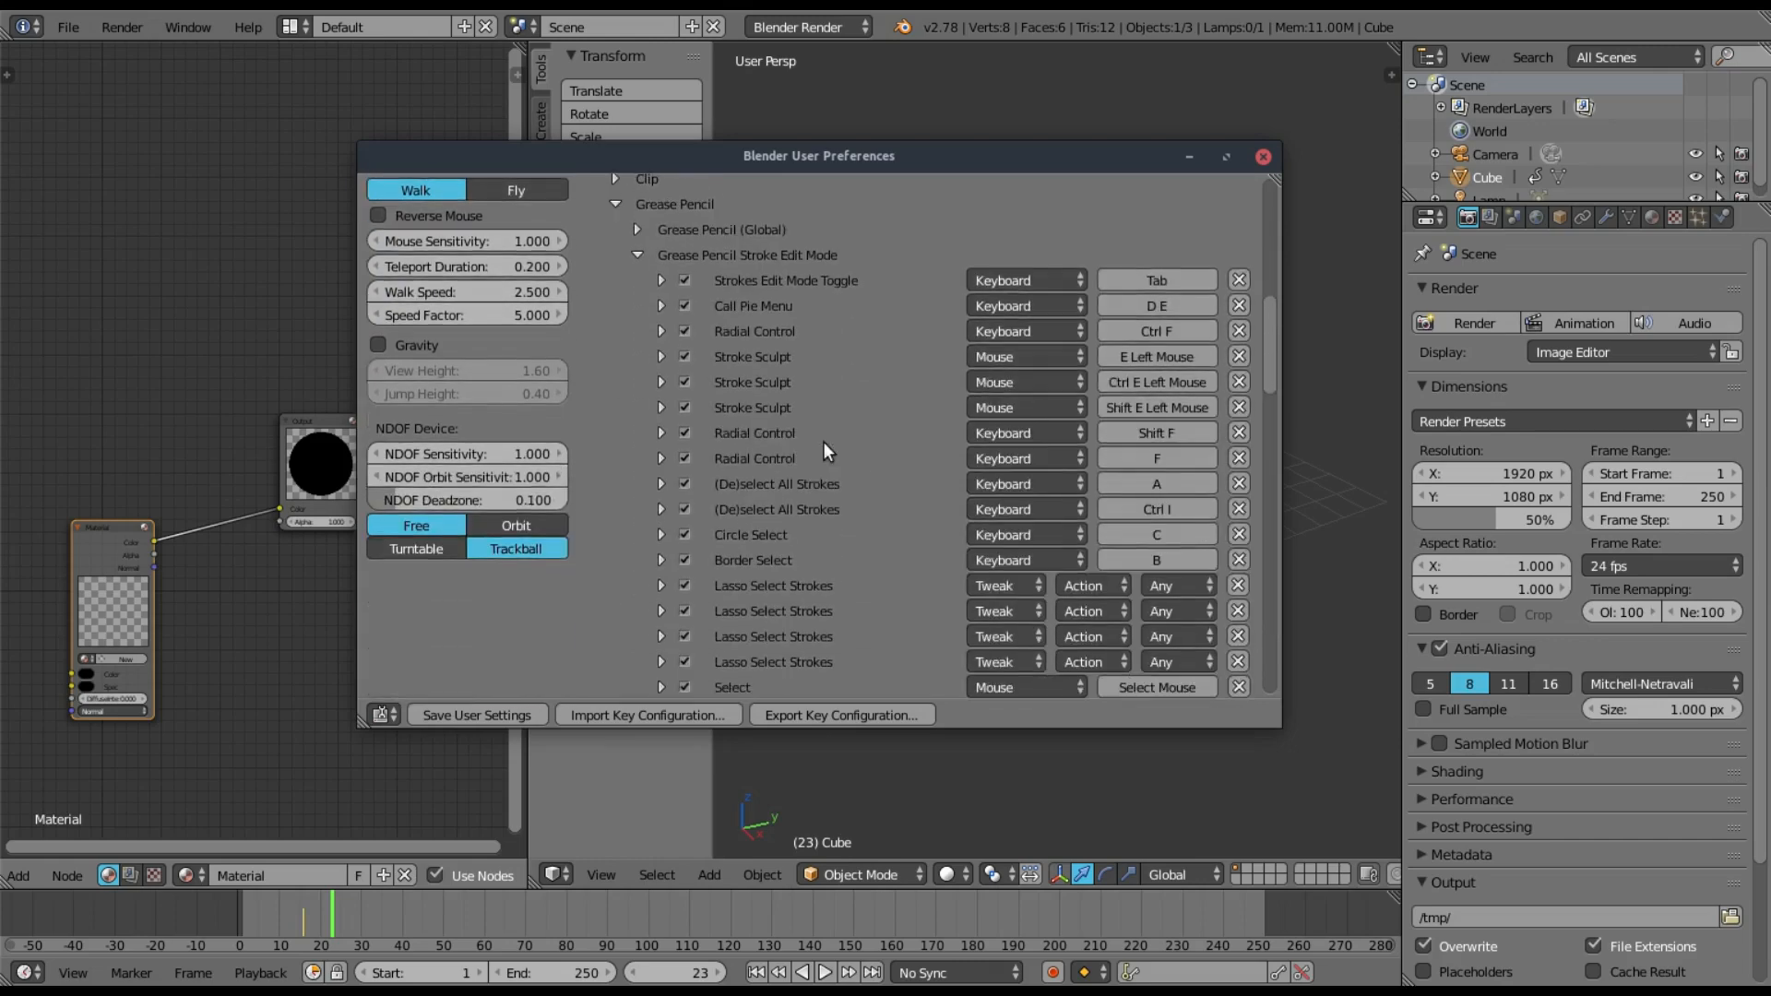
scroll("down", 3)
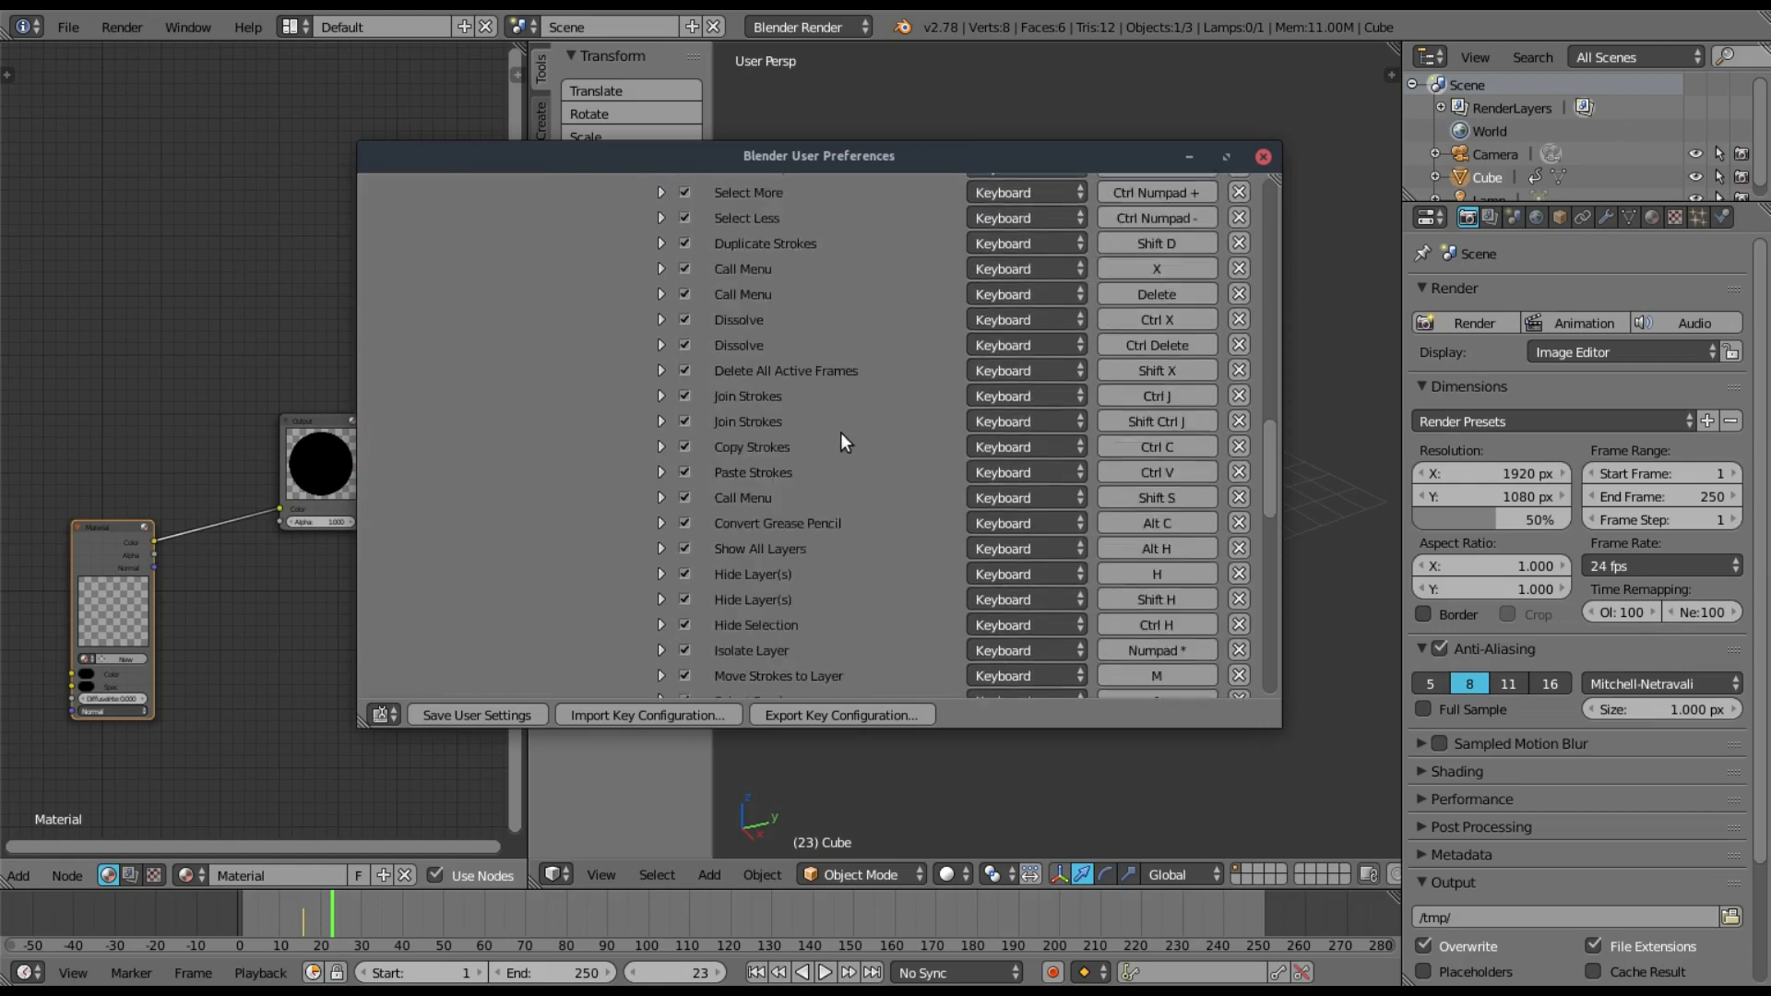
scroll("down", 3)
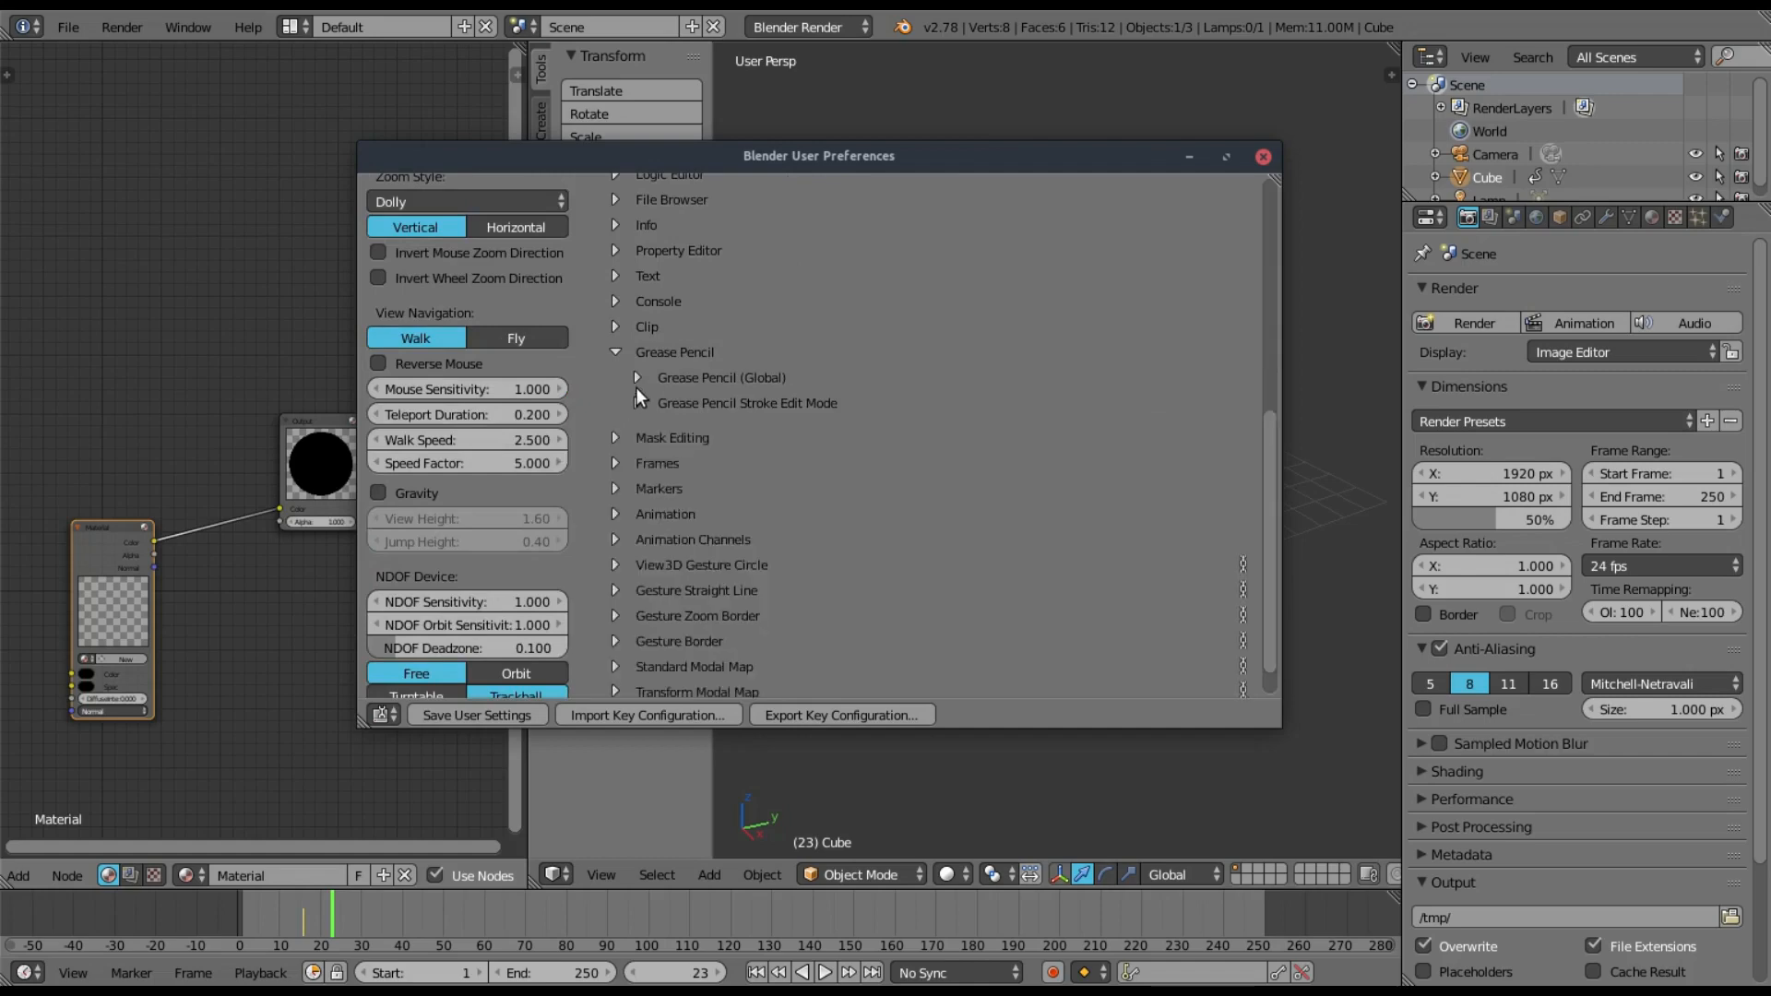
left_click(637, 377)
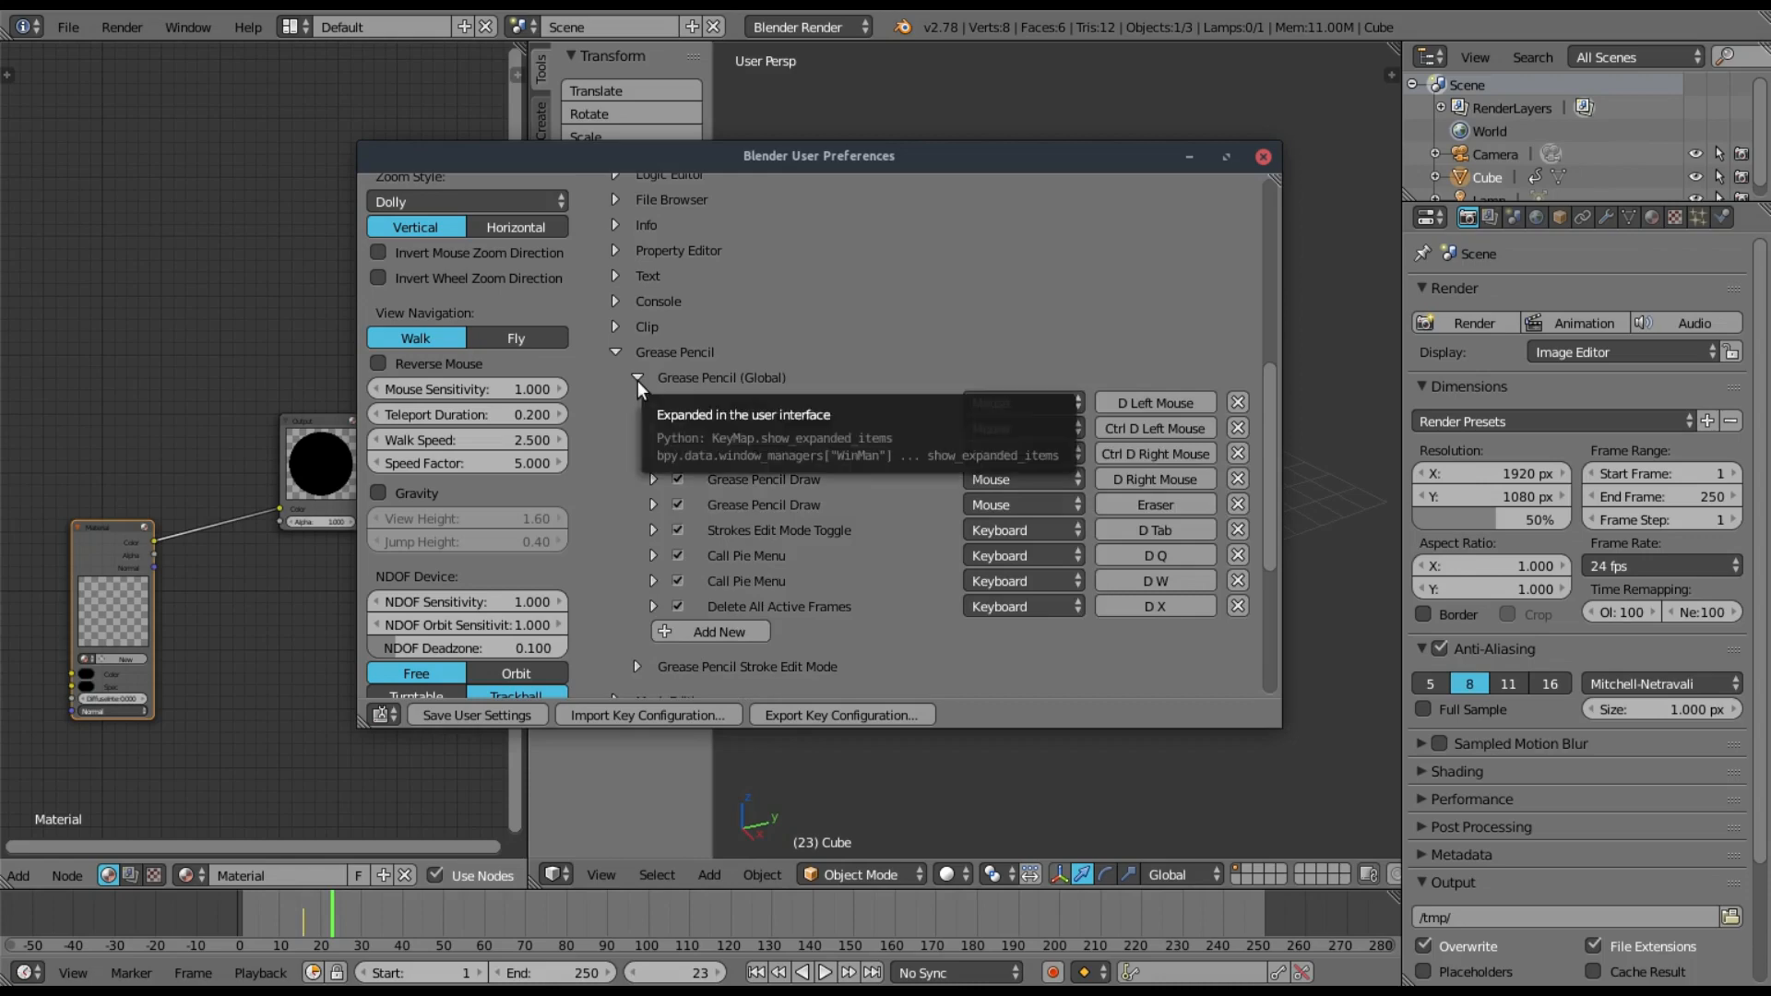
left_click(1016, 403)
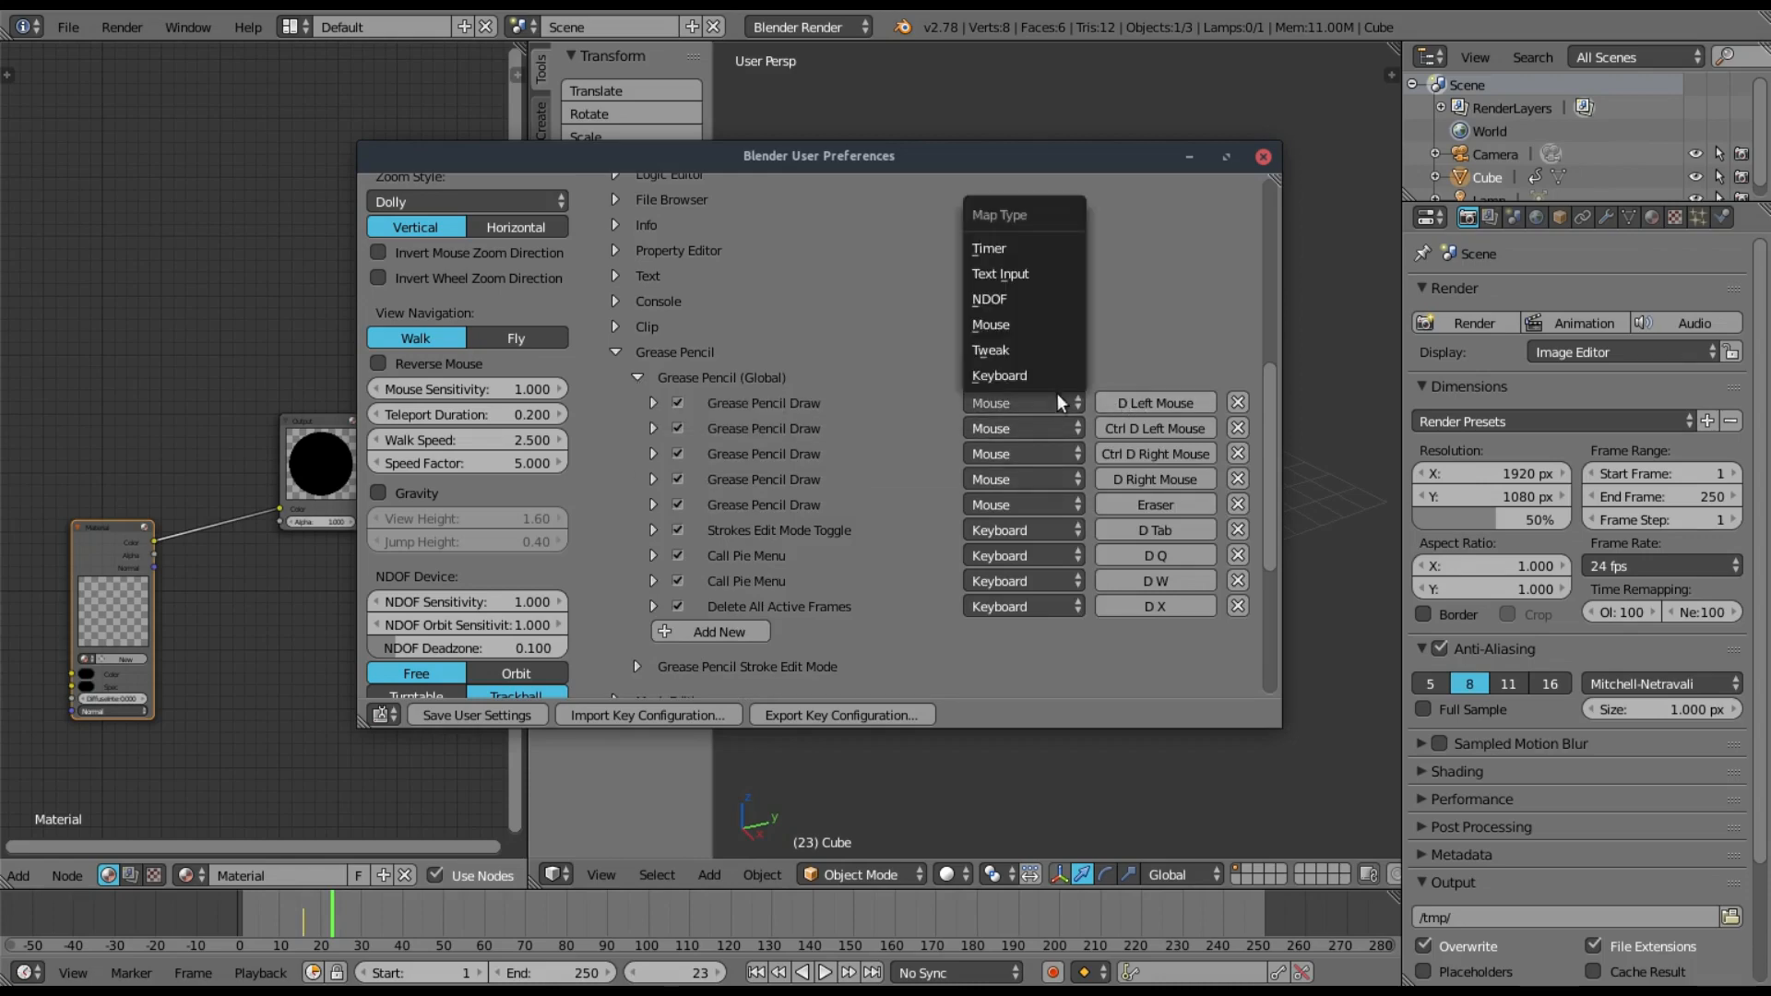
mouse_move(998, 376)
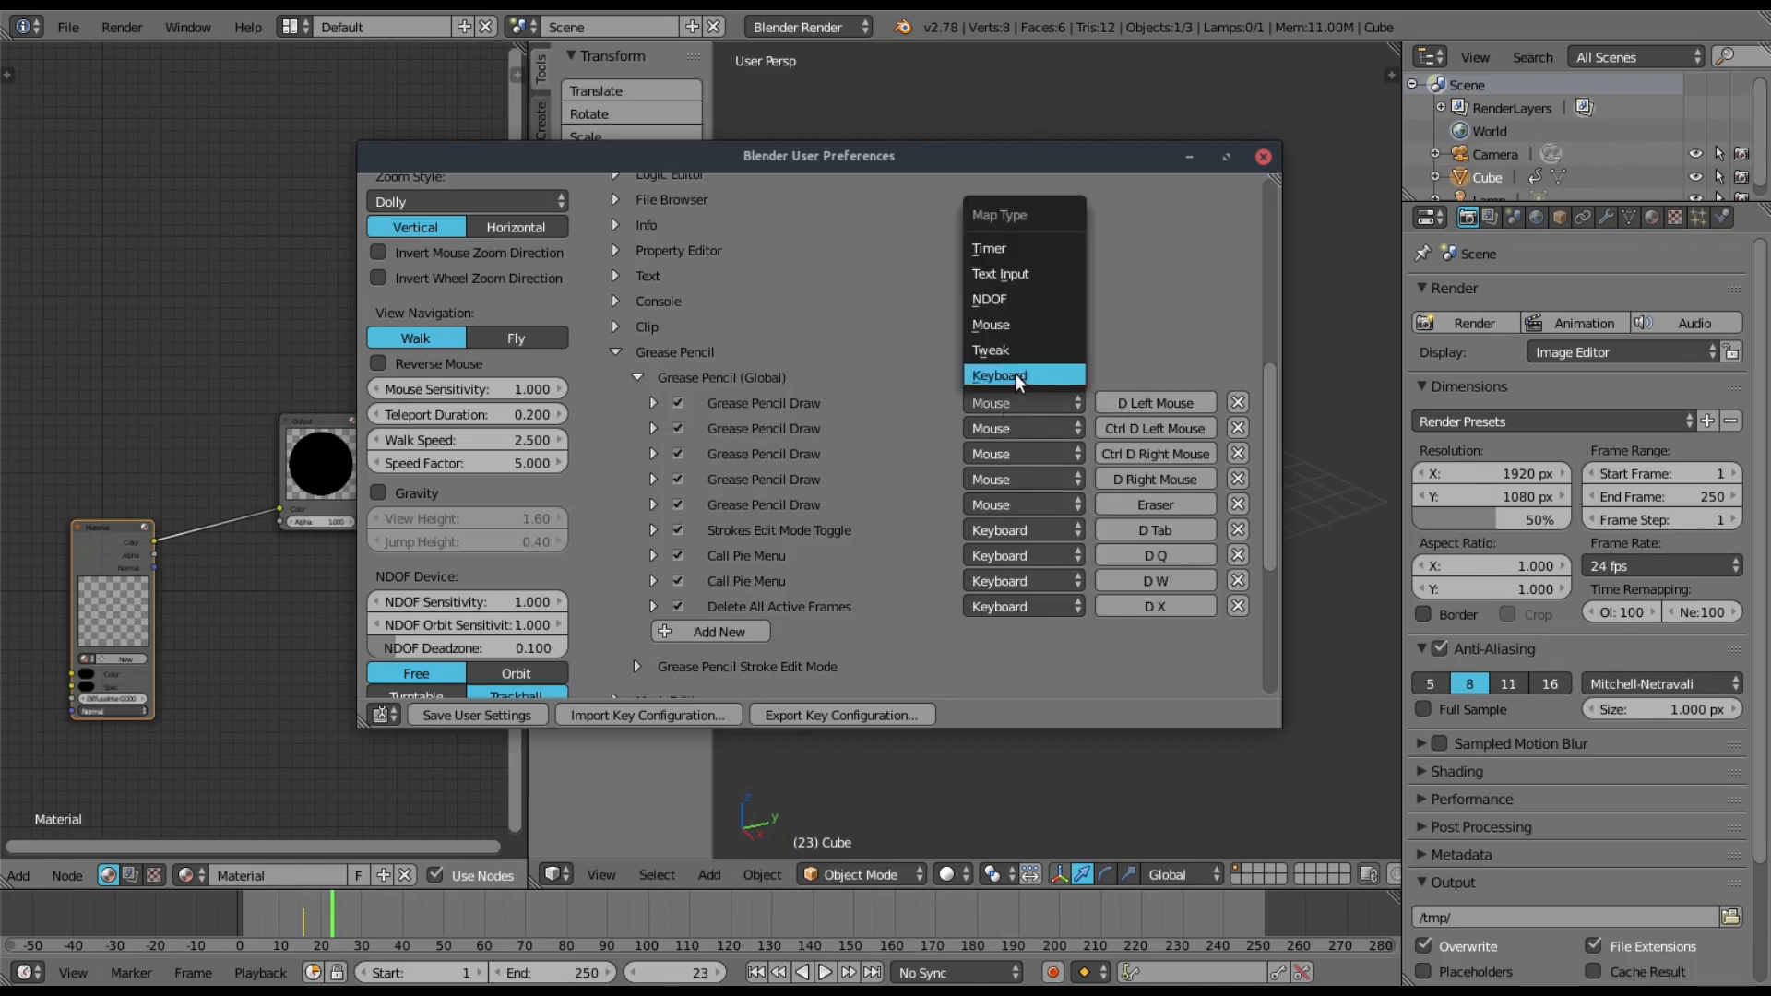
mouse_move(1021, 349)
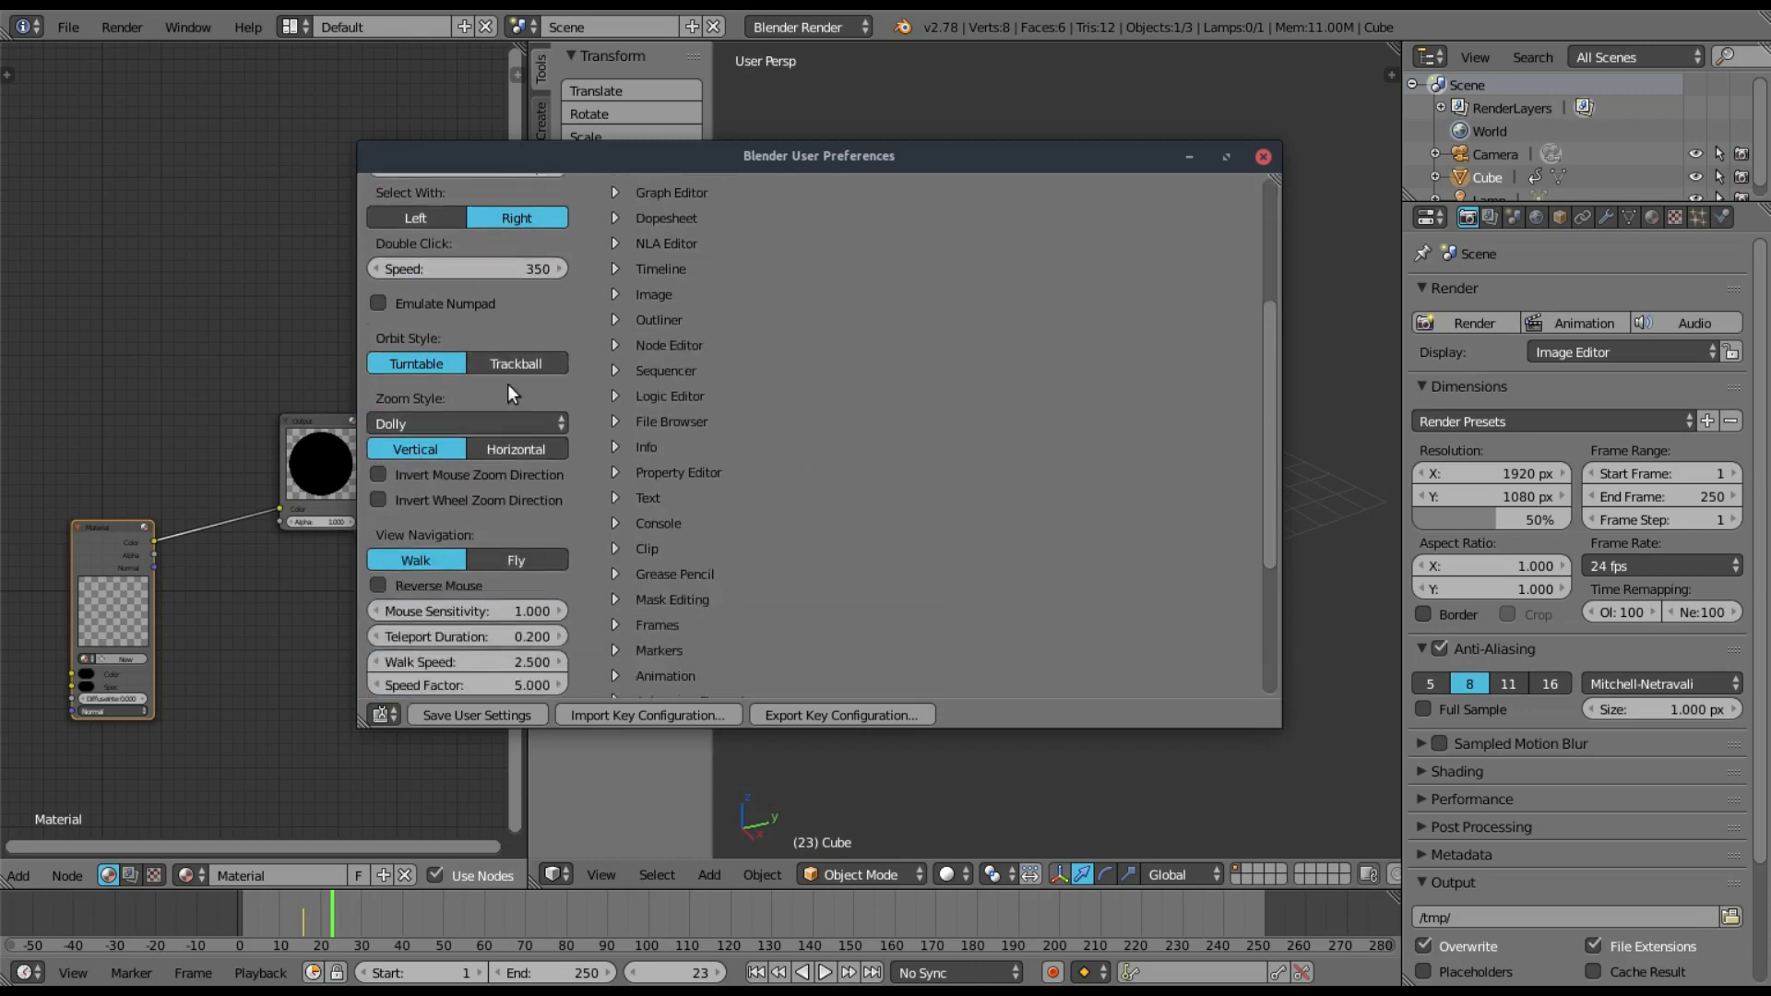
left_click(680, 195)
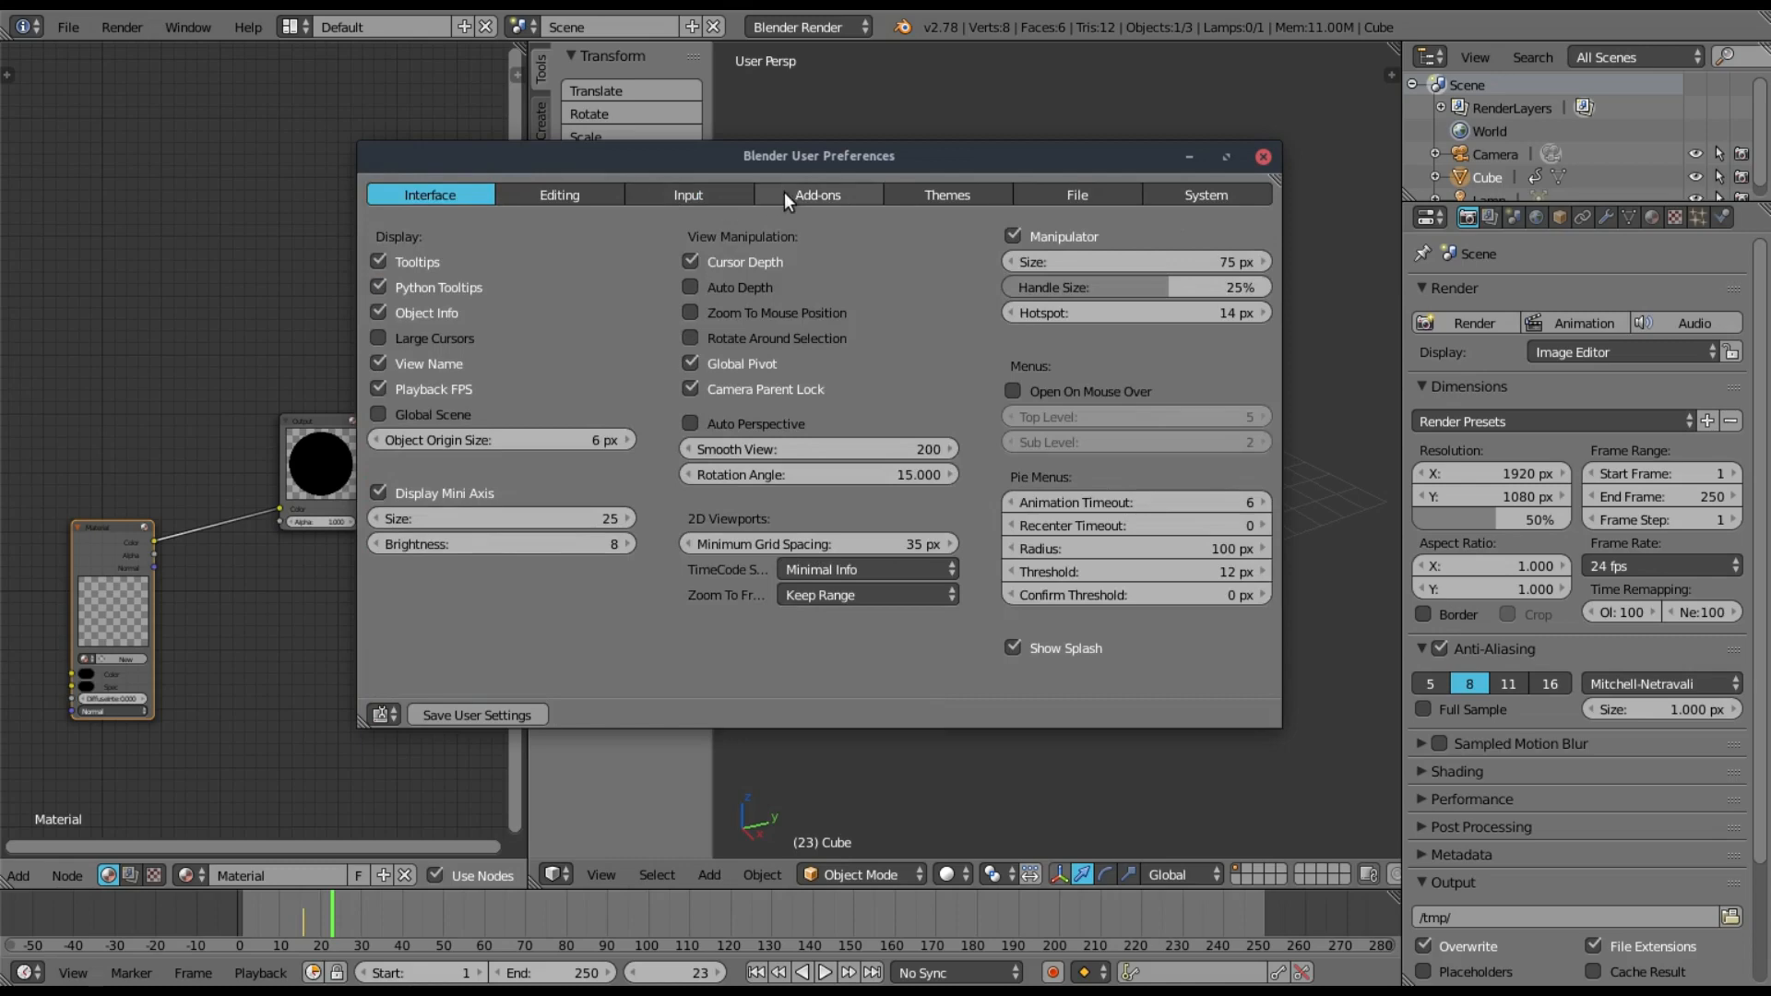
mouse_move(816, 194)
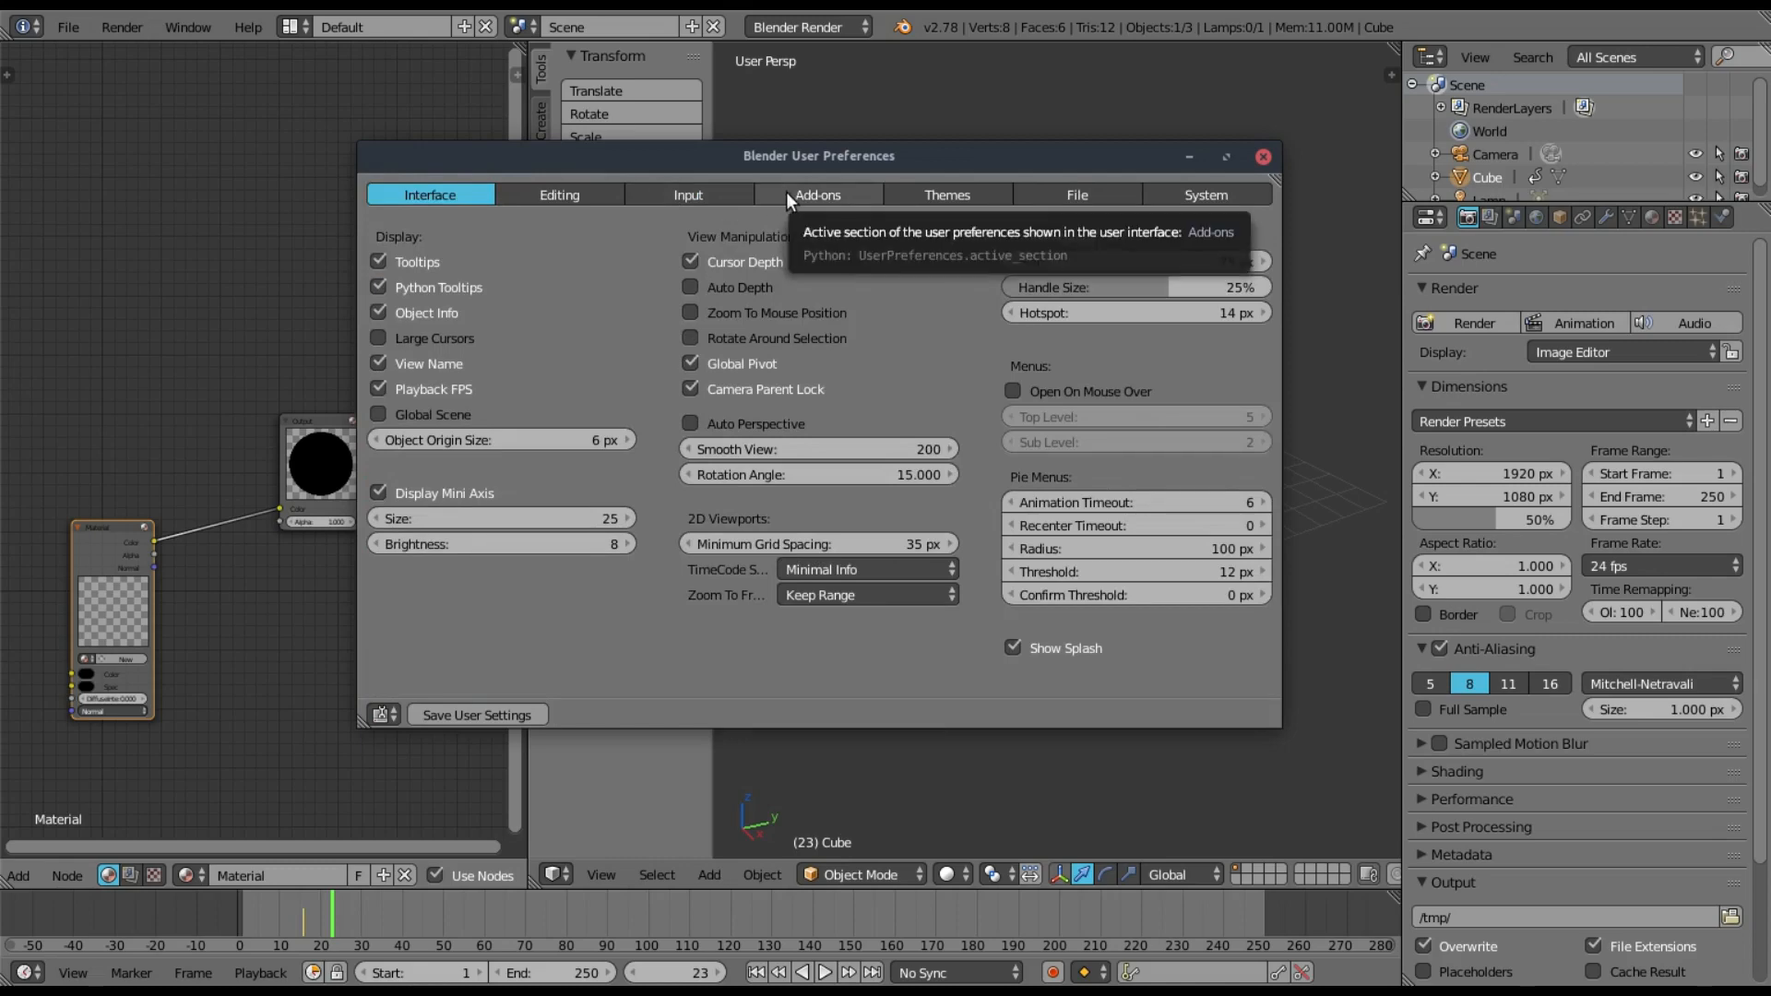
- Pass through the Add-ons list to the Themes section with Node Editor colours
left_click(816, 194)
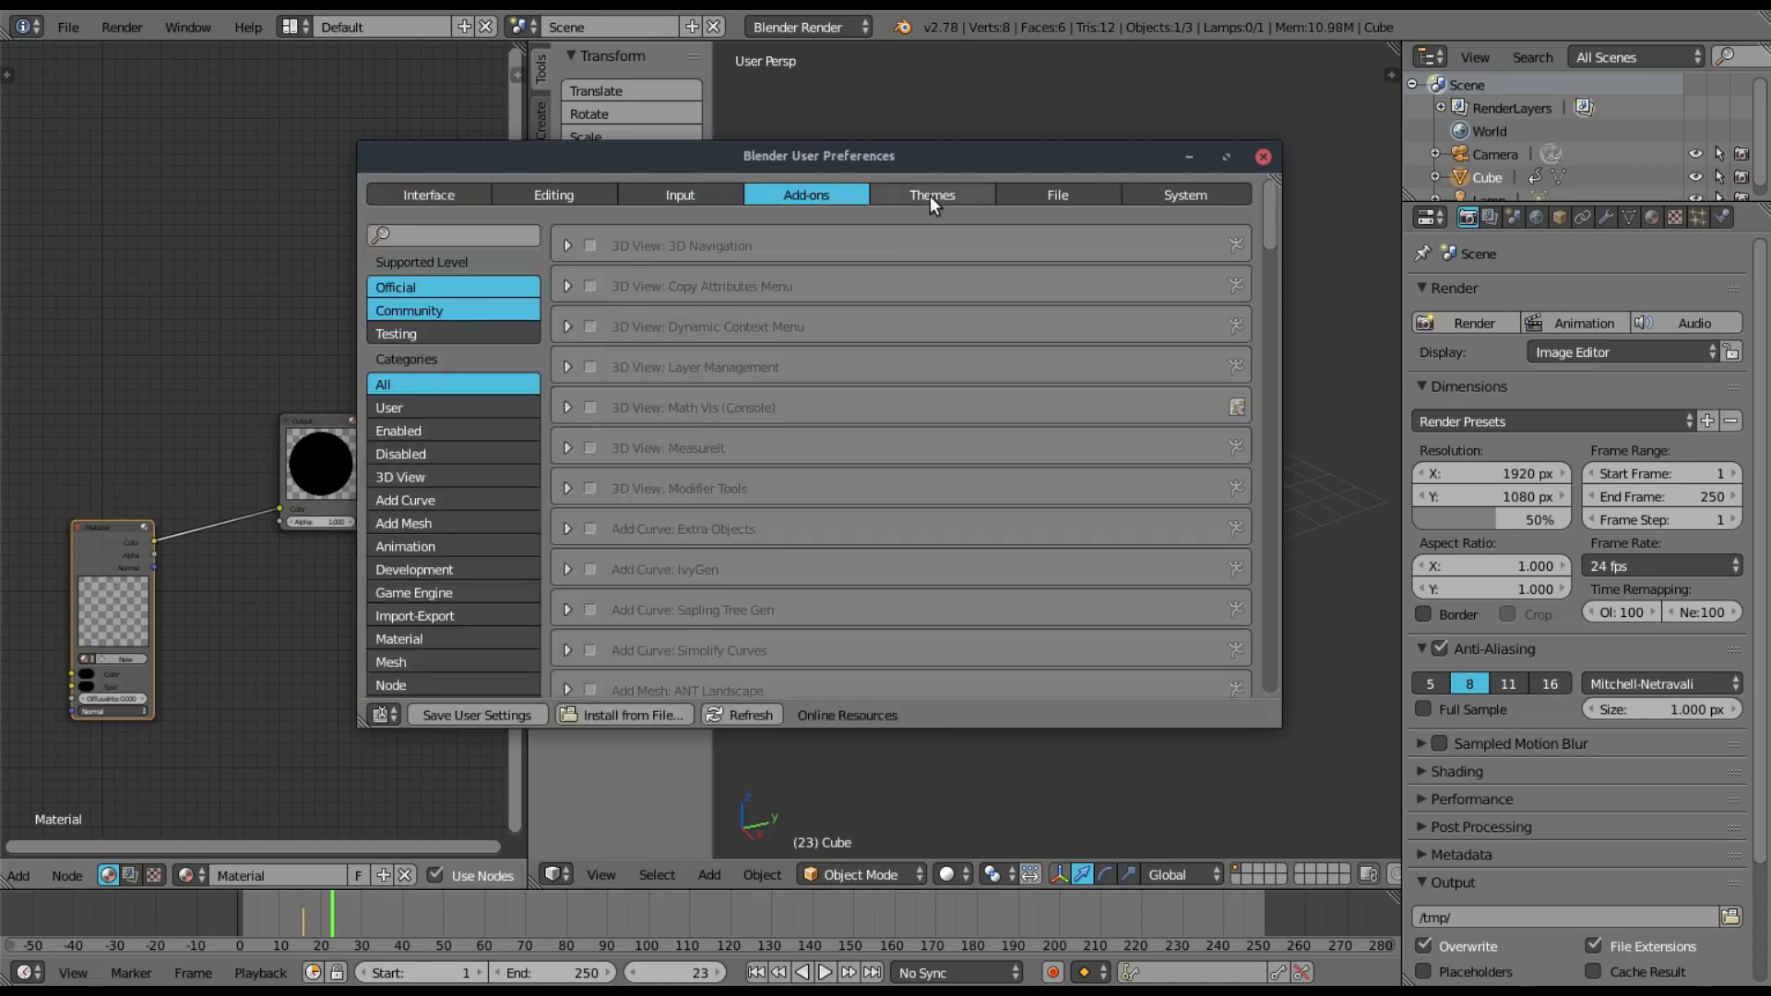
mouse_move(932, 195)
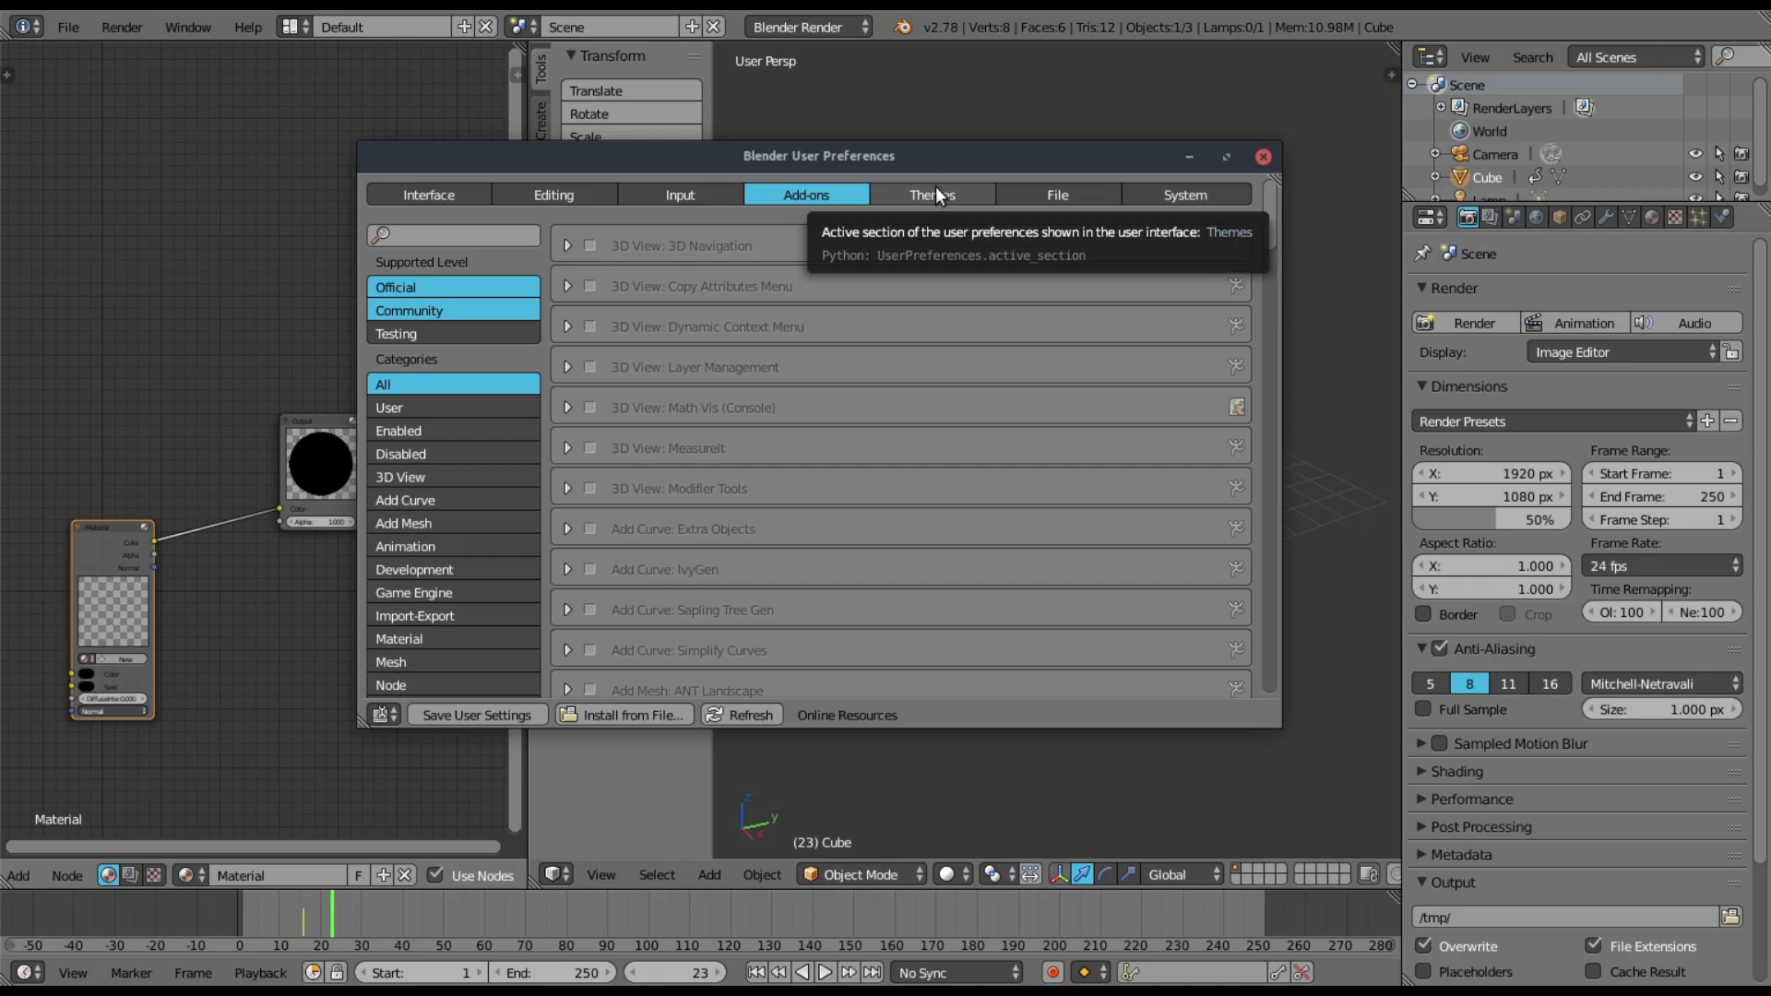
left_click(931, 195)
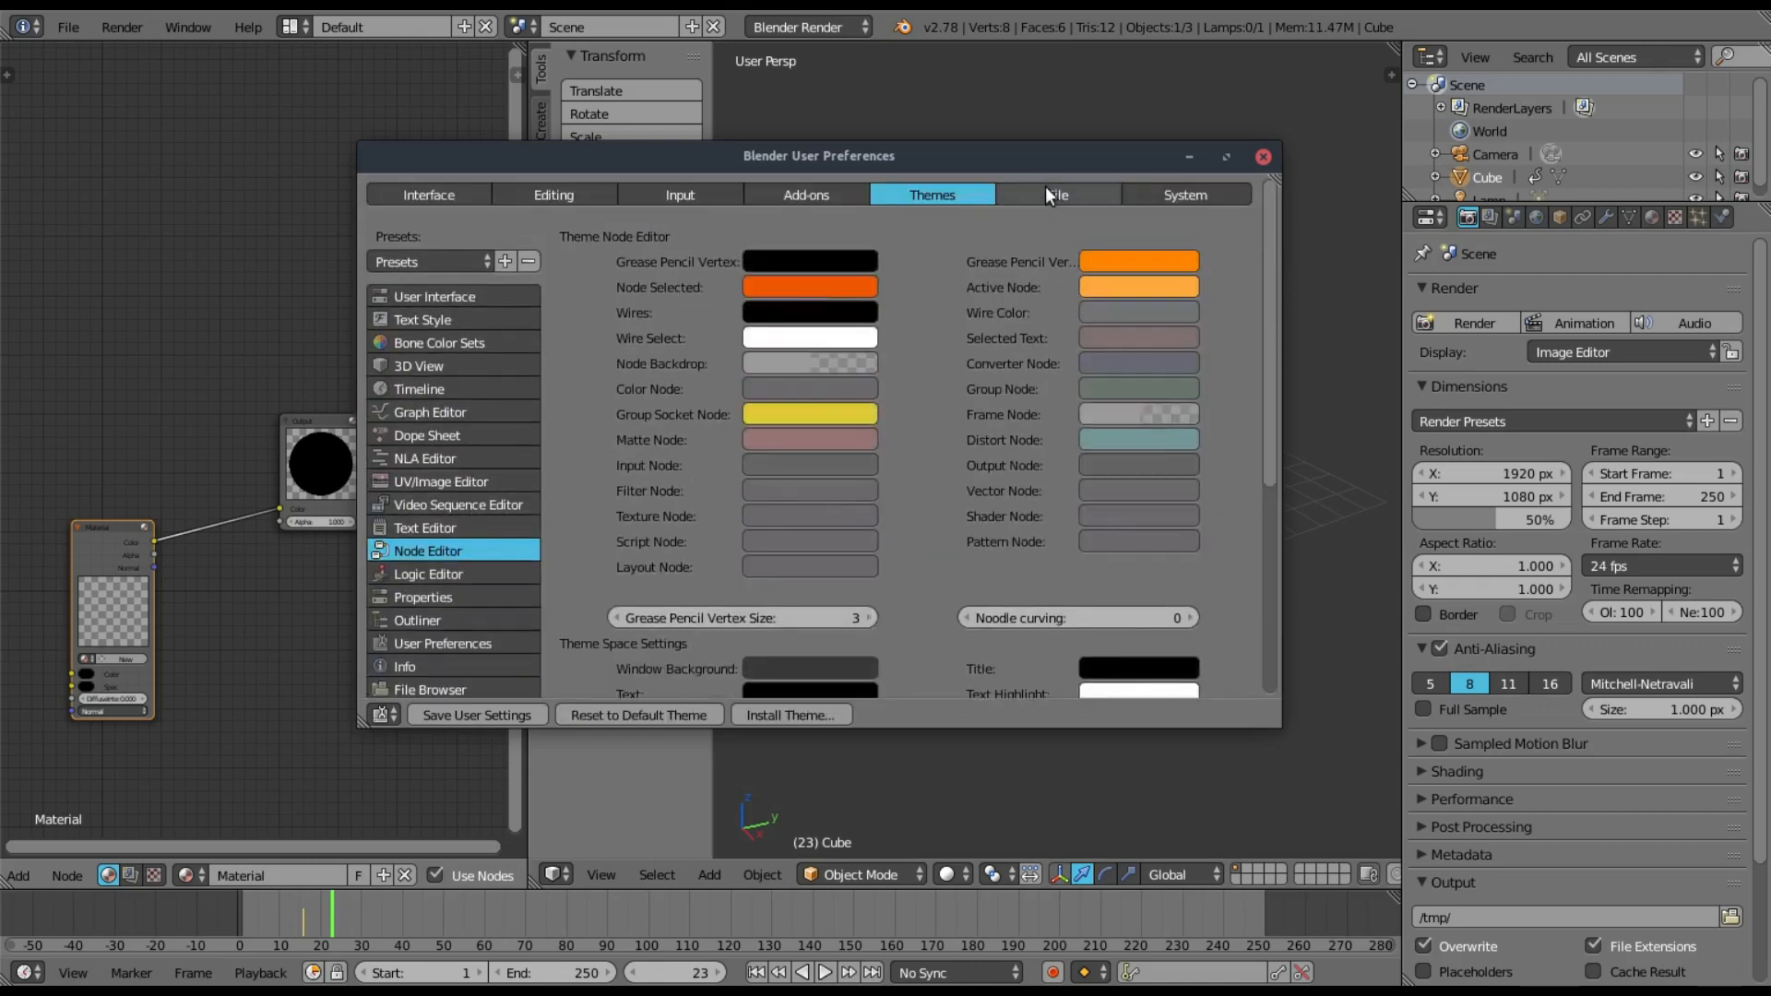
- Show the User Interface widget colours and scroll past regular, tool and radio buttons
left_click(433, 296)
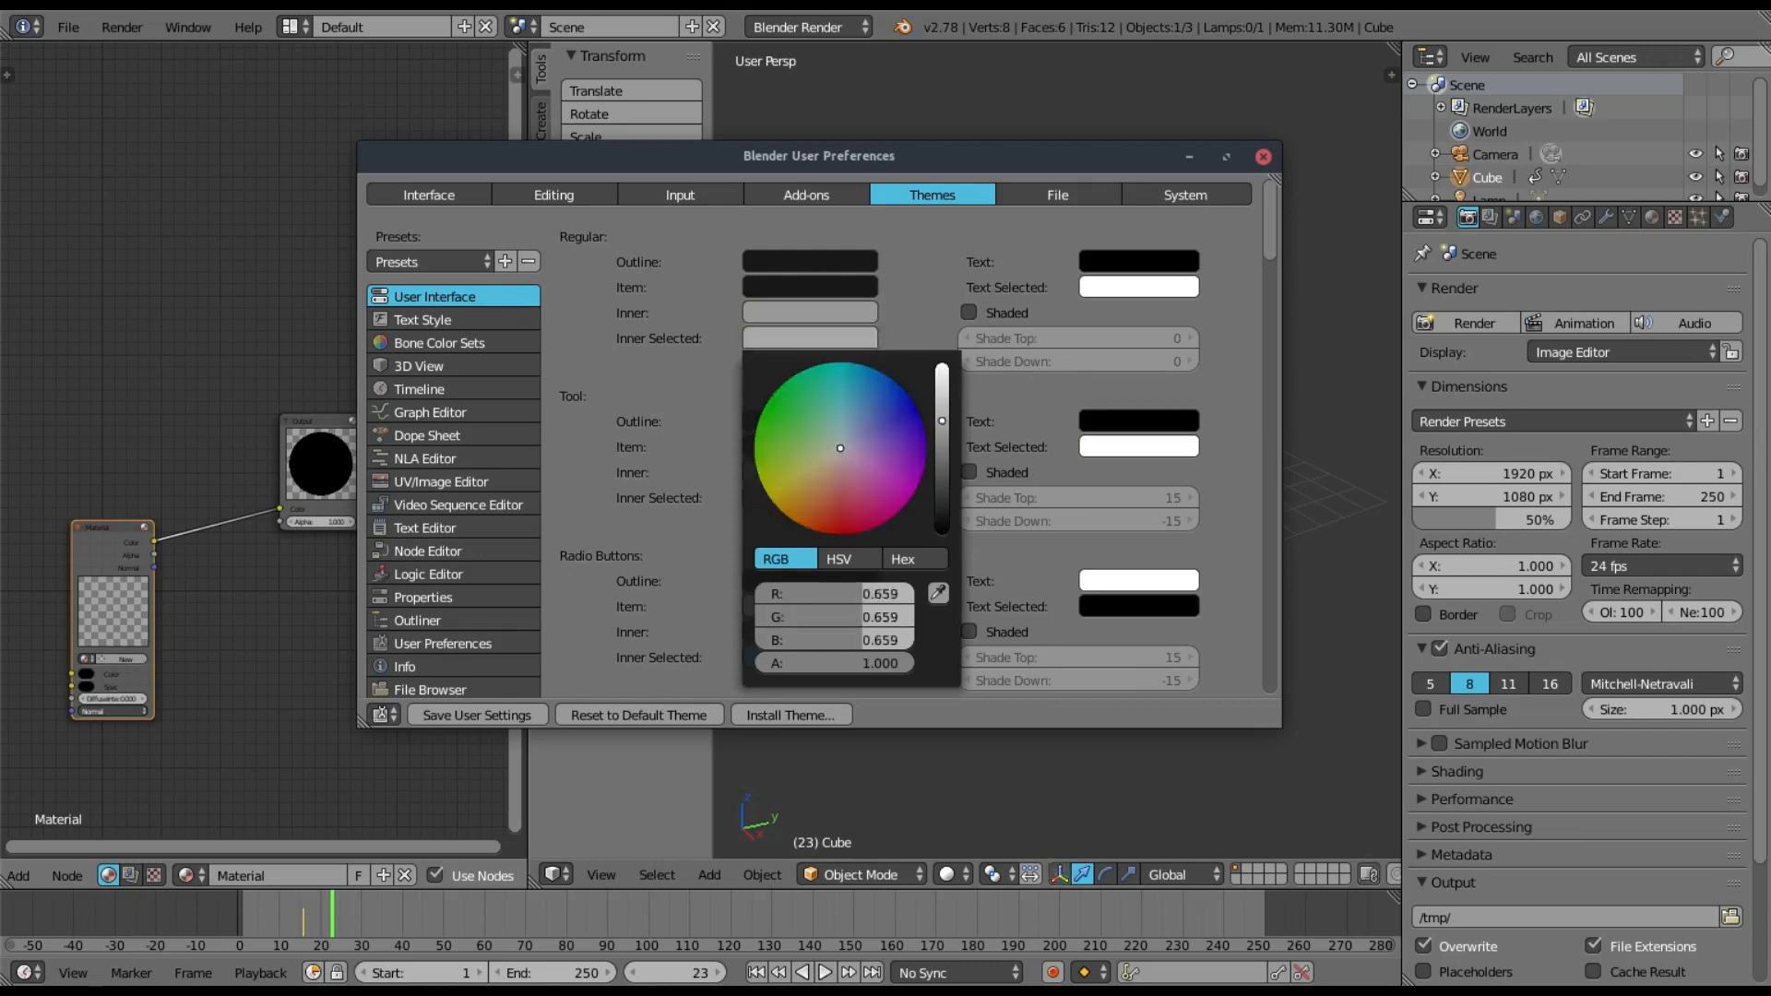
left_click_drag(942, 418, 942, 454)
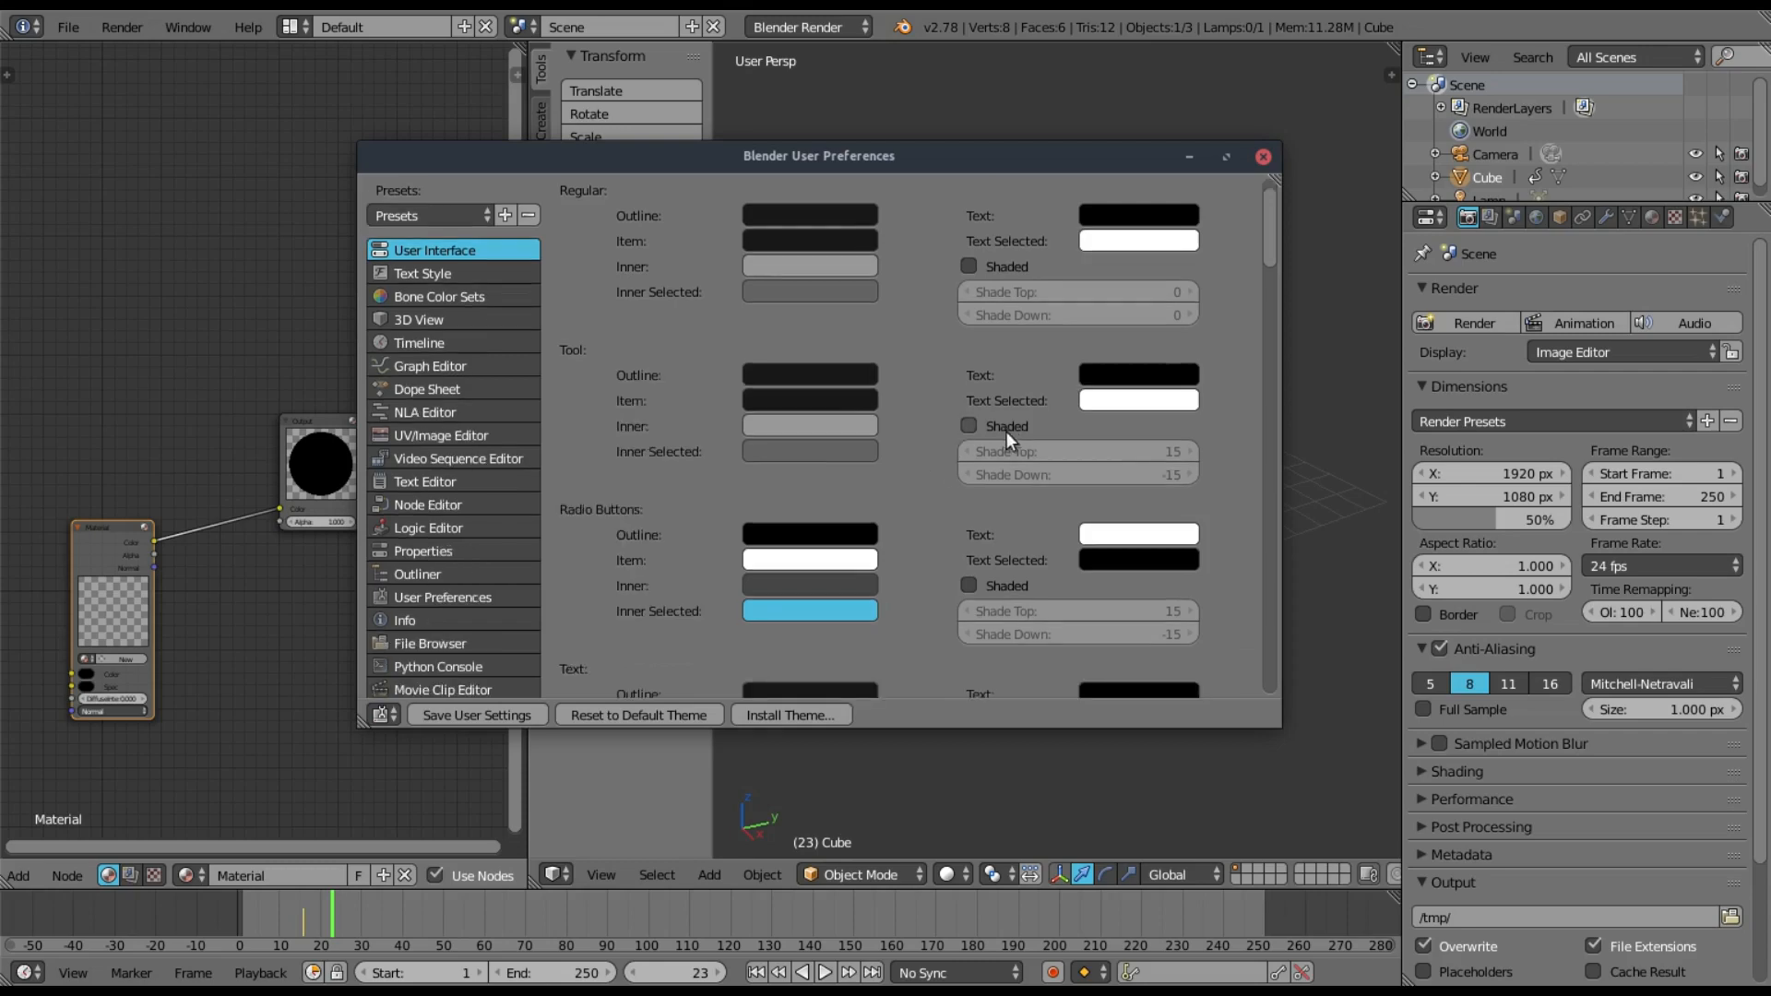
scroll("down", 3)
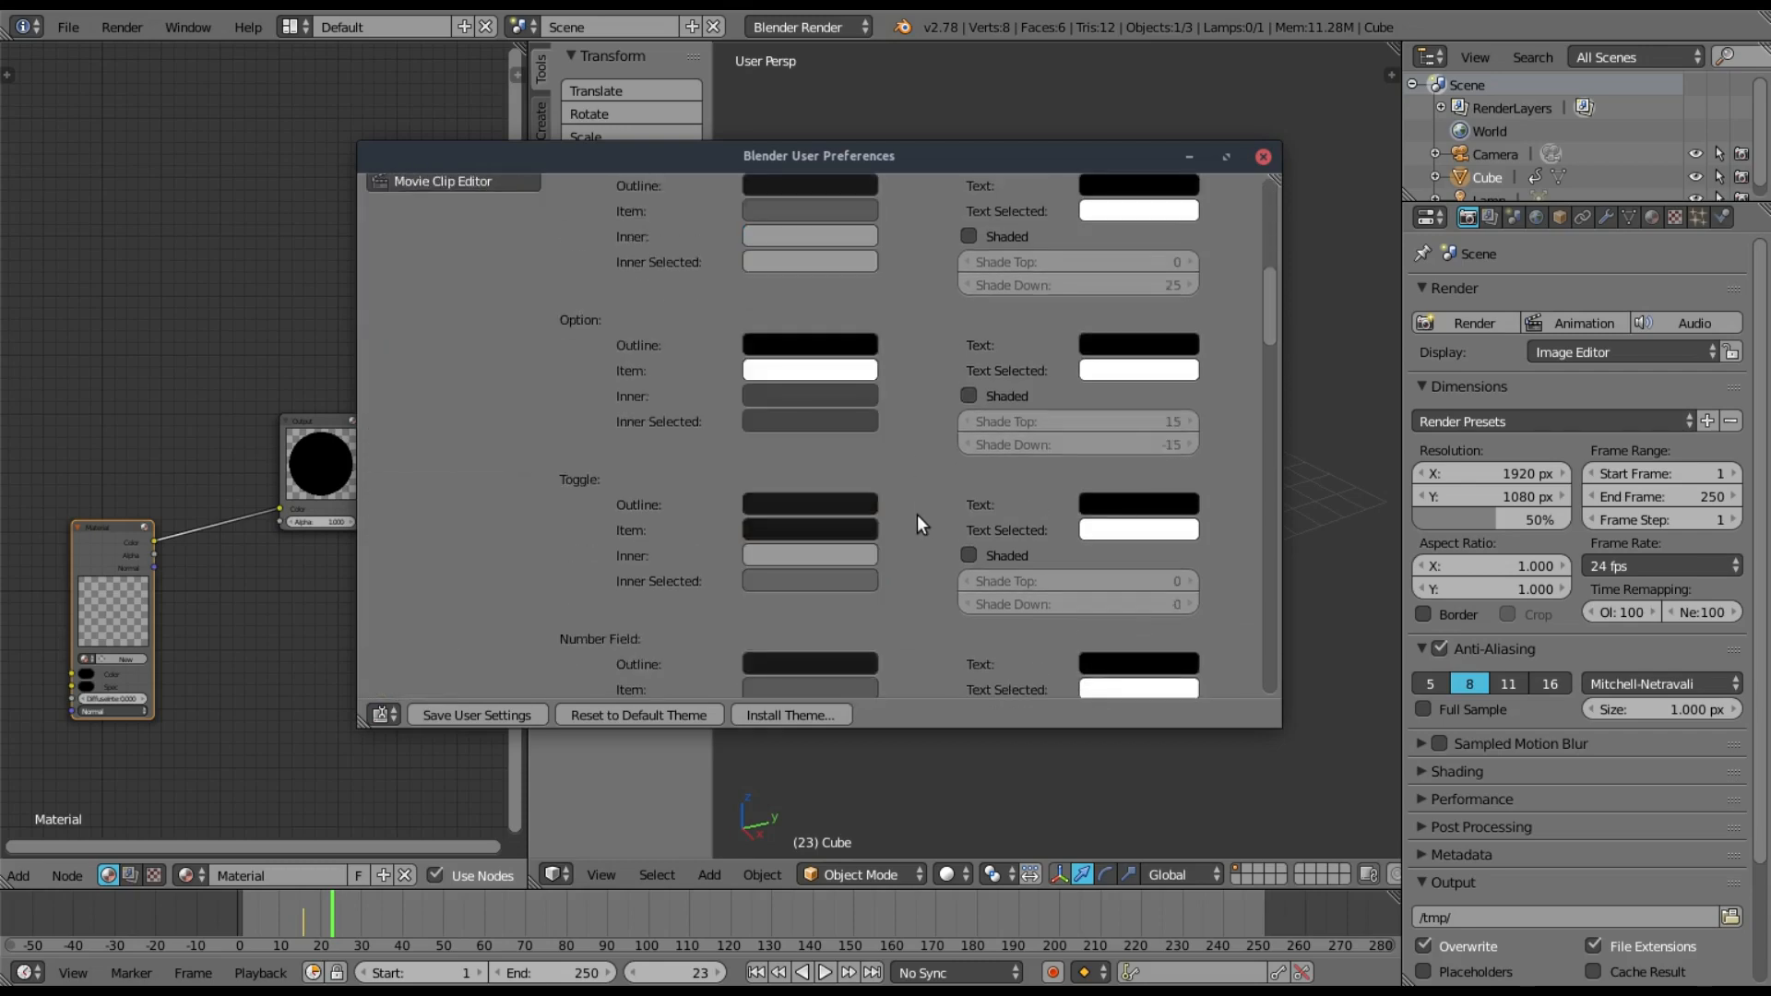